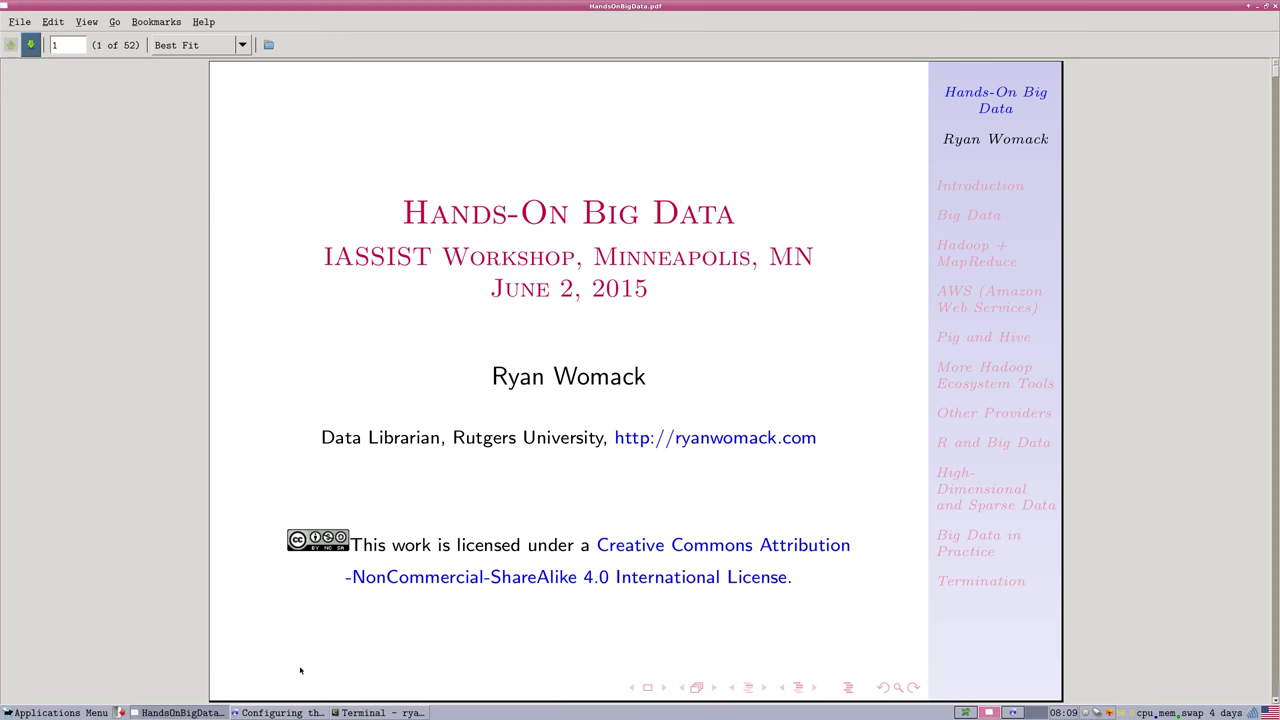
{"action": "mouse_move", "coordinate": [380, 666]}
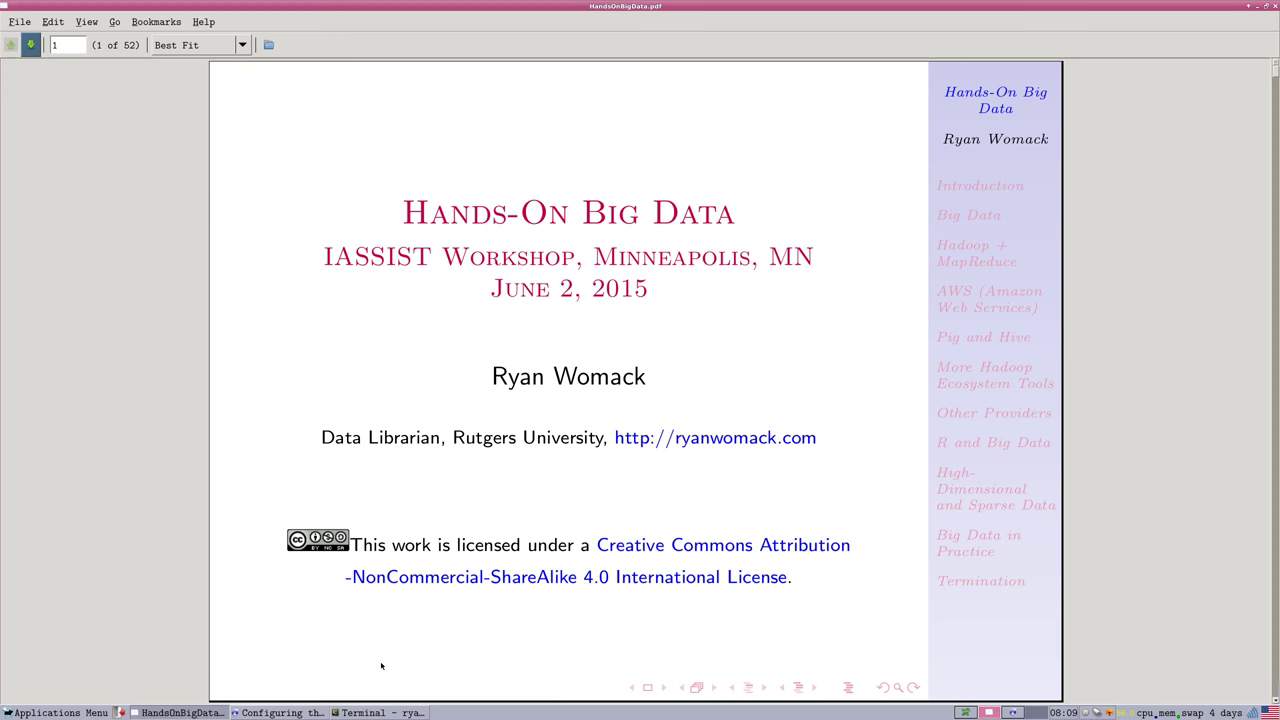
{"action": "mouse_move", "coordinate": [344, 656]}
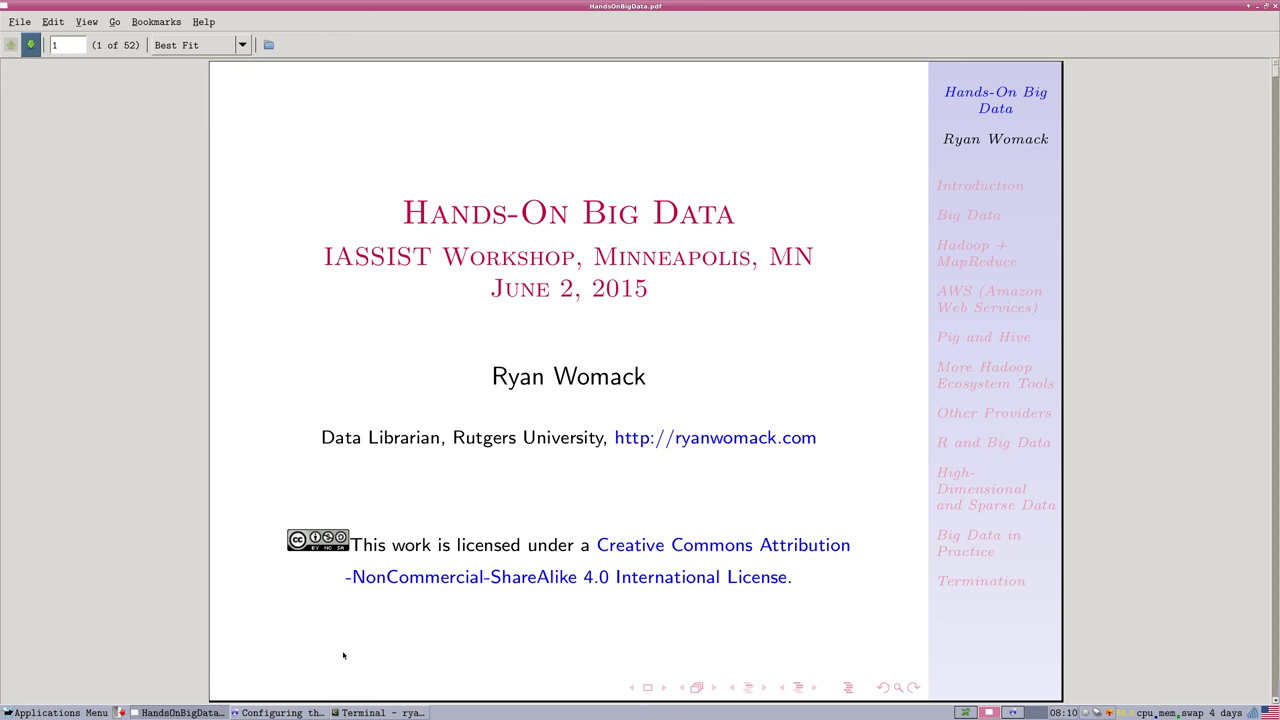
{"action": "mouse_move", "coordinate": [600, 428]}
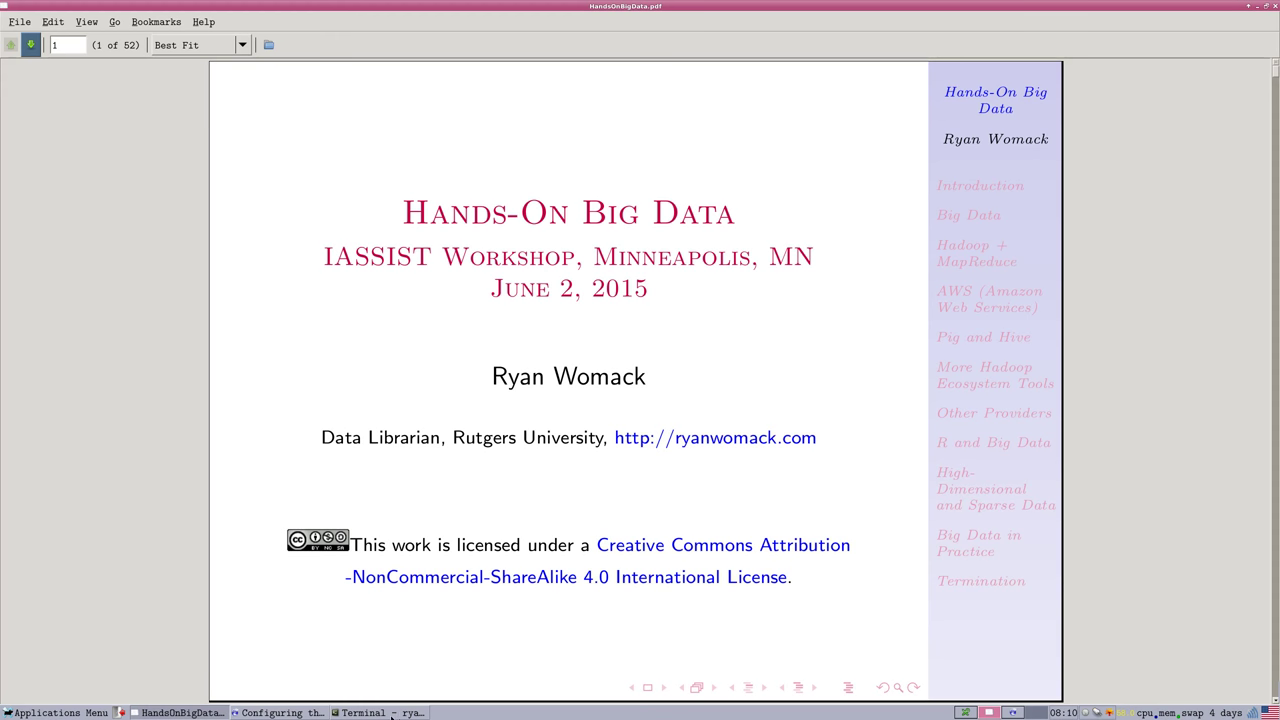
{"action": "mouse_move", "coordinate": [364, 272]}
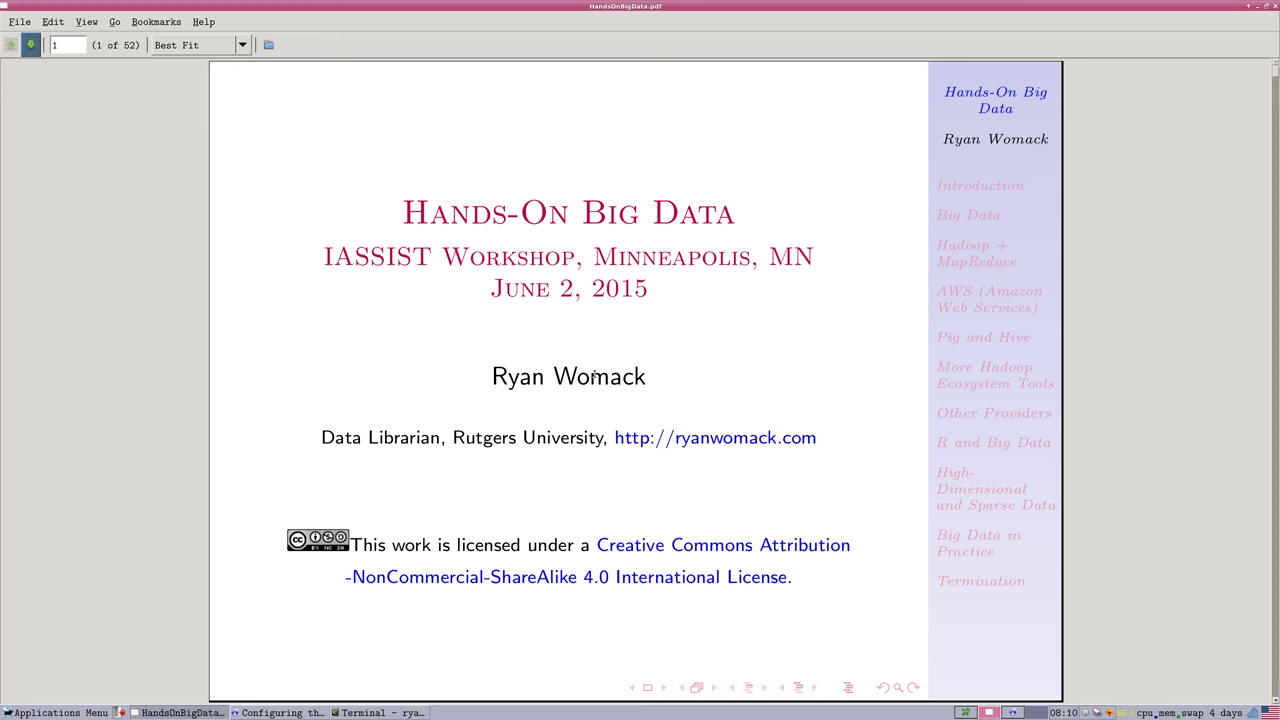
{"action": "mouse_move", "coordinate": [710, 192]}
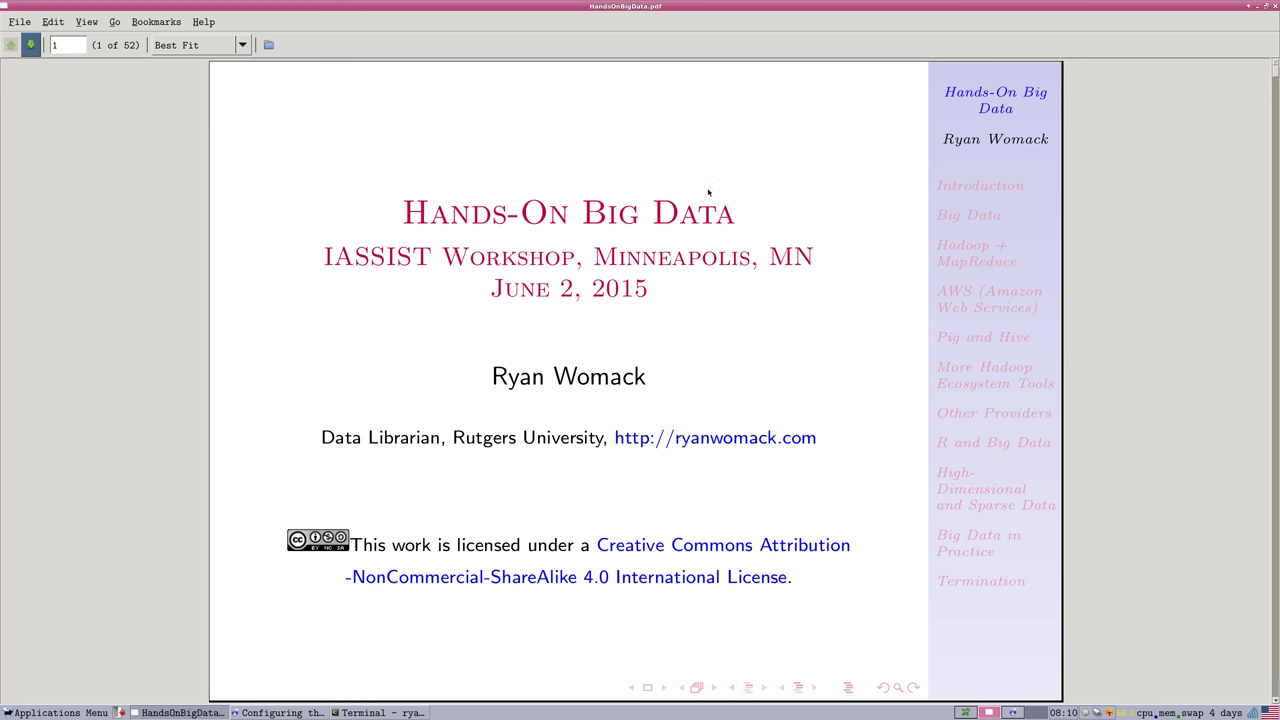
{"action": "mouse_move", "coordinate": [530, 300]}
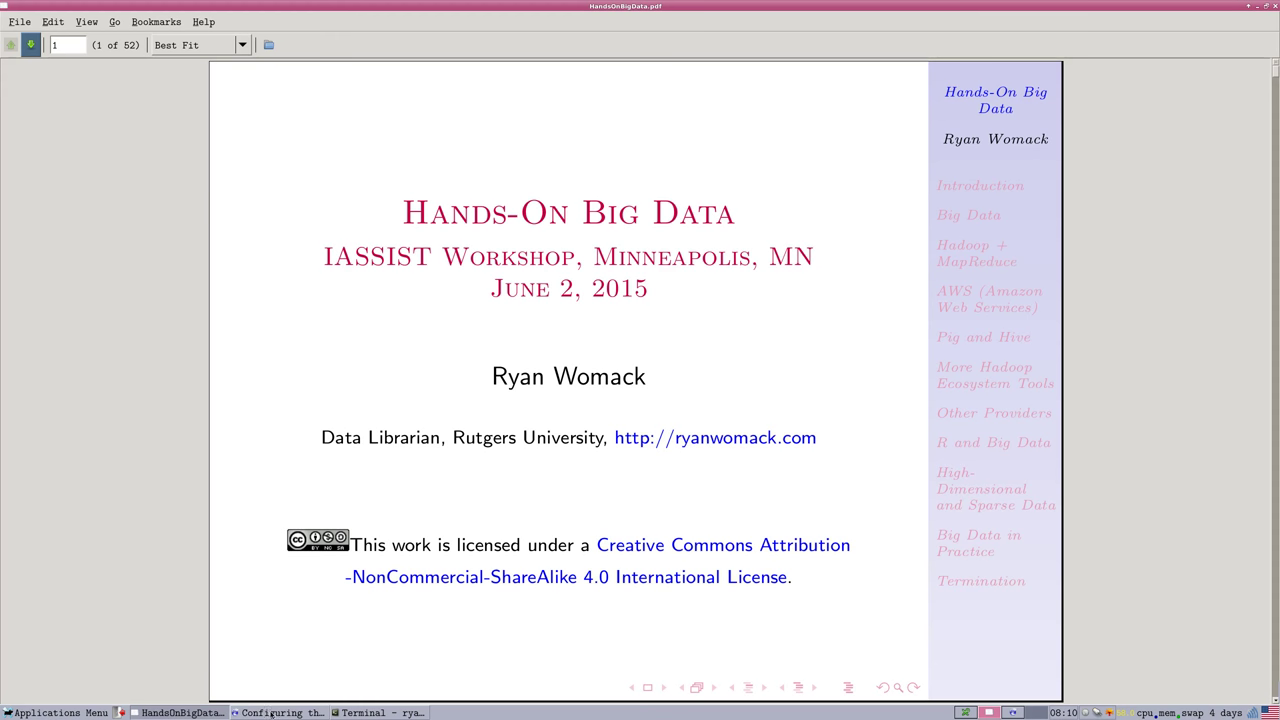
{"action": "mouse_move", "coordinate": [364, 532]}
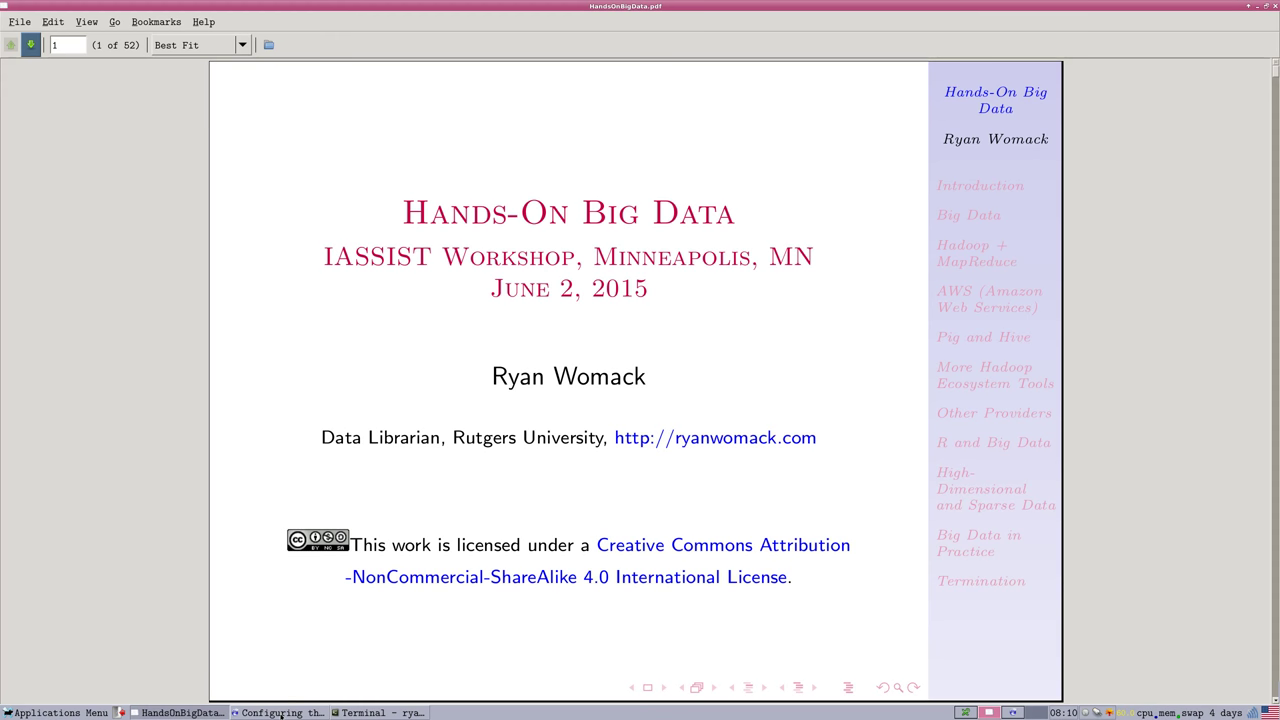
{"action": "mouse_move", "coordinate": [544, 682]}
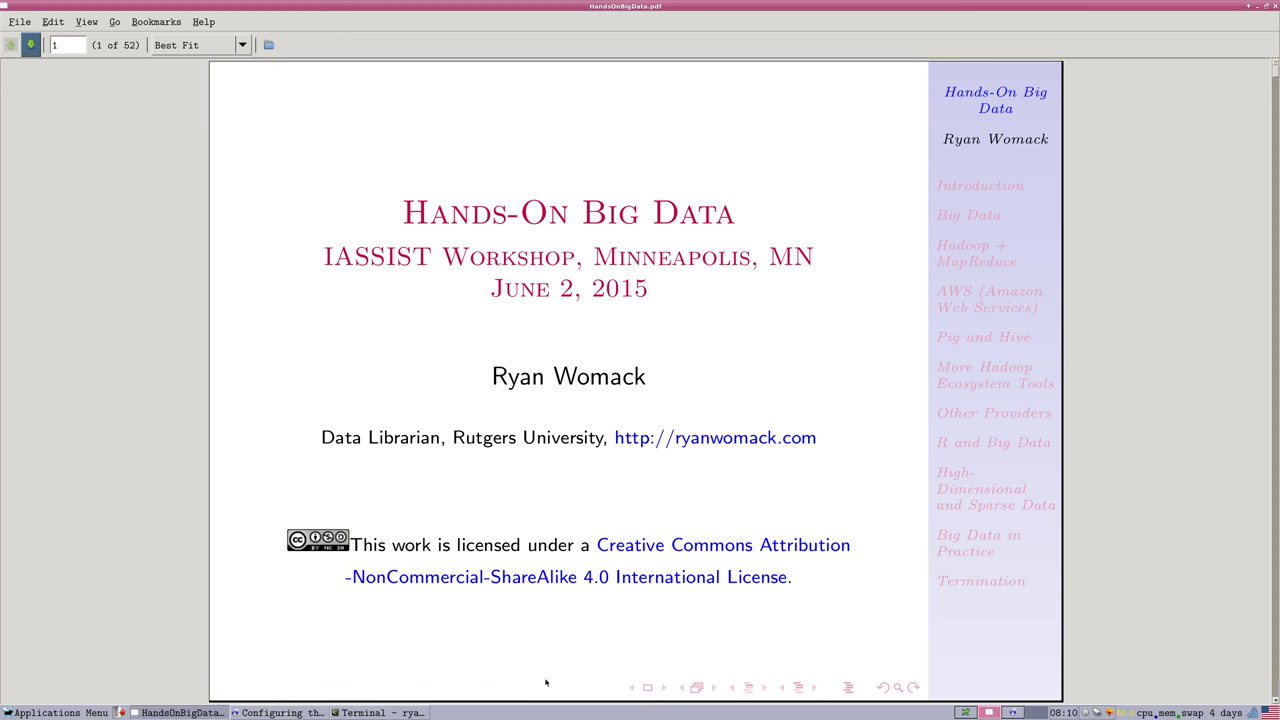
{"action": "mouse_move", "coordinate": [532, 660]}
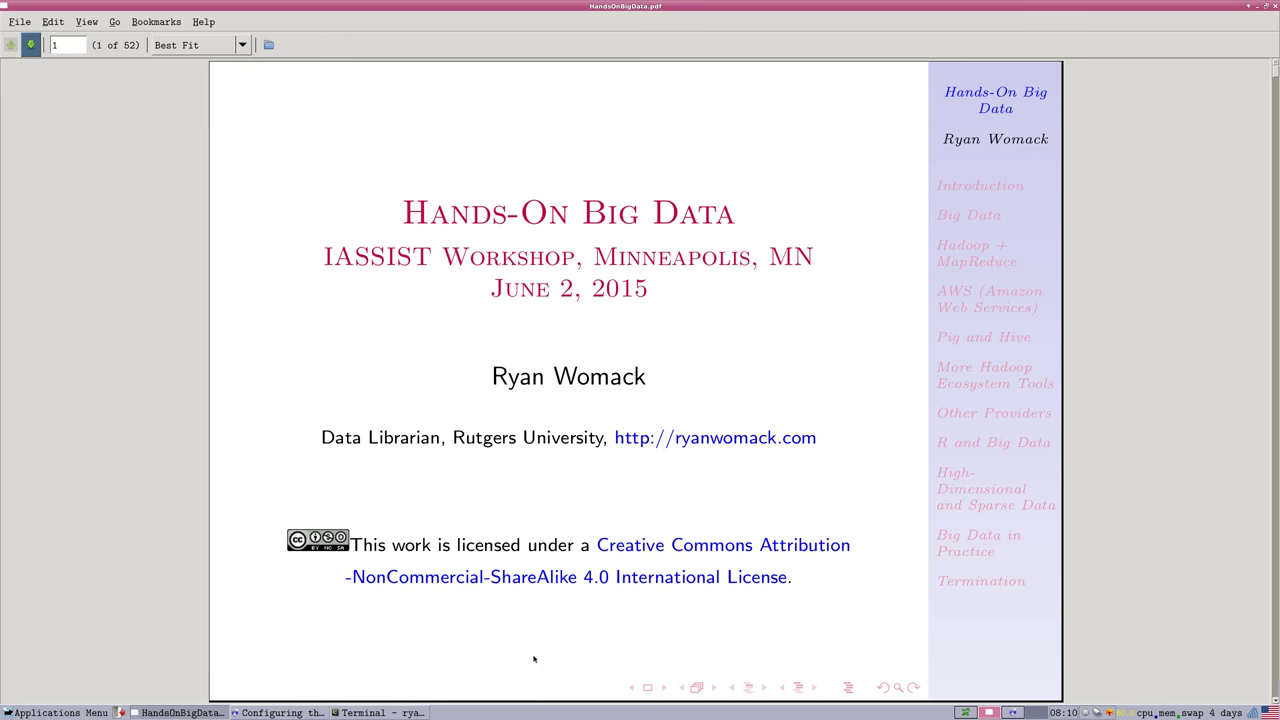
{"action": "mouse_move", "coordinate": [532, 658]}
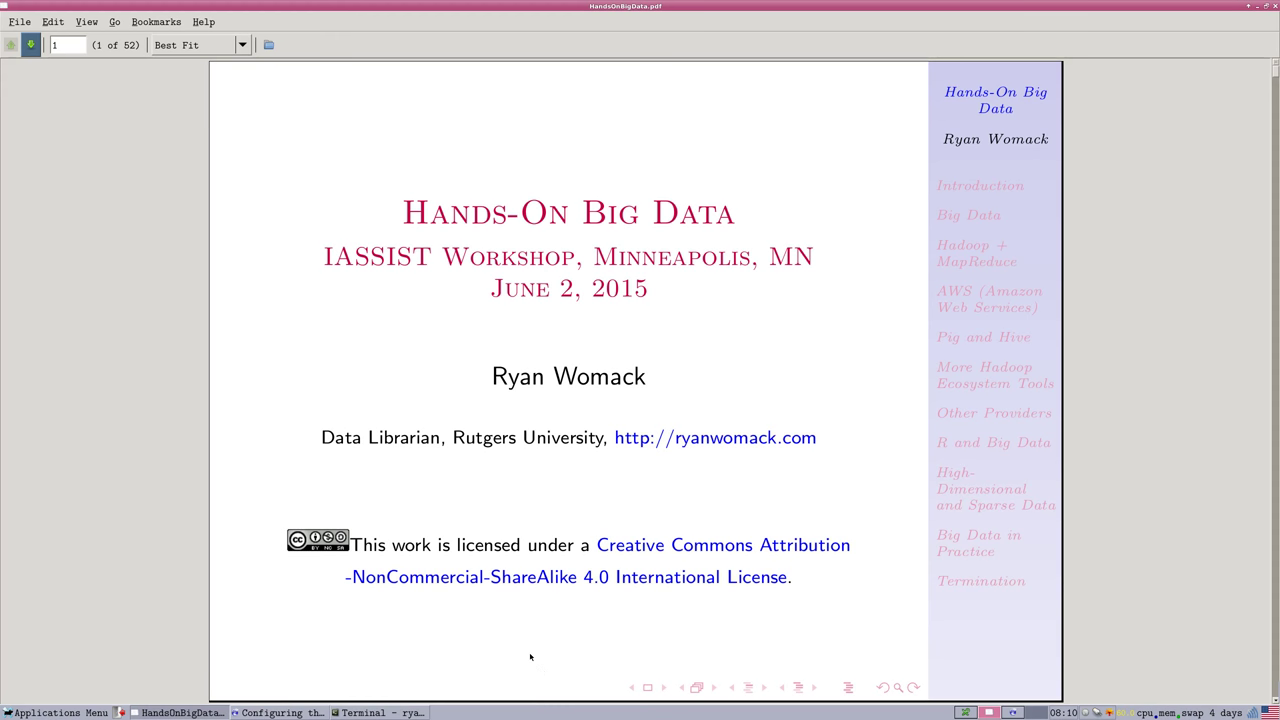
{"action": "mouse_move", "coordinate": [522, 650]}
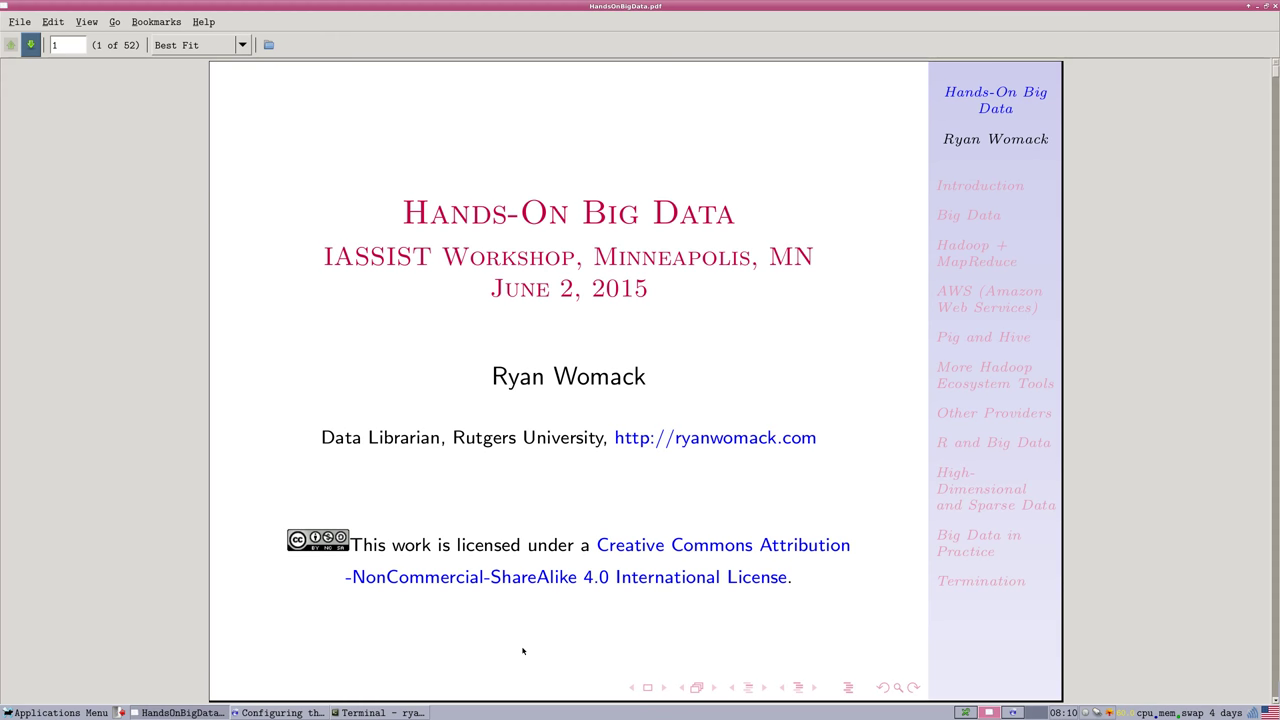
{"action": "mouse_move", "coordinate": [546, 626]}
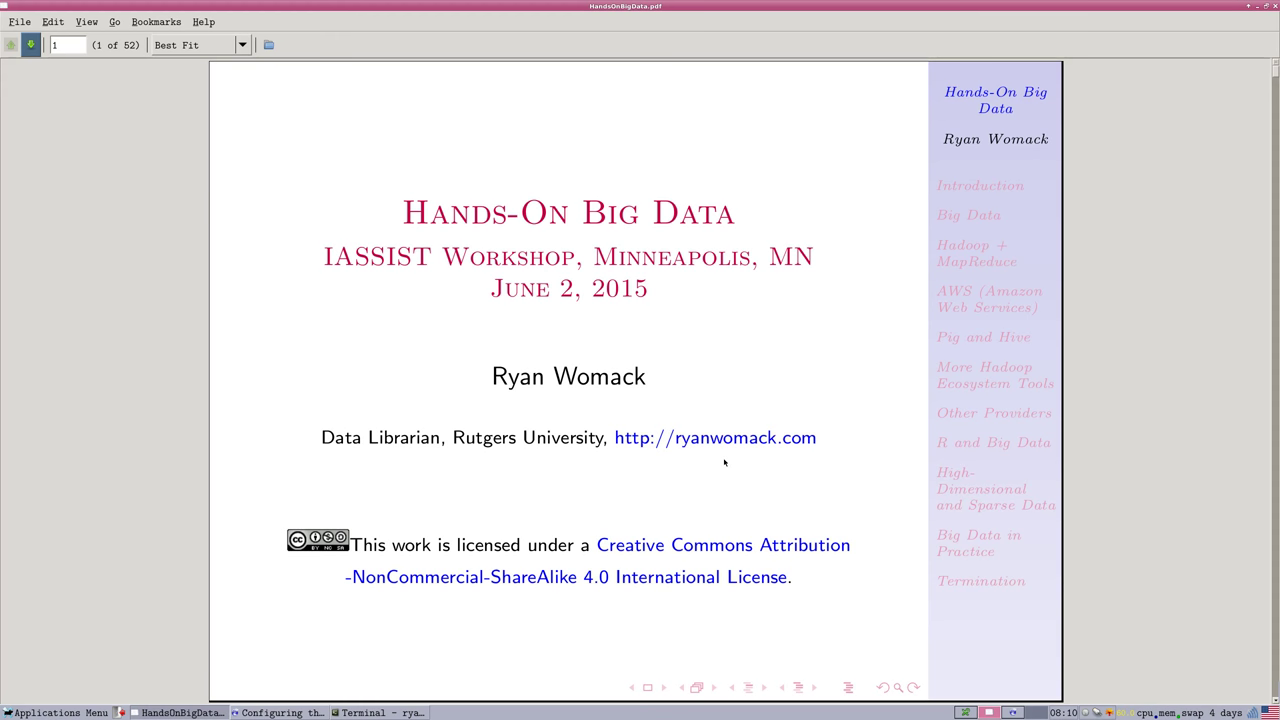
{"action": "mouse_move", "coordinate": [340, 678]}
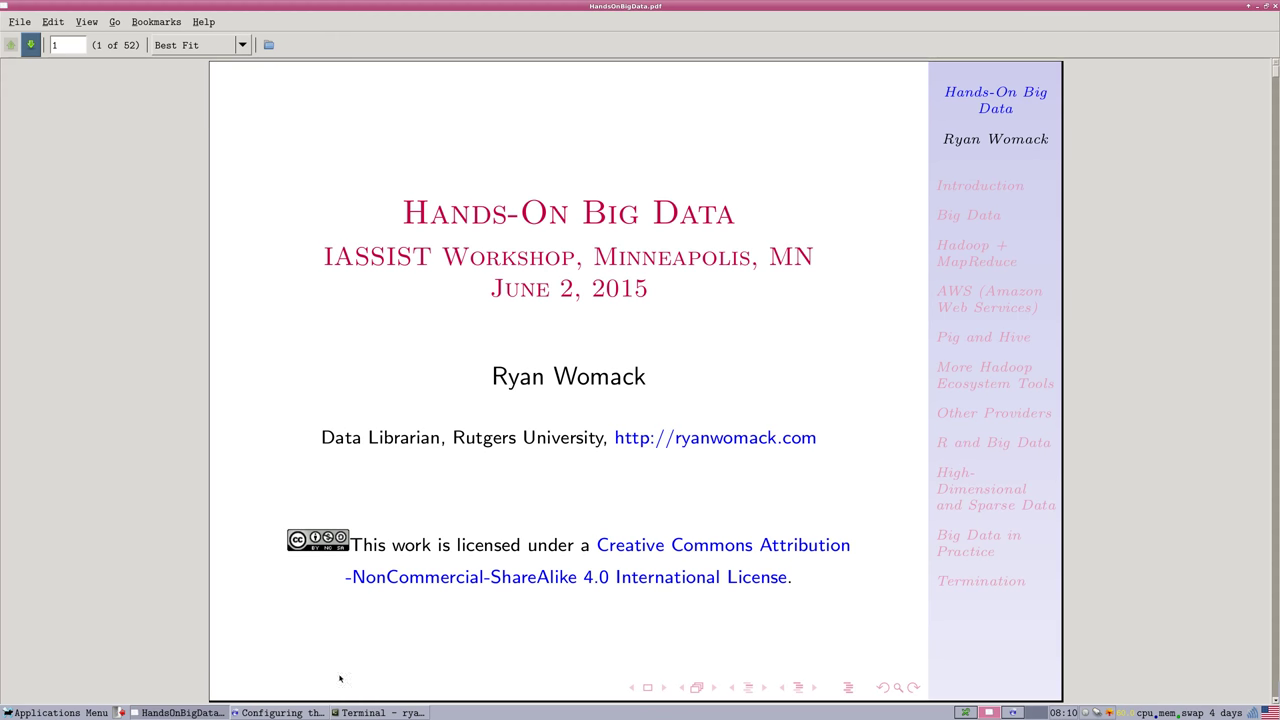
{"action": "mouse_move", "coordinate": [684, 704]}
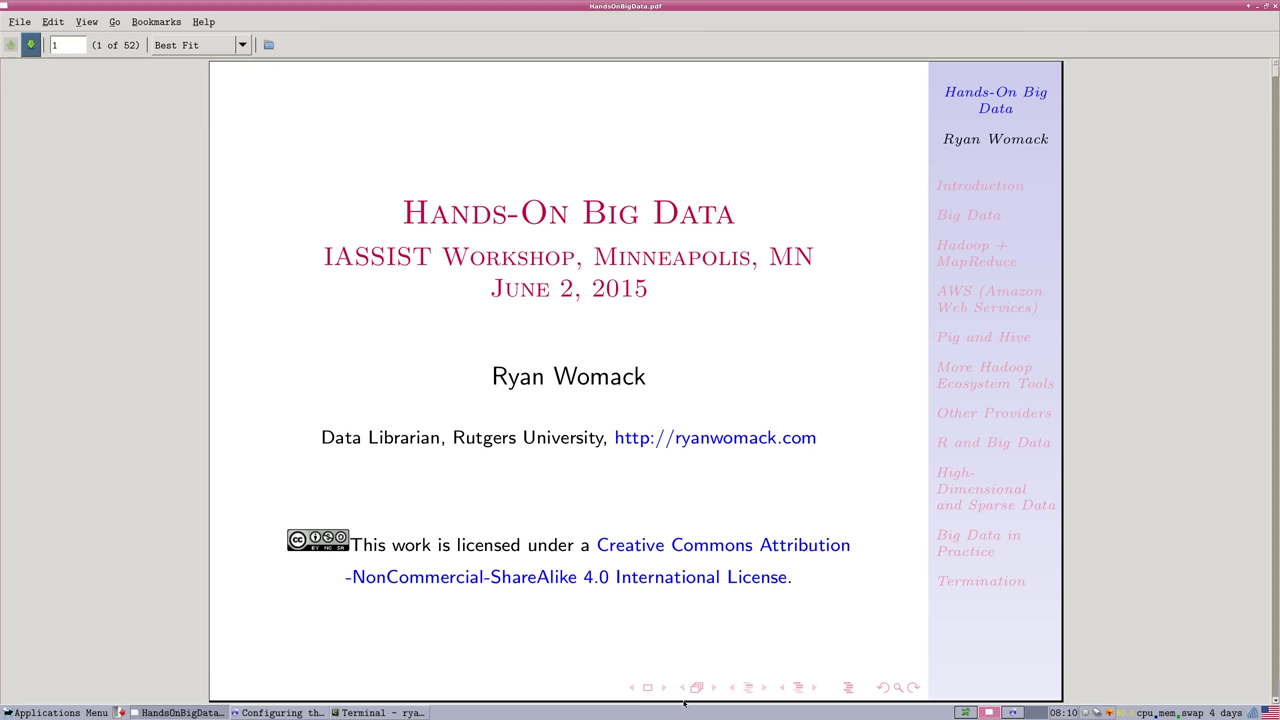
{"action": "mouse_move", "coordinate": [572, 662]}
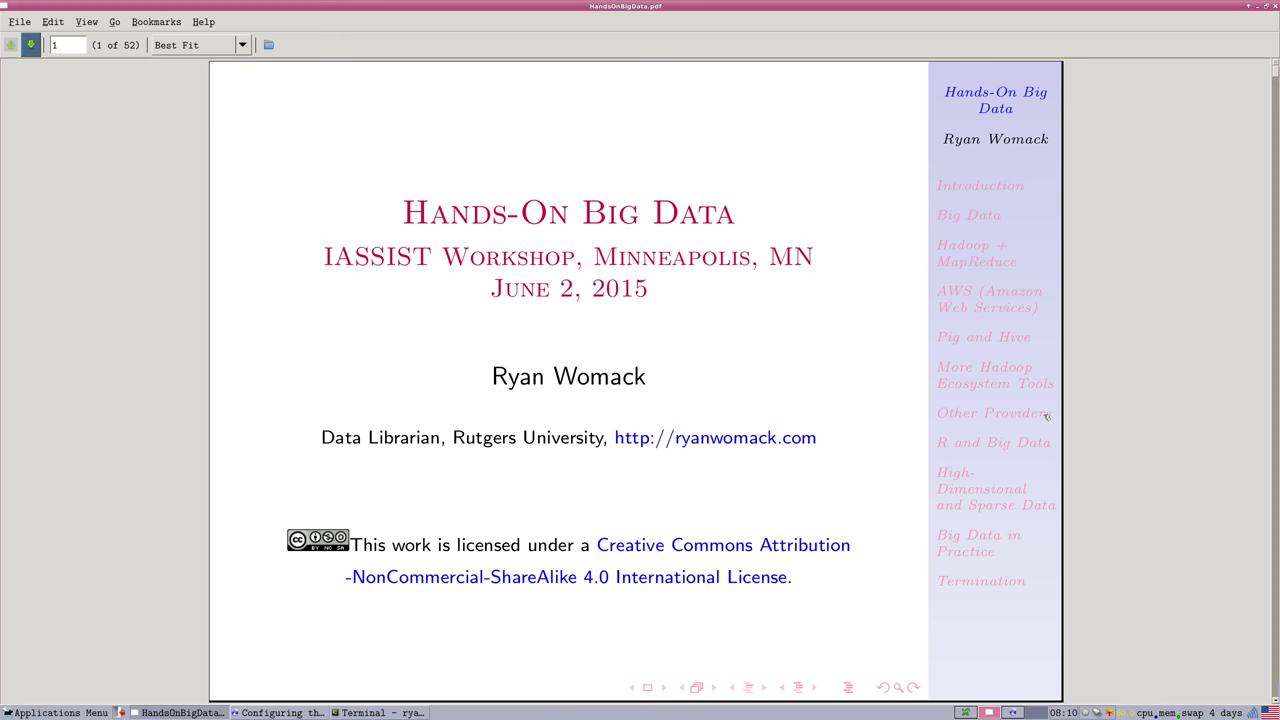
{"action": "mouse_move", "coordinate": [970, 442]}
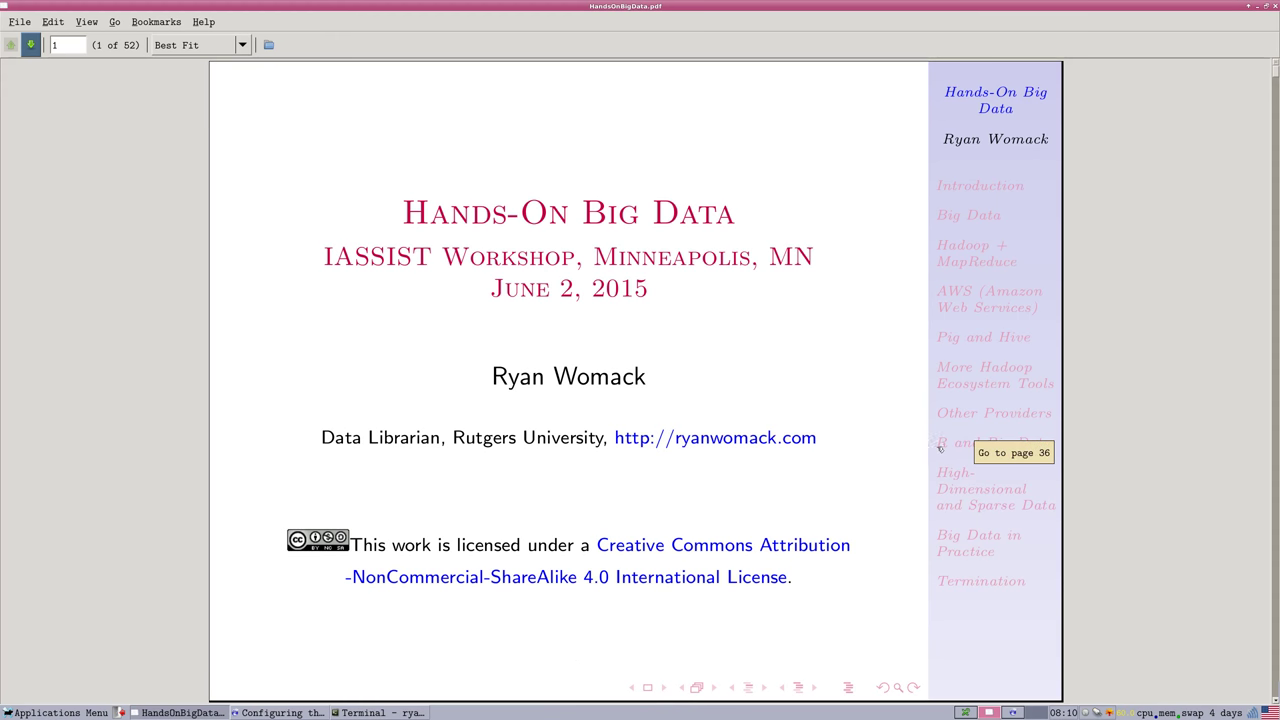
{"action": "mouse_move", "coordinate": [796, 512]}
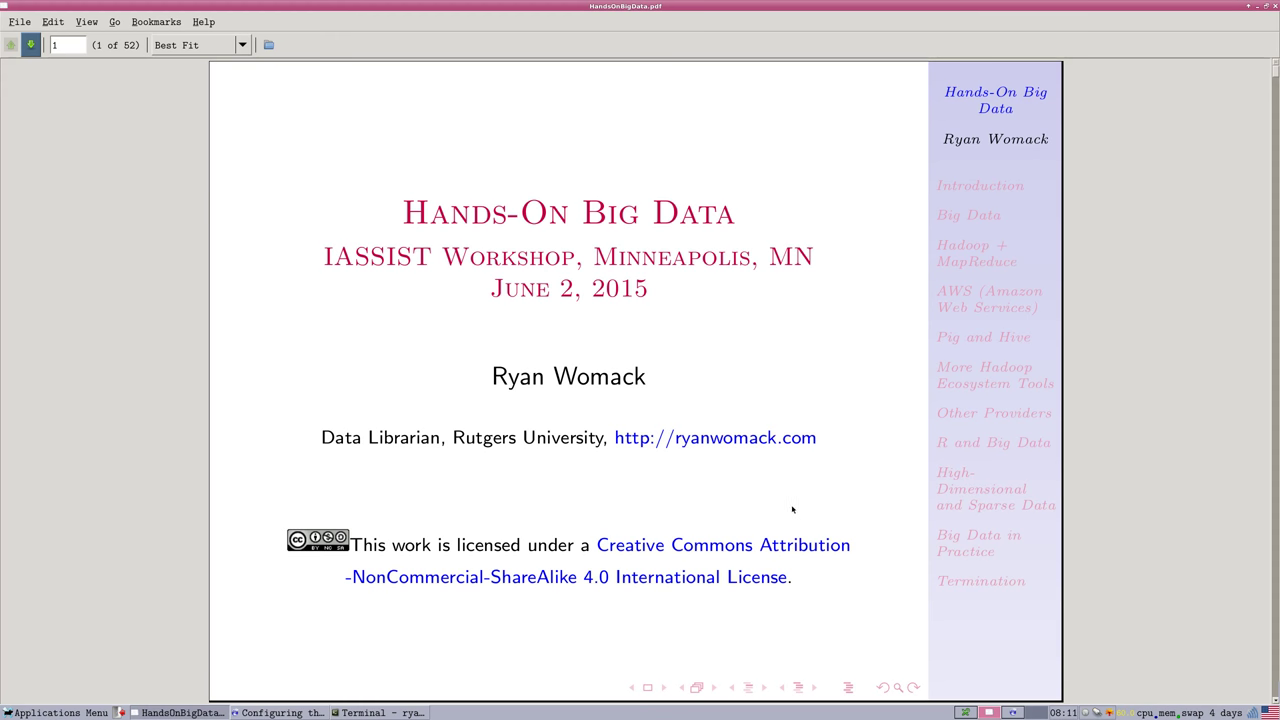
{"action": "mouse_move", "coordinate": [764, 512]}
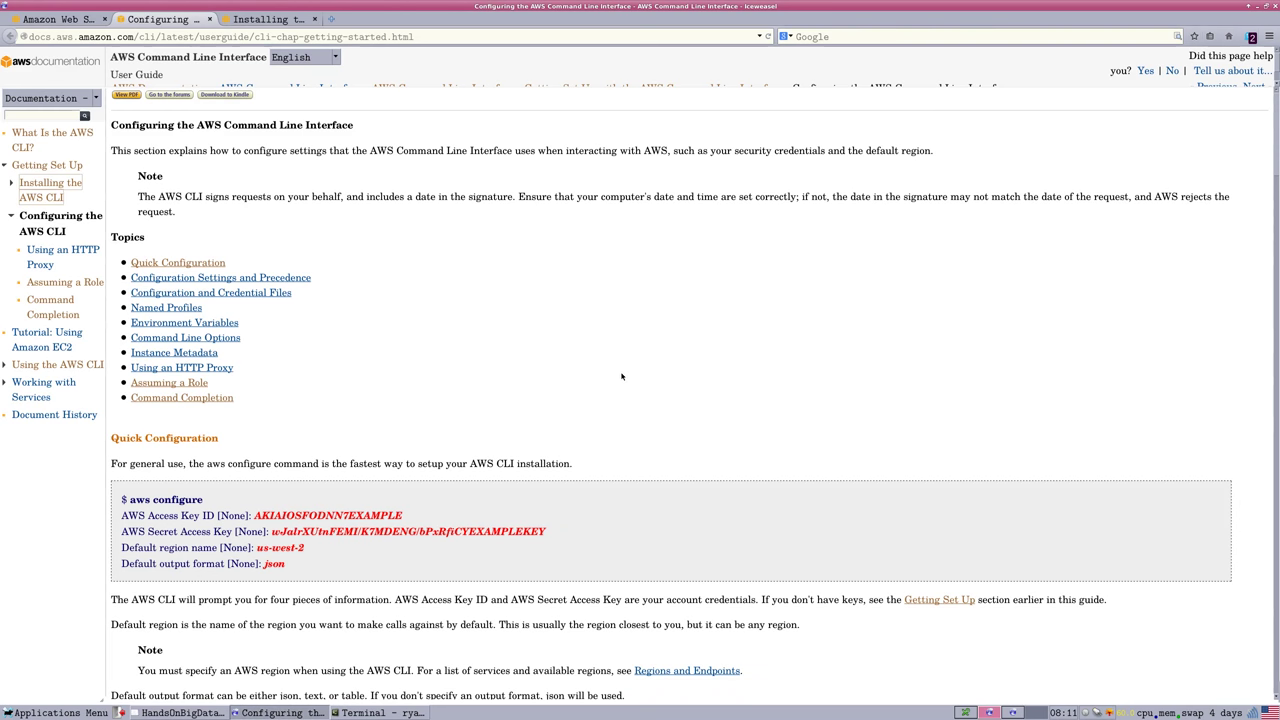
{"action": "mouse_move", "coordinate": [620, 378]}
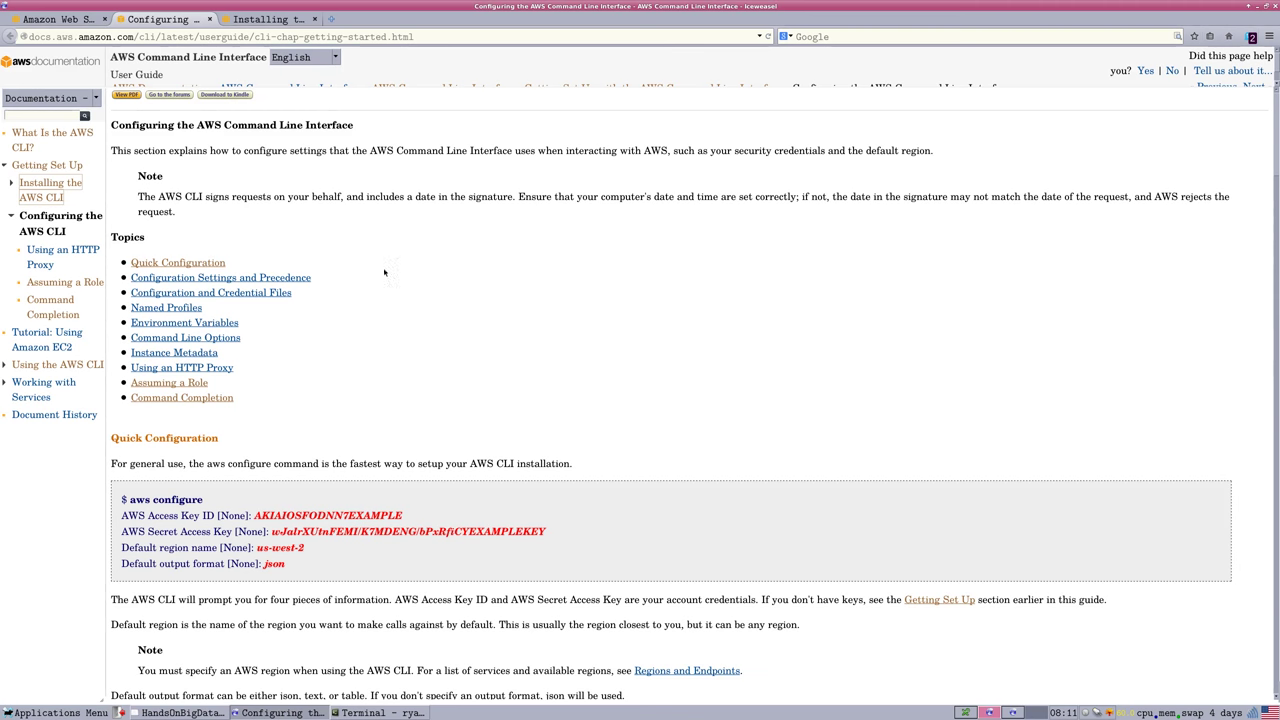
{"action": "mouse_move", "coordinate": [592, 512]}
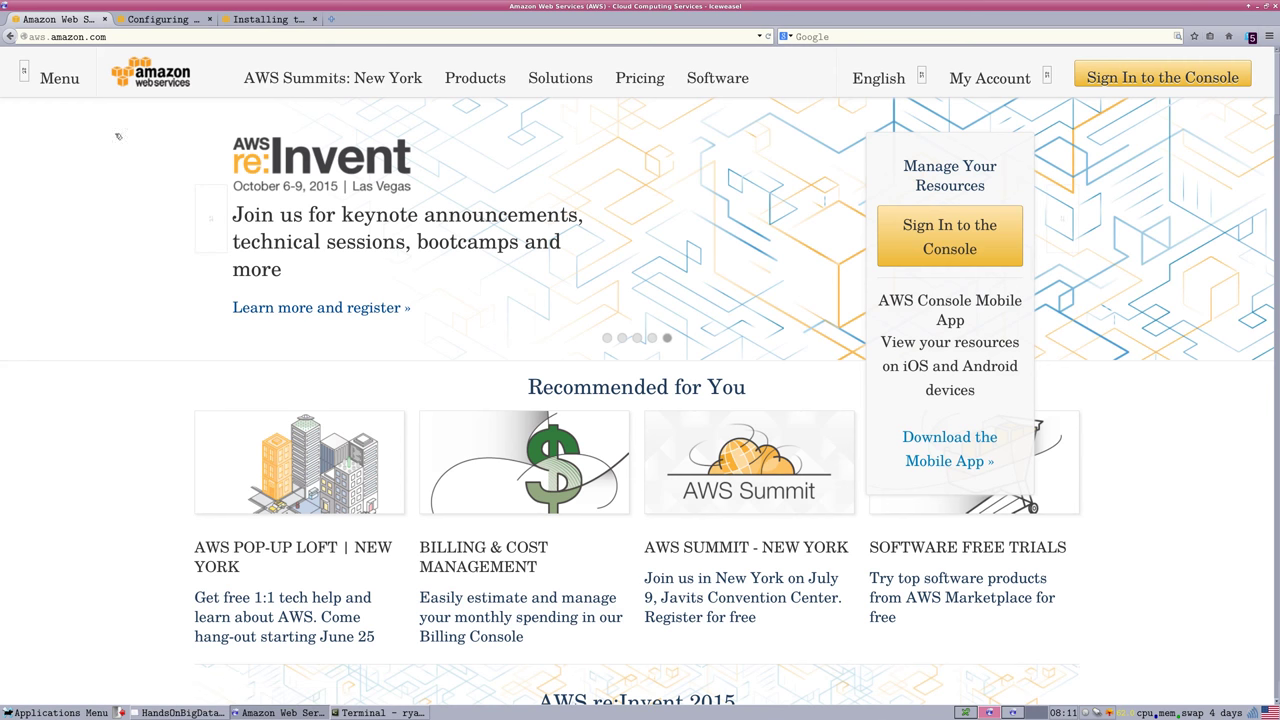
{"action": "mouse_move", "coordinate": [312, 252]}
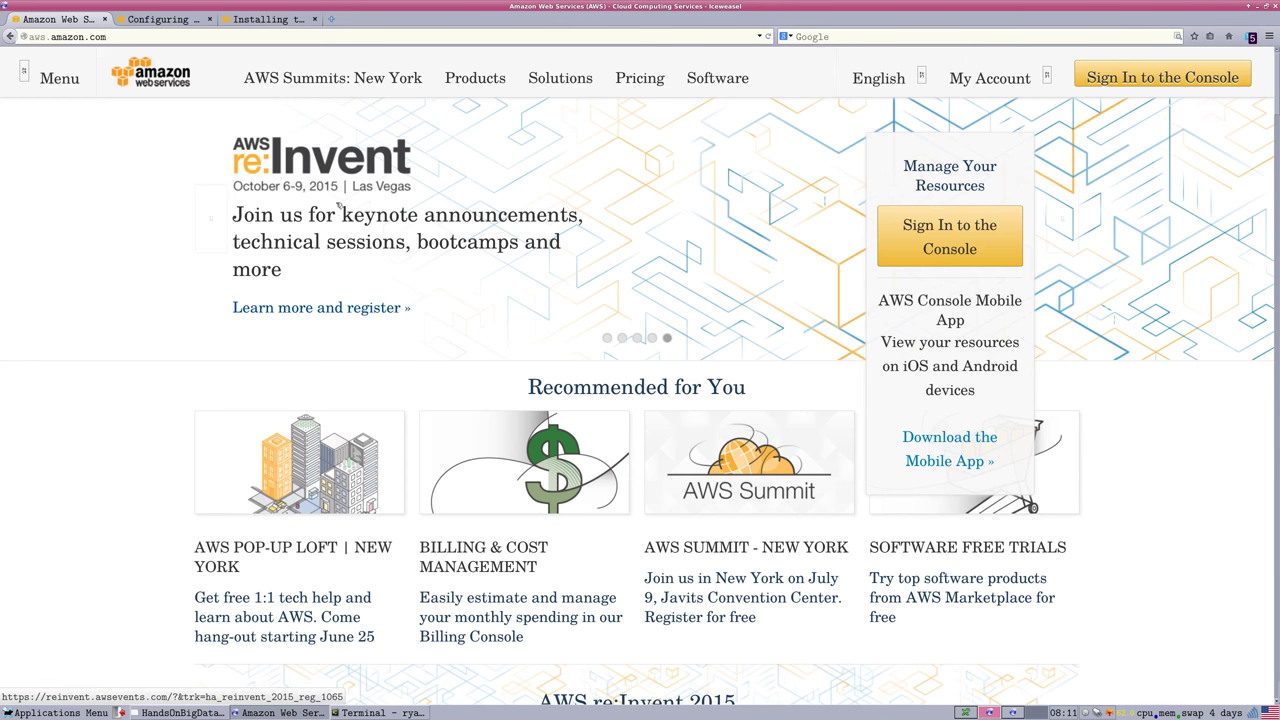
{"action": "mouse_move", "coordinate": [736, 268]}
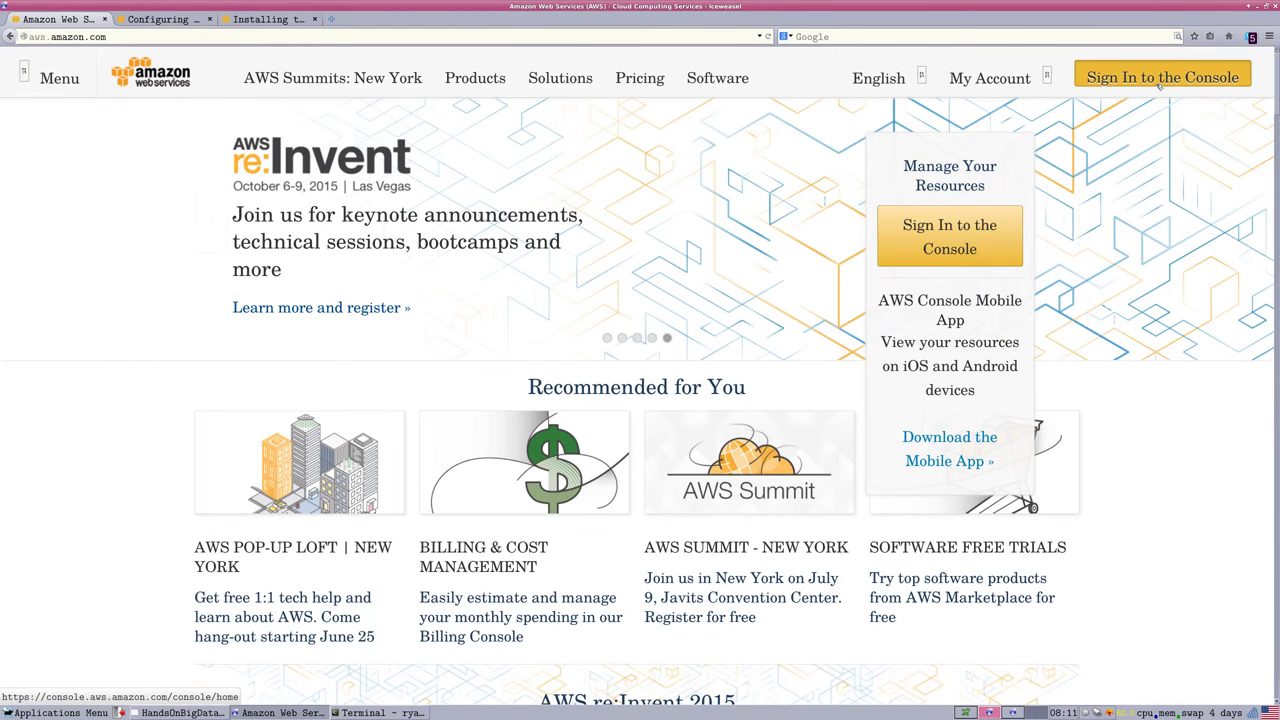
- Sign in to the AWS Management Console from aws.amazon.com
{"action": "left_click", "coordinate": [1162, 76]}
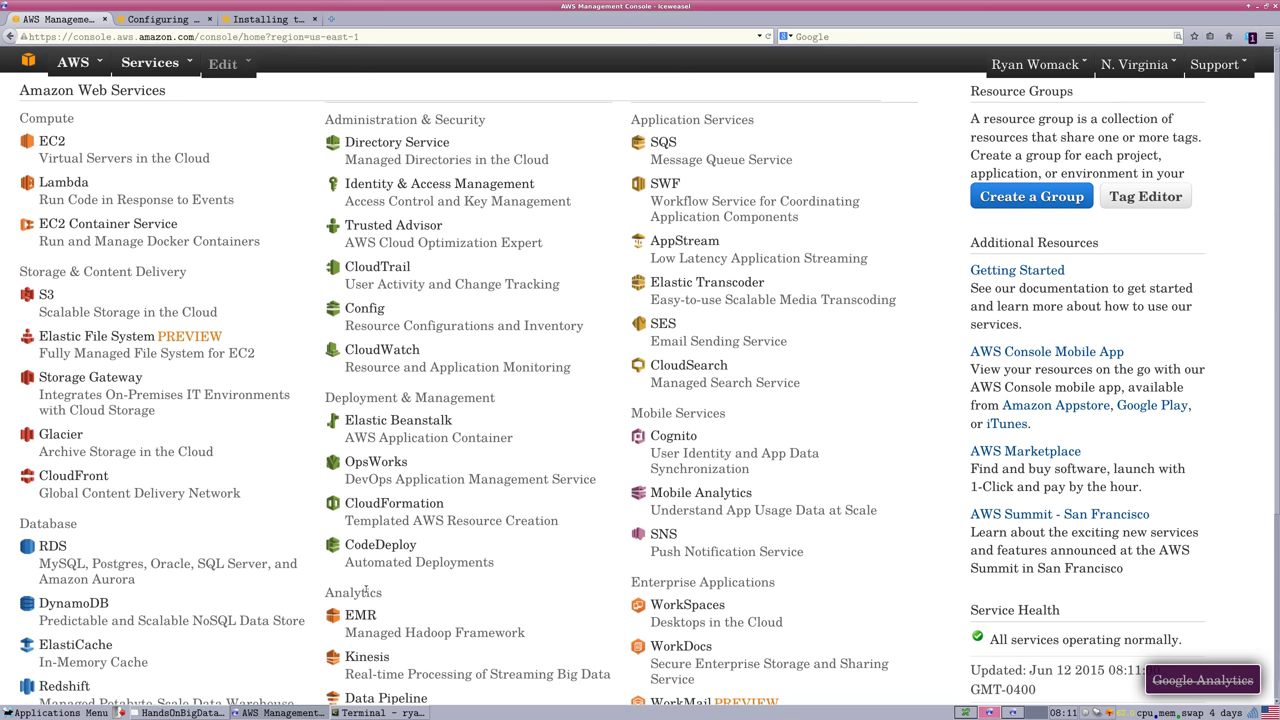
{"action": "mouse_move", "coordinate": [392, 504]}
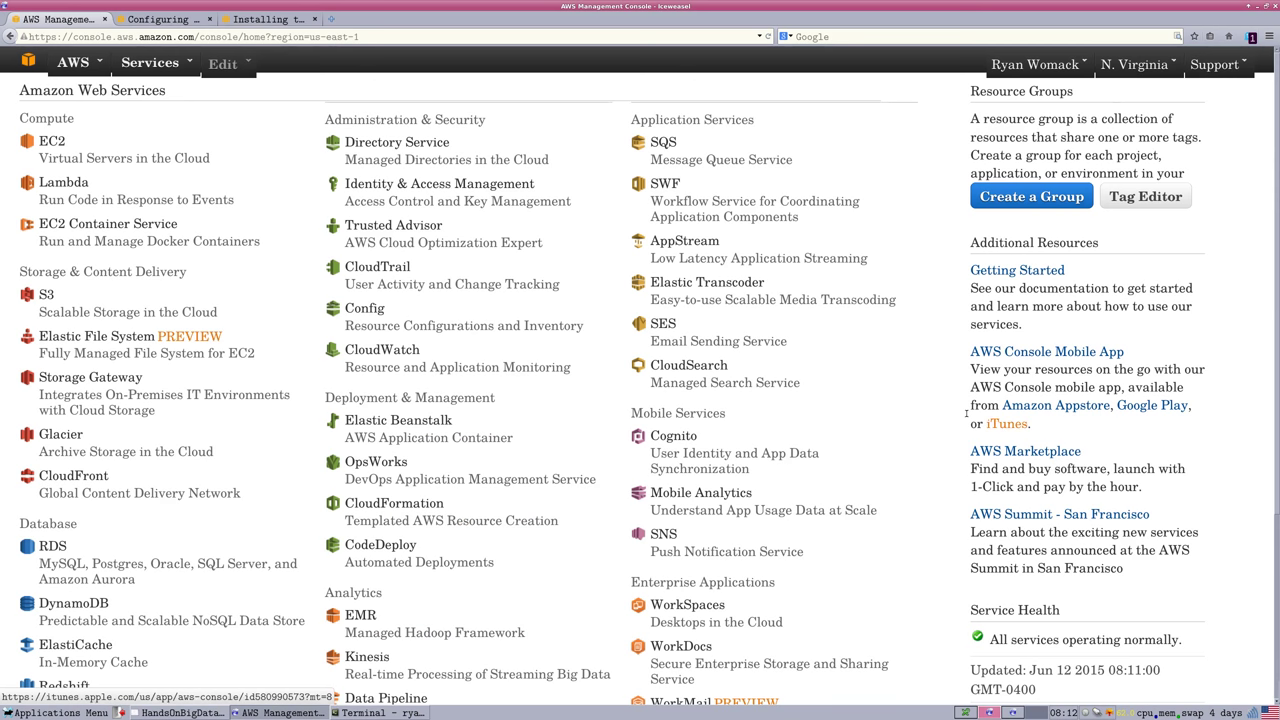
{"action": "mouse_move", "coordinate": [90, 376]}
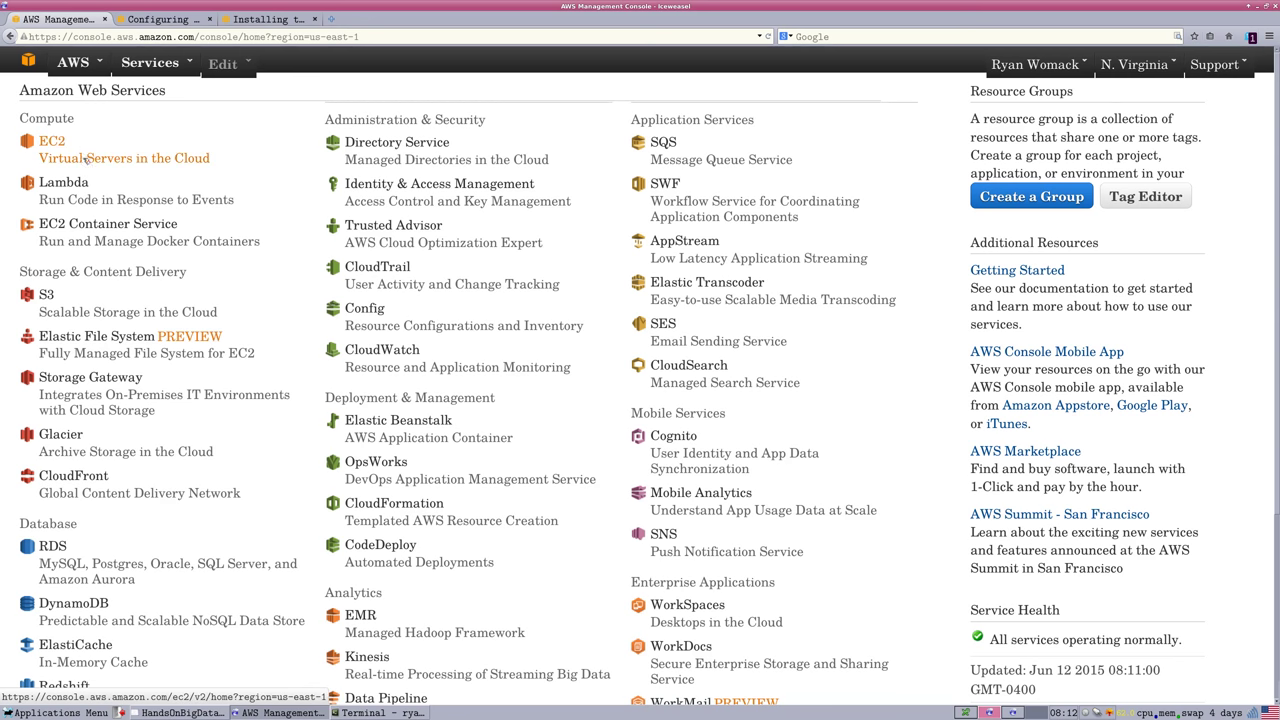
{"action": "mouse_move", "coordinate": [304, 532]}
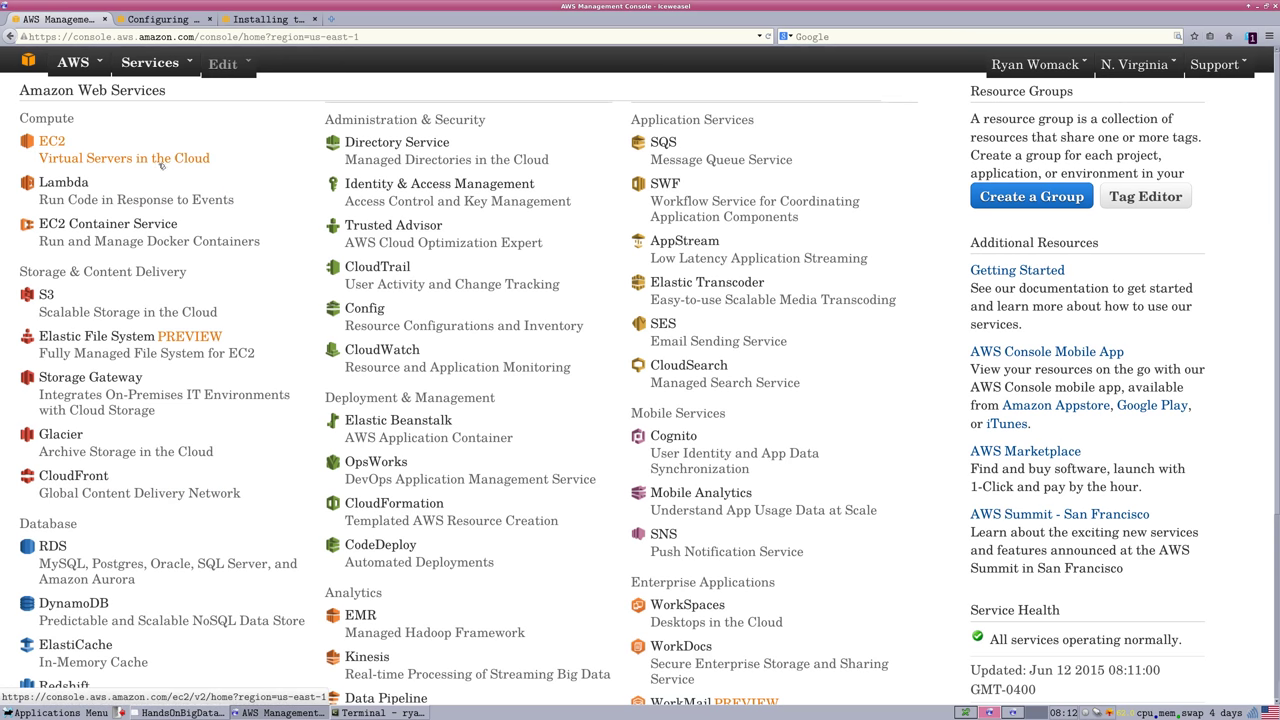
- Choose EC2 under Compute from the console services list
{"action": "left_click", "coordinate": [52, 140]}
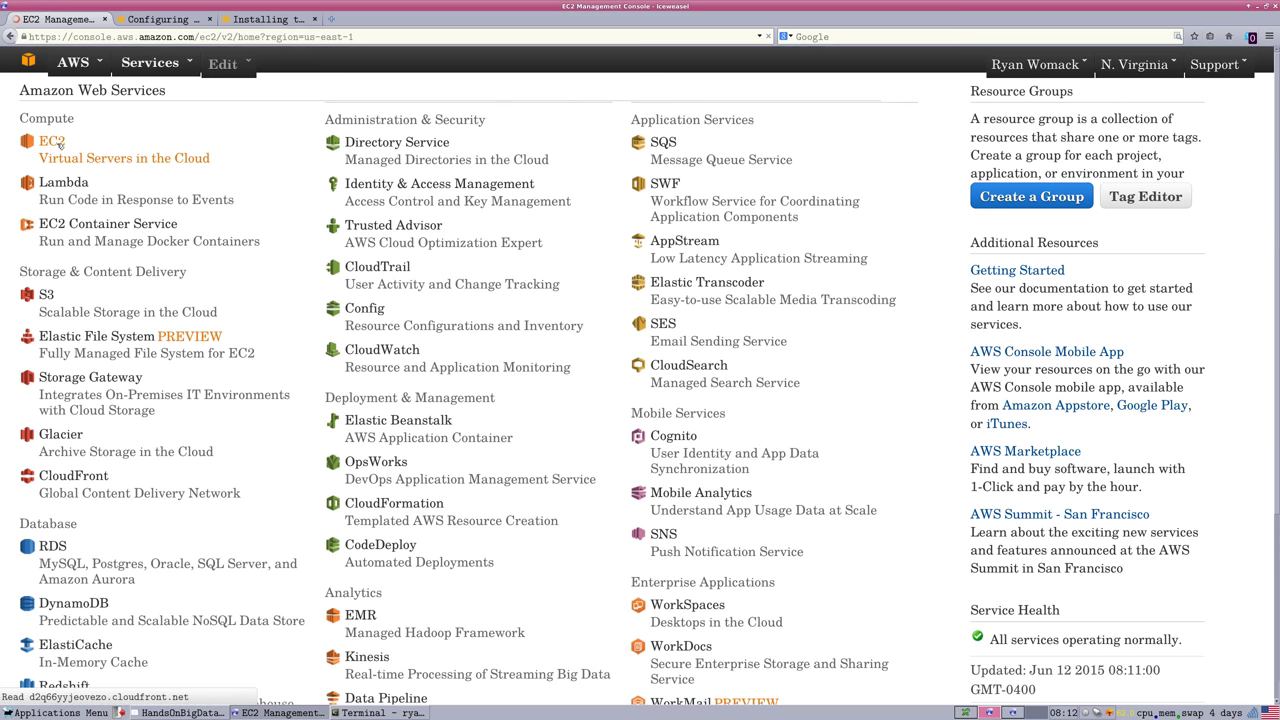
- From the EC2 dashboard, go to Key Pairs under Network & Security
{"action": "left_click", "coordinate": [52, 140]}
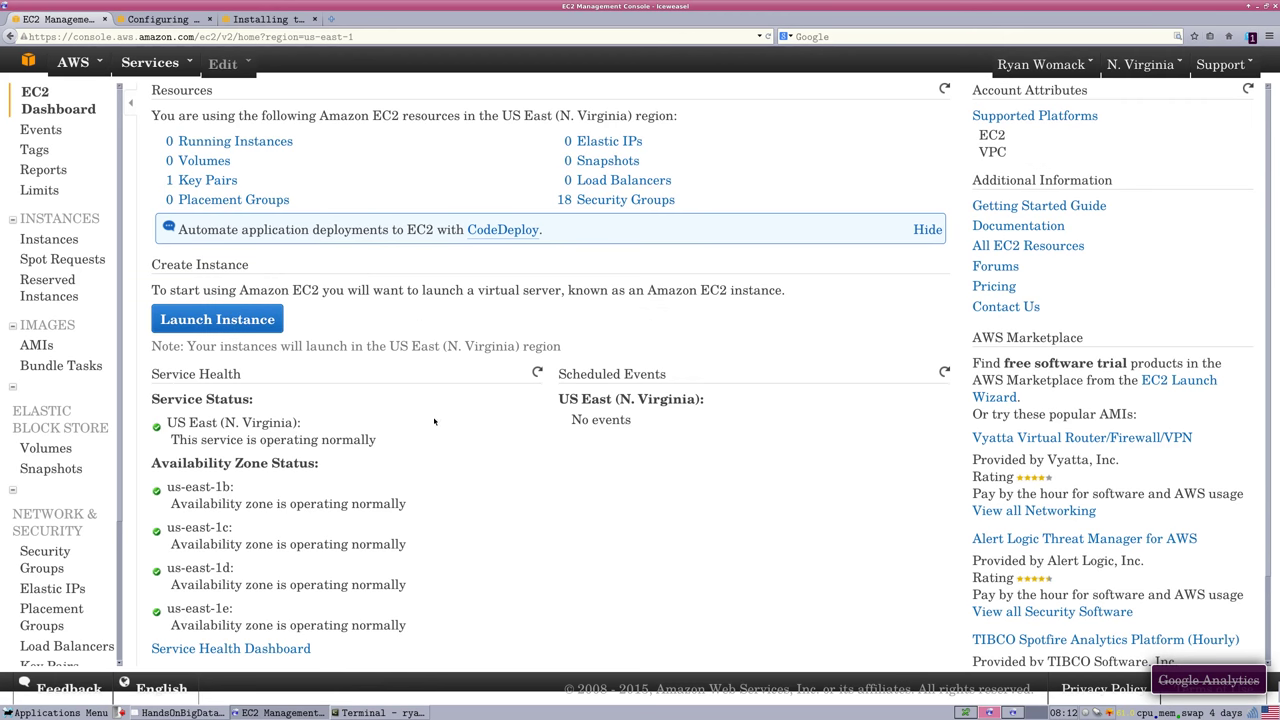
{"action": "scroll", "scroll_direction": "down", "scroll_amount": 3}
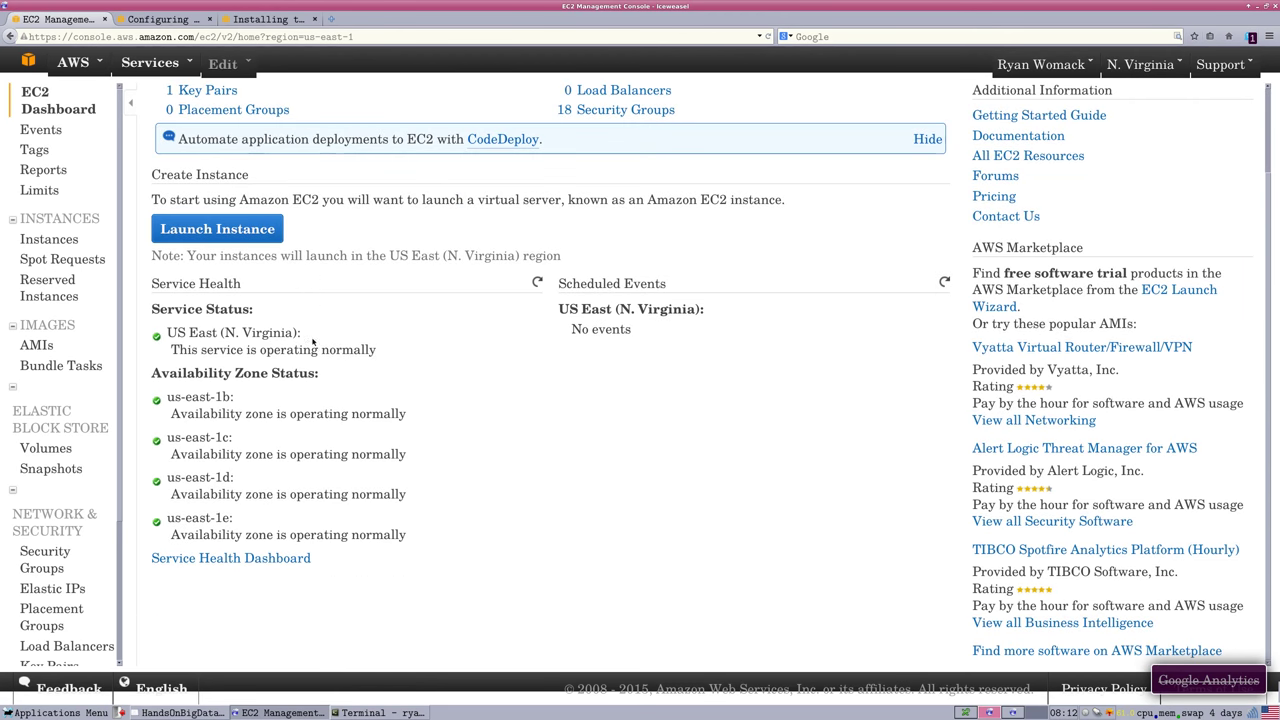
{"action": "mouse_move", "coordinate": [136, 410]}
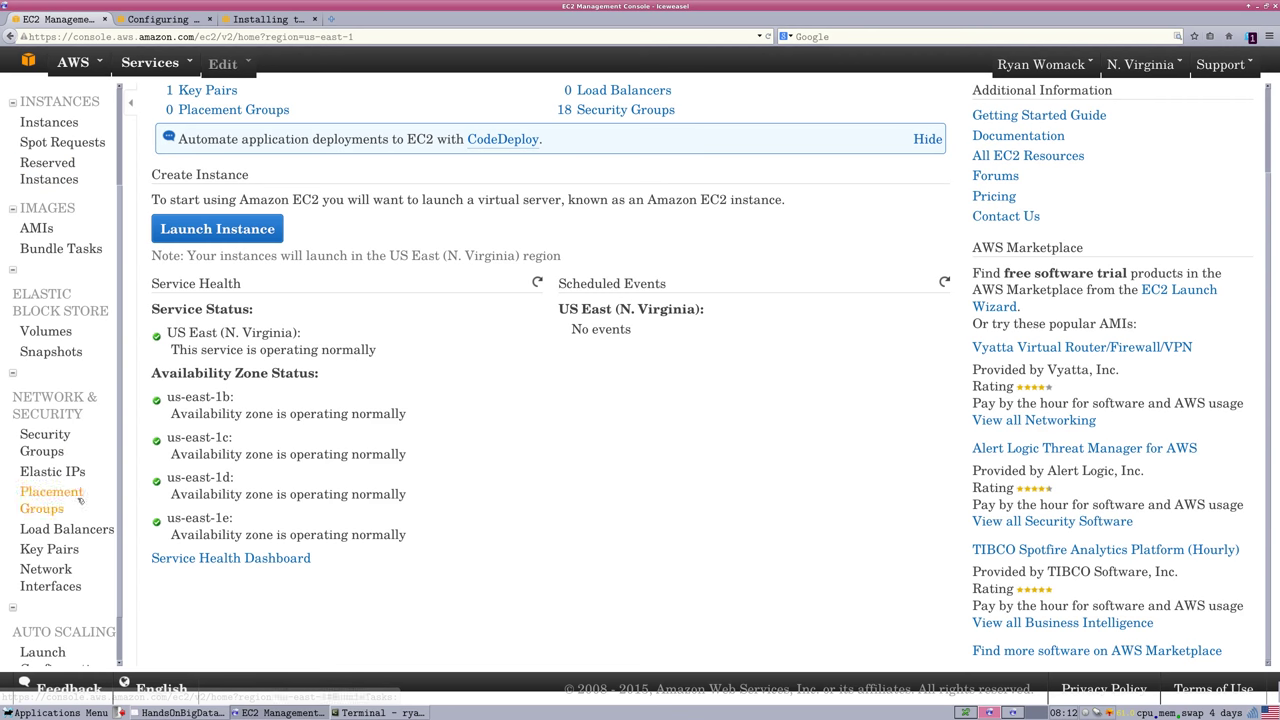
{"action": "left_click", "coordinate": [54, 548]}
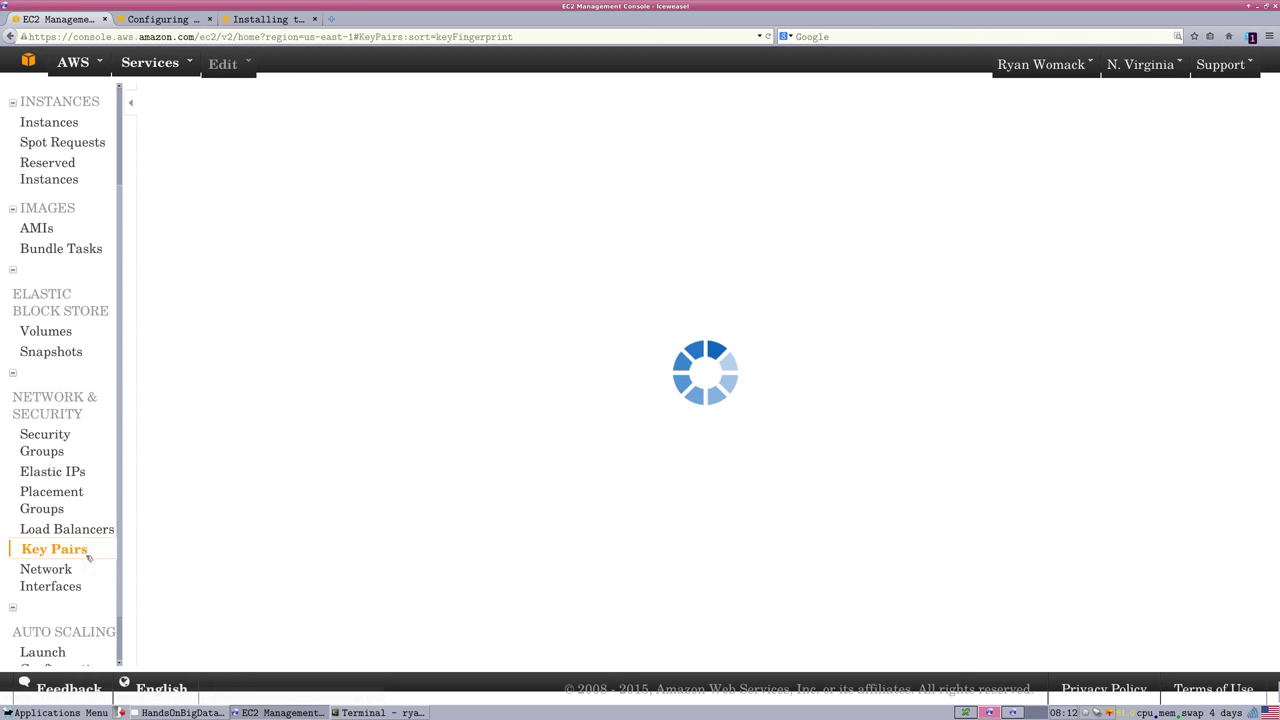
- Start a new key pair from the Key Pairs page listing amazon_key
{"action": "left_click", "coordinate": [54, 548]}
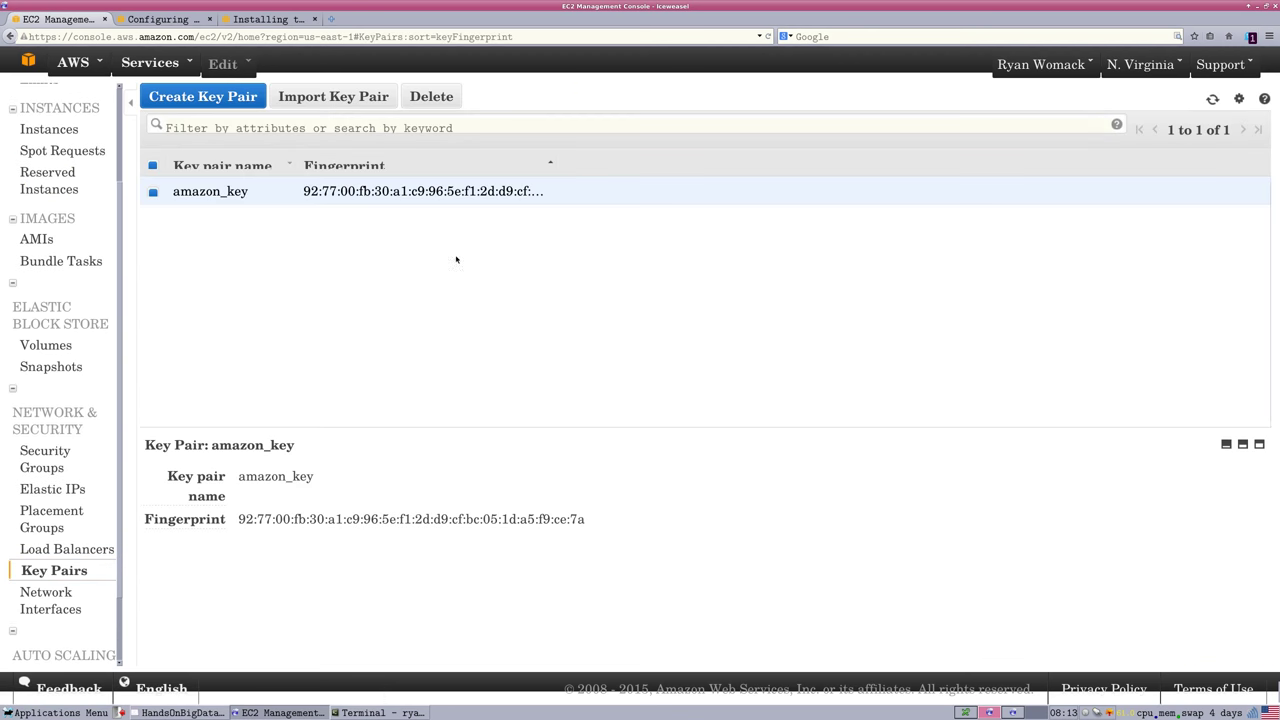
{"action": "mouse_move", "coordinate": [244, 228]}
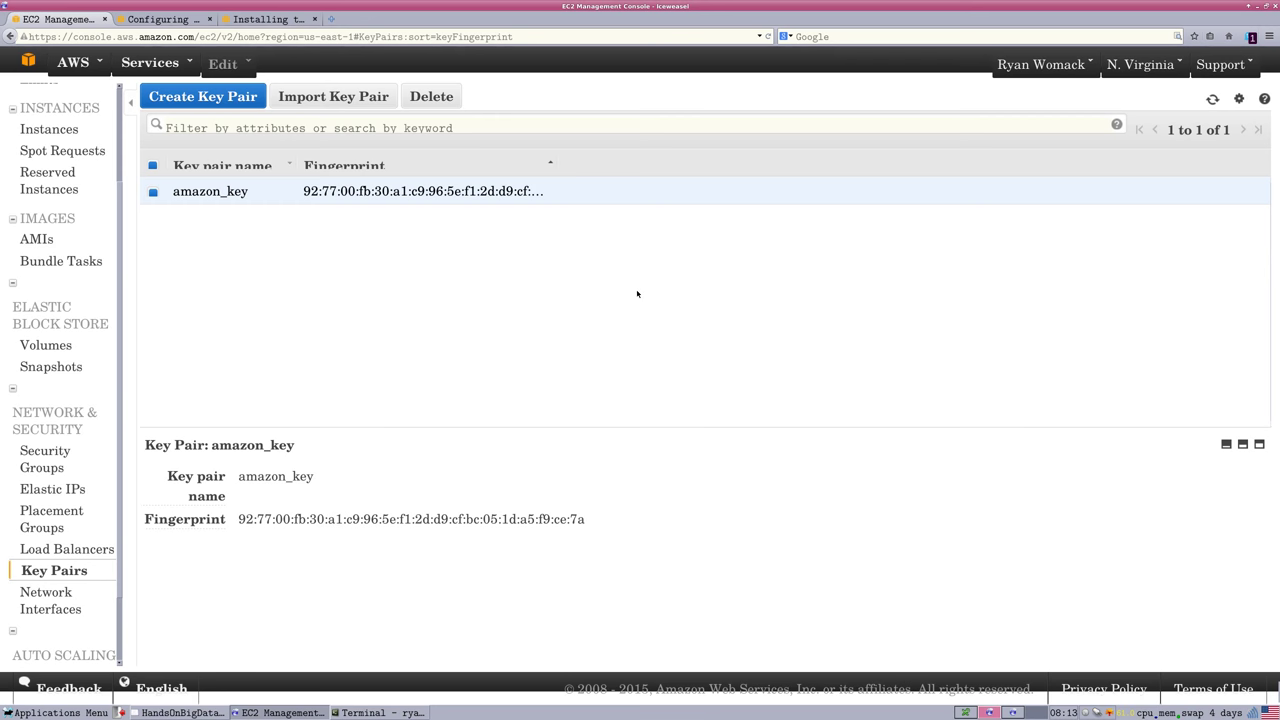
{"action": "mouse_move", "coordinate": [368, 212]}
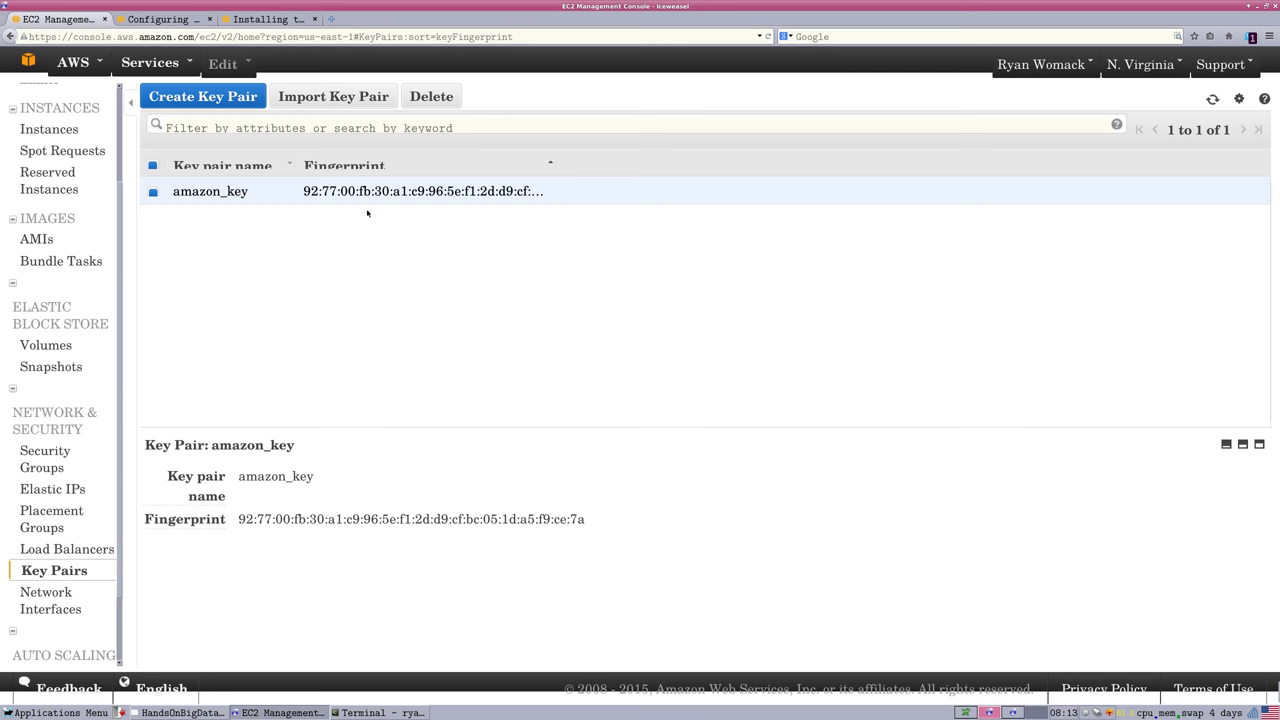
{"action": "mouse_move", "coordinate": [318, 280]}
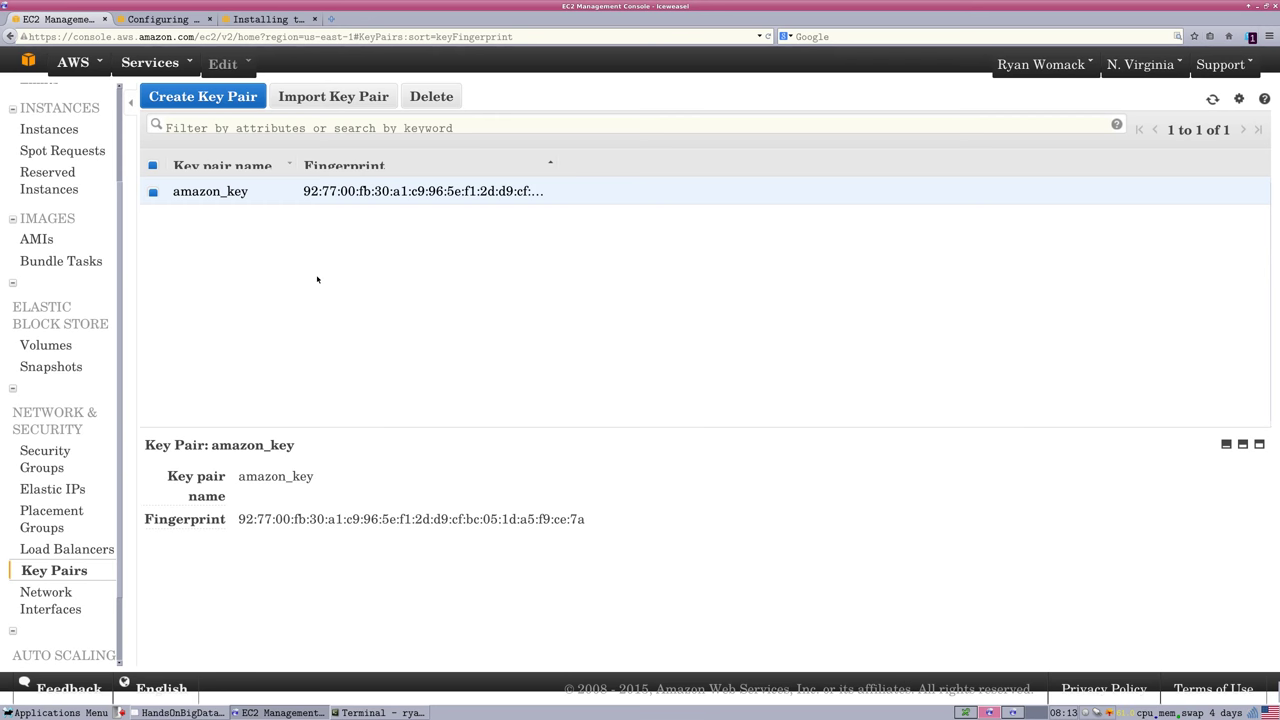
{"action": "mouse_move", "coordinate": [332, 272]}
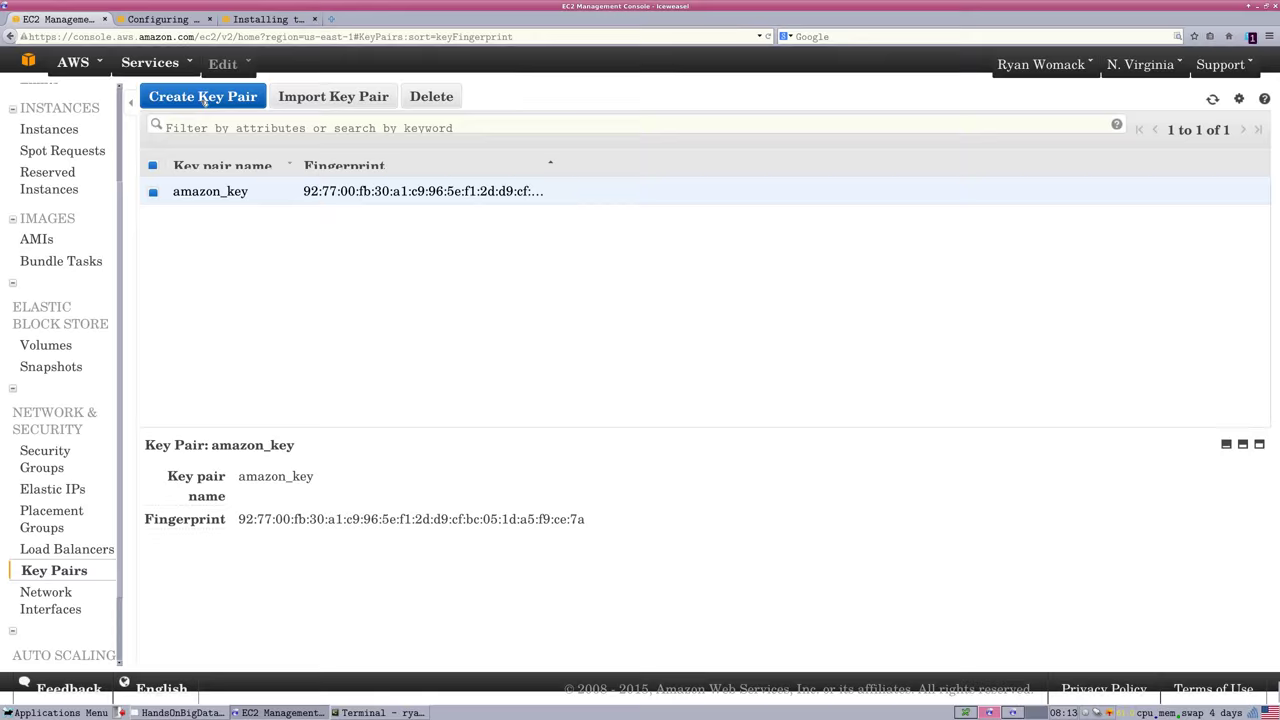
{"action": "left_click", "coordinate": [202, 96]}
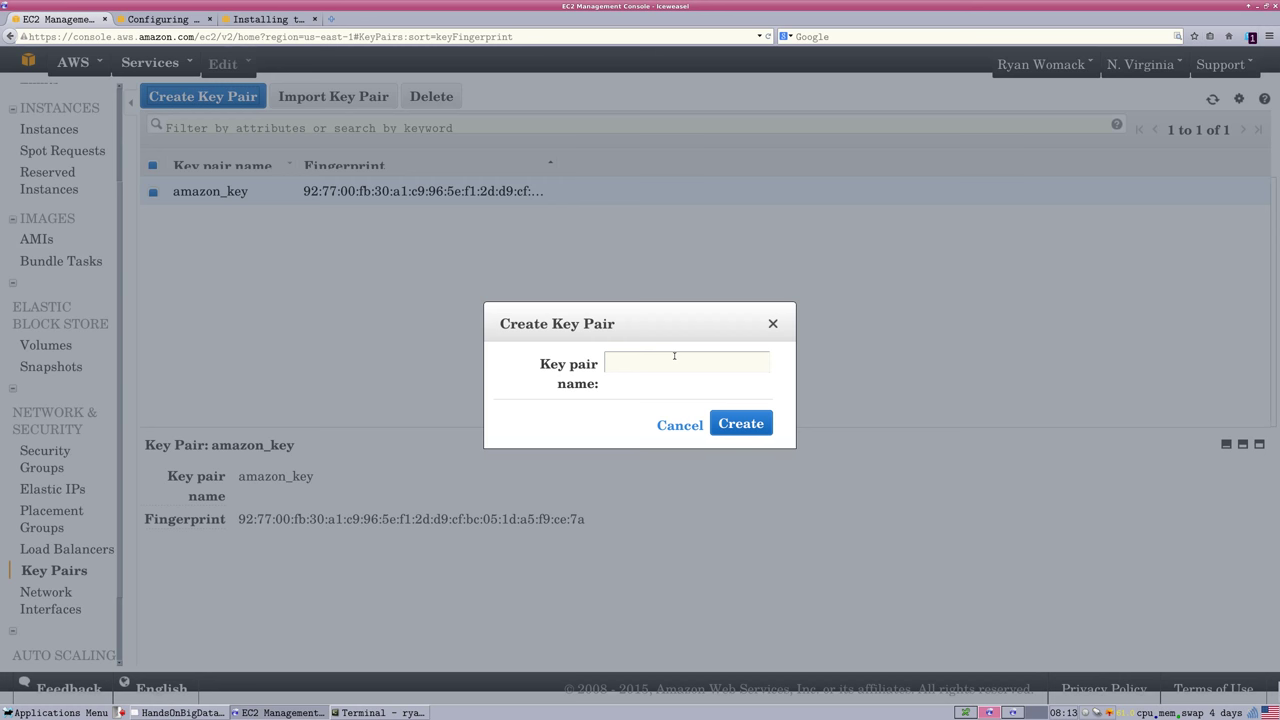
- Create a key pair named new_key and handle its new_key.pem save prompt
{"action": "left_click", "coordinate": [688, 360]}
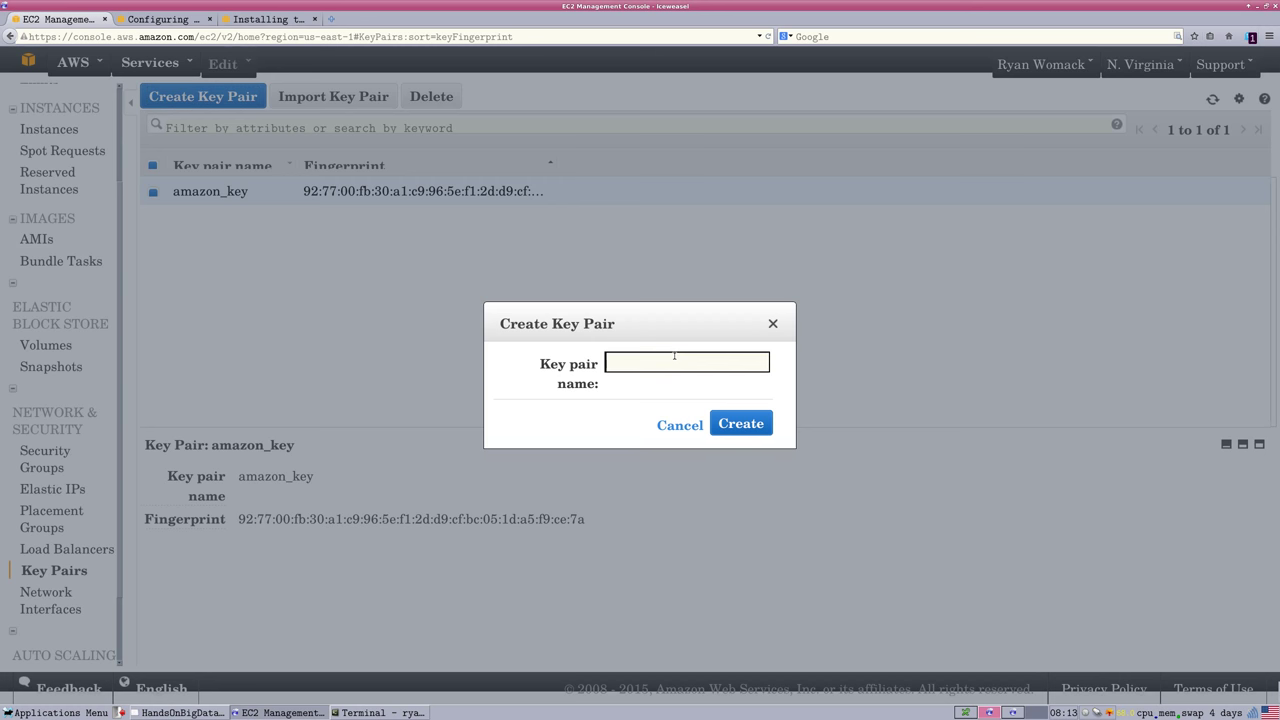
{"action": "type", "text": "new_key"}
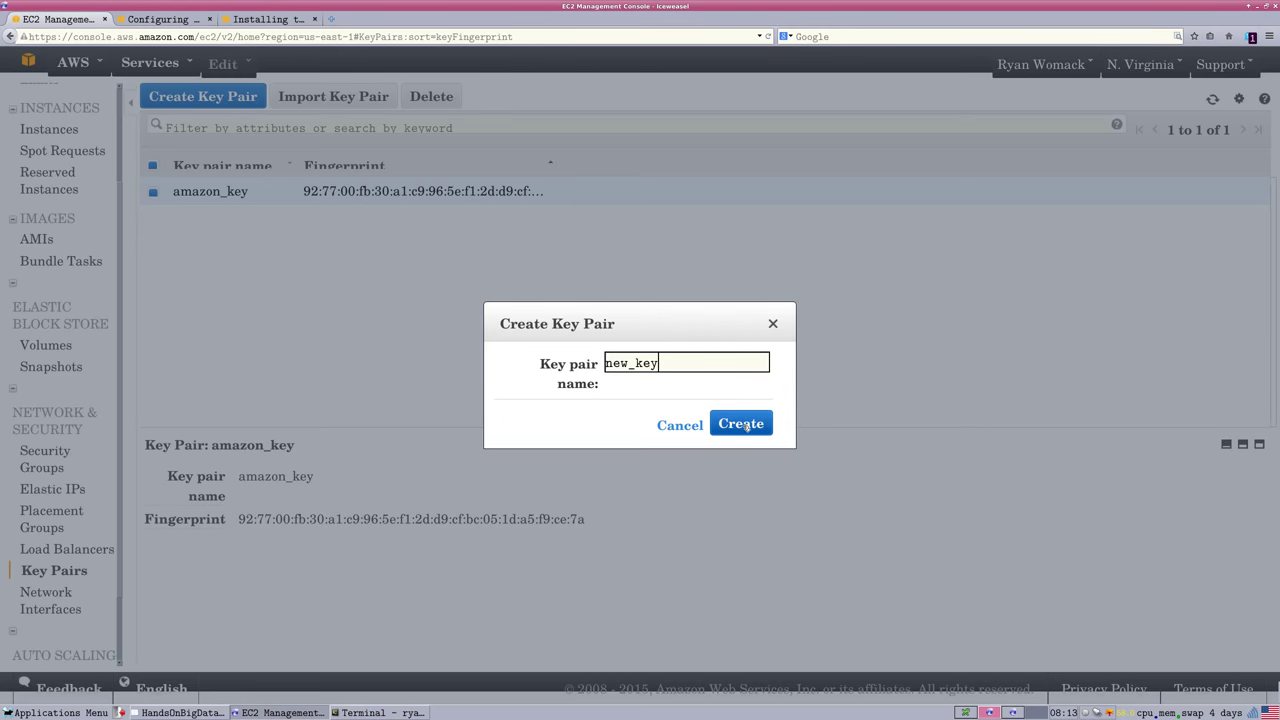
{"action": "left_click", "coordinate": [740, 424]}
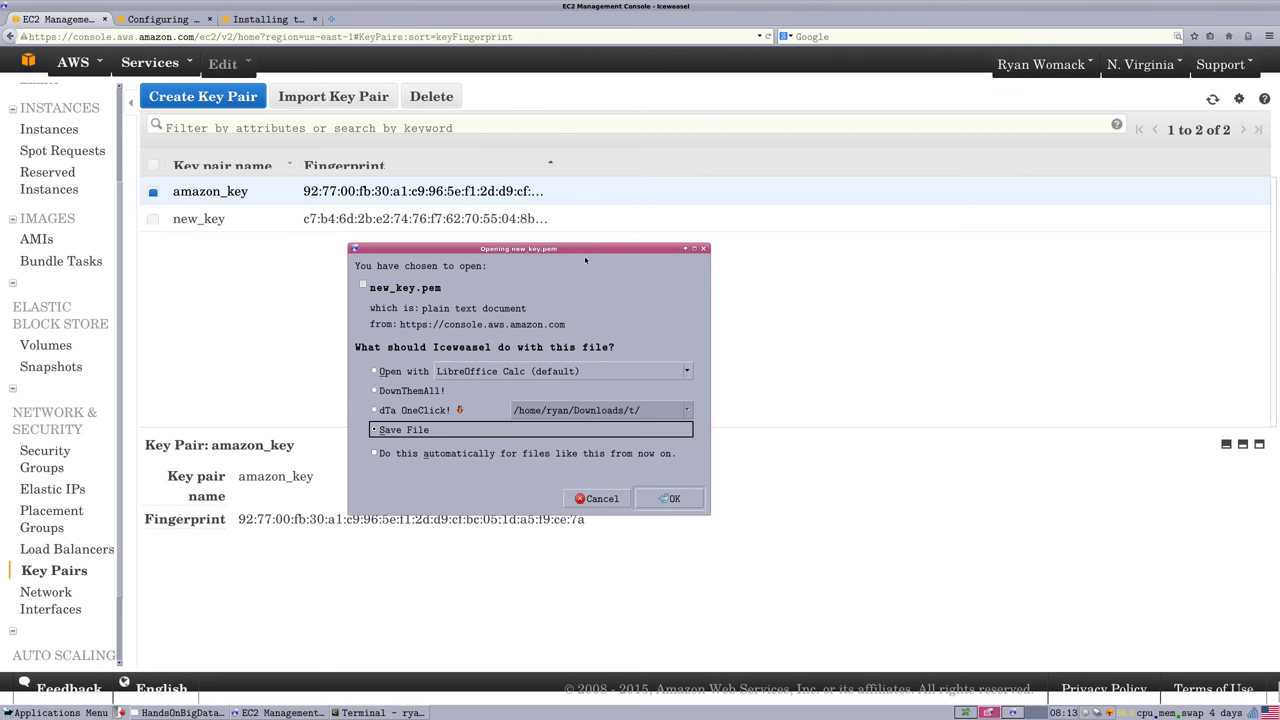
{"action": "left_click_drag", "start_coordinate": [518, 248], "coordinate": [788, 256]}
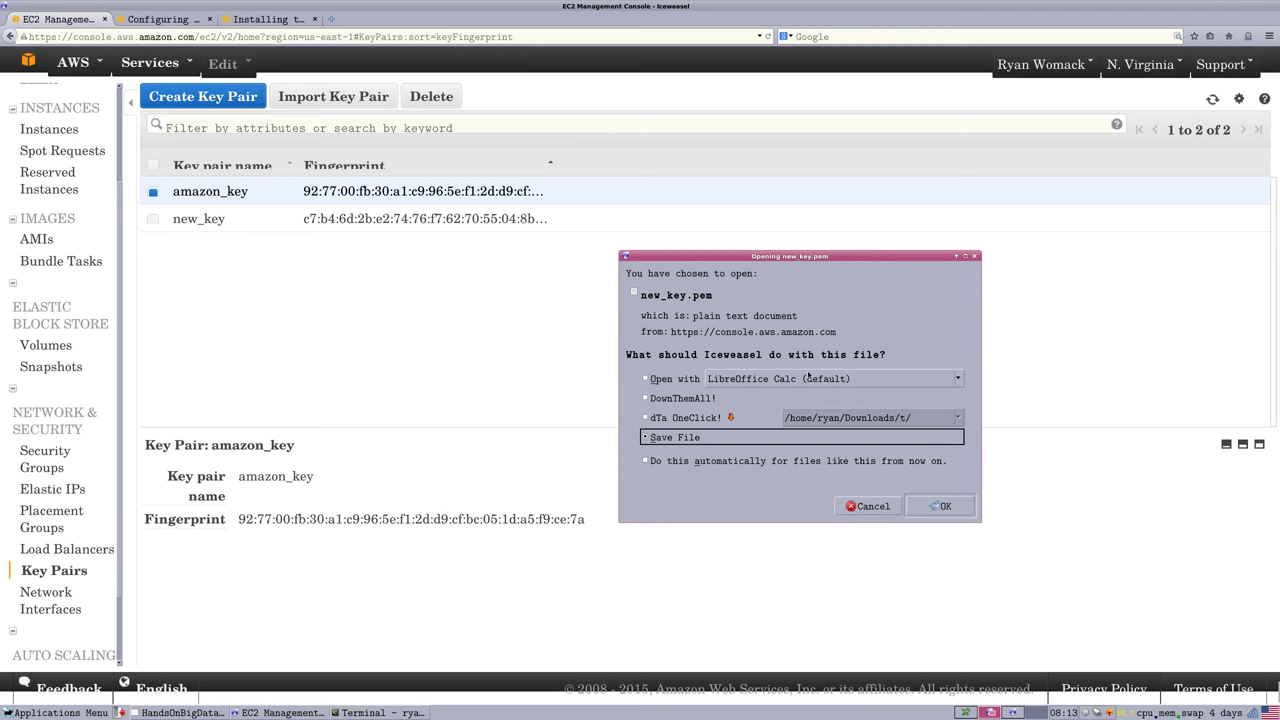
{"action": "mouse_move", "coordinate": [894, 332]}
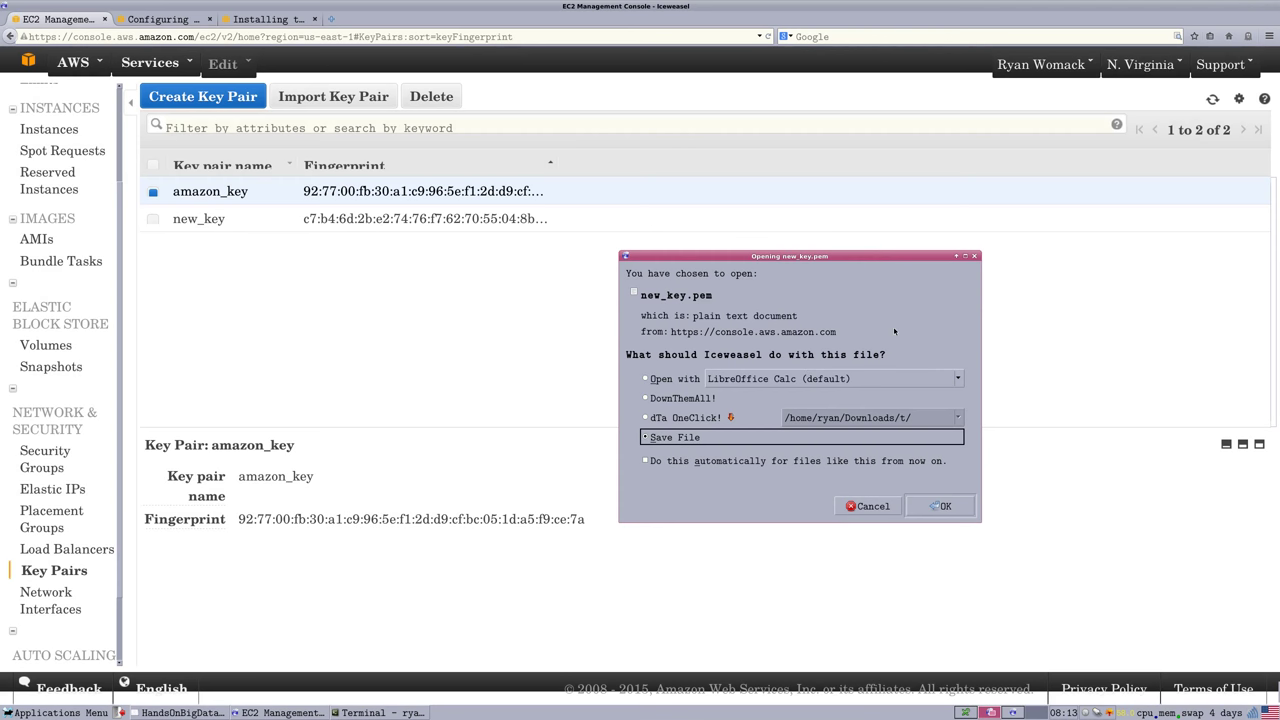
{"action": "mouse_move", "coordinate": [896, 320]}
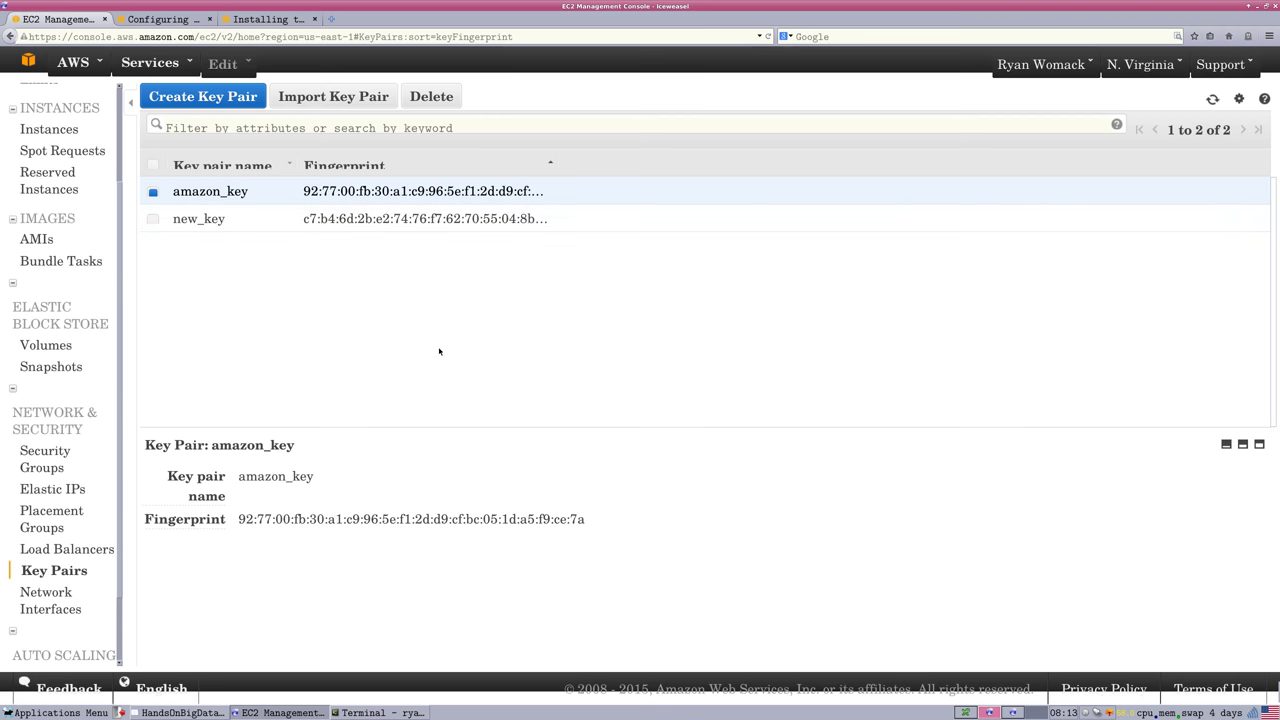
{"action": "mouse_move", "coordinate": [316, 300]}
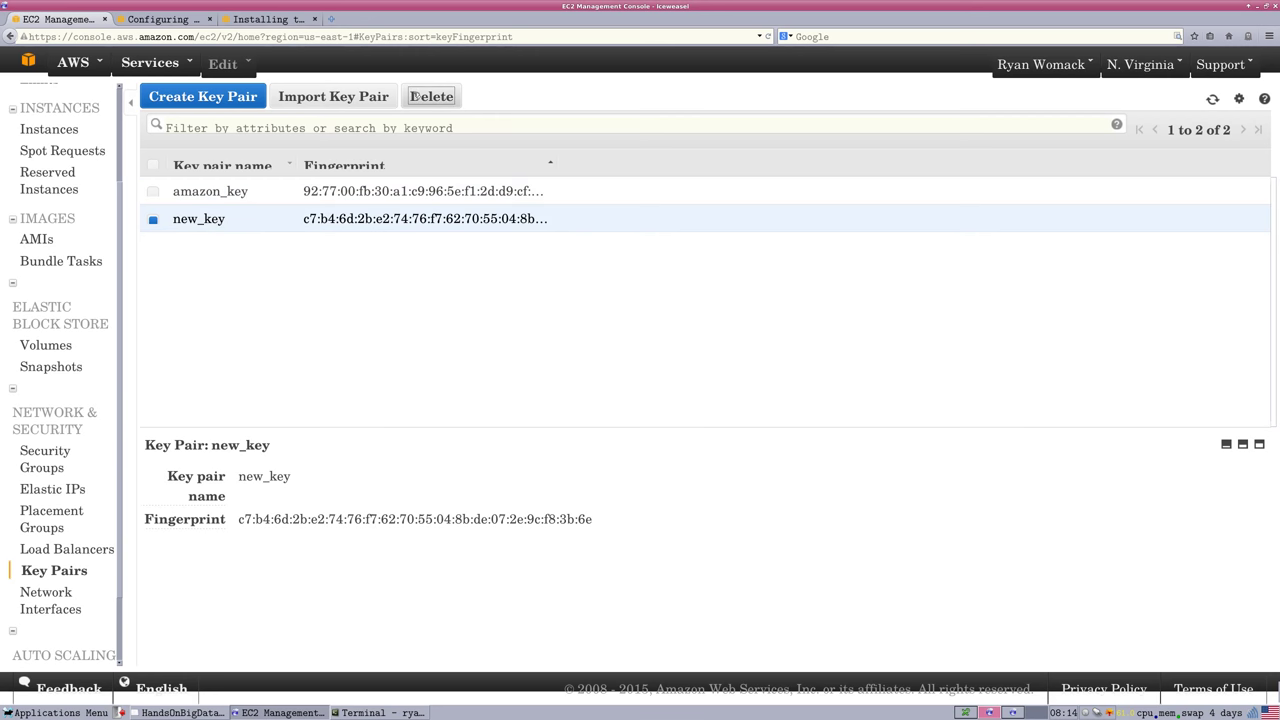
- Delete the new_key key pair, confirming Yes, leaving only amazon_key
{"action": "left_click", "coordinate": [432, 96]}
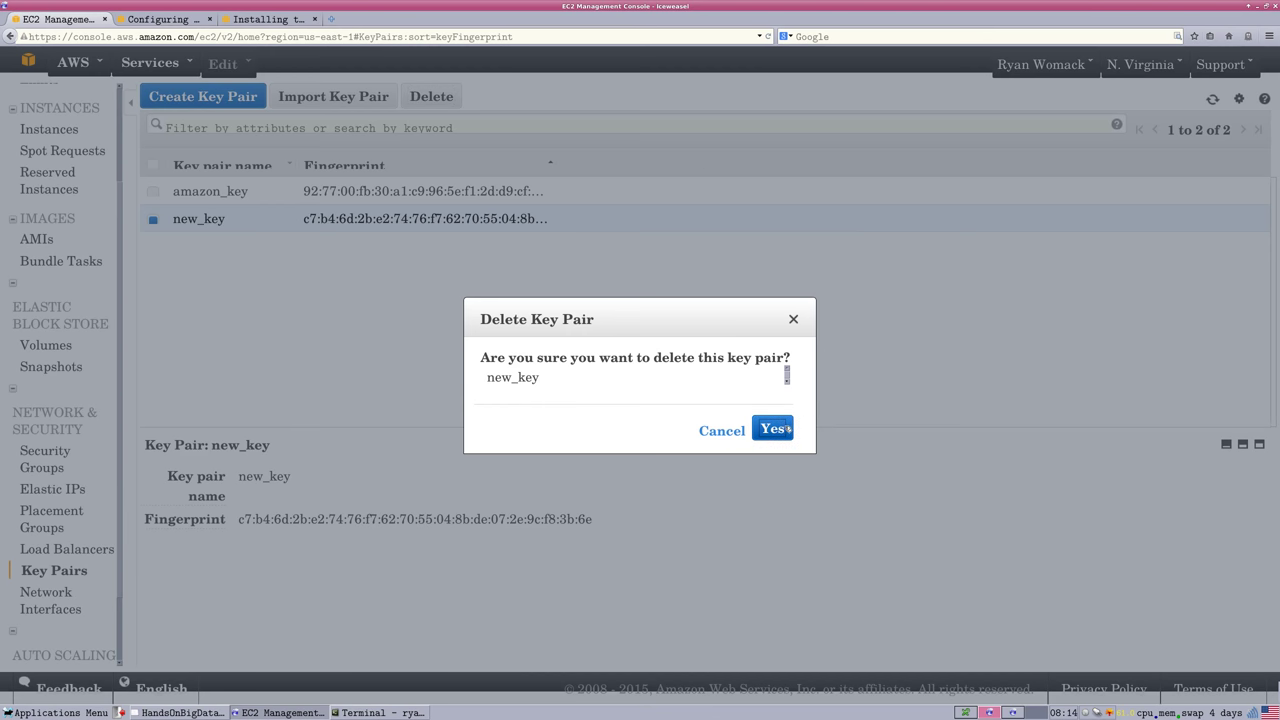
{"action": "left_click", "coordinate": [772, 428]}
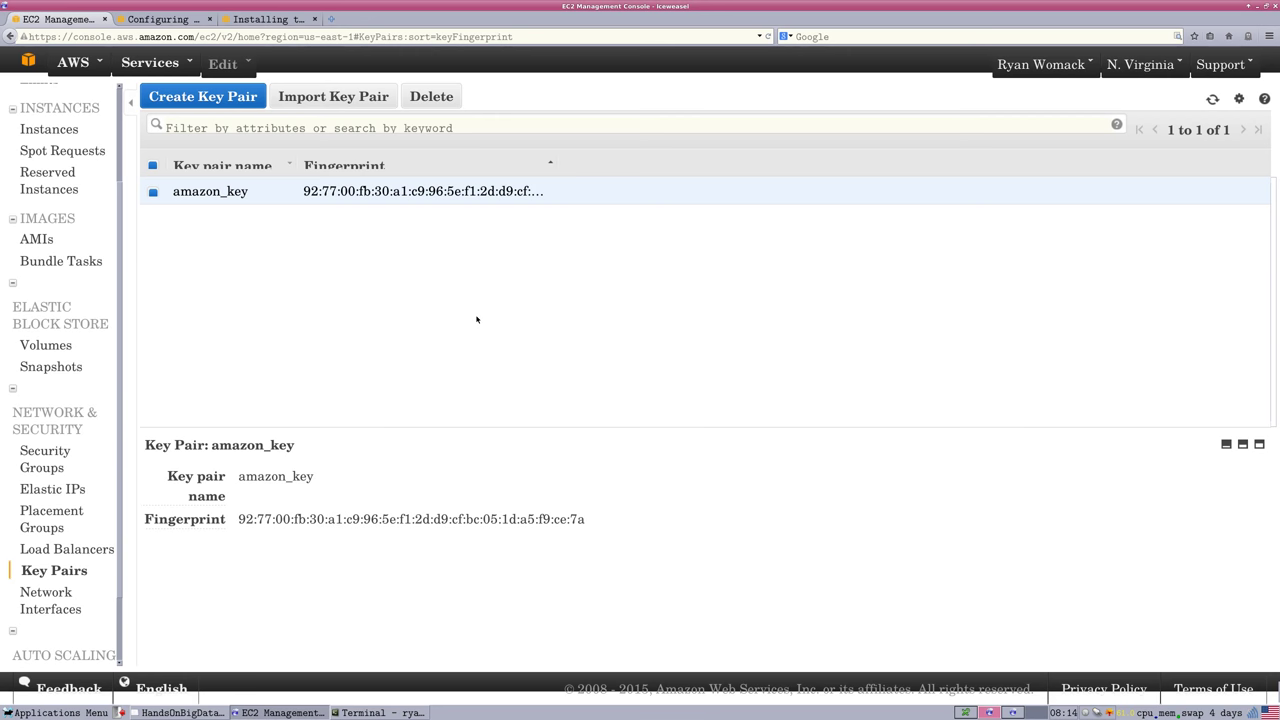
{"action": "mouse_move", "coordinate": [476, 308]}
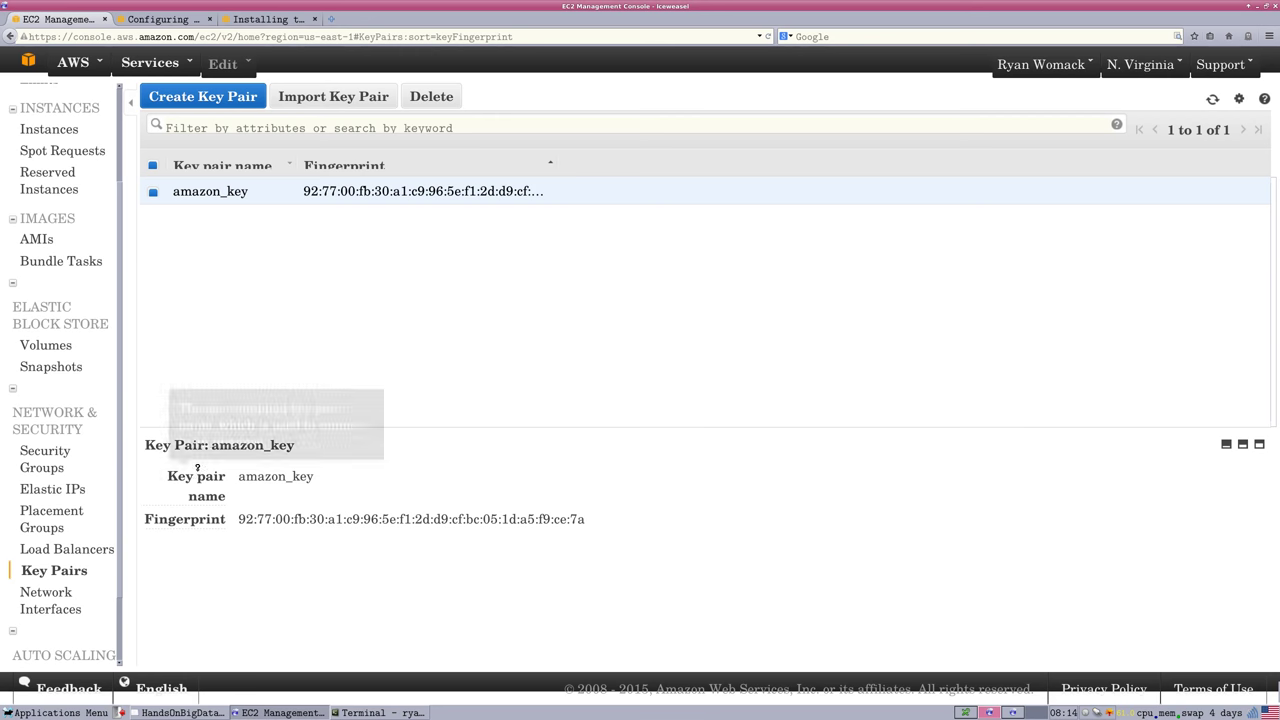
{"action": "mouse_move", "coordinate": [230, 430]}
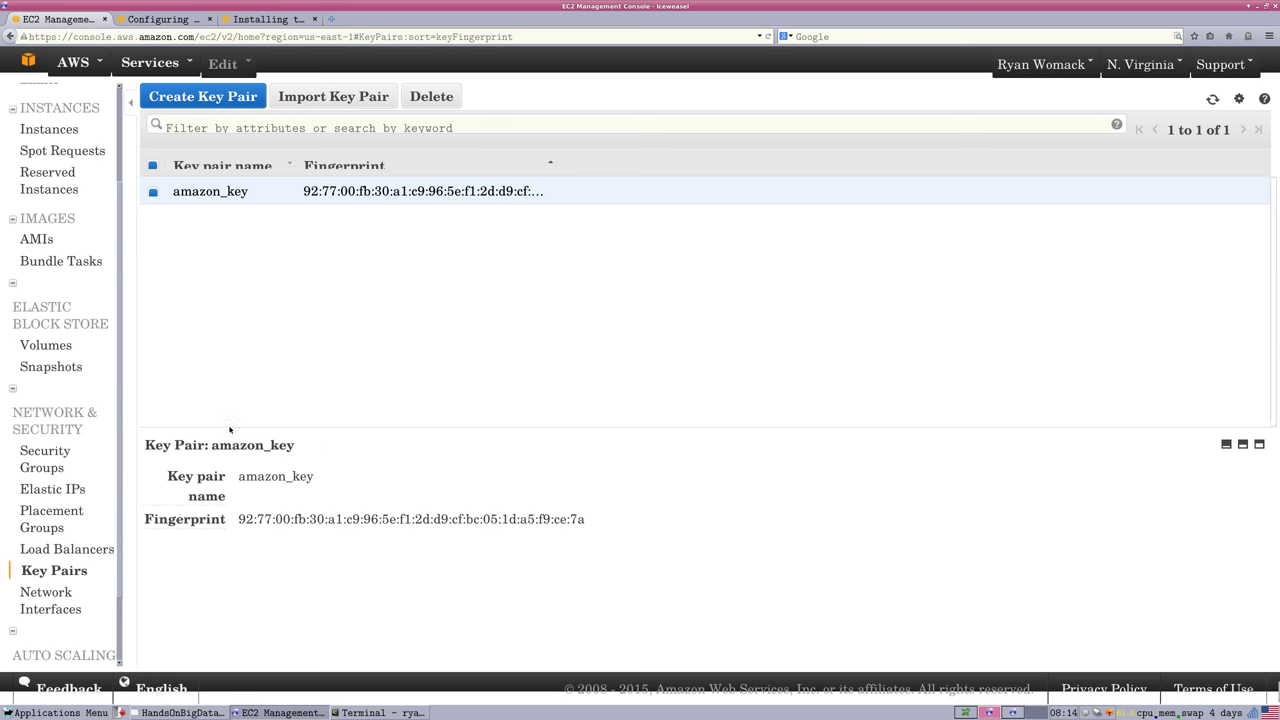
{"action": "mouse_move", "coordinate": [1014, 136]}
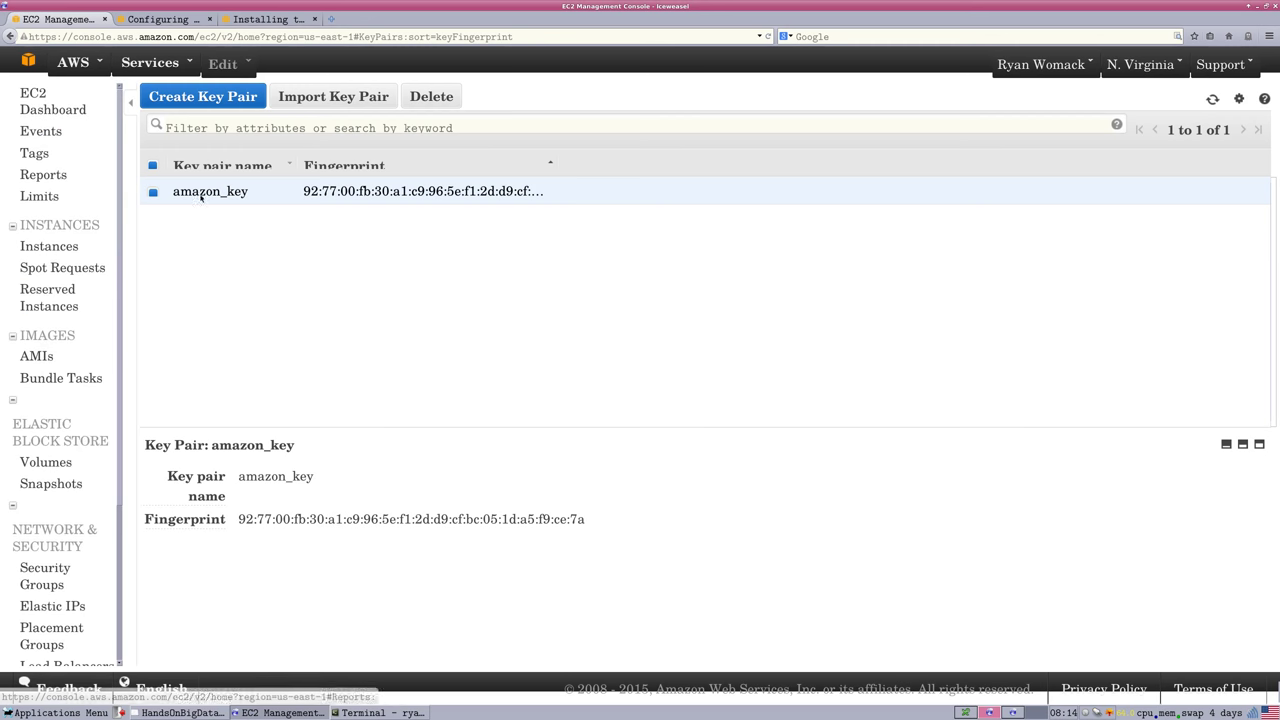
- Go to Your Security Credentials via the account menu and dismiss the intro notice
{"action": "left_click", "coordinate": [1044, 64]}
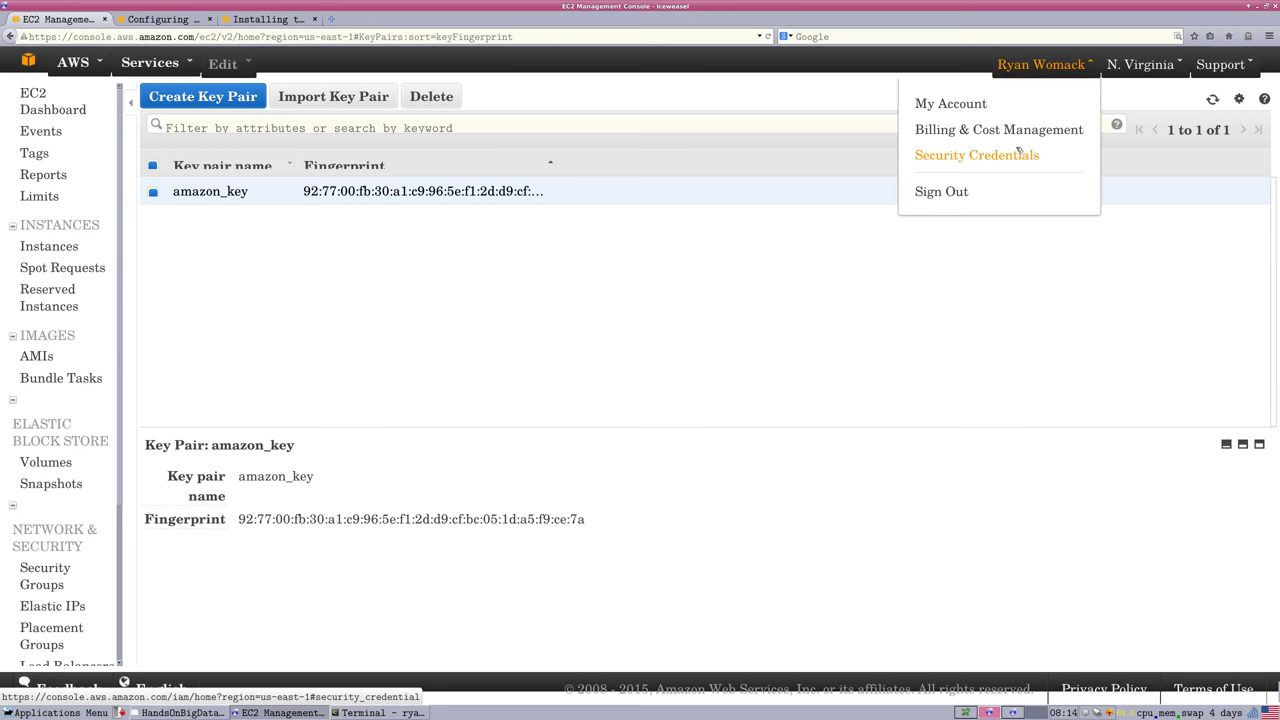
{"action": "left_click", "coordinate": [976, 154]}
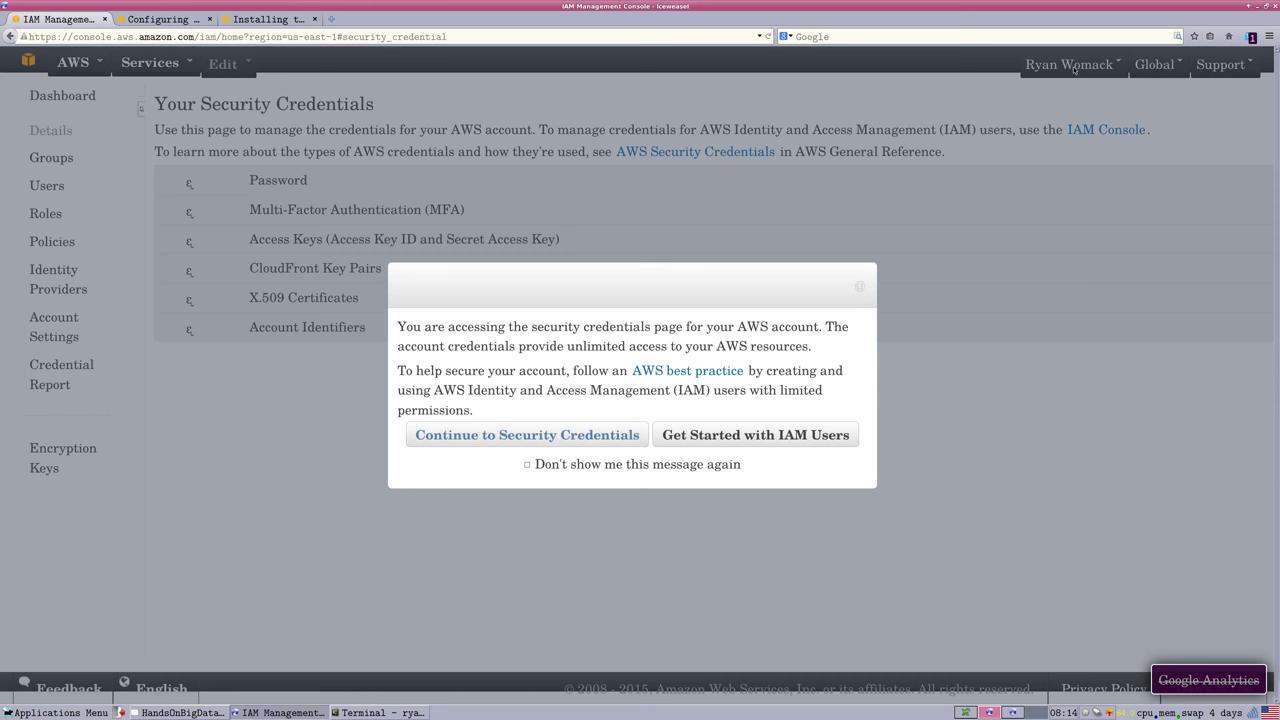
{"action": "mouse_move", "coordinate": [1032, 122]}
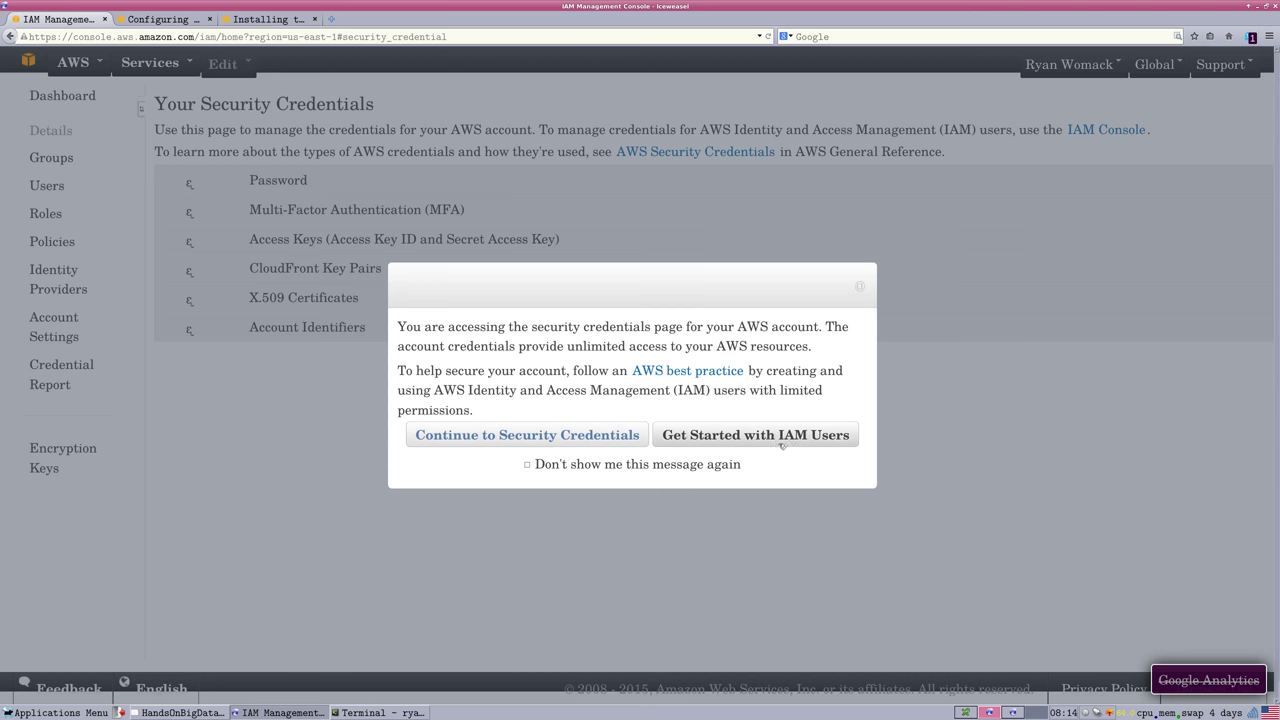
{"action": "left_click", "coordinate": [526, 434]}
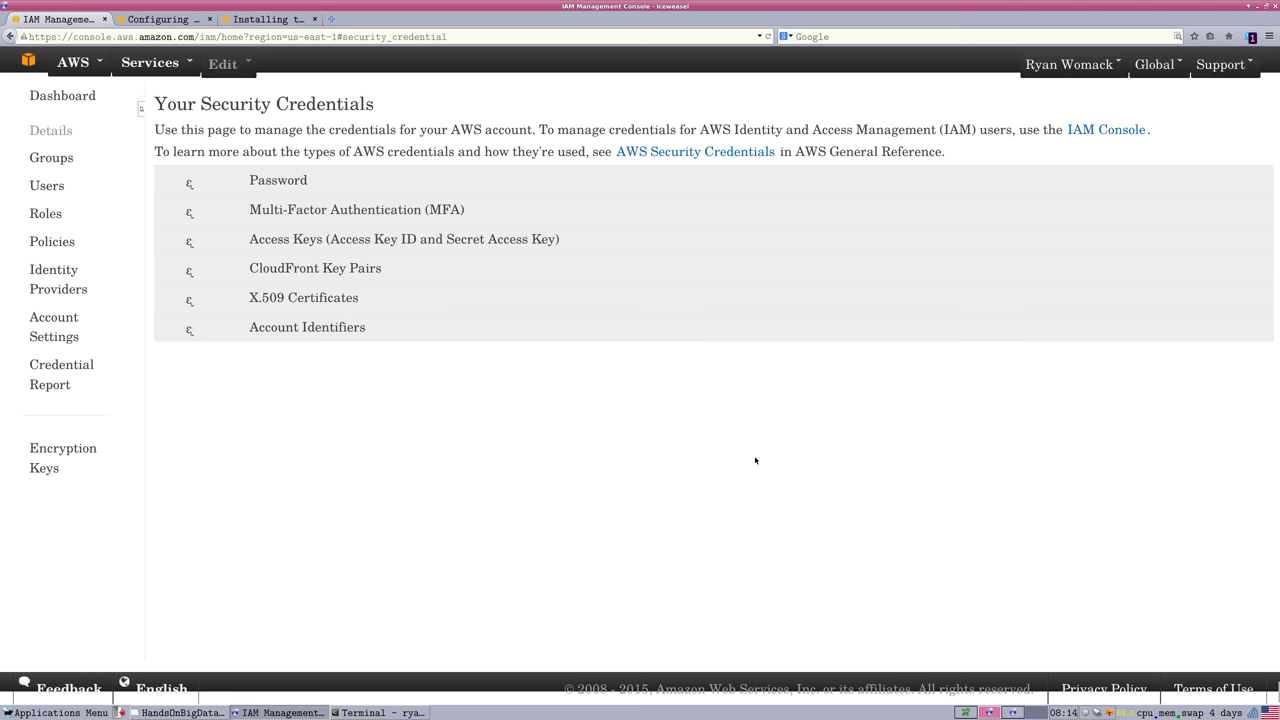
{"action": "mouse_move", "coordinate": [754, 452]}
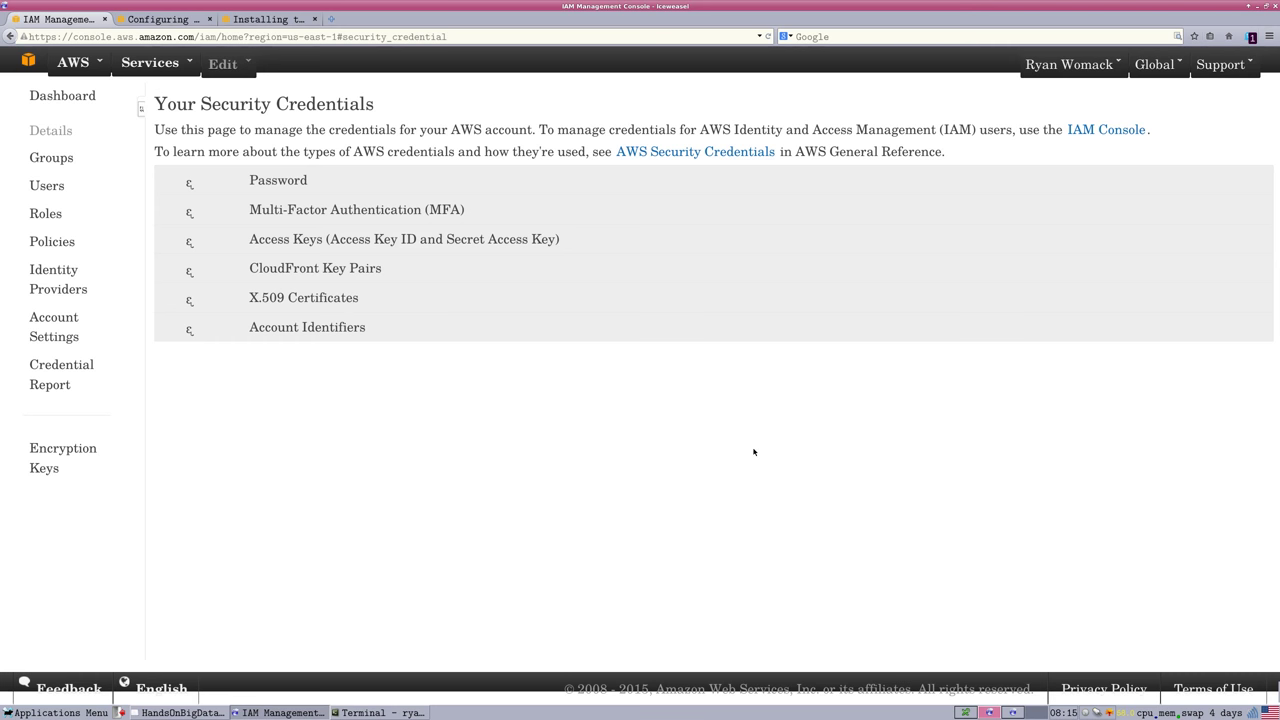
{"action": "mouse_move", "coordinate": [432, 432]}
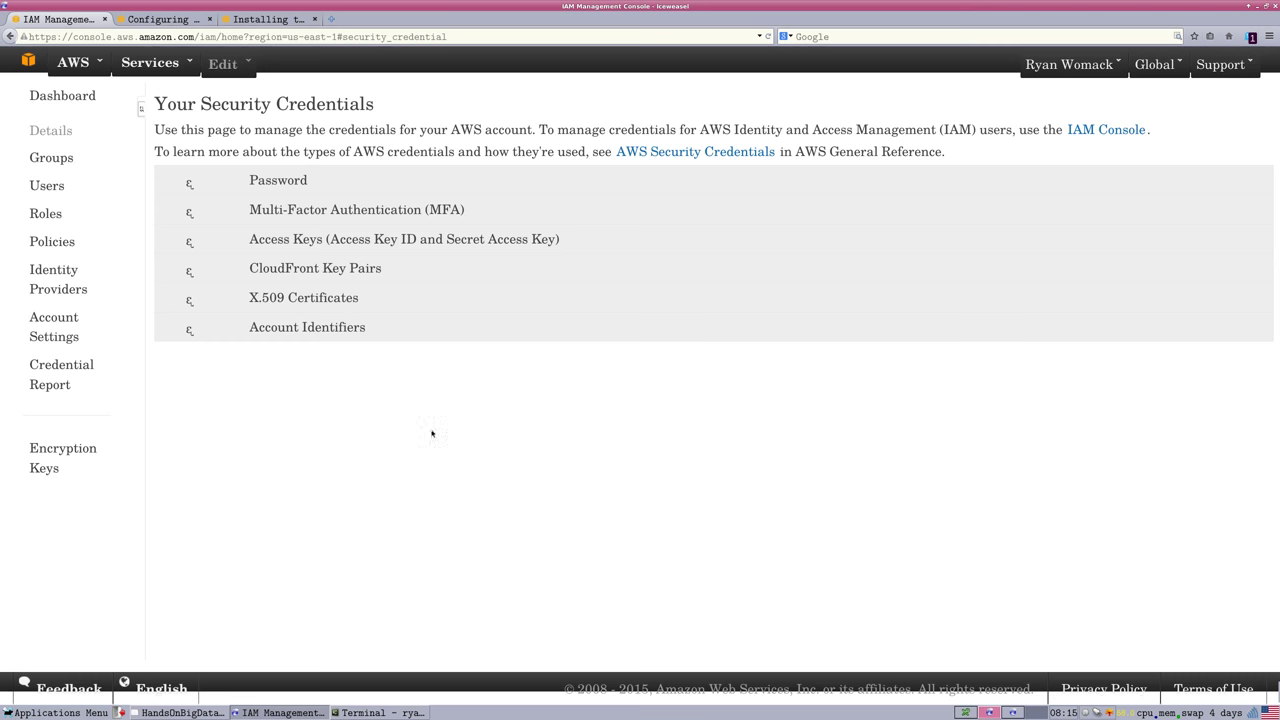
{"action": "mouse_move", "coordinate": [584, 420]}
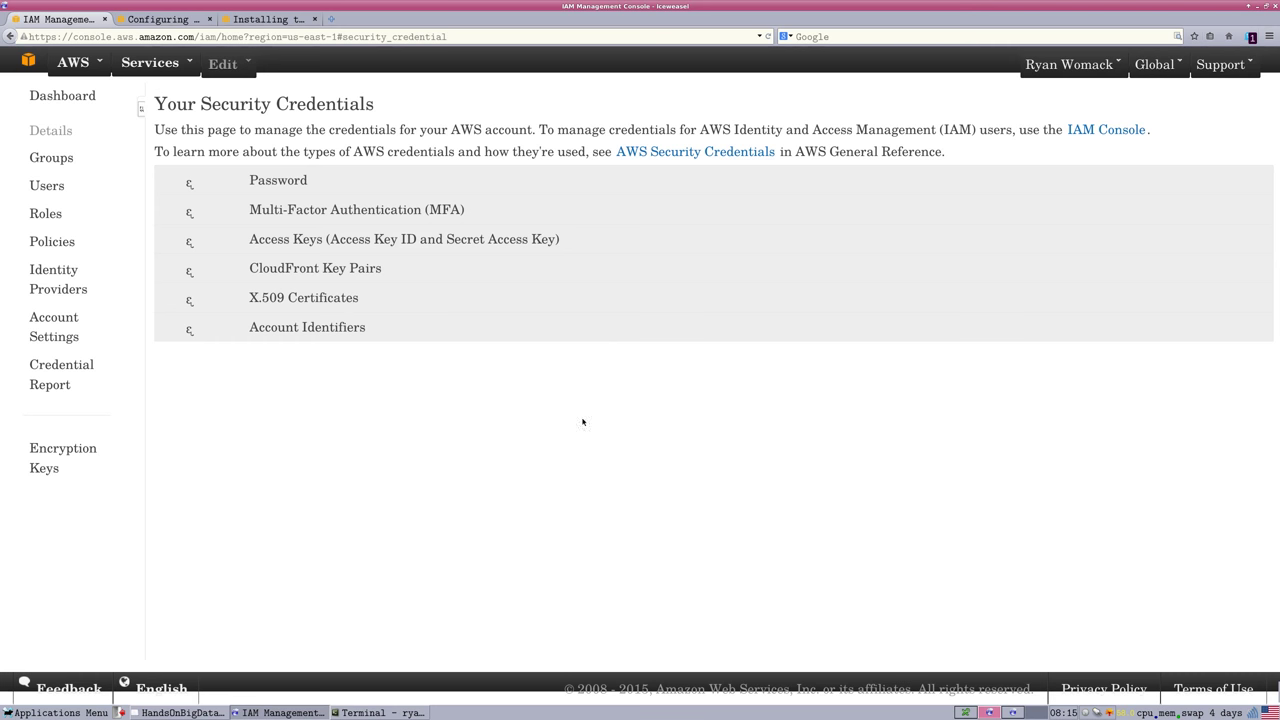
{"action": "mouse_move", "coordinate": [548, 414]}
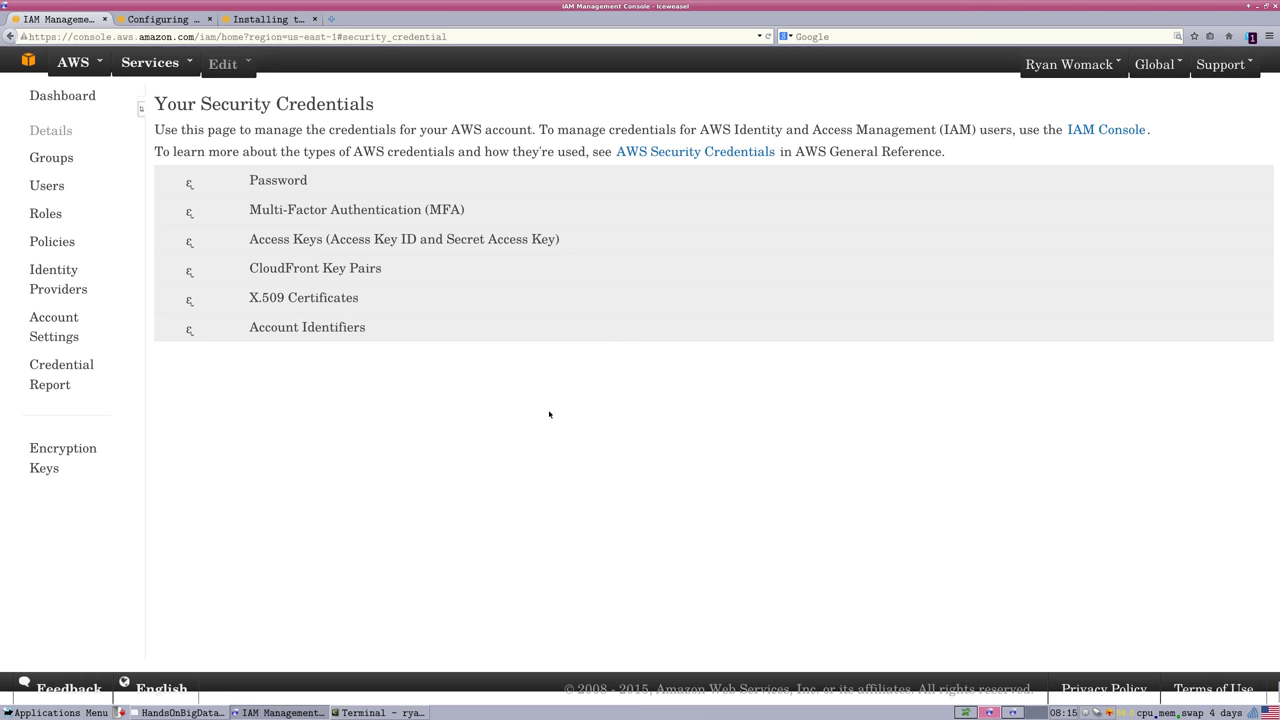
{"action": "mouse_move", "coordinate": [544, 414]}
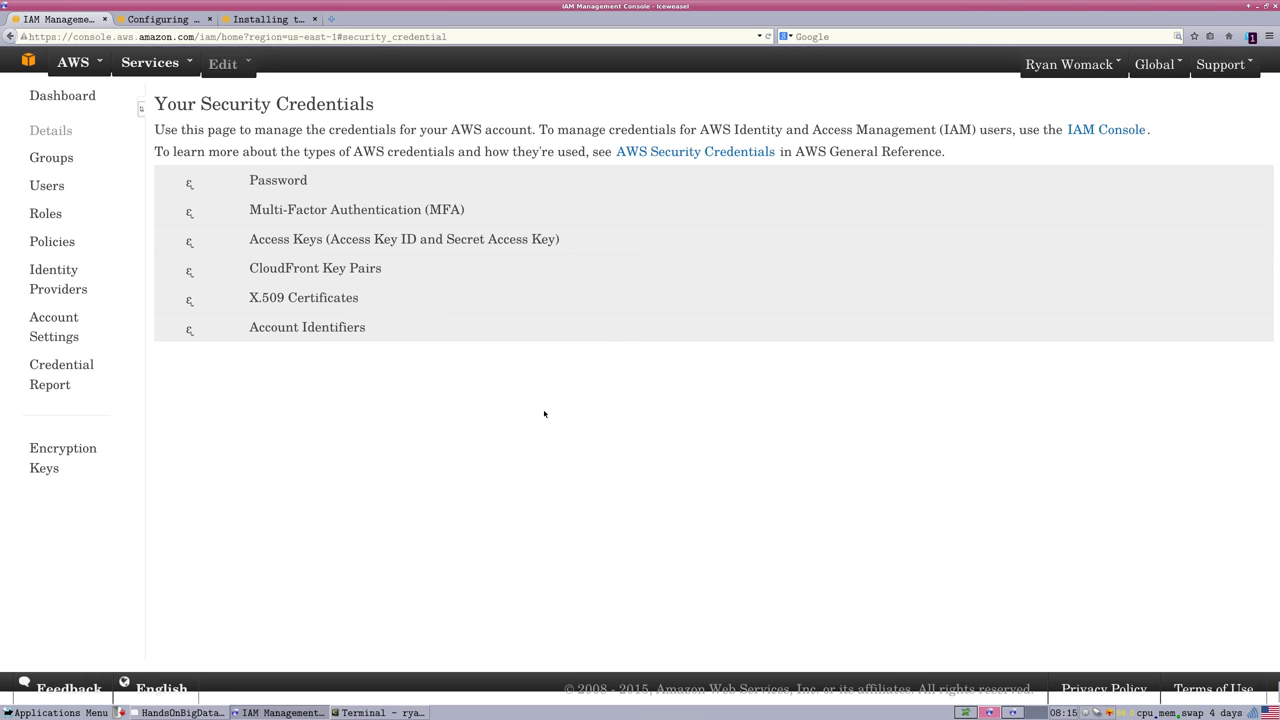
{"action": "mouse_move", "coordinate": [46, 186]}
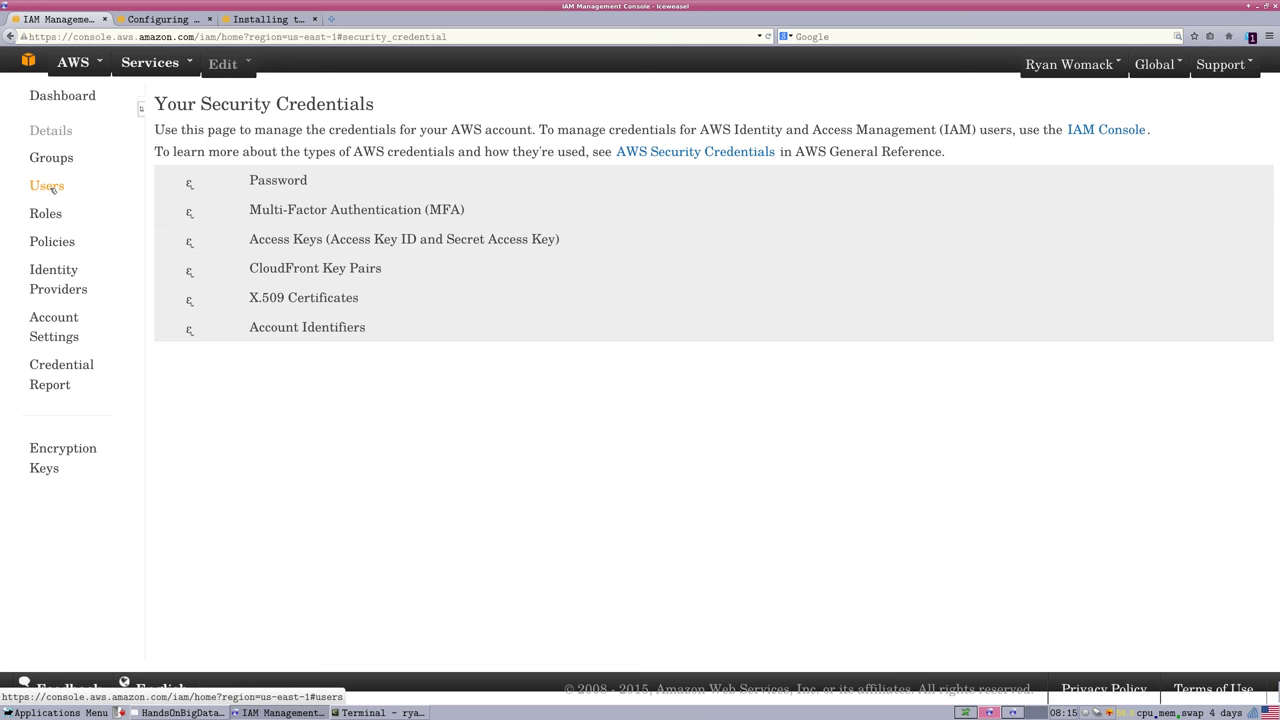
- Show the IAM Users table listing ryan and youtube
{"action": "left_click", "coordinate": [46, 184]}
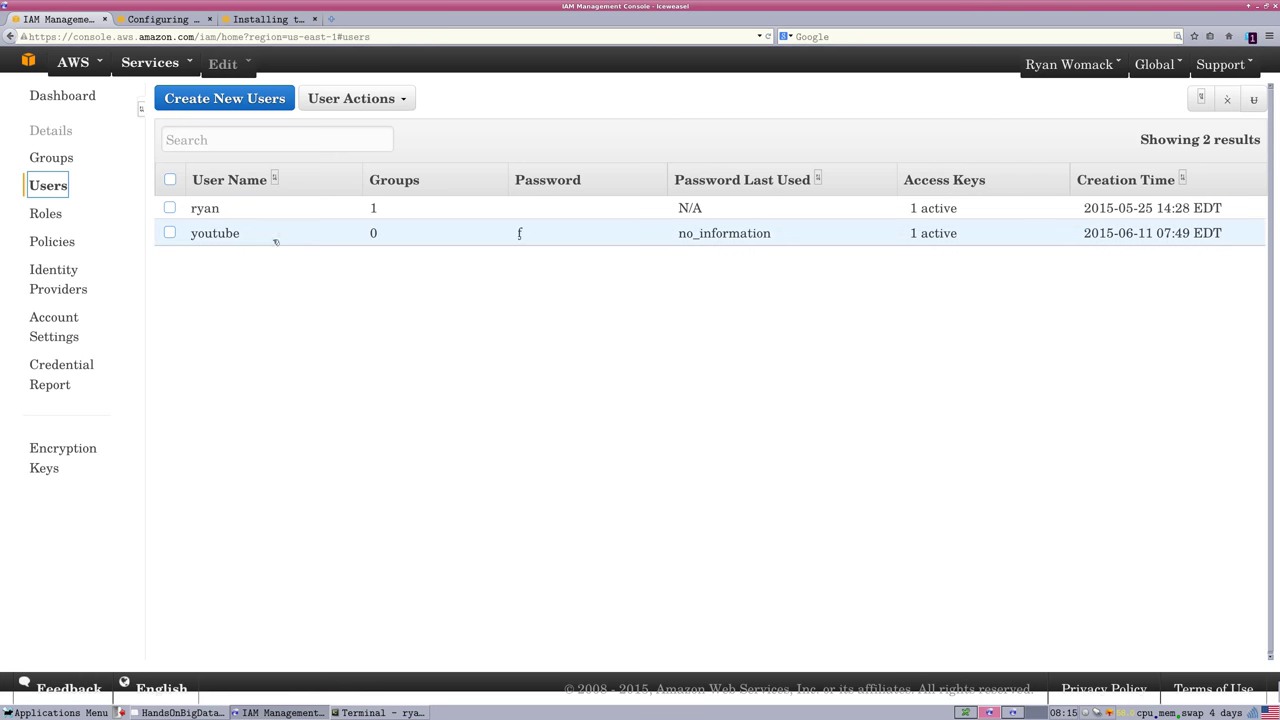
{"action": "mouse_move", "coordinate": [484, 396]}
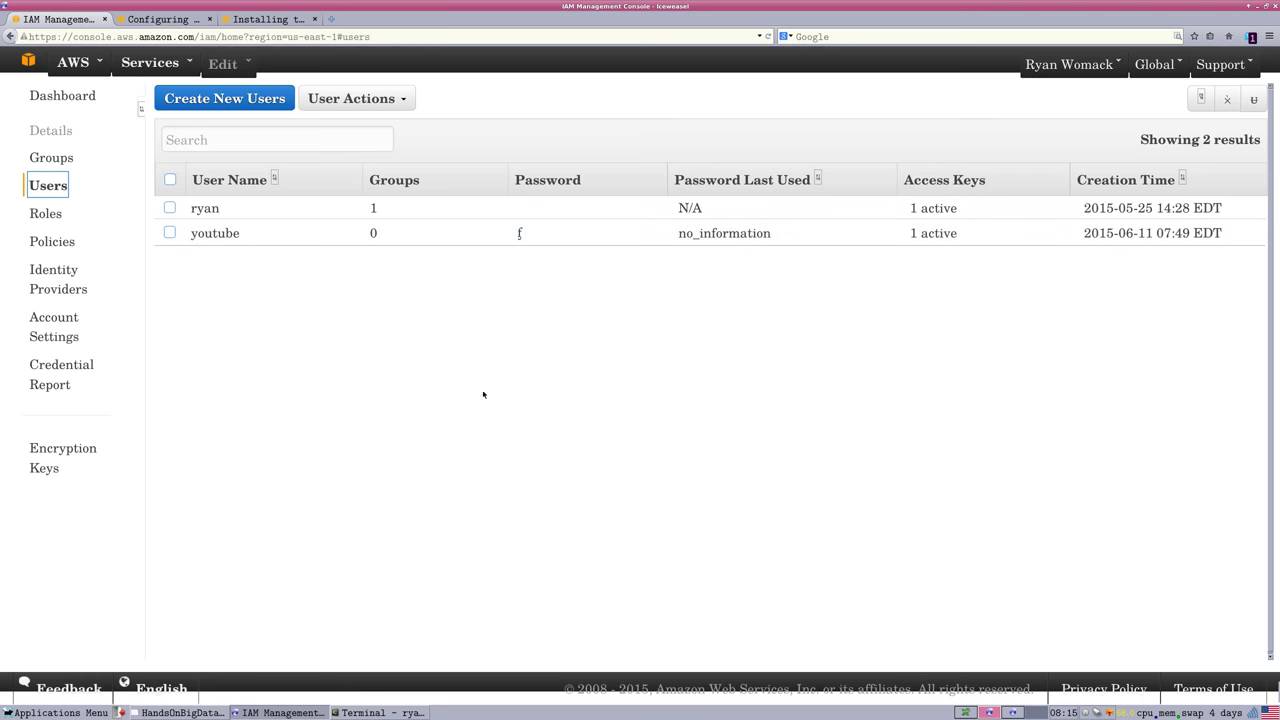
{"action": "mouse_move", "coordinate": [644, 296]}
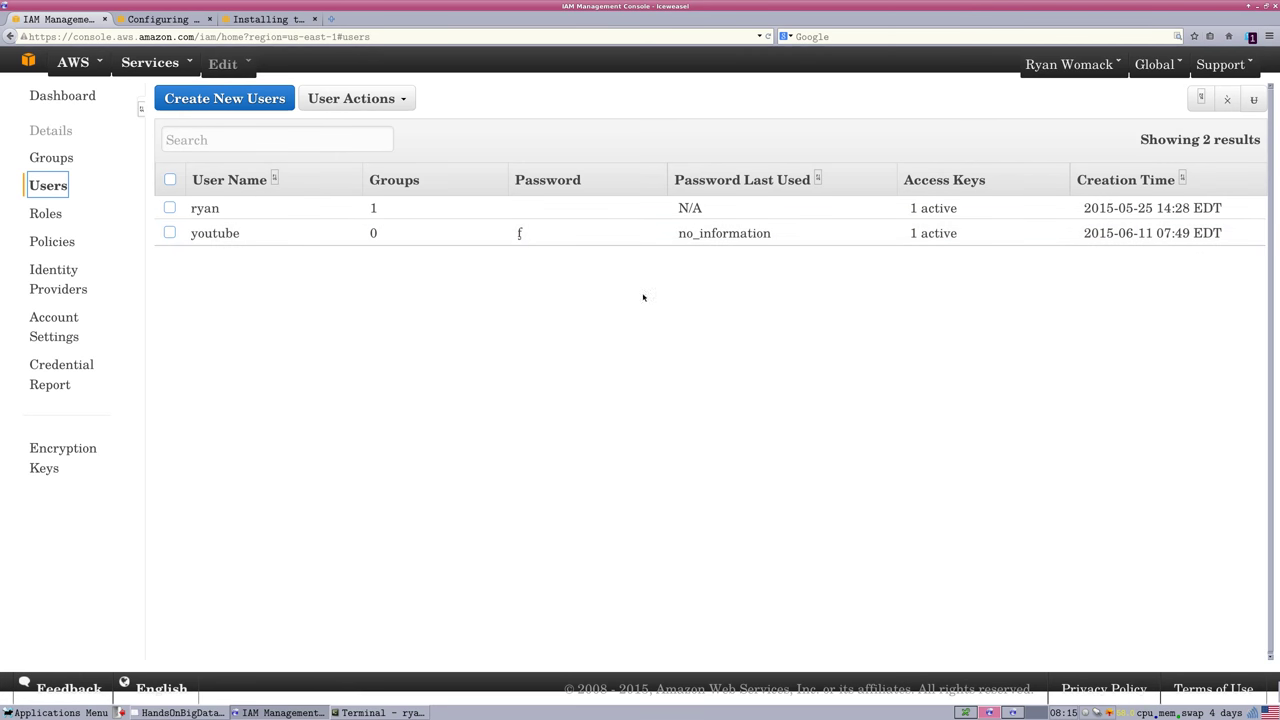
{"action": "mouse_move", "coordinate": [312, 232]}
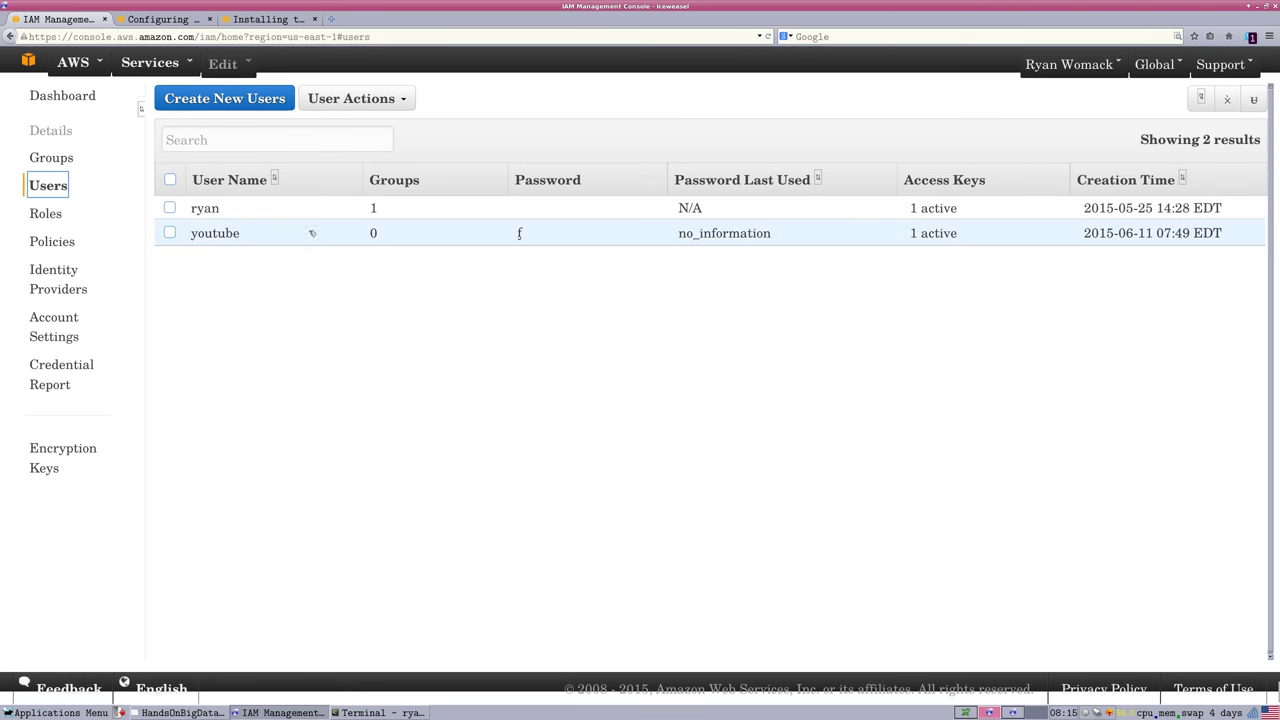
{"action": "mouse_move", "coordinate": [344, 228]}
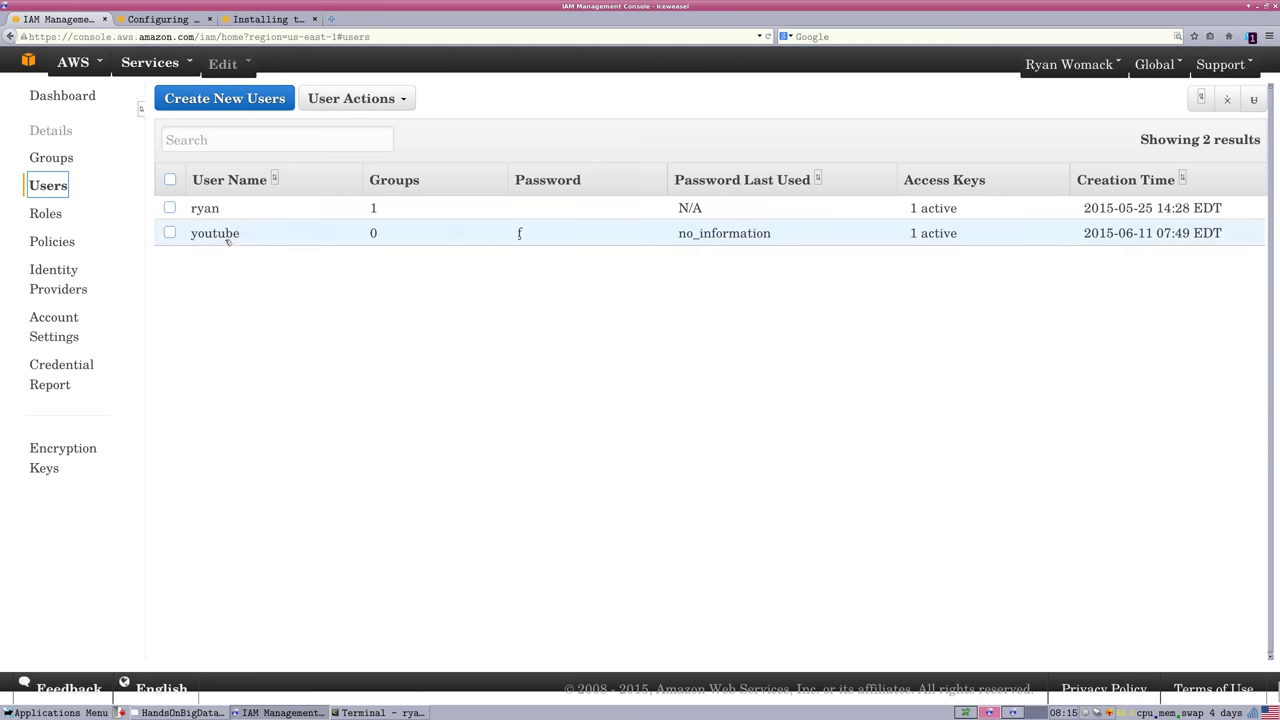
- Create IAM user new_test_user with 'Generate an access key for each user' kept checked
{"action": "left_click", "coordinate": [224, 98]}
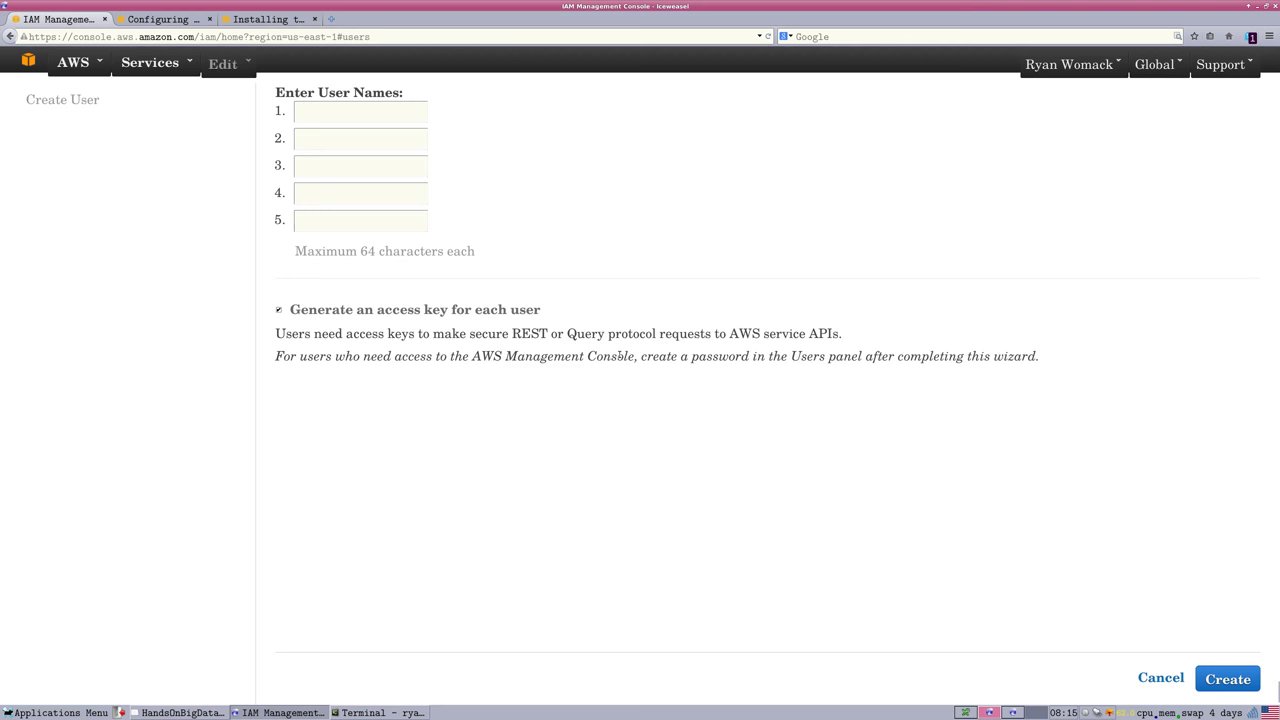
{"action": "left_click", "coordinate": [360, 112]}
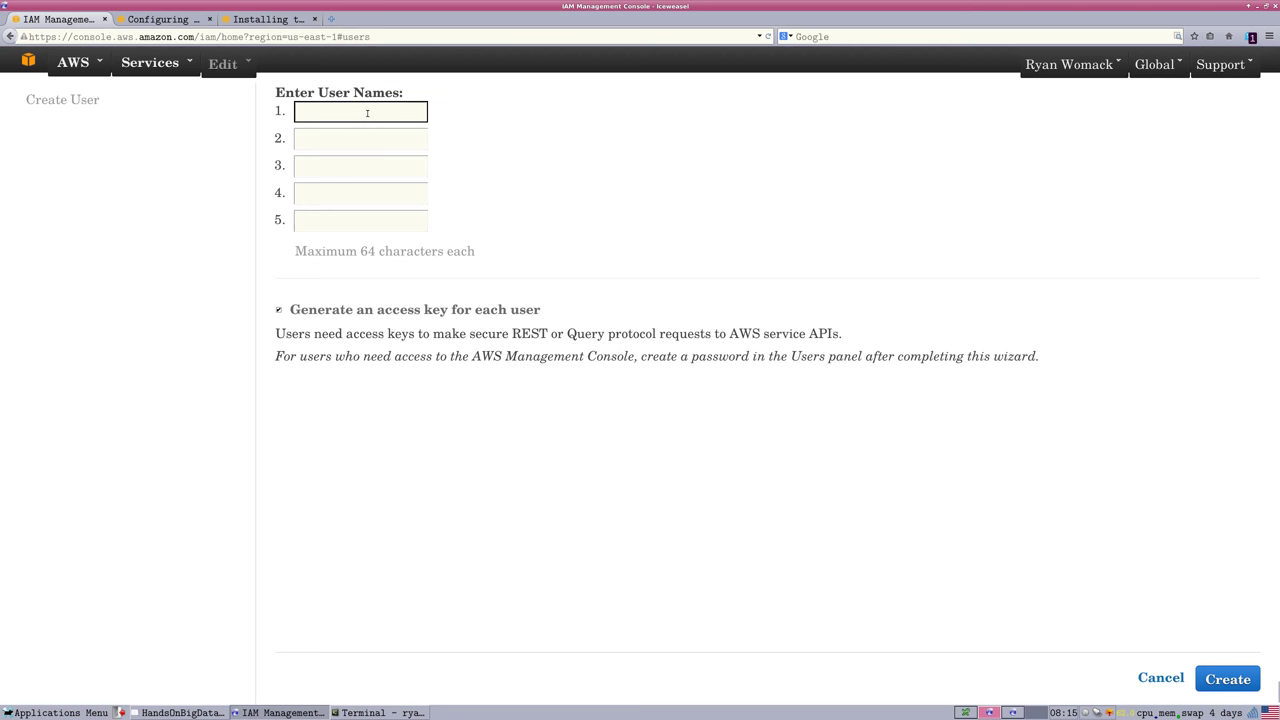
{"action": "type", "text": "new_test"}
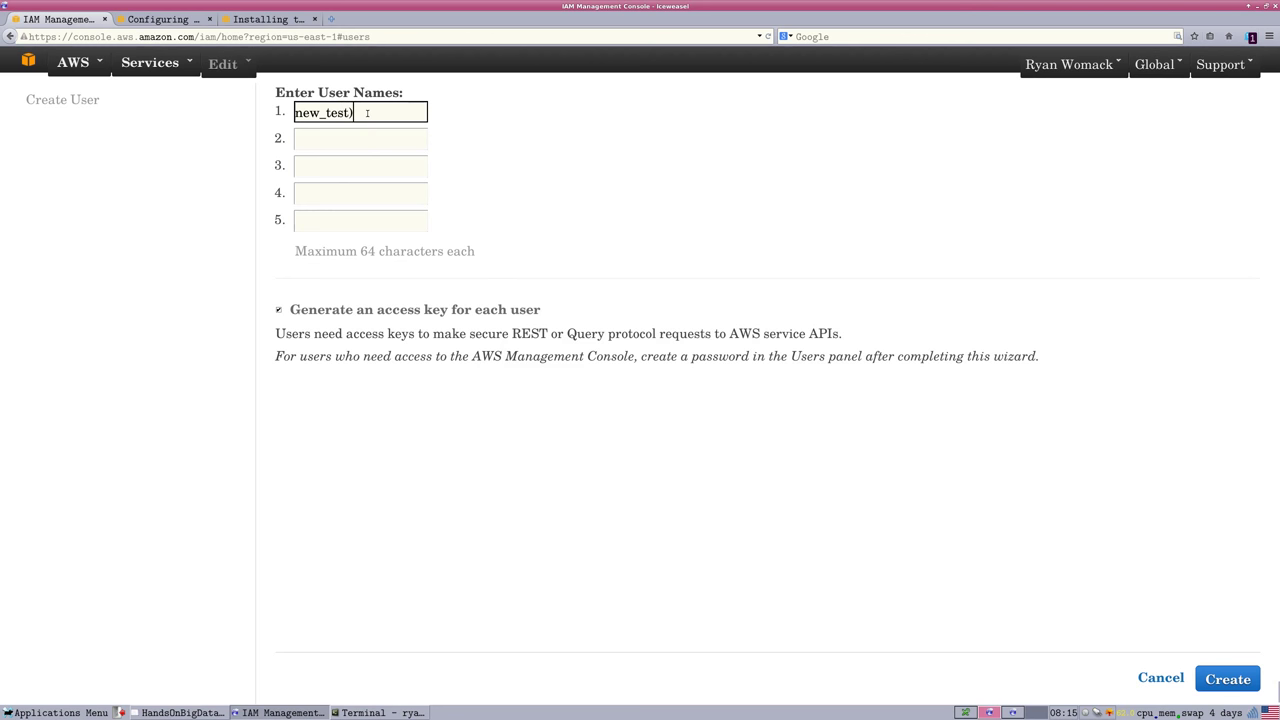
{"action": "type", "text": "user"}
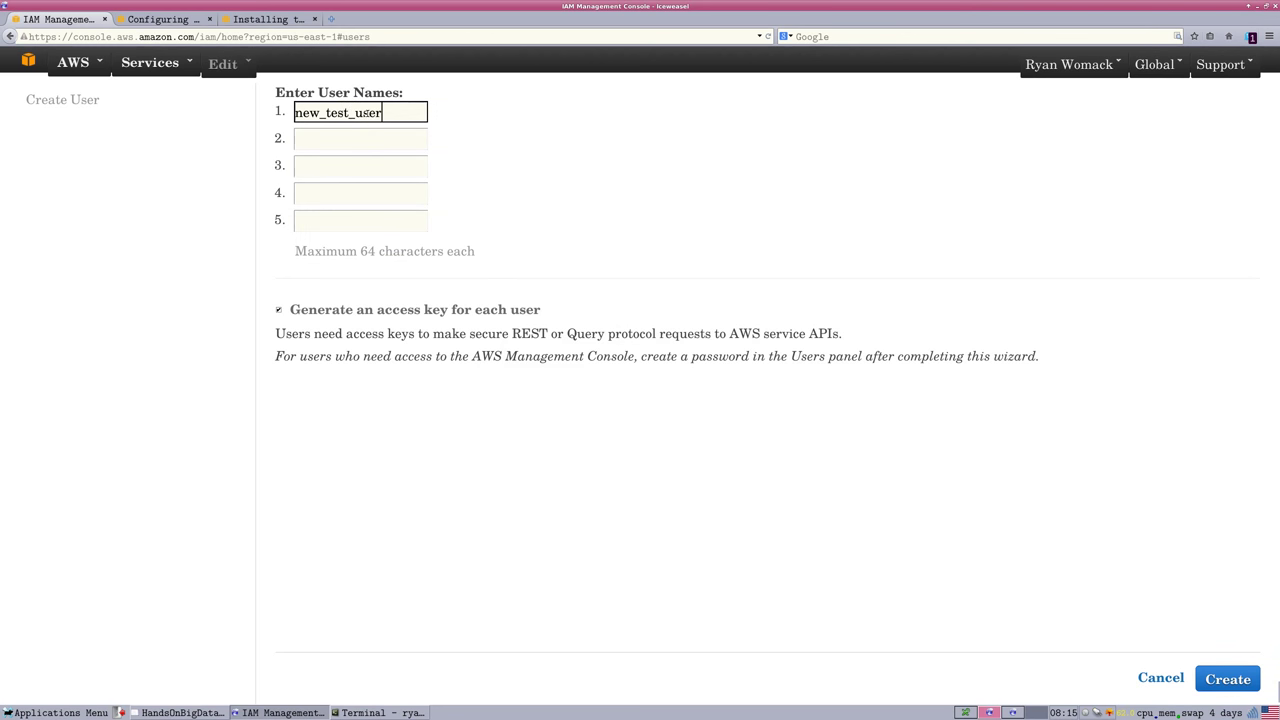
{"action": "left_click", "coordinate": [280, 308]}
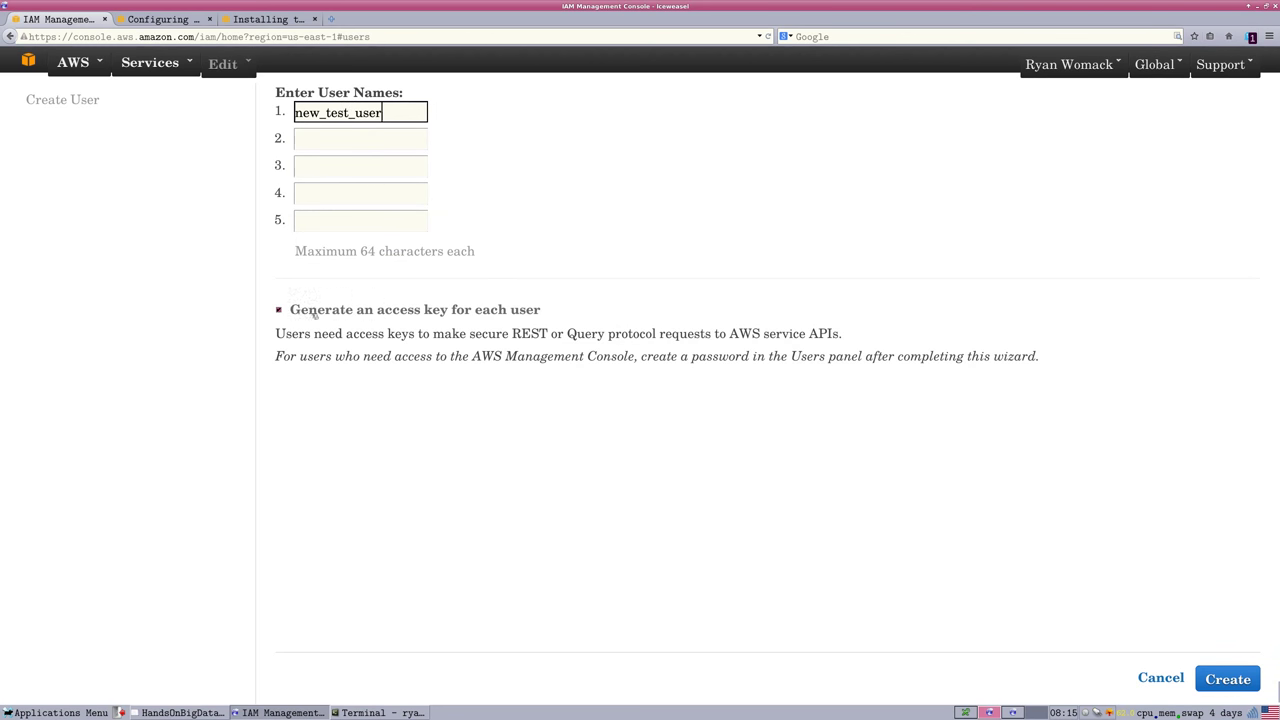
{"action": "left_click", "coordinate": [280, 308]}
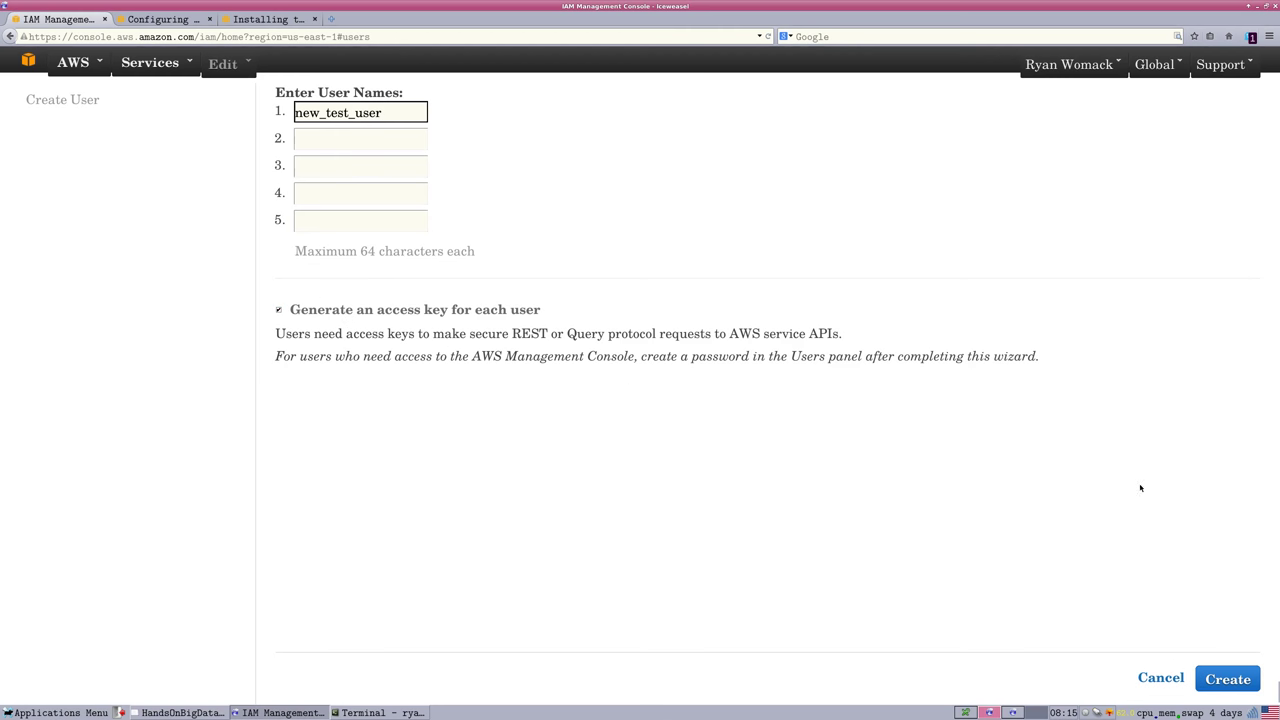
{"action": "left_click", "coordinate": [1228, 680]}
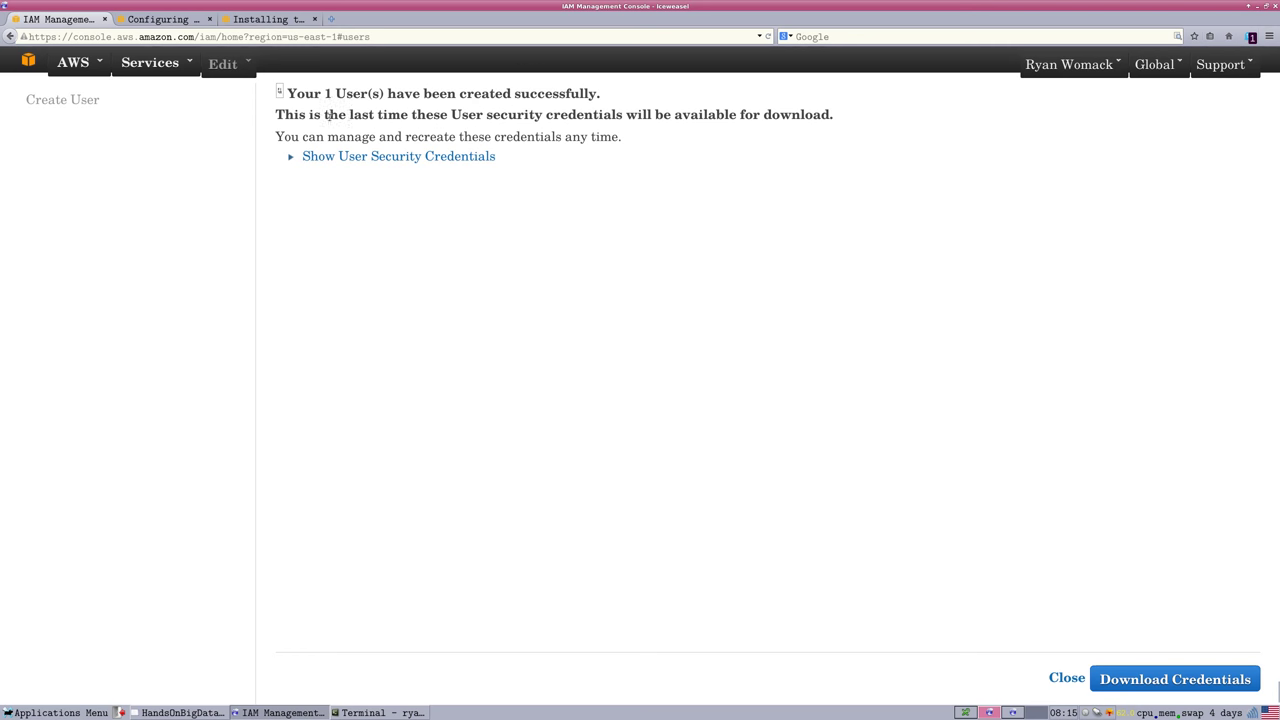
- Highlight the one-time download warning, start Download Credentials, cancel it, and close the wizard
{"action": "left_click_drag", "start_coordinate": [324, 114], "coordinate": [832, 114]}
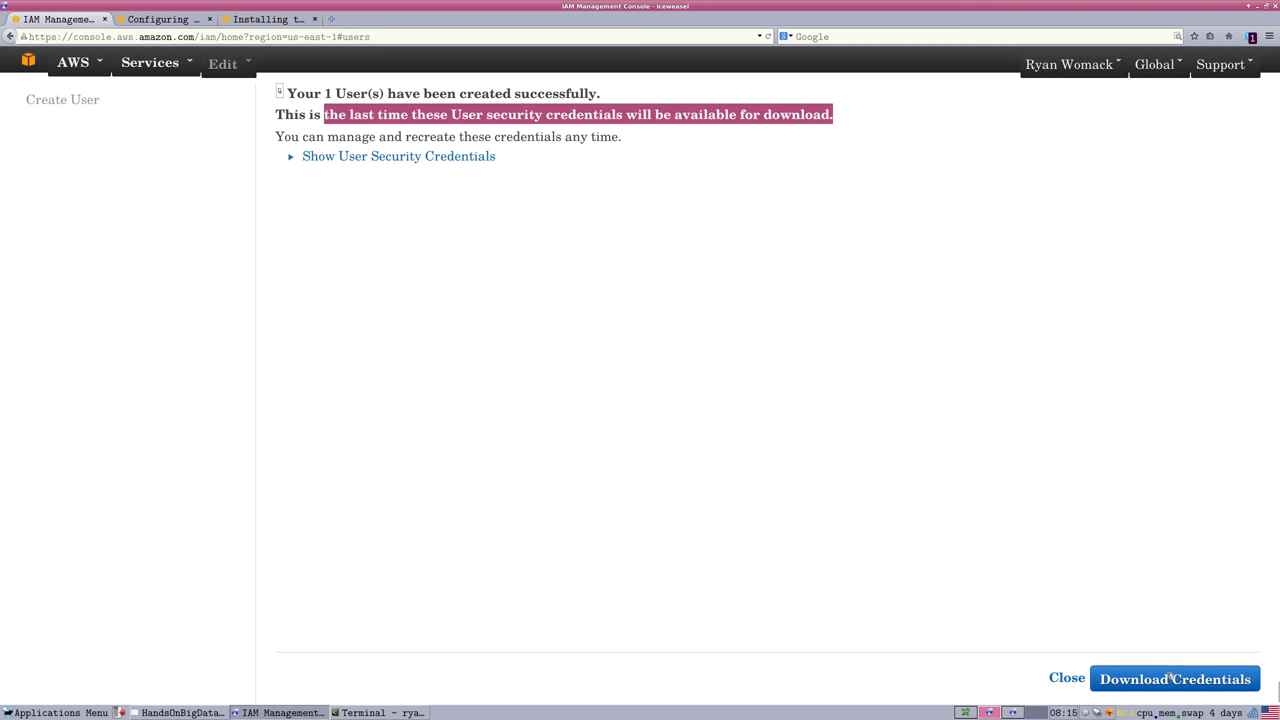
{"action": "mouse_move", "coordinate": [1144, 664]}
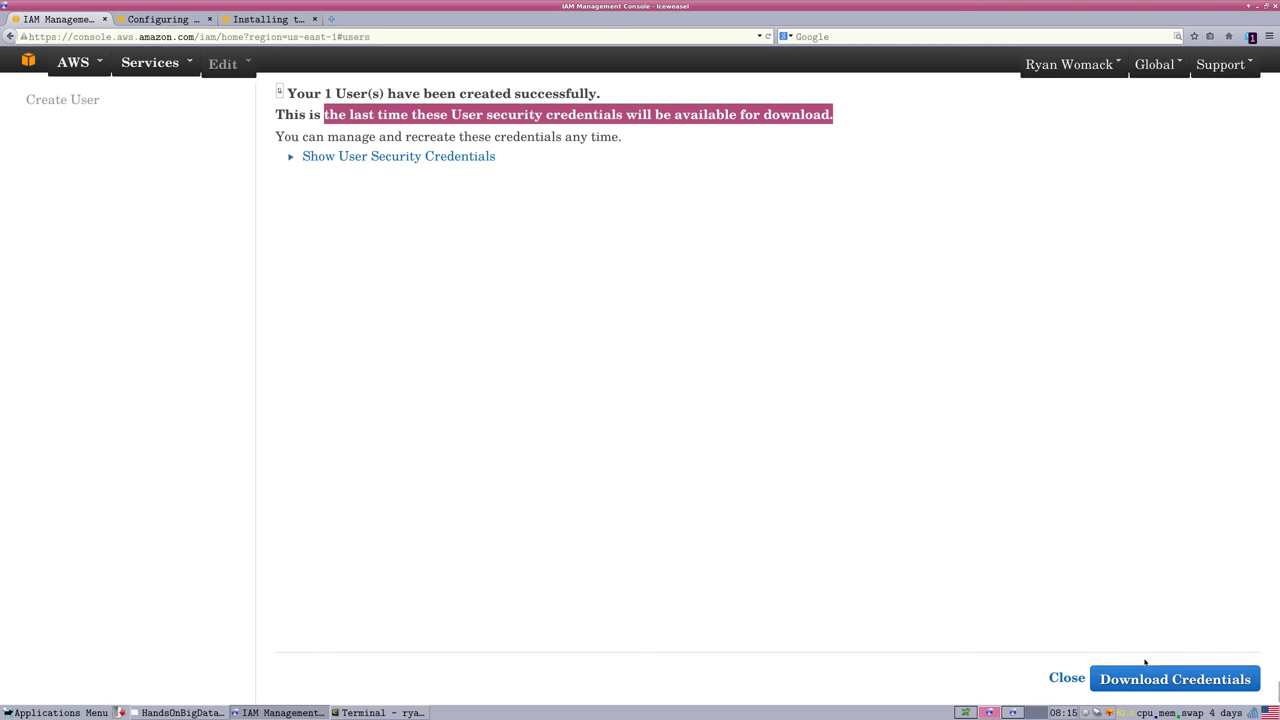
{"action": "left_click", "coordinate": [1174, 680]}
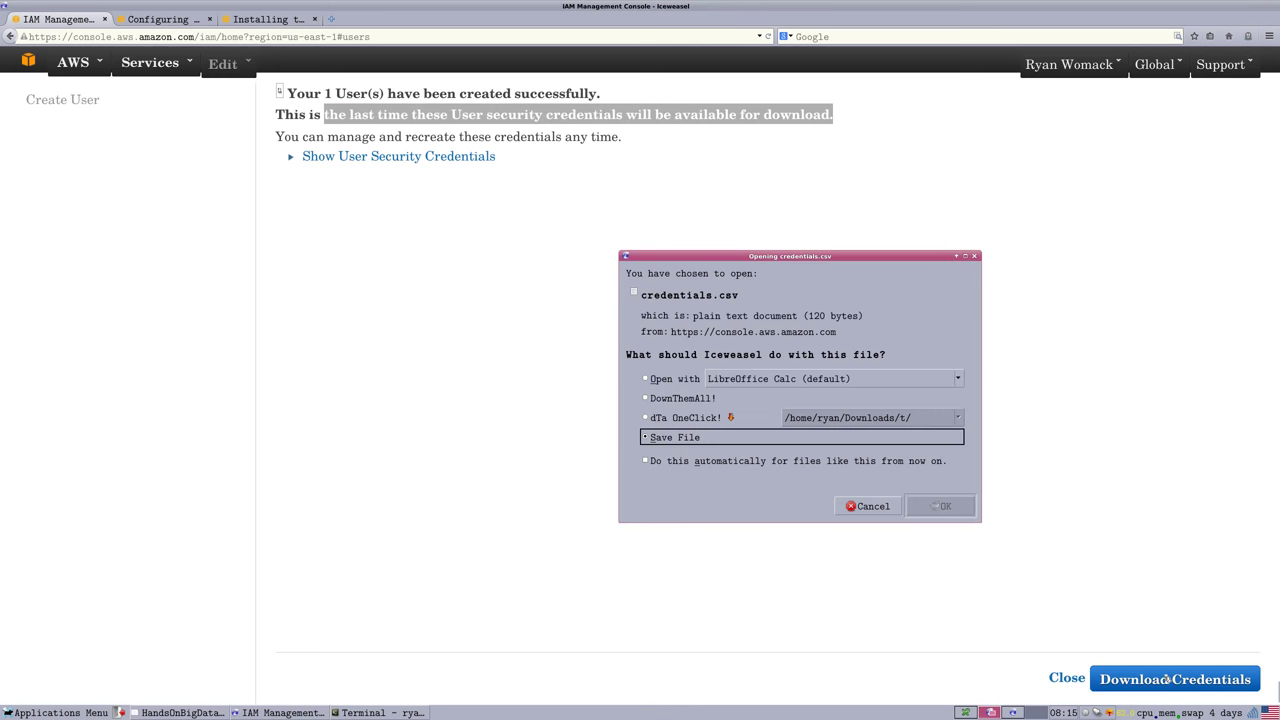
{"action": "left_click", "coordinate": [646, 436]}
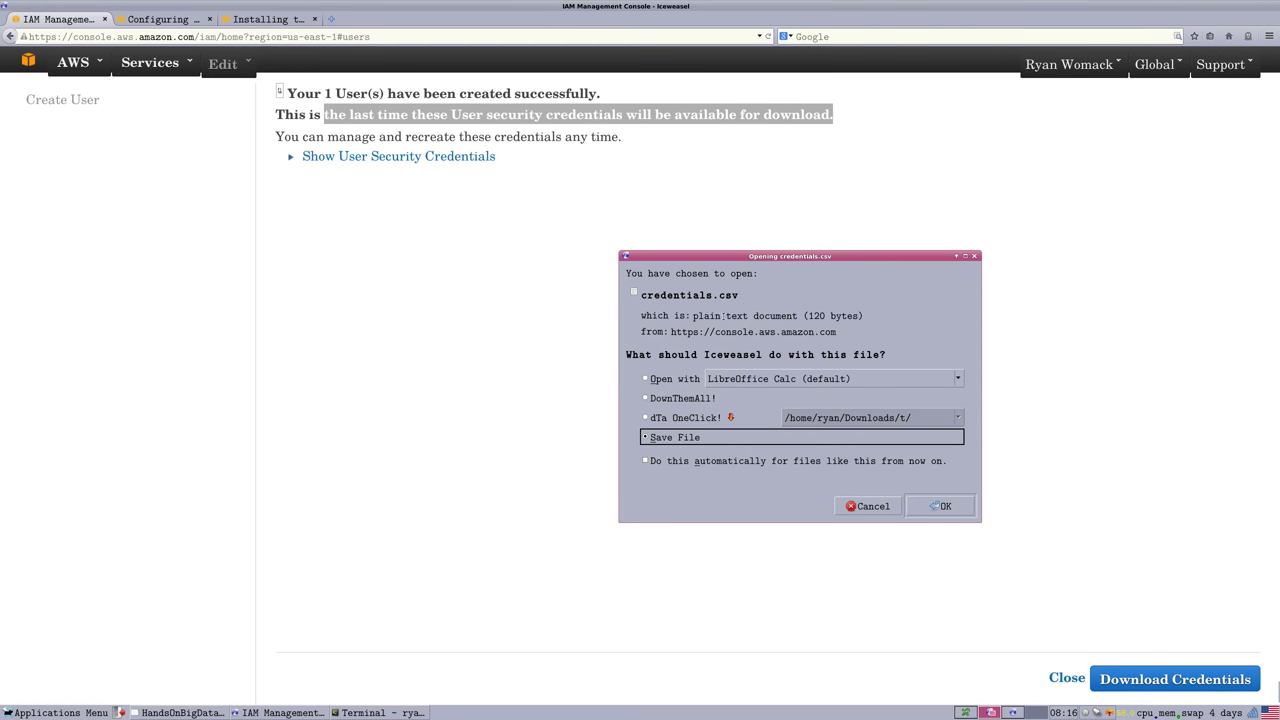
{"action": "mouse_move", "coordinate": [746, 390]}
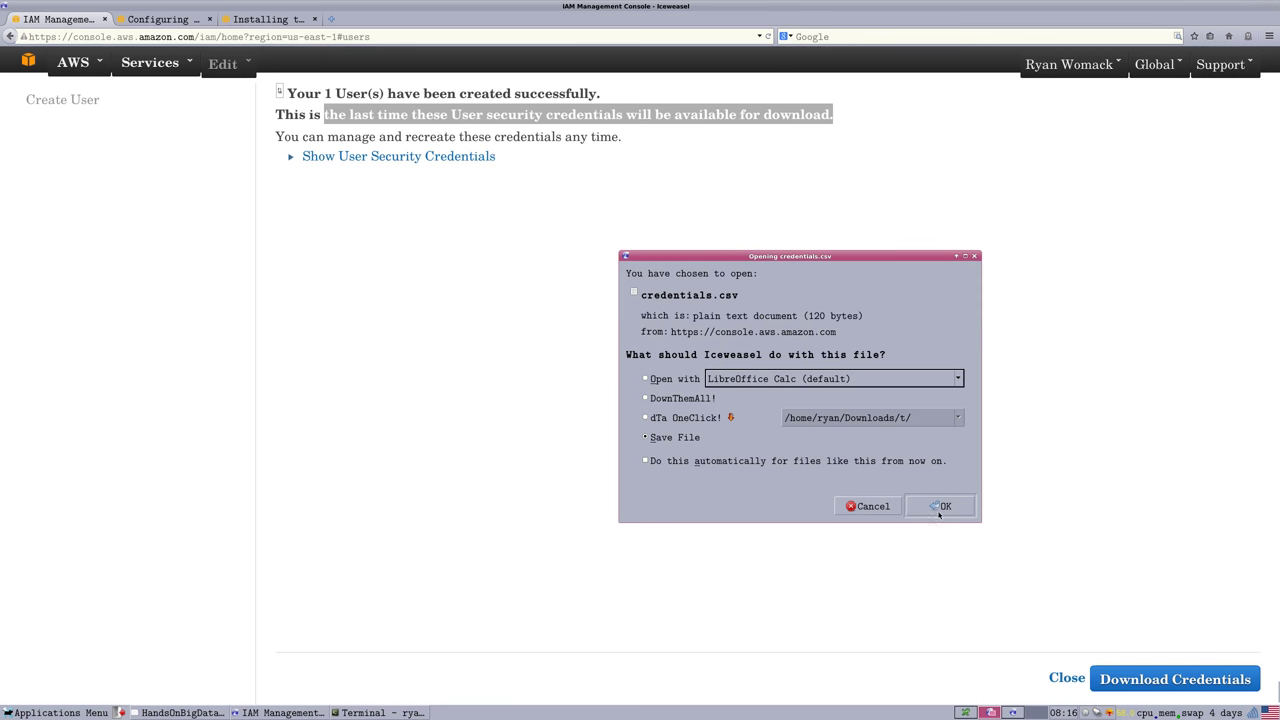
{"action": "mouse_move", "coordinate": [836, 534]}
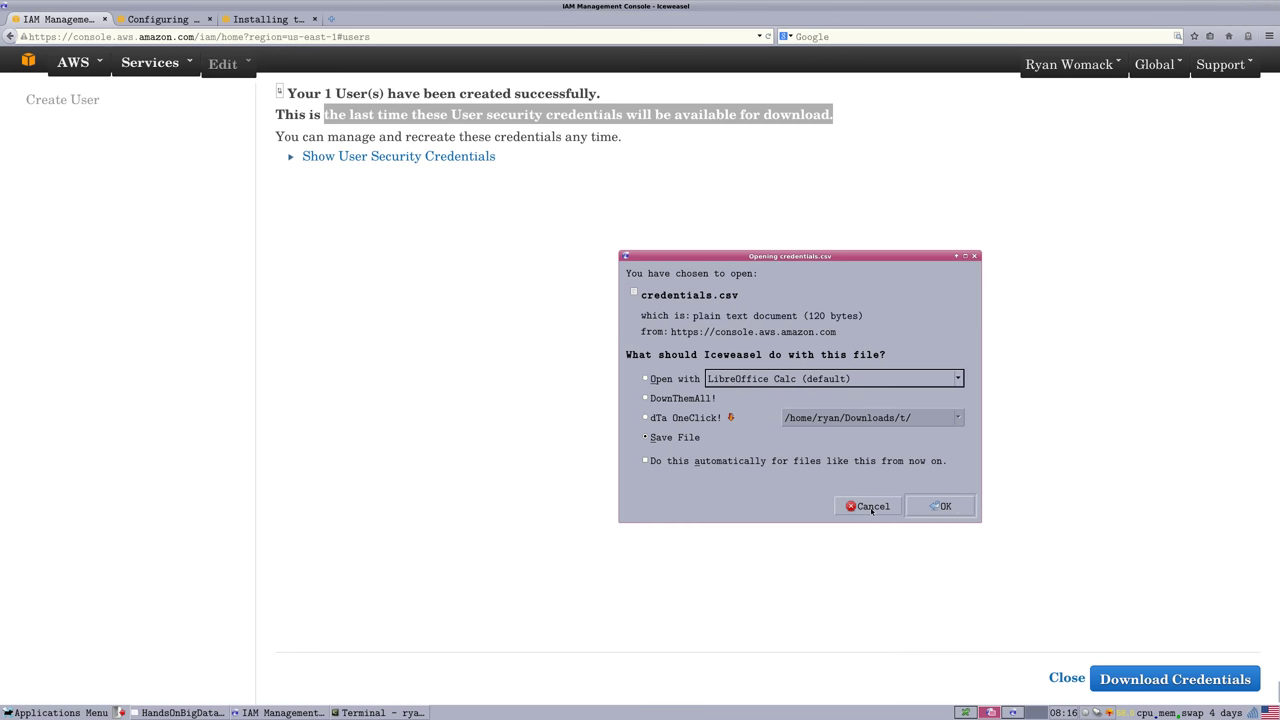
{"action": "left_click", "coordinate": [868, 504]}
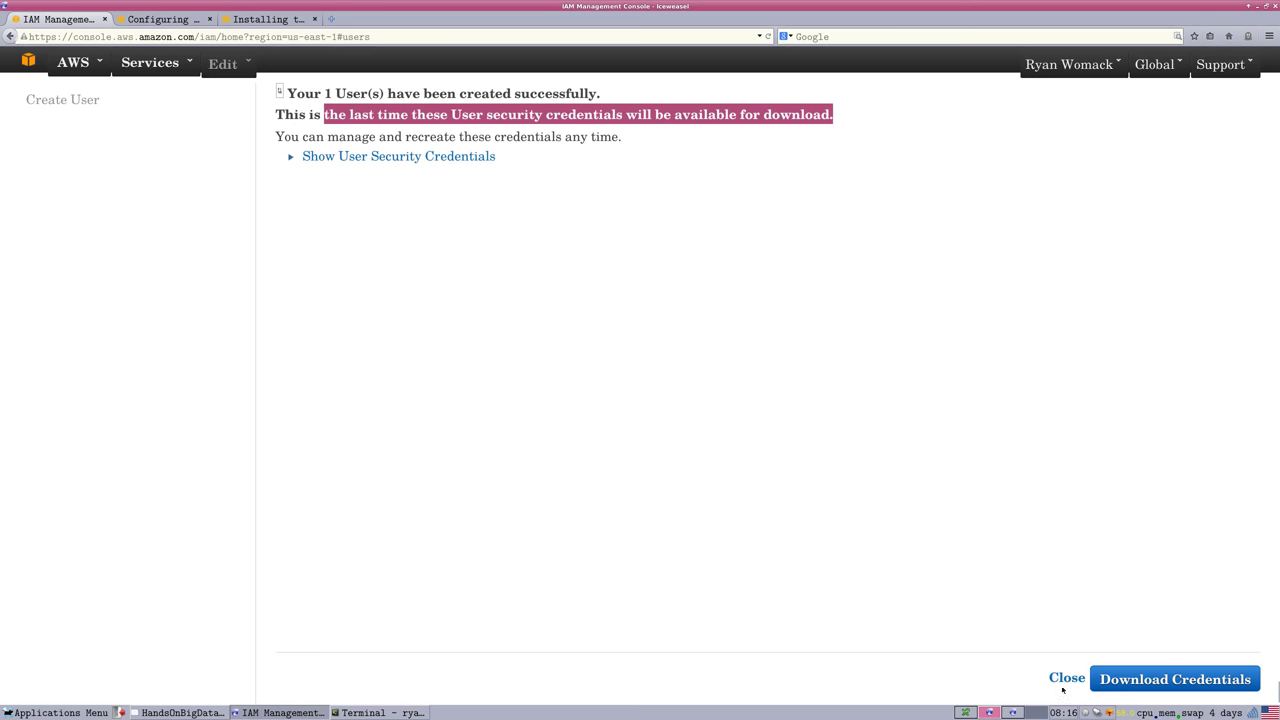
{"action": "mouse_move", "coordinate": [1000, 680]}
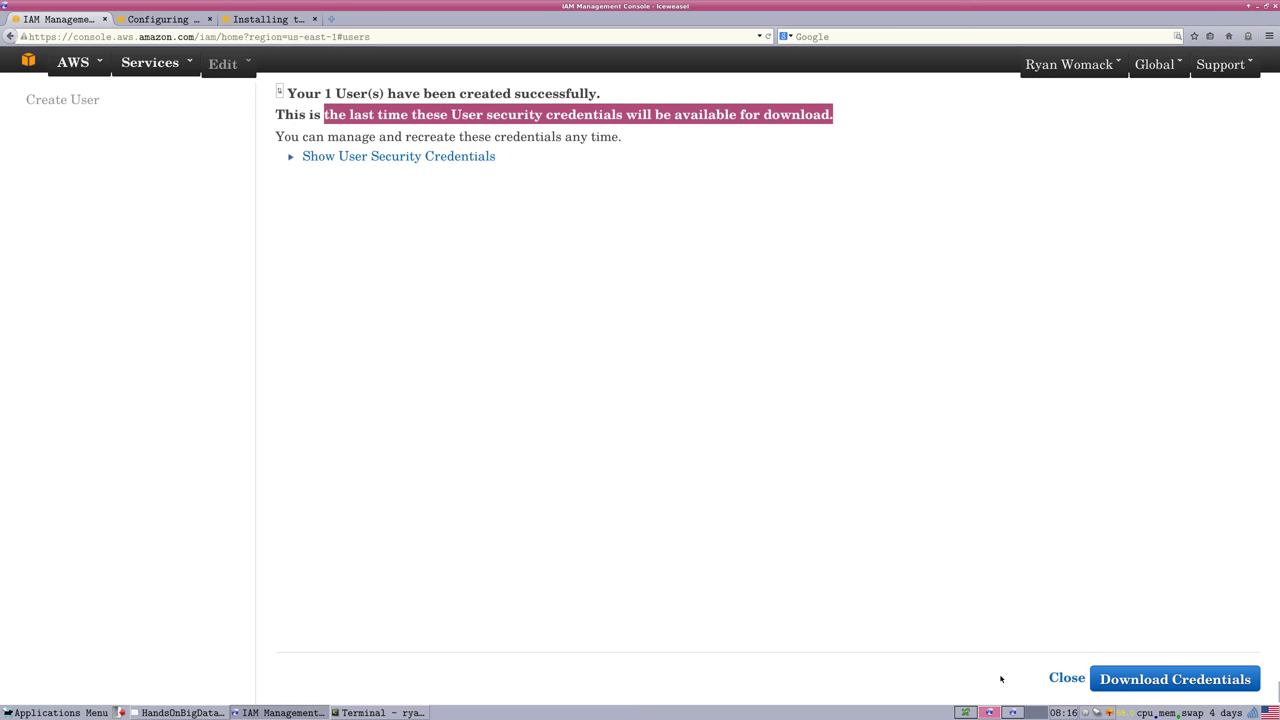
{"action": "left_click", "coordinate": [1066, 678]}
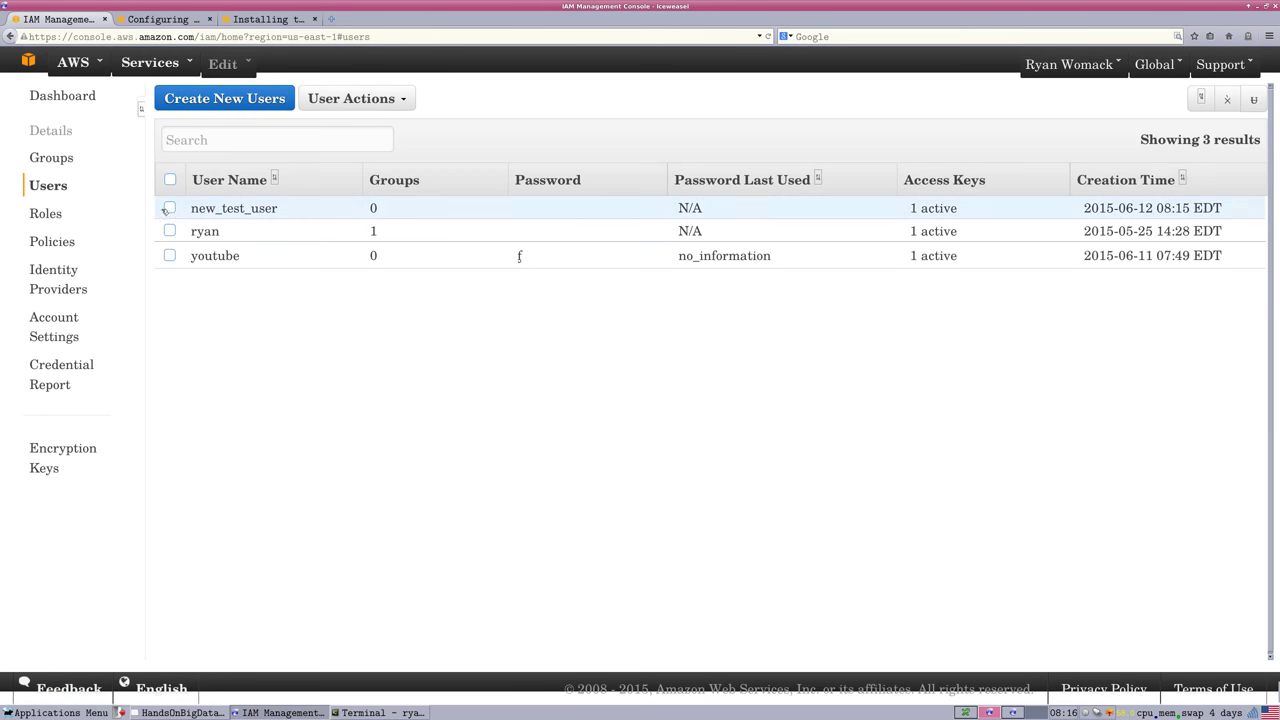
- View new_test_user's details and bring up the Attach Policy list of managed policies
{"action": "left_click", "coordinate": [234, 208]}
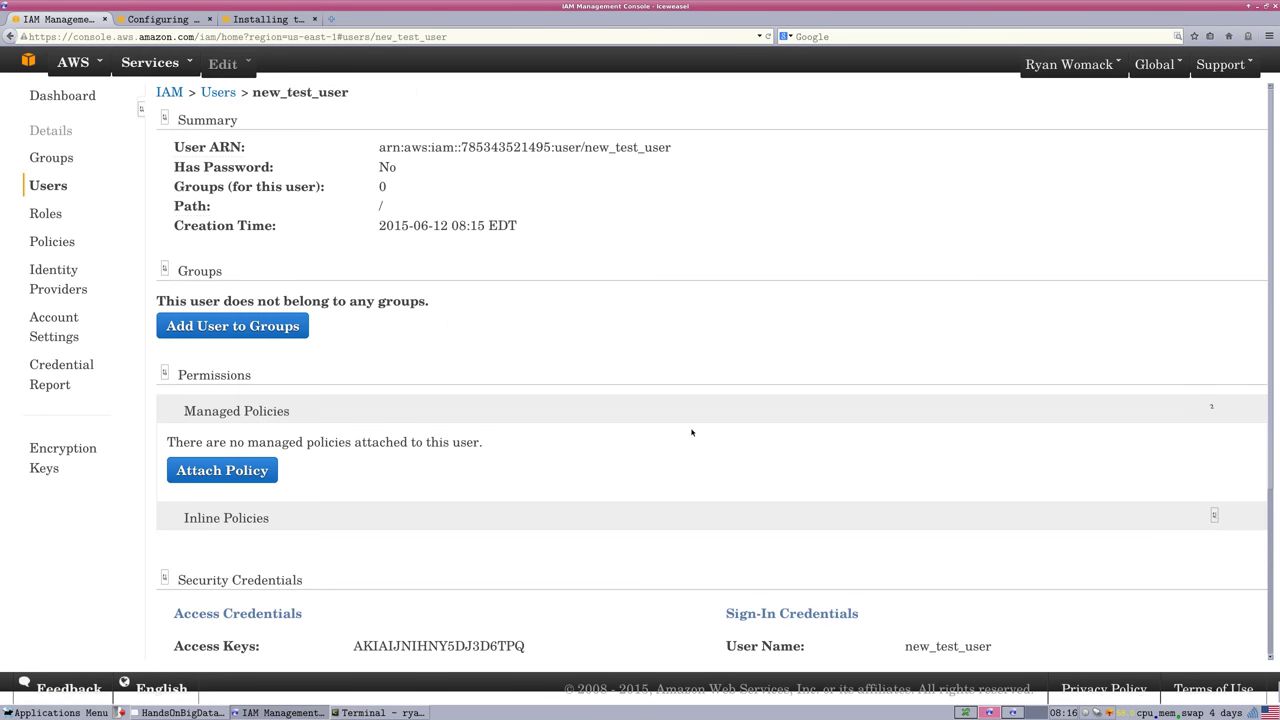
{"action": "scroll", "scroll_direction": "down", "scroll_amount": 3}
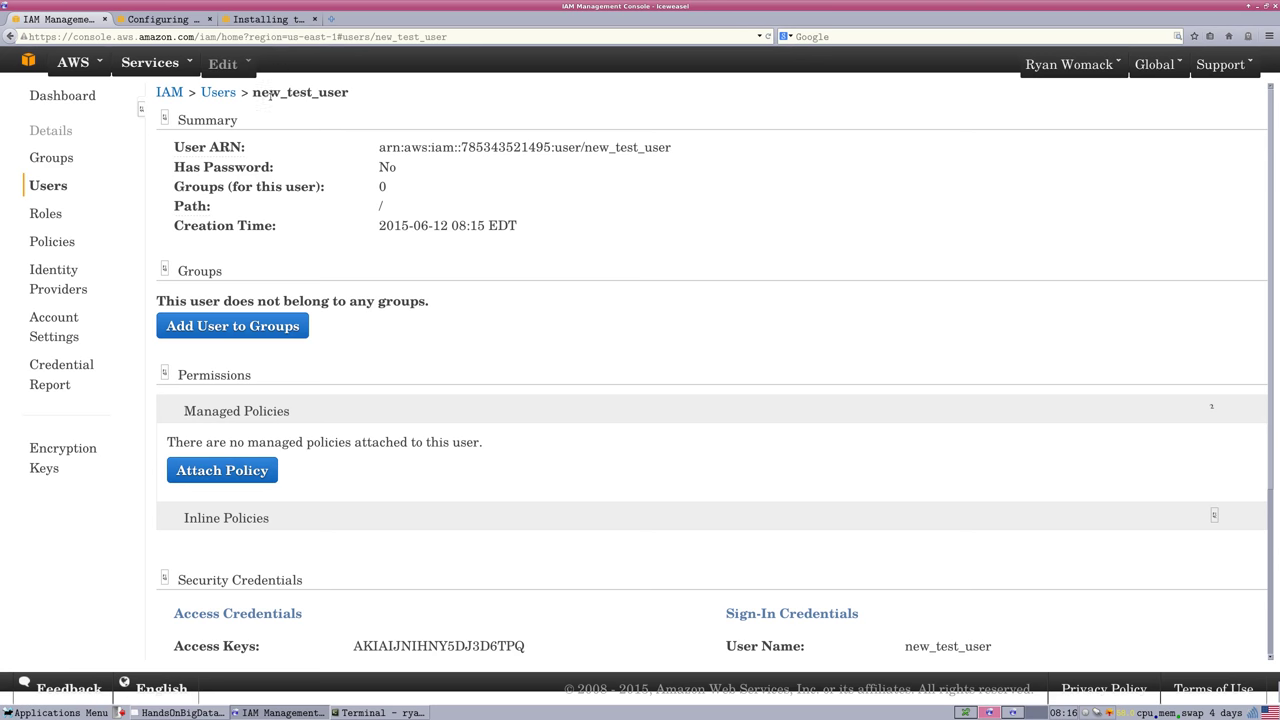
{"action": "left_click", "coordinate": [222, 470]}
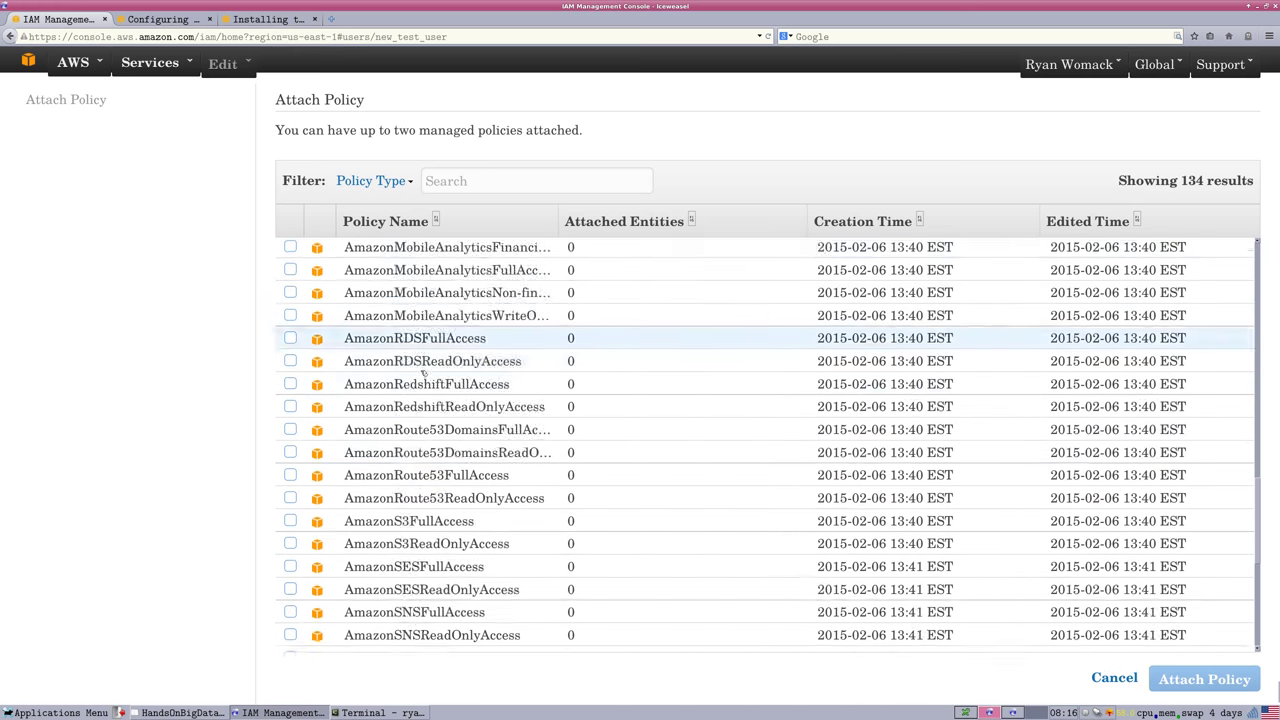
- Browse the managed policy list, then cancel back to new_test_user without attaching any
{"action": "scroll", "scroll_direction": "down", "scroll_amount": 3}
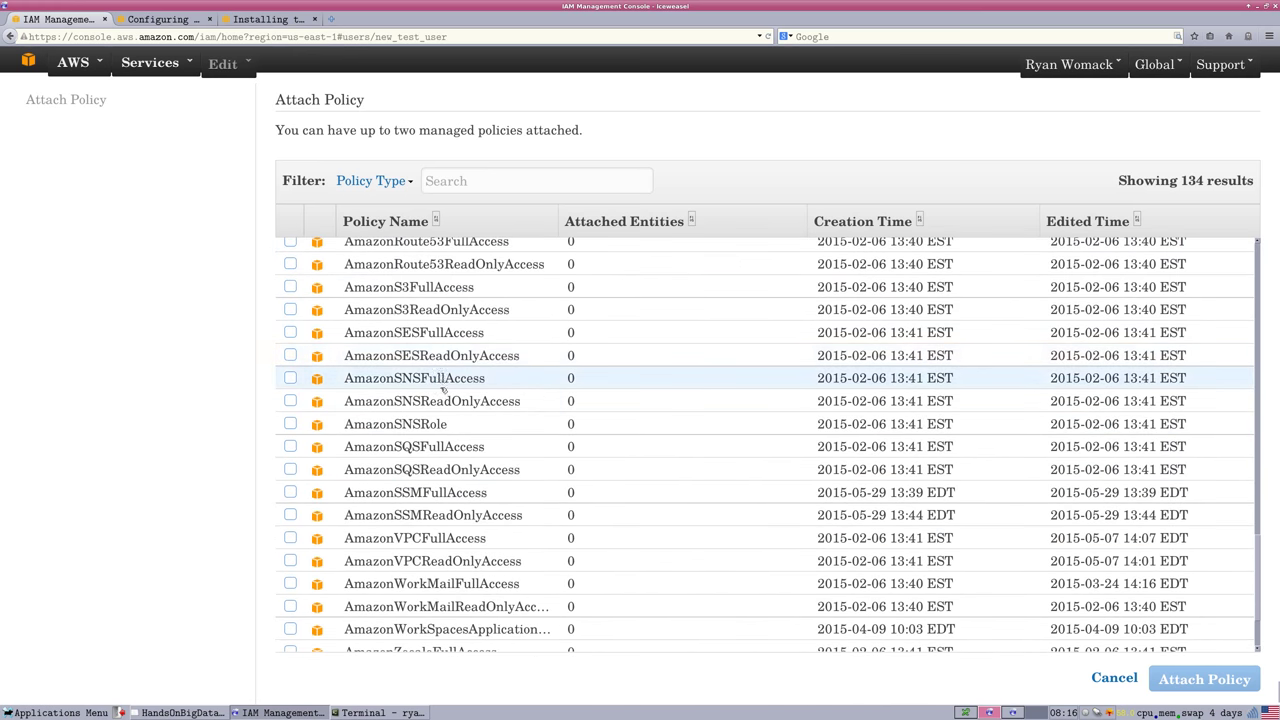
{"action": "scroll", "scroll_direction": "down", "scroll_amount": 3}
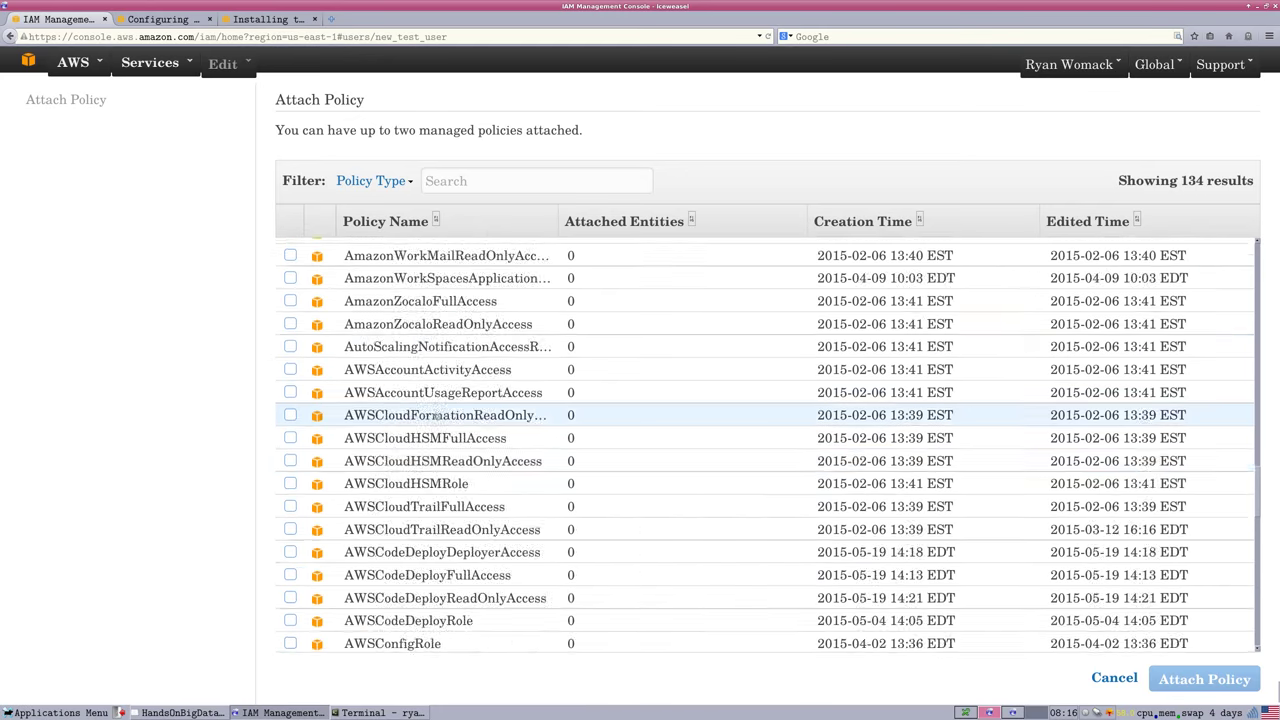
{"action": "scroll", "scroll_direction": "down", "scroll_amount": 3}
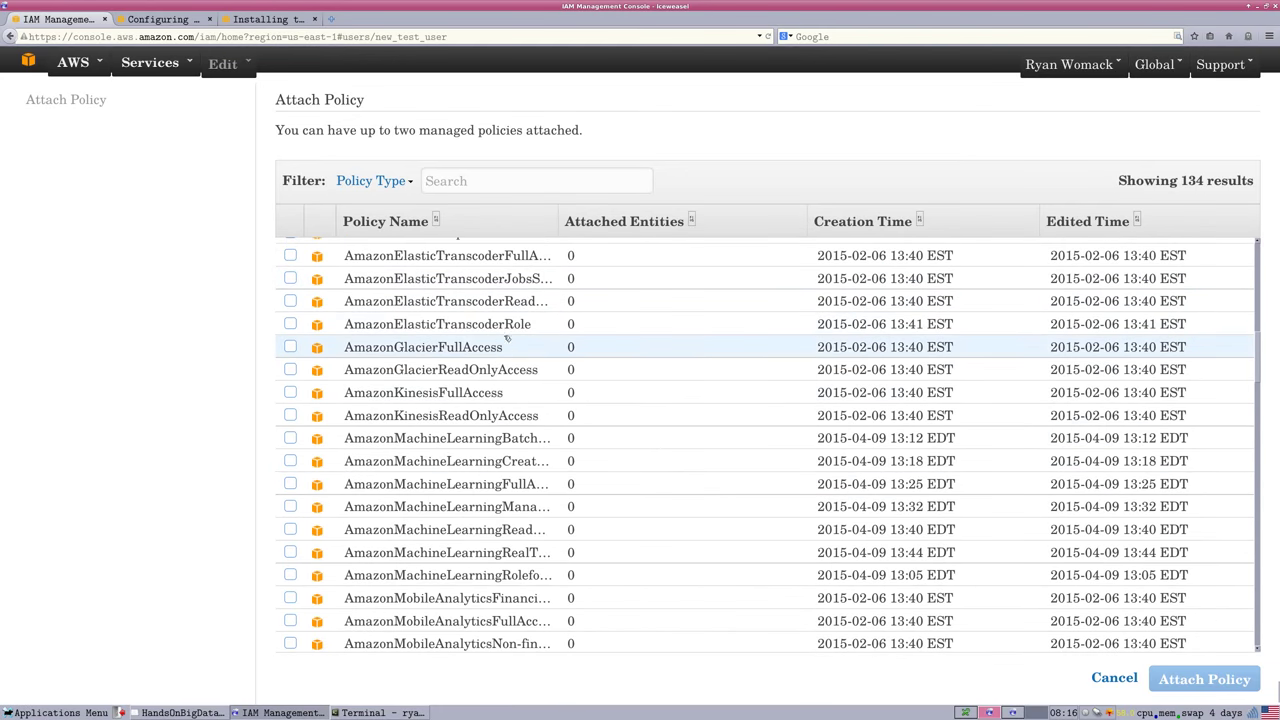
{"action": "mouse_move", "coordinate": [342, 122]}
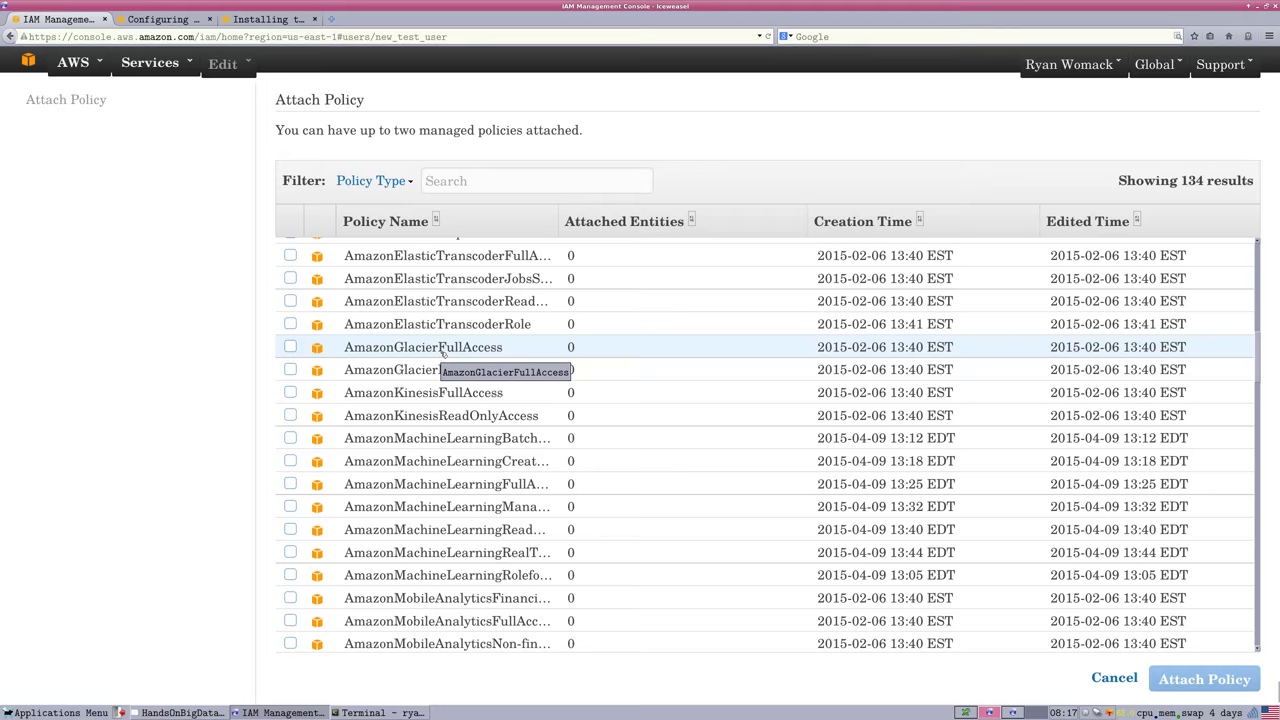
{"action": "left_click", "coordinate": [1112, 678]}
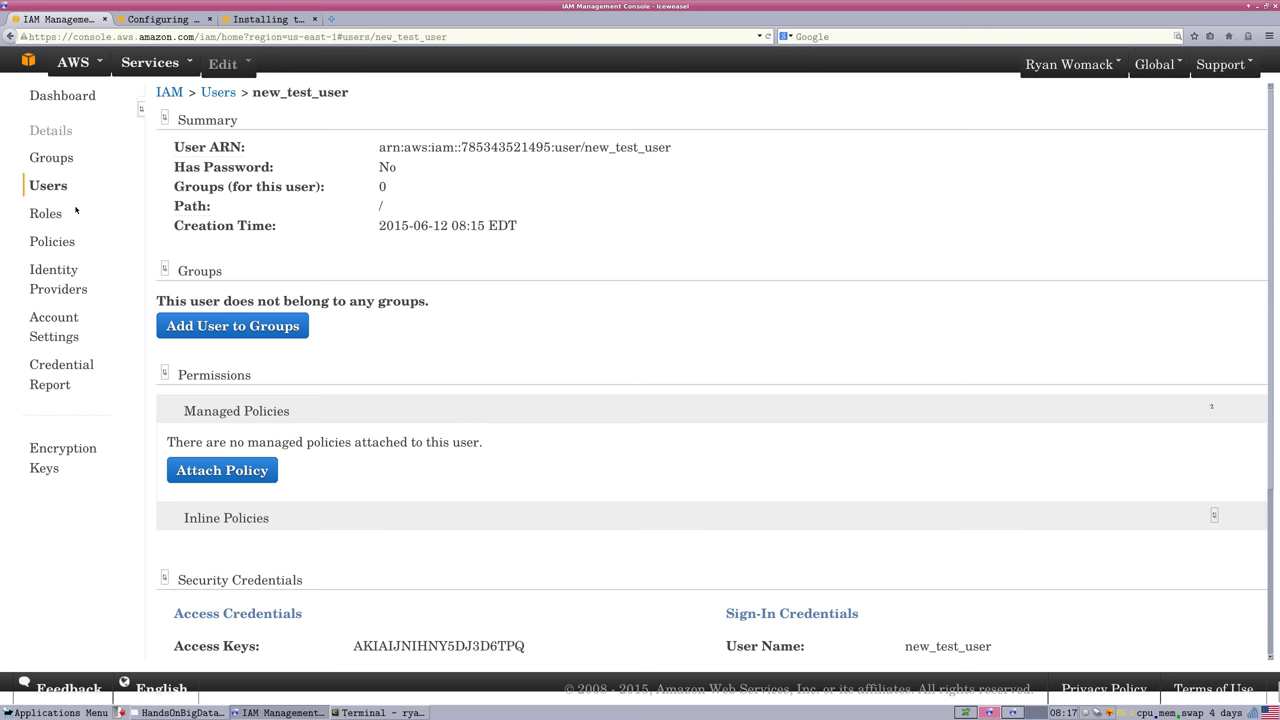
- From the Users list, check User Actions for new_test_user, then view the youtube user's details
{"action": "left_click", "coordinate": [218, 92]}
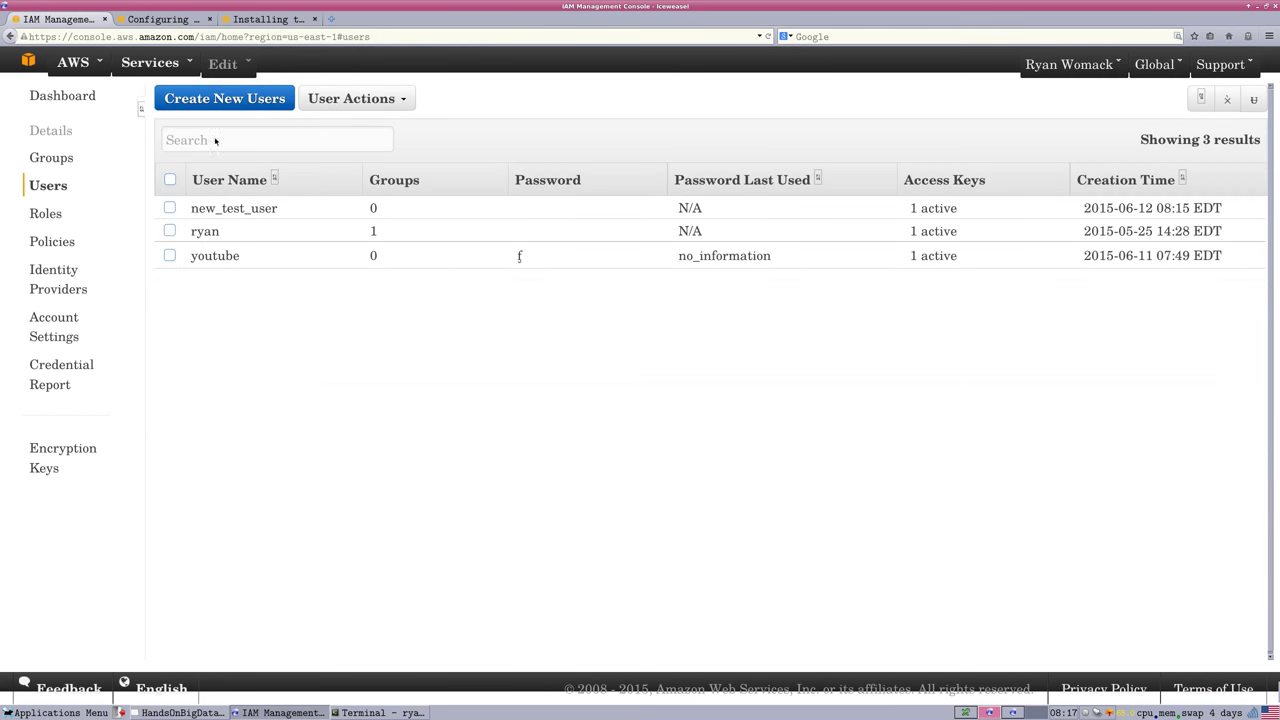
{"action": "left_click", "coordinate": [168, 208]}
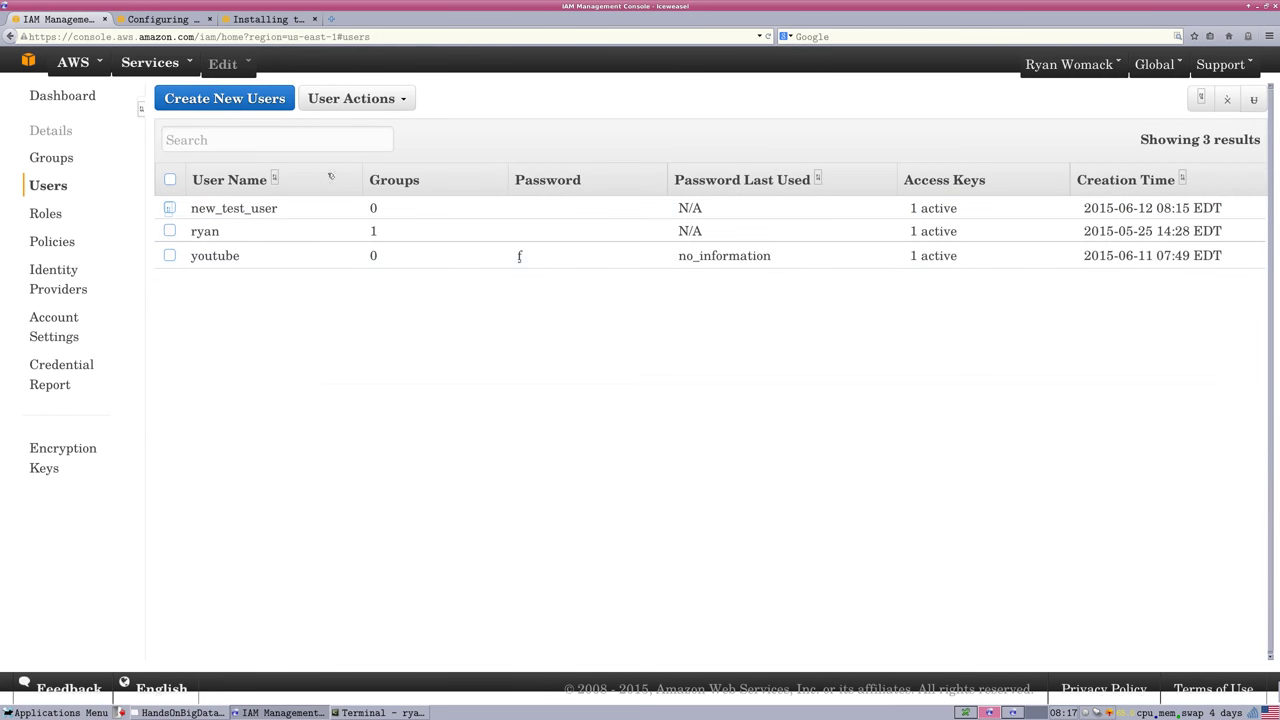
{"action": "left_click", "coordinate": [356, 98]}
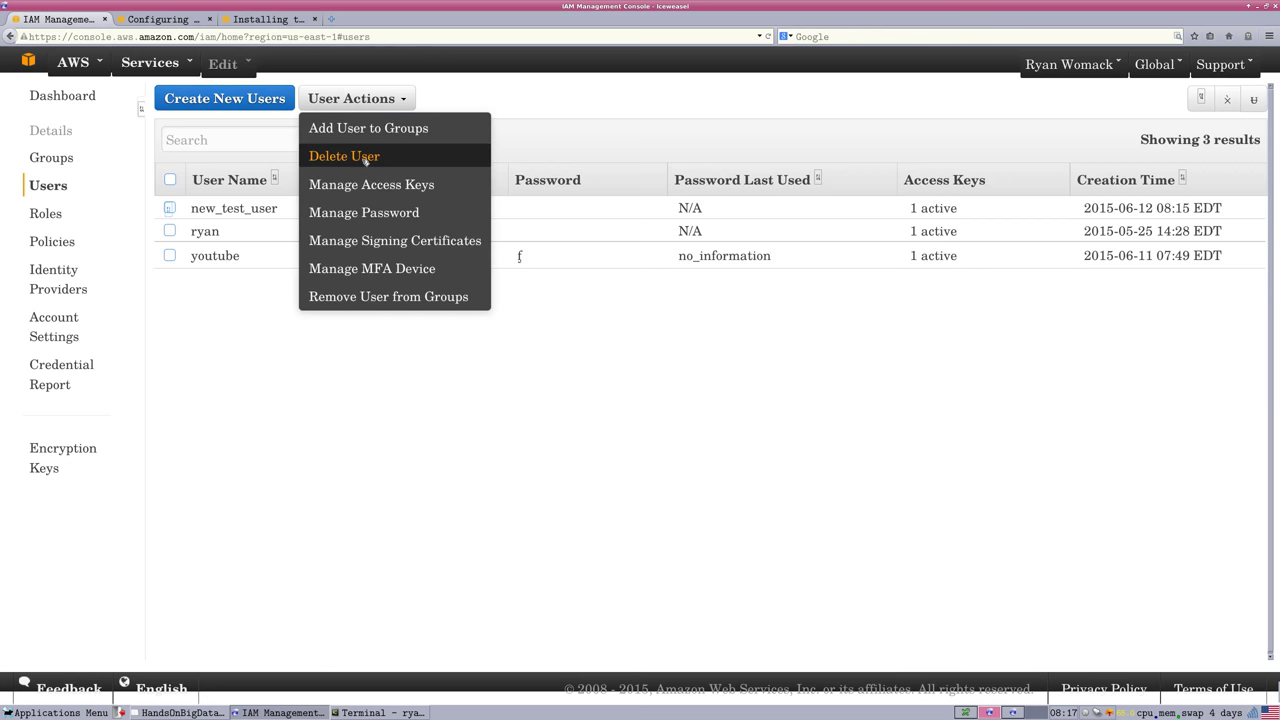
{"action": "left_click", "coordinate": [344, 156]}
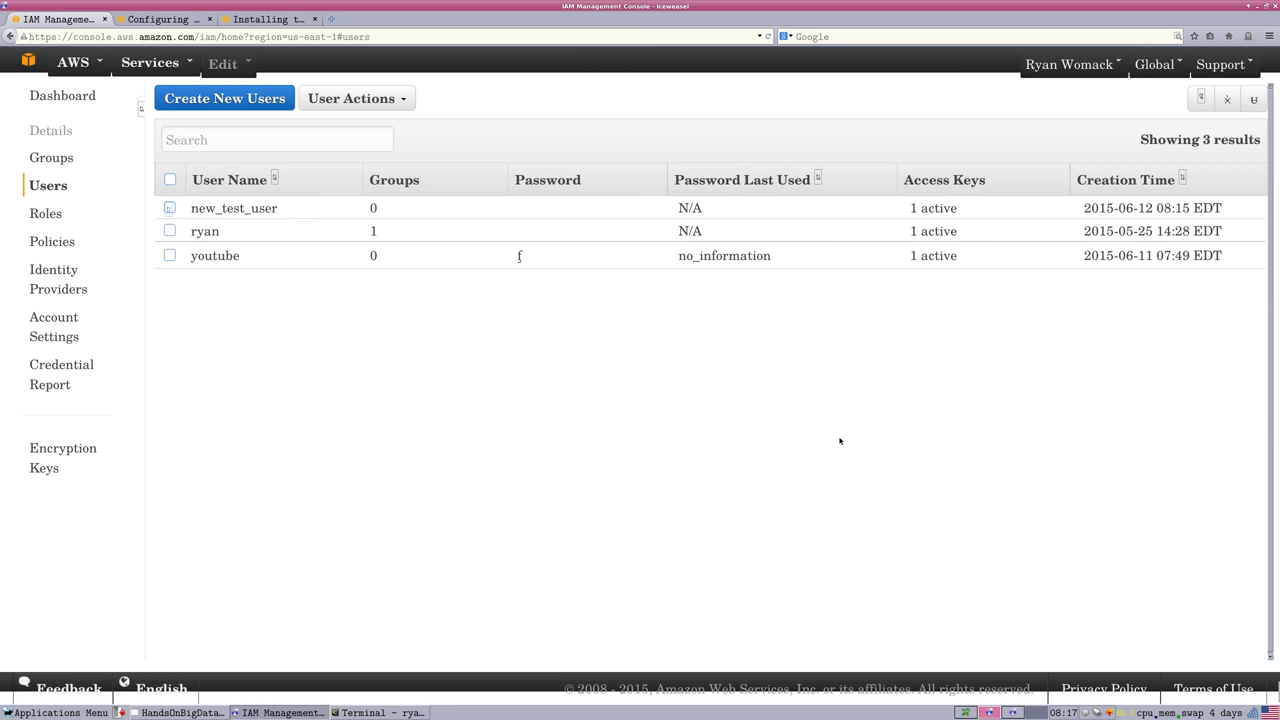
{"action": "left_click", "coordinate": [216, 256]}
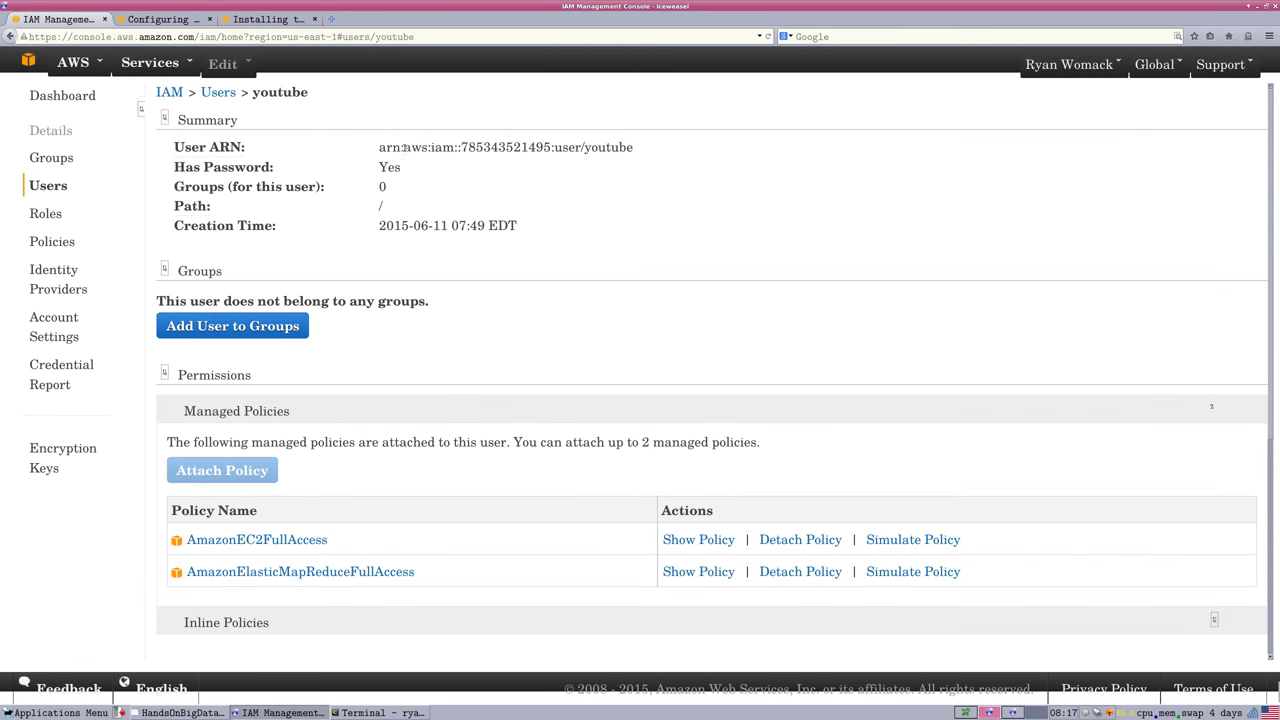
{"action": "mouse_move", "coordinate": [536, 296]}
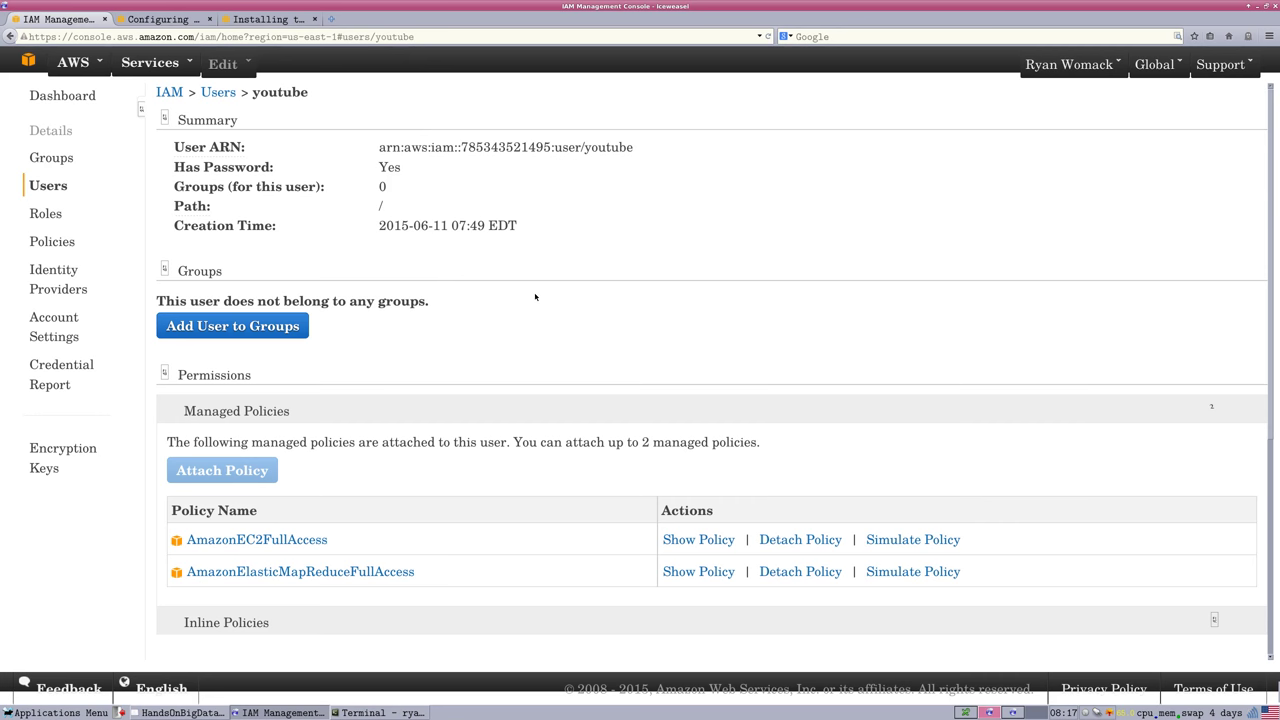
{"action": "mouse_move", "coordinate": [646, 288]}
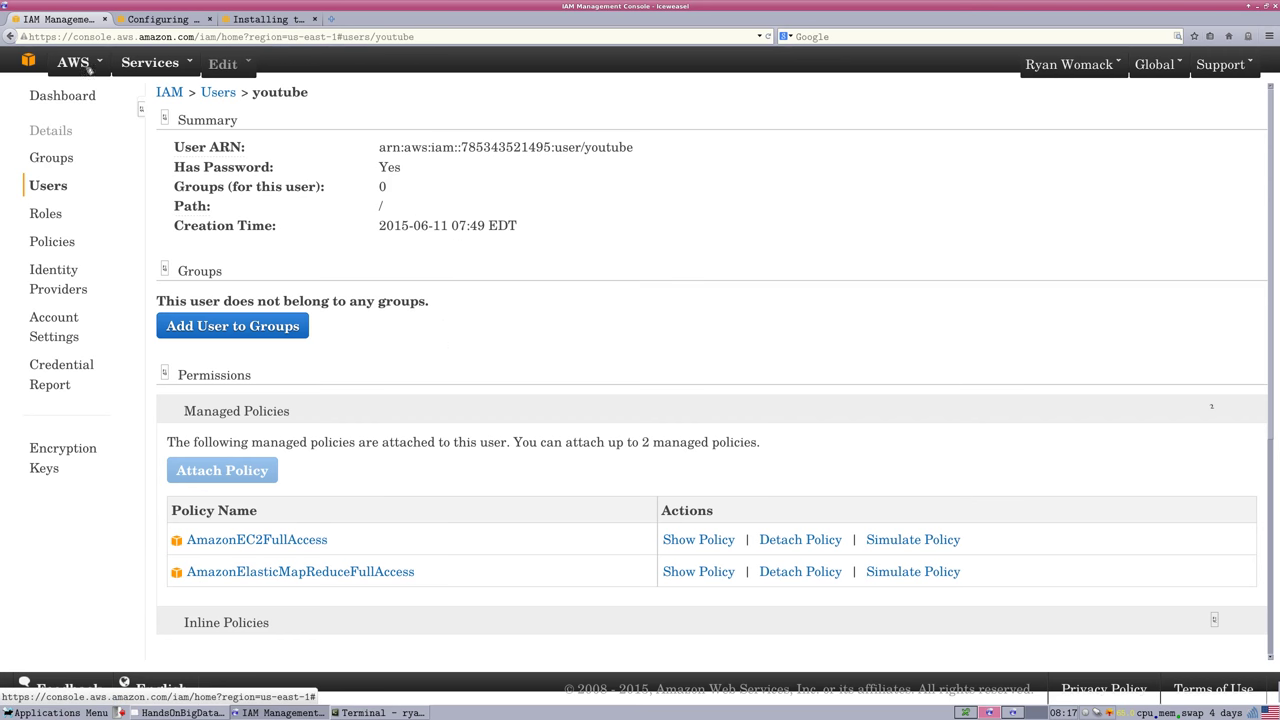
- Navigate from the services home to EC2 and show the Key Pairs list with amazon_key
{"action": "left_click", "coordinate": [72, 62]}
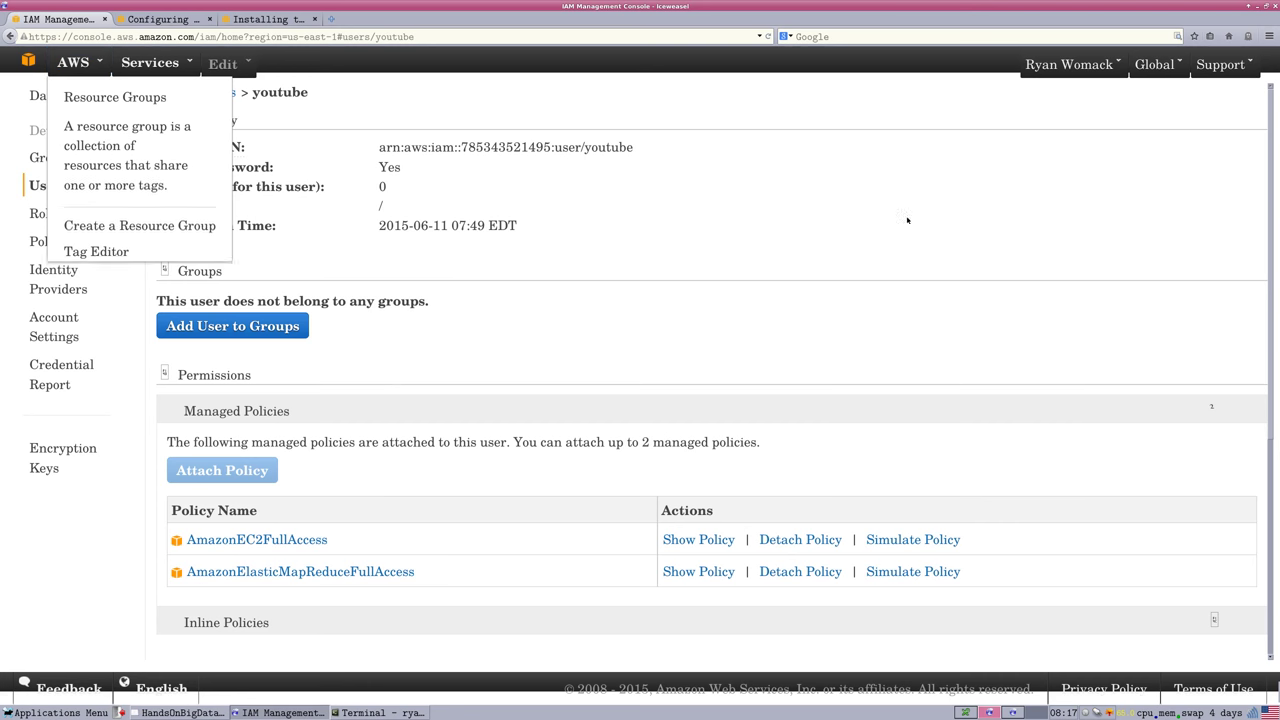
{"action": "left_click", "coordinate": [1068, 64]}
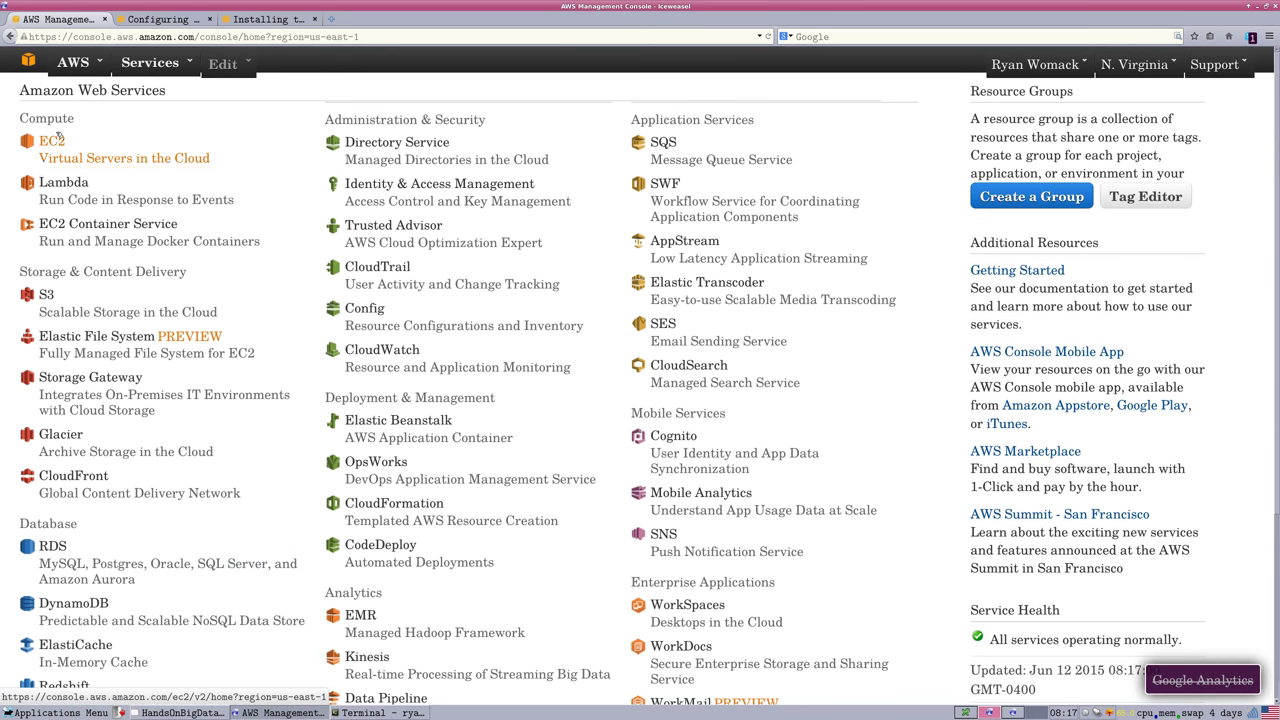
{"action": "left_click", "coordinate": [50, 140]}
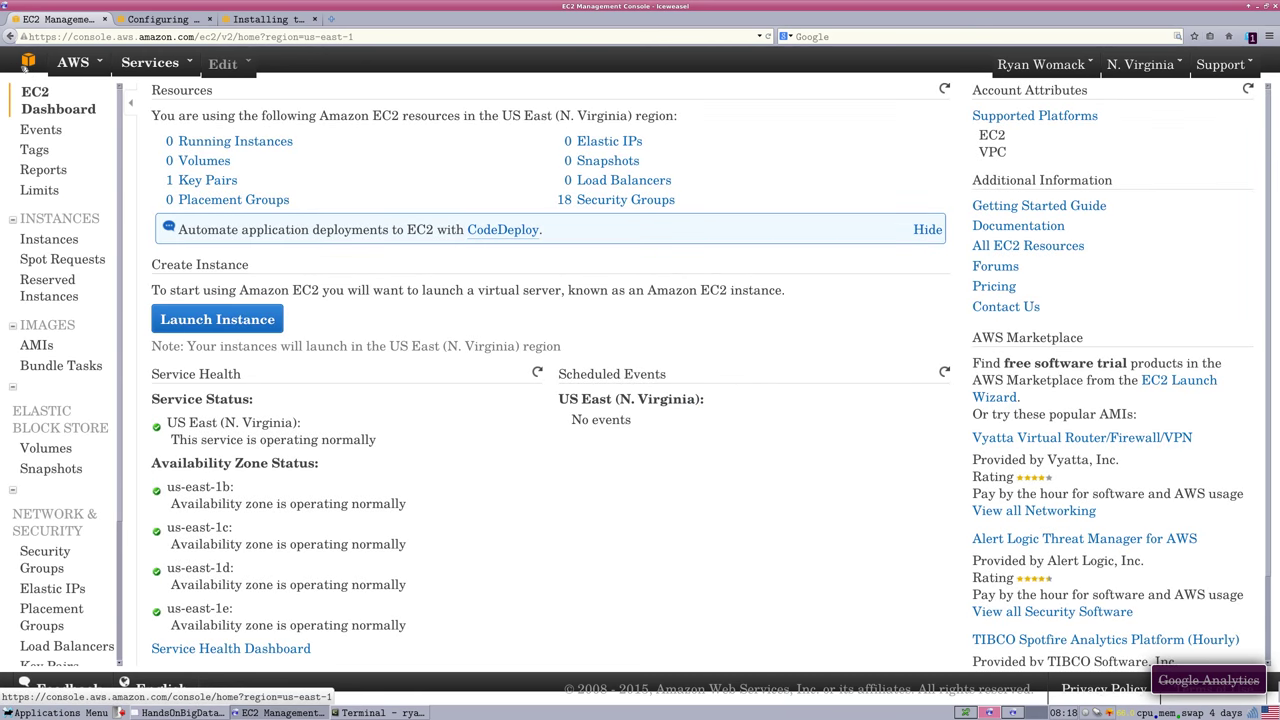
{"action": "scroll", "scroll_direction": "down", "scroll_amount": 3}
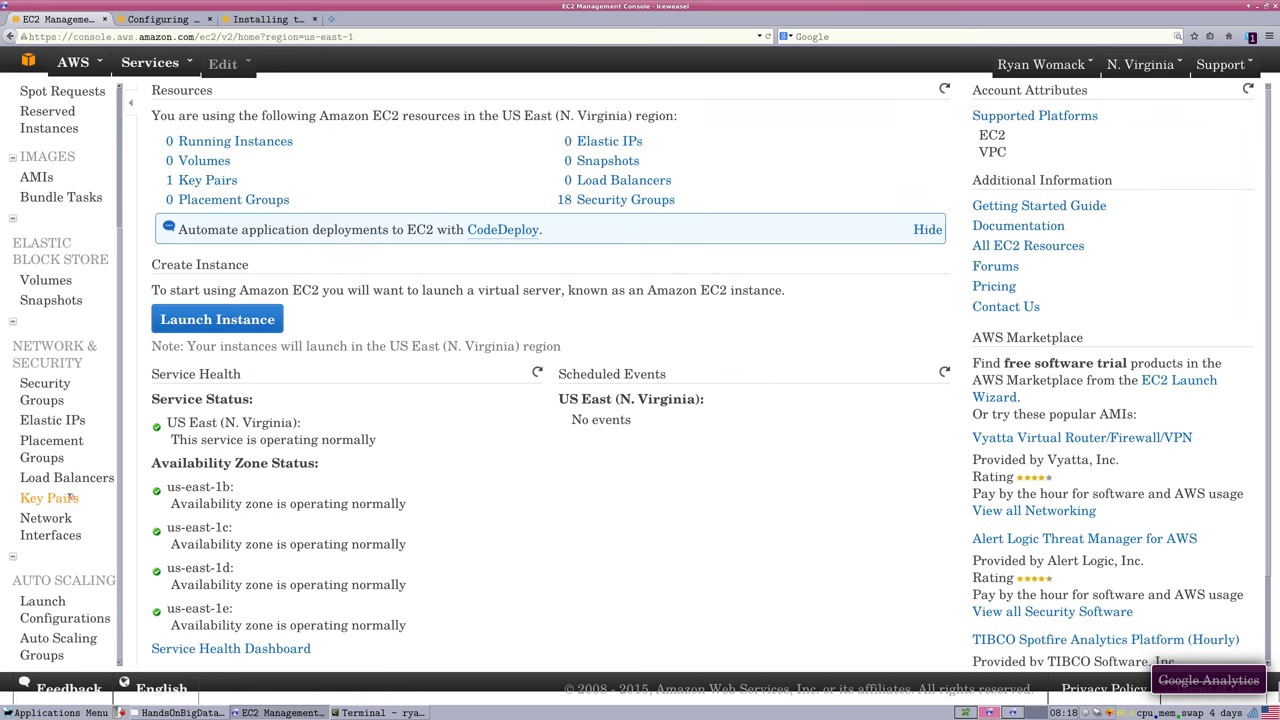
{"action": "left_click", "coordinate": [48, 496]}
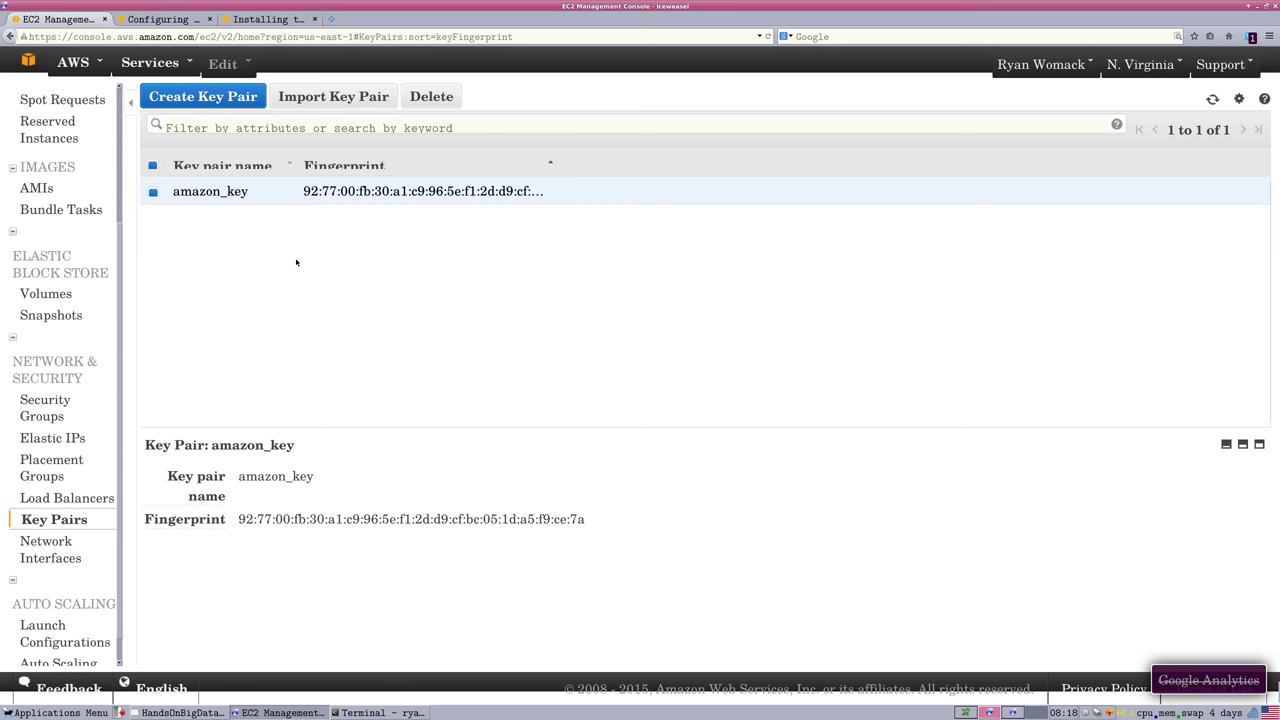
{"action": "mouse_move", "coordinate": [204, 244]}
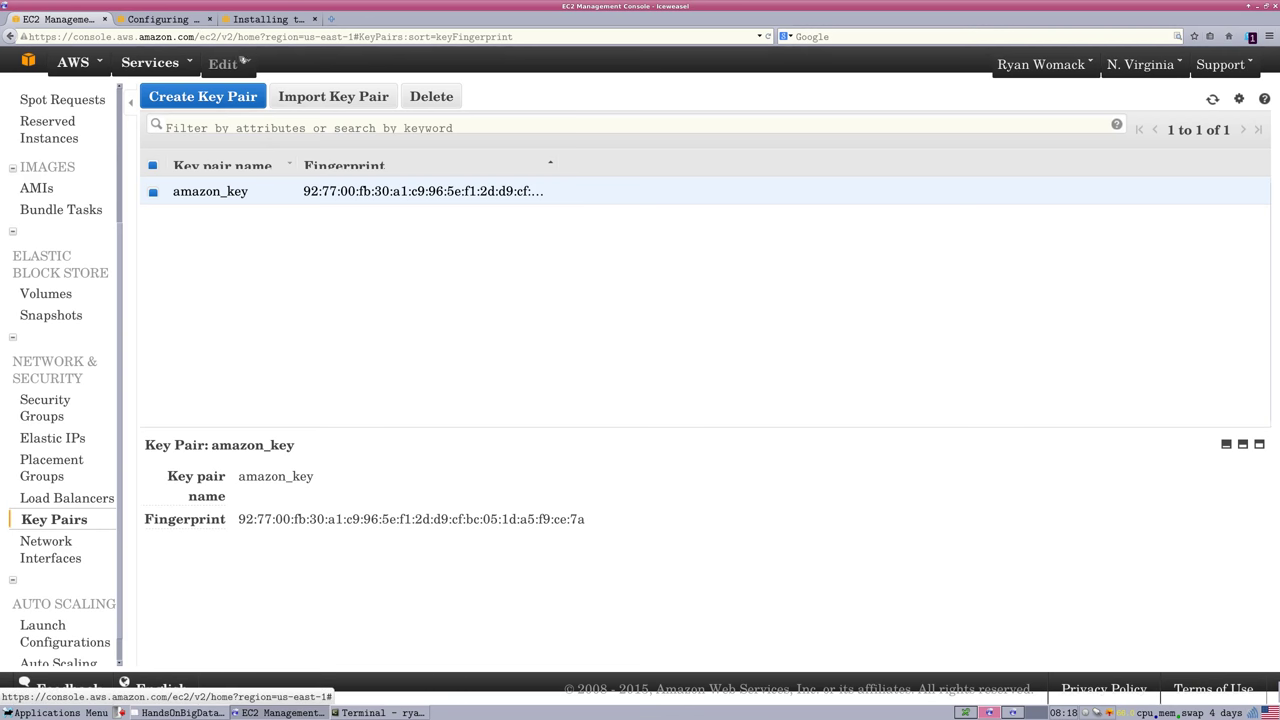
{"action": "mouse_move", "coordinate": [912, 400]}
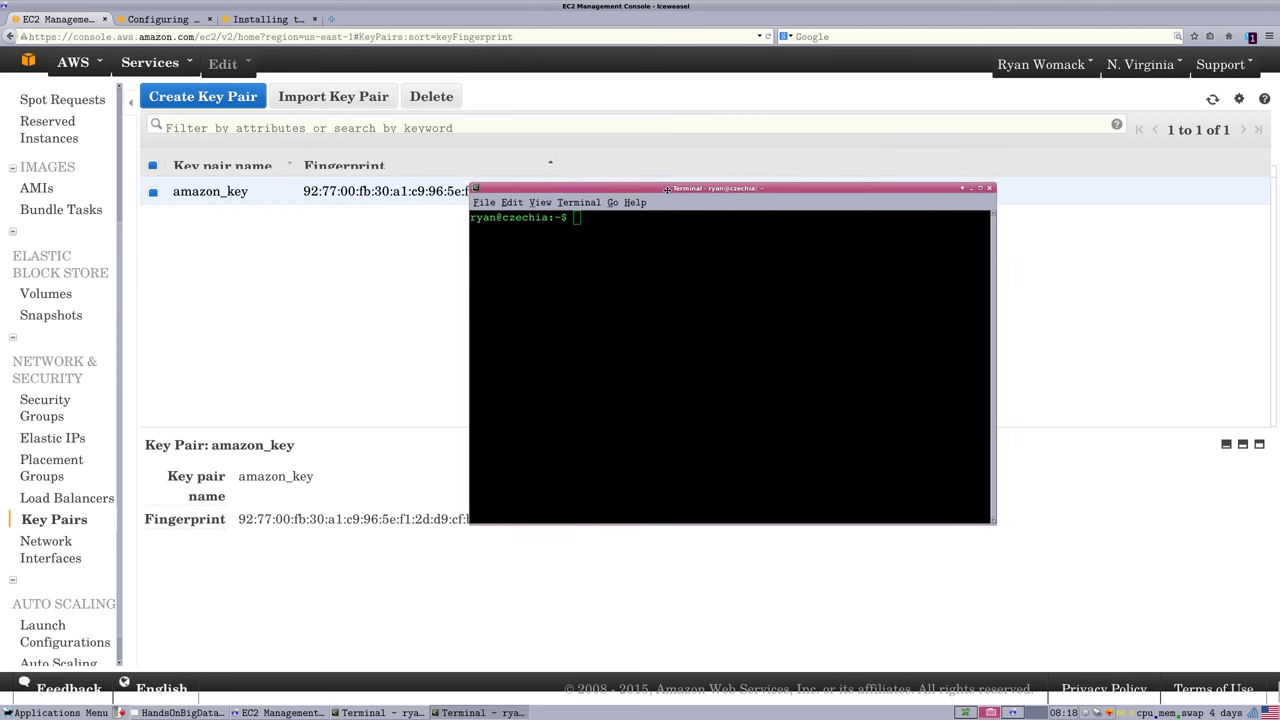
- Focus the Terminal window with its empty shell prompt
{"action": "left_click", "coordinate": [576, 452]}
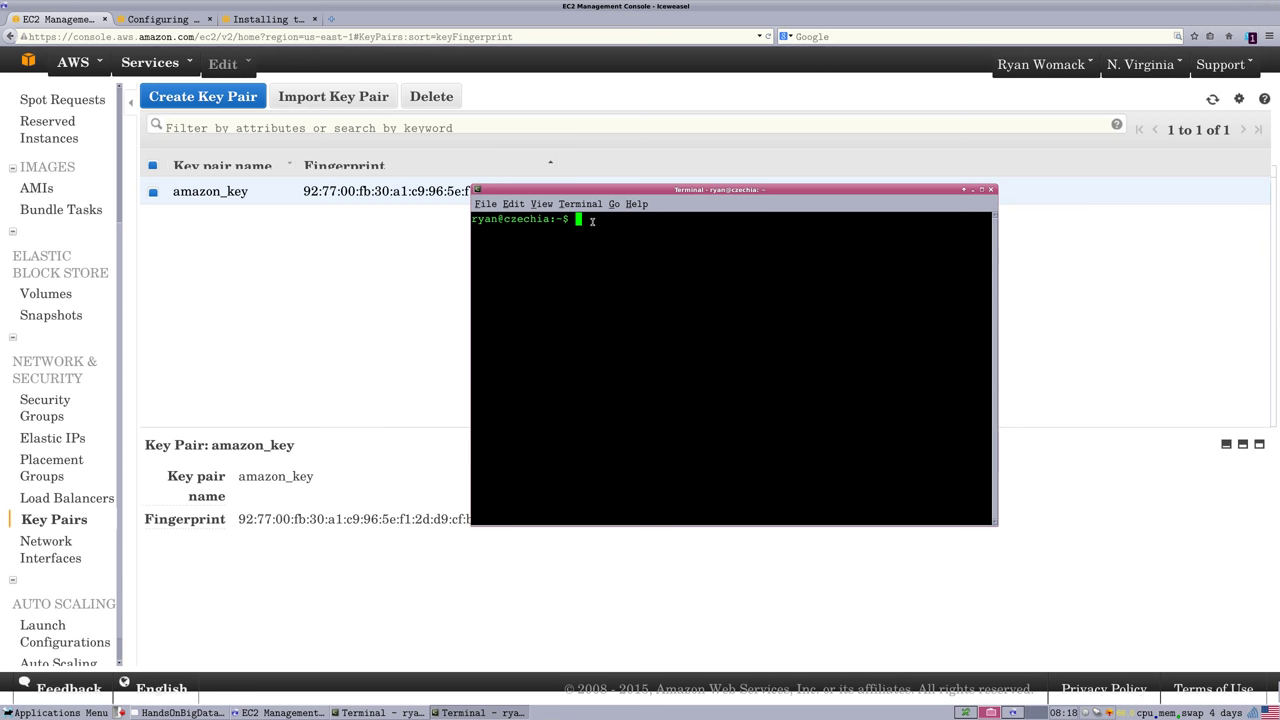
{"action": "mouse_move", "coordinate": [718, 344]}
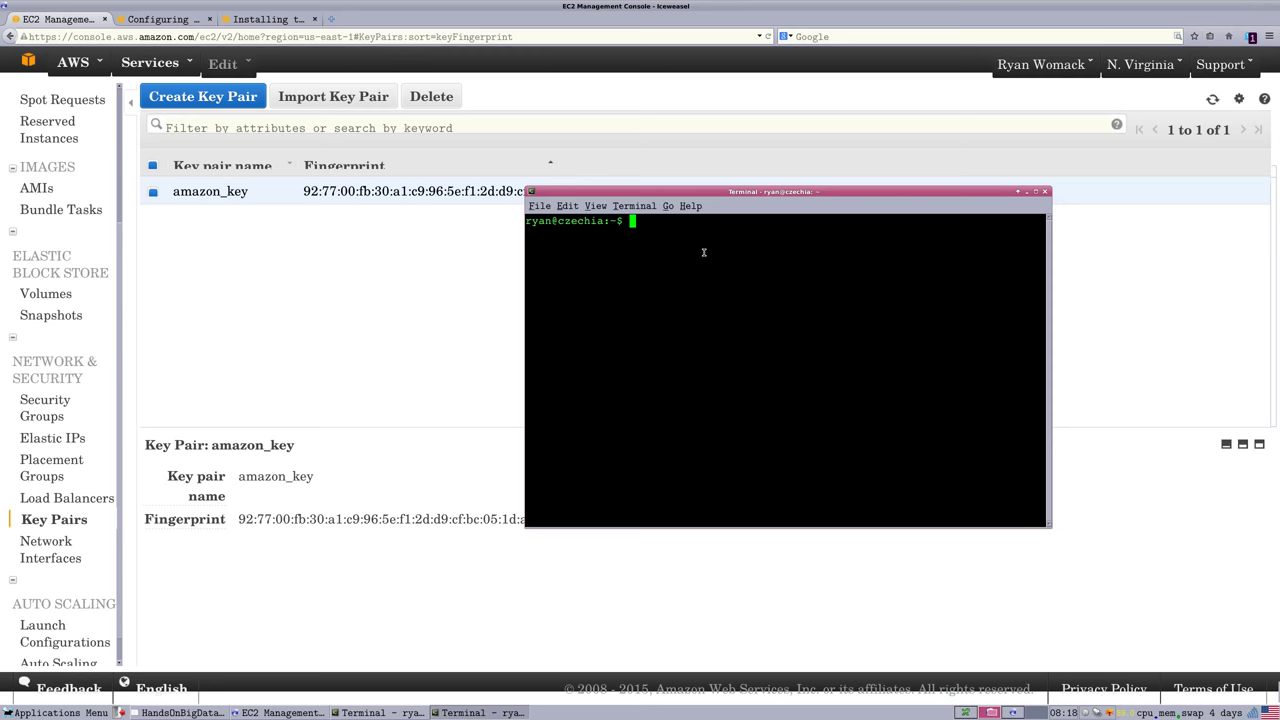
{"action": "mouse_move", "coordinate": [422, 118]}
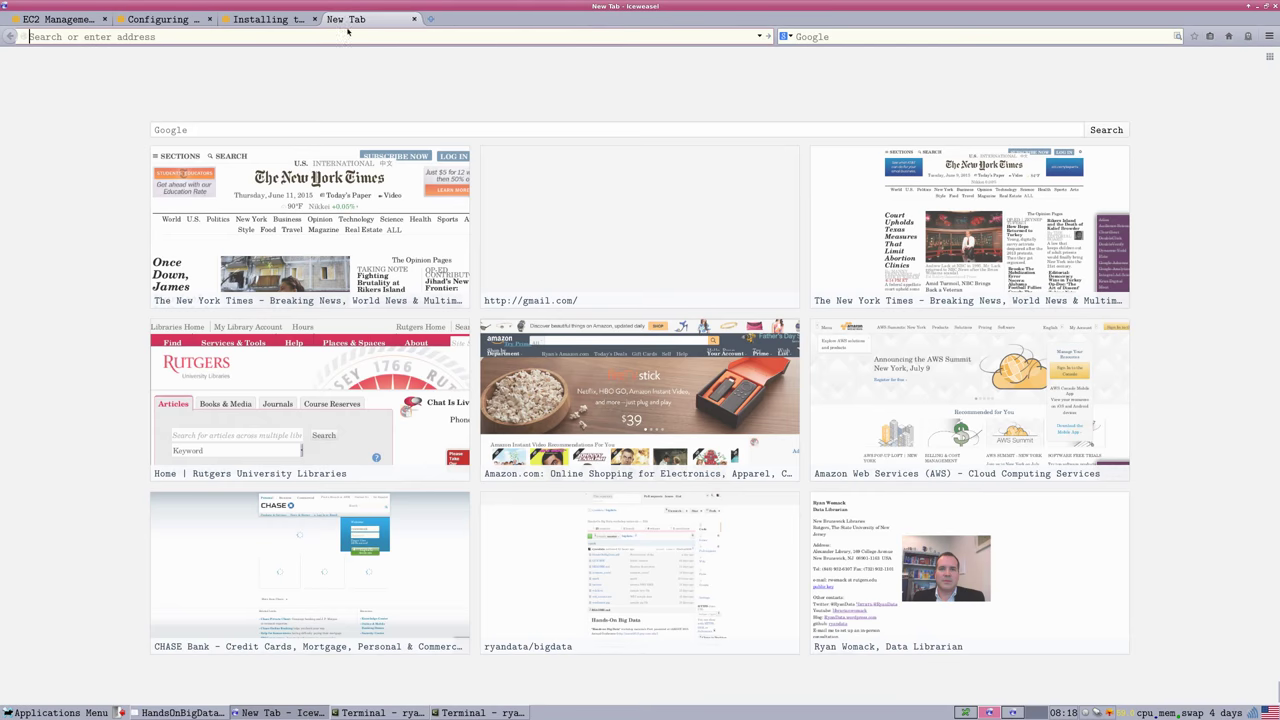
- Search Google for PuTTY and visit the PuTTY Download Page result
{"action": "left_click", "coordinate": [876, 36]}
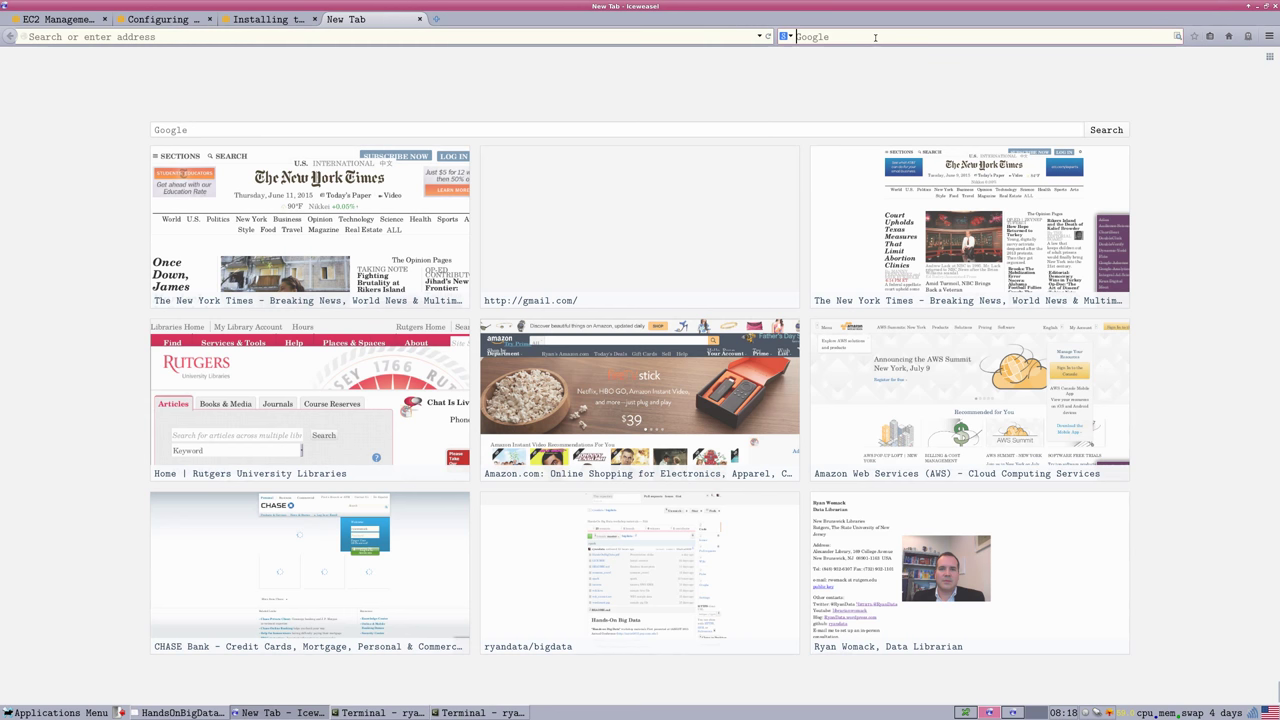
{"action": "type", "text": "puTTY"}
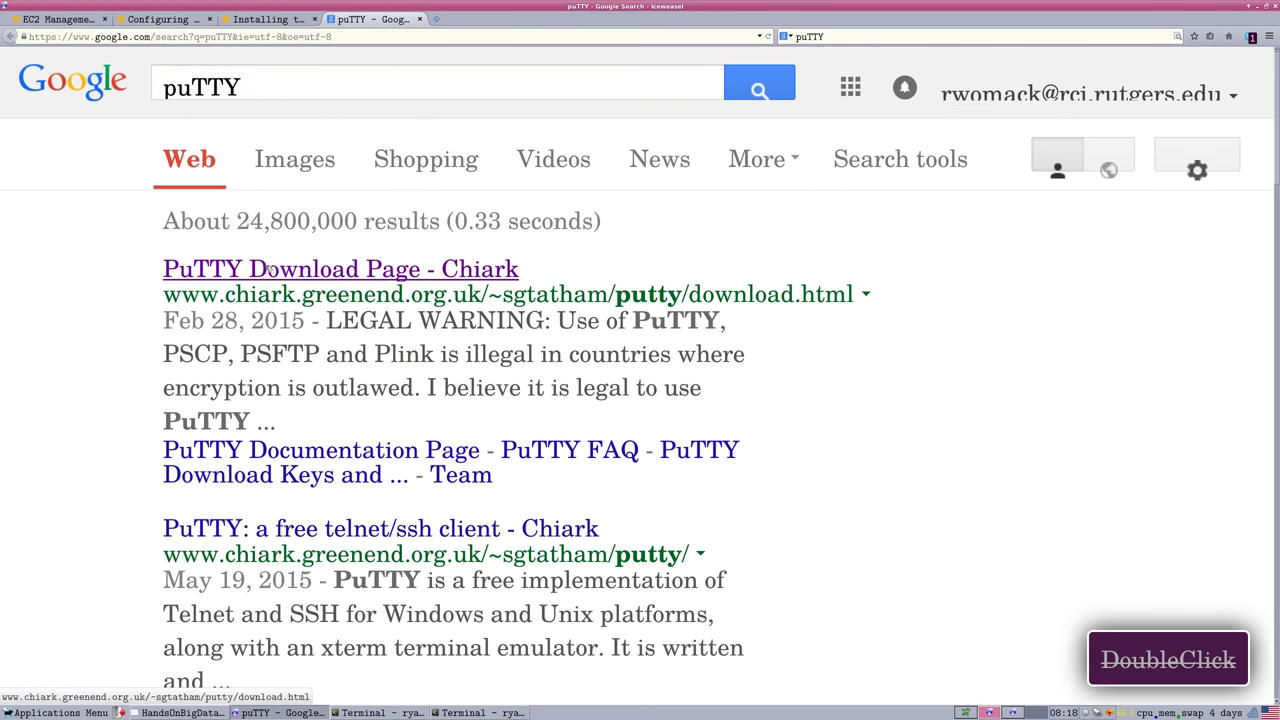
{"action": "left_click", "coordinate": [340, 268]}
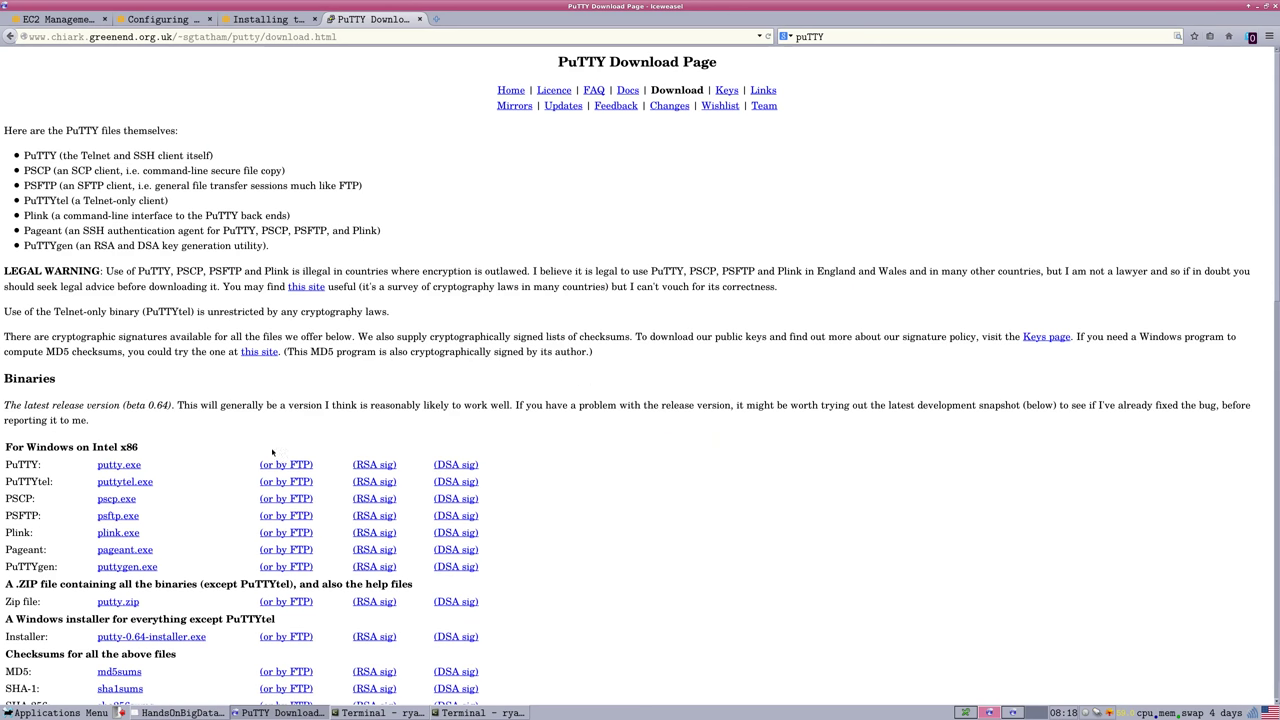
{"action": "mouse_move", "coordinate": [736, 322]}
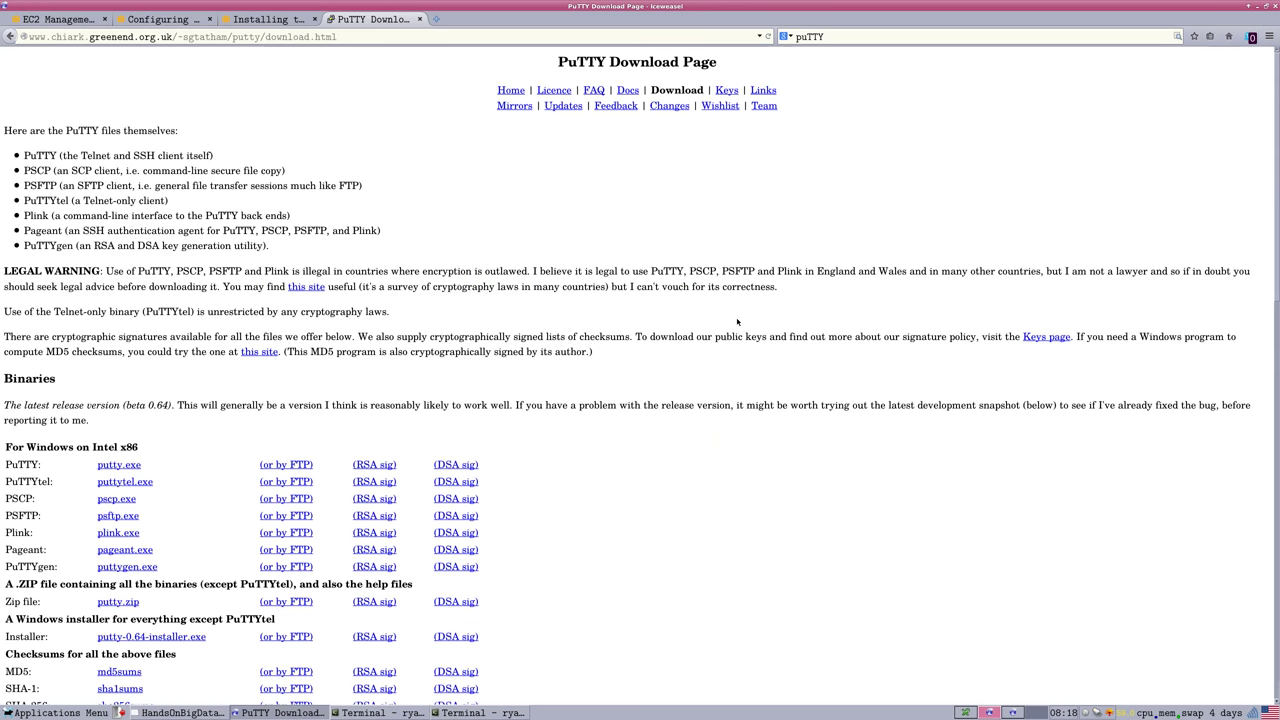
{"action": "scroll", "scroll_direction": "down", "scroll_amount": 3}
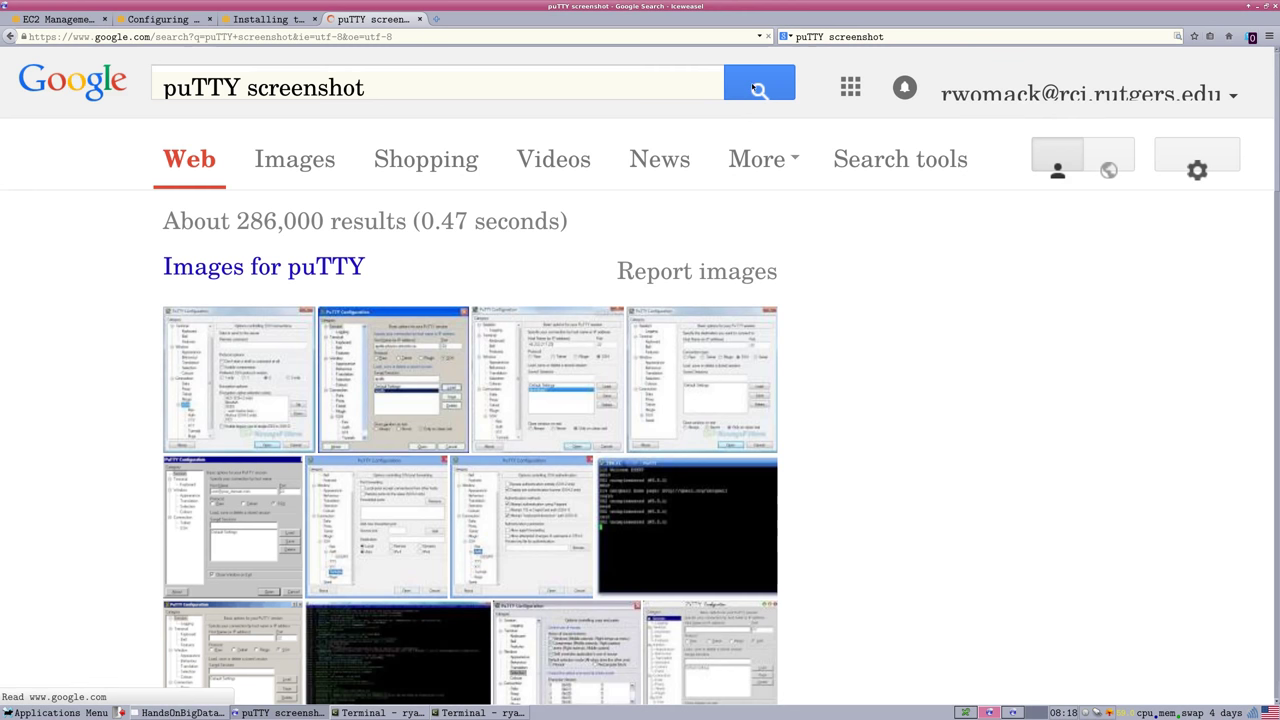
- Preview a PuTTY Configuration screenshot in image results, then search the web for puTTYgen
{"action": "left_click", "coordinate": [294, 160]}
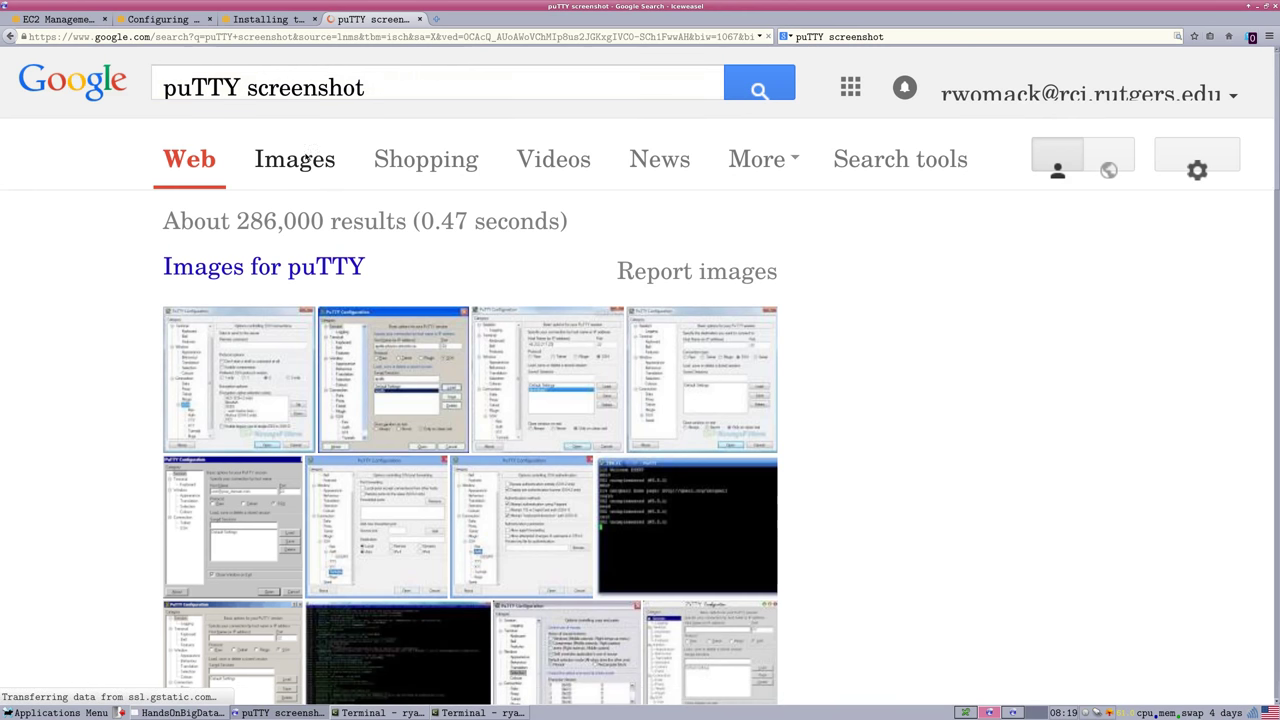
{"action": "left_click", "coordinate": [294, 160]}
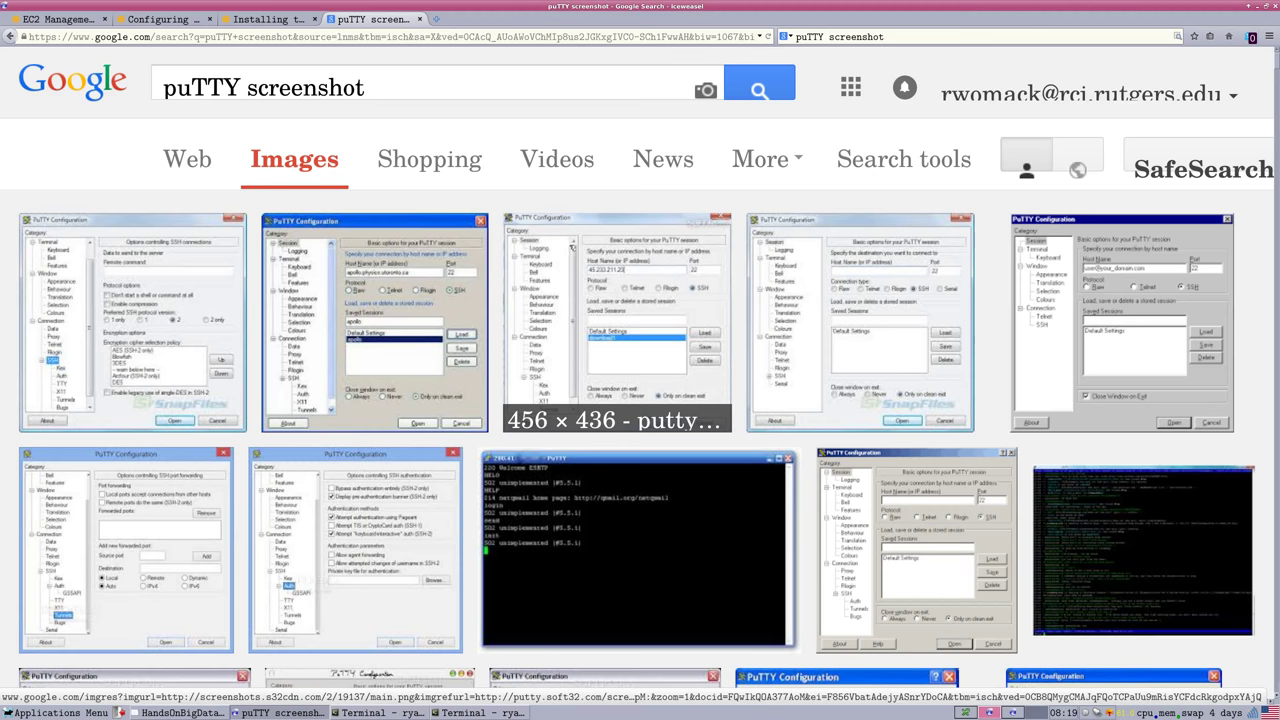
{"action": "left_click", "coordinate": [616, 320]}
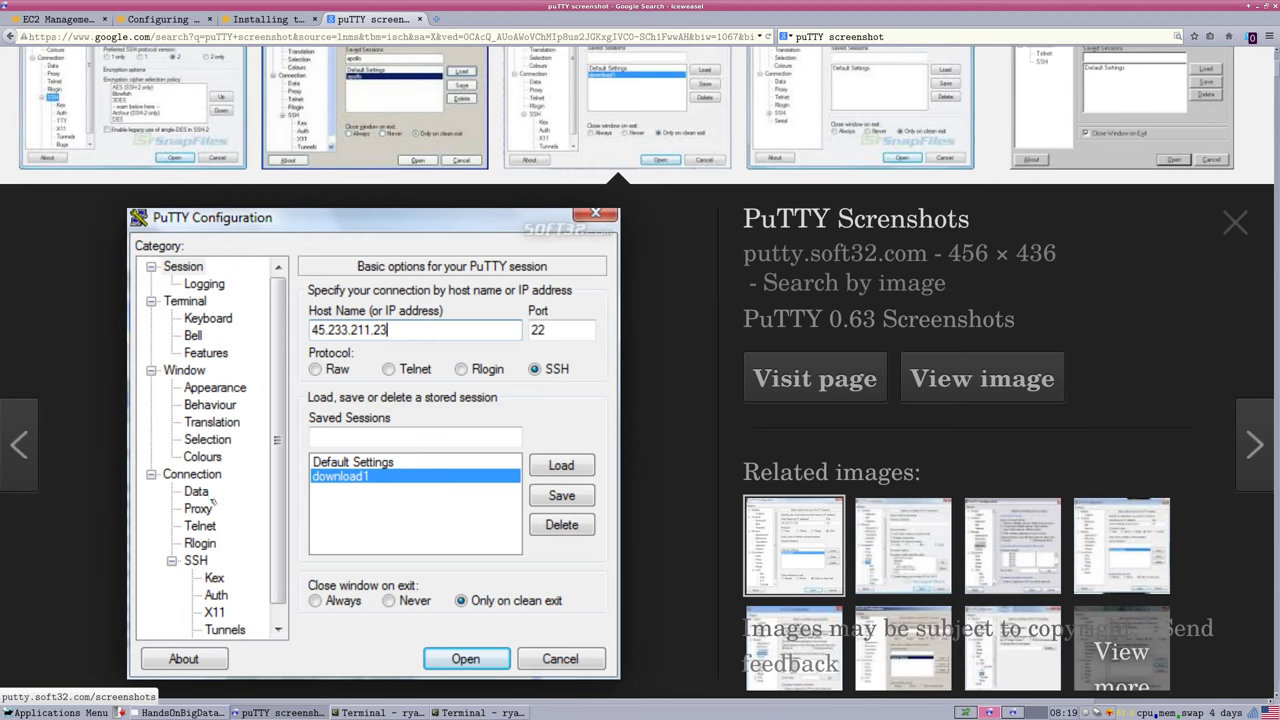
{"action": "mouse_move", "coordinate": [196, 540]}
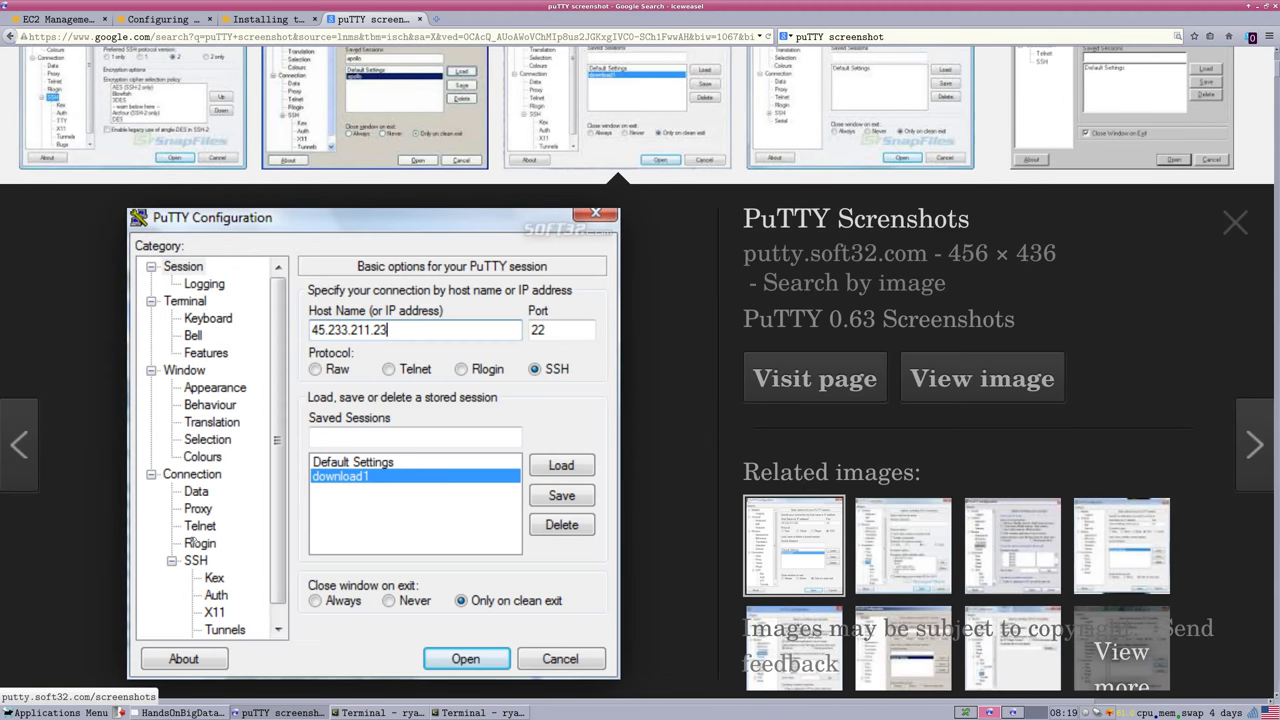
{"action": "mouse_move", "coordinate": [244, 572]}
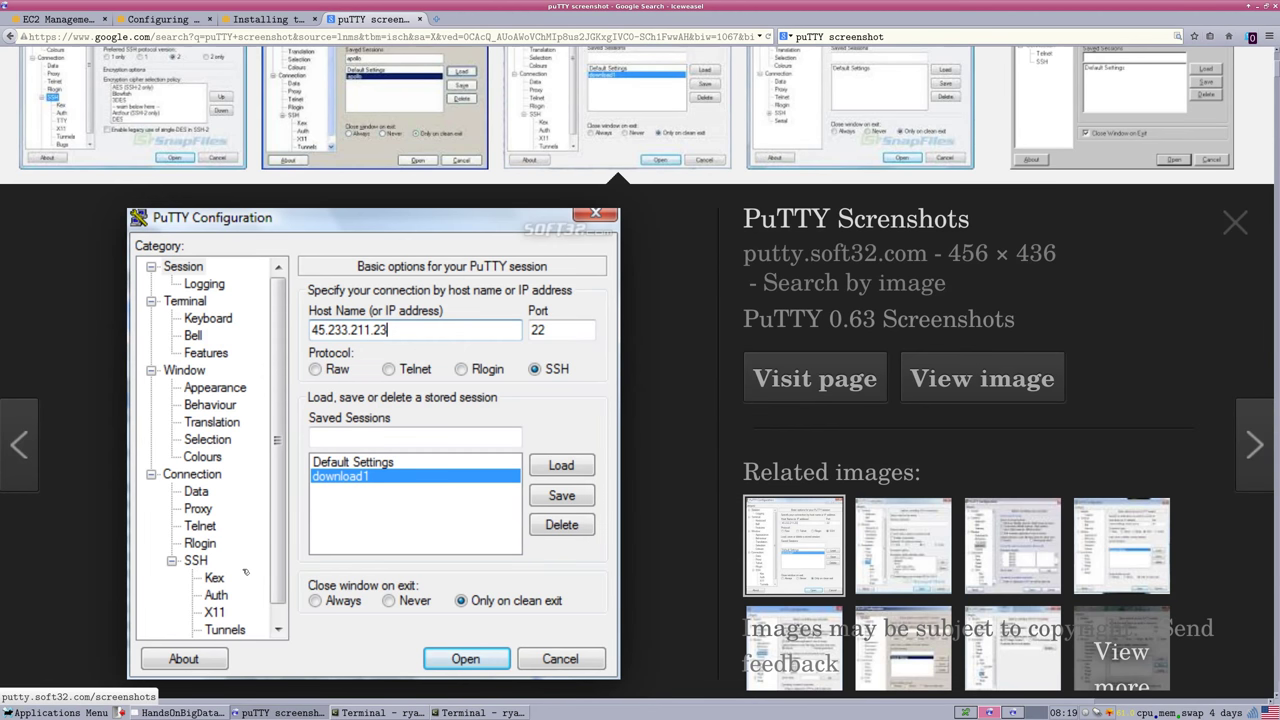
{"action": "scroll", "scroll_direction": "down", "scroll_amount": 3}
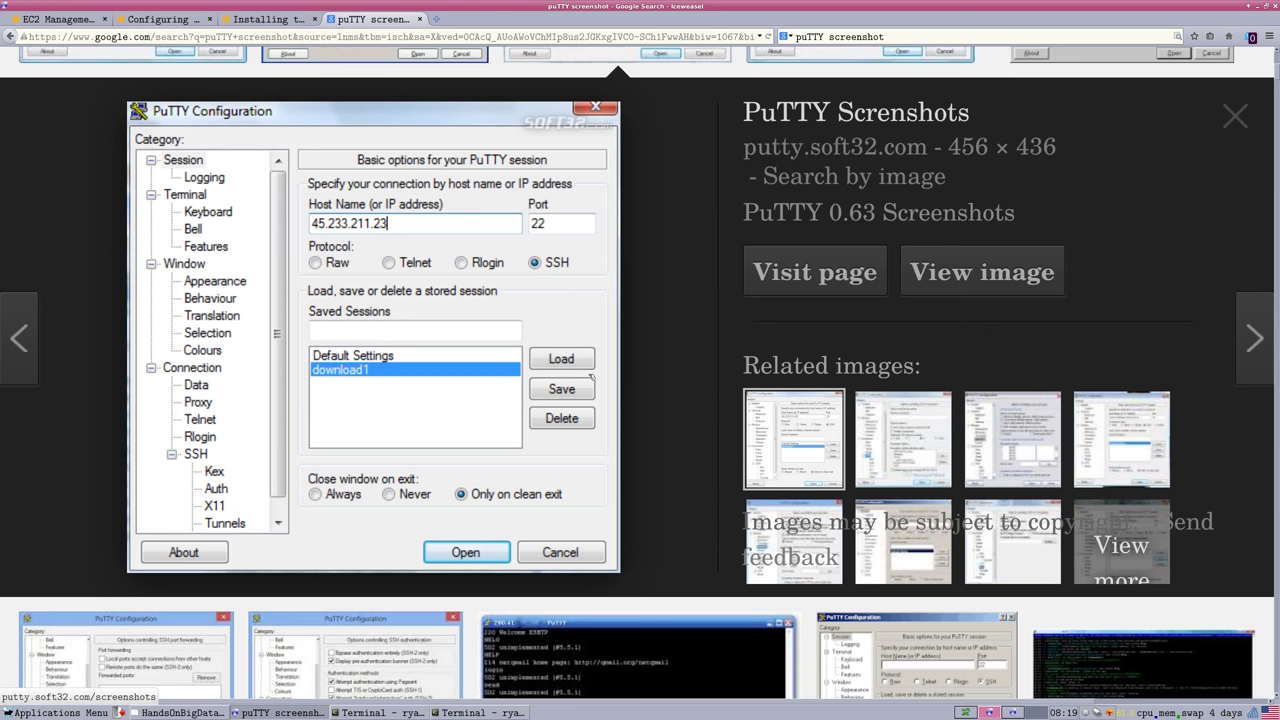
{"action": "mouse_move", "coordinate": [578, 312]}
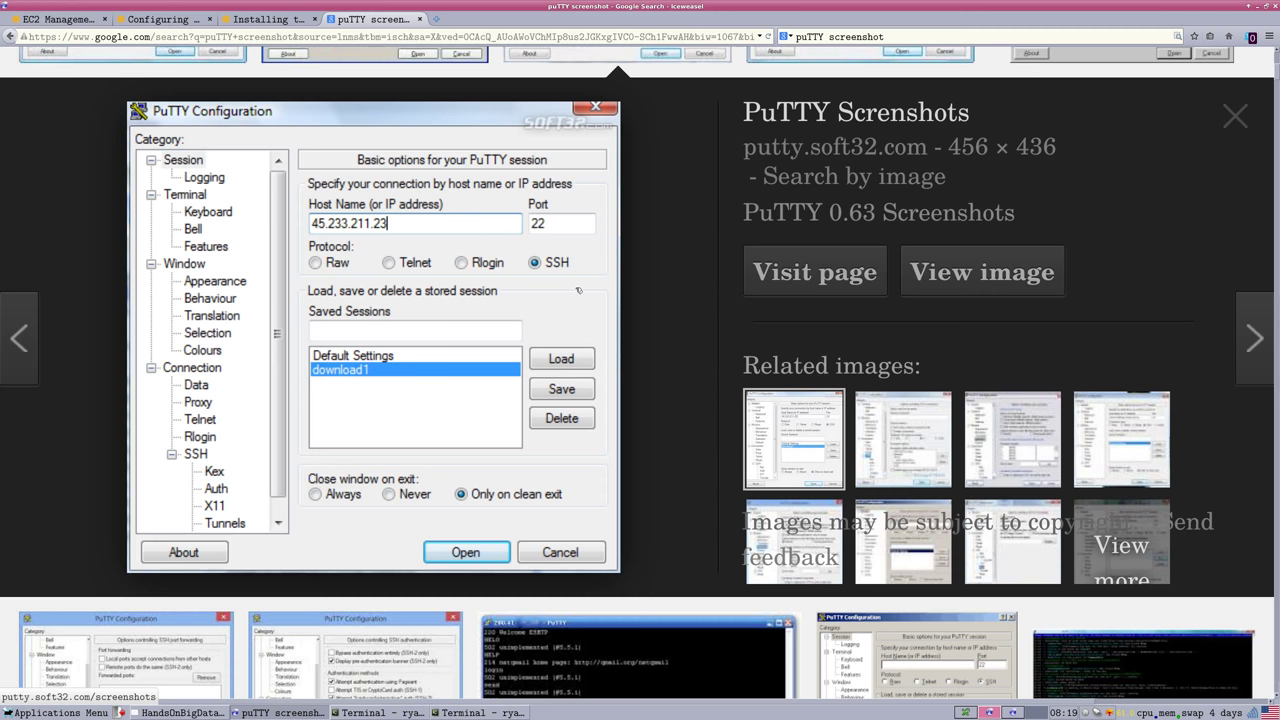
{"action": "mouse_move", "coordinate": [238, 232]}
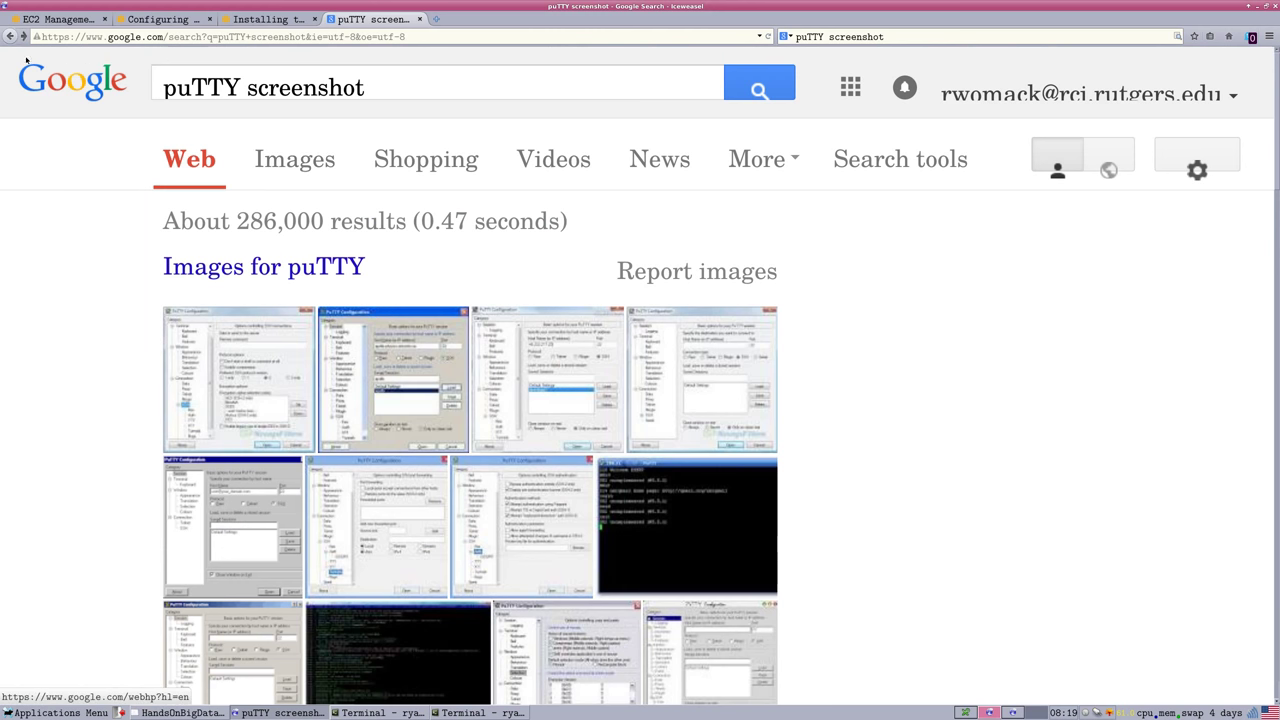
{"action": "type", "text": "gen"}
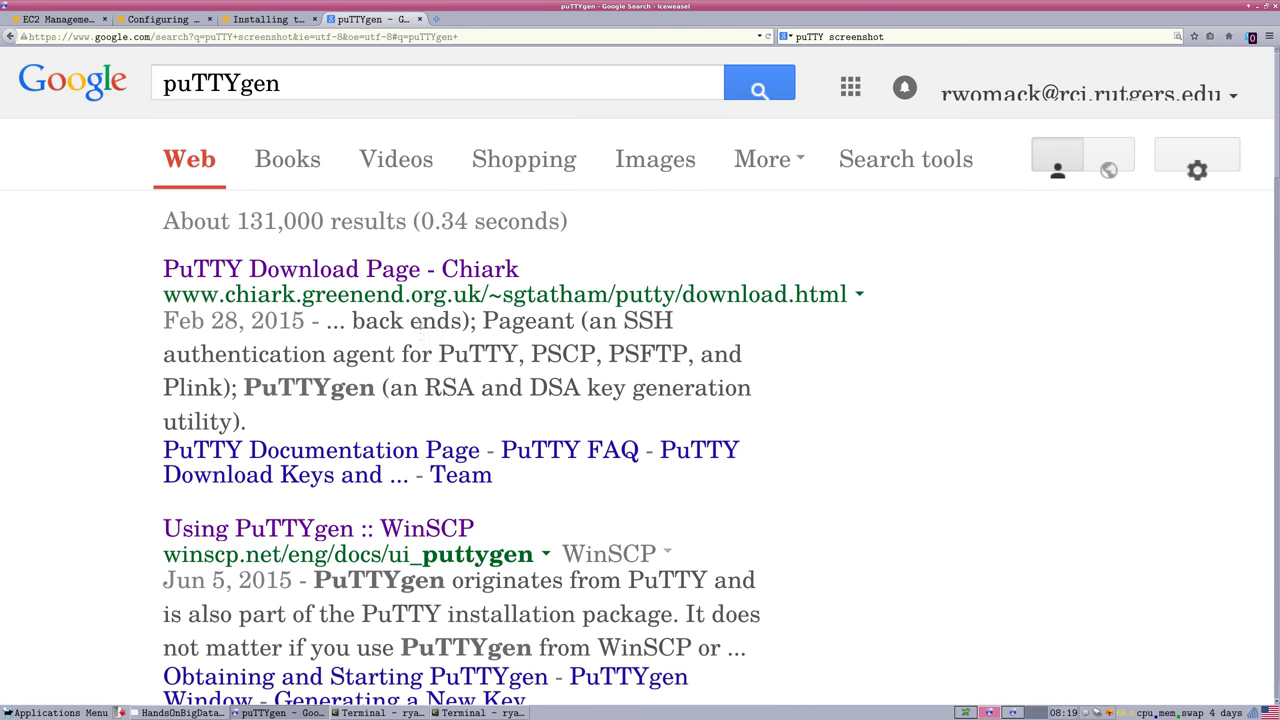
{"action": "mouse_move", "coordinate": [340, 268]}
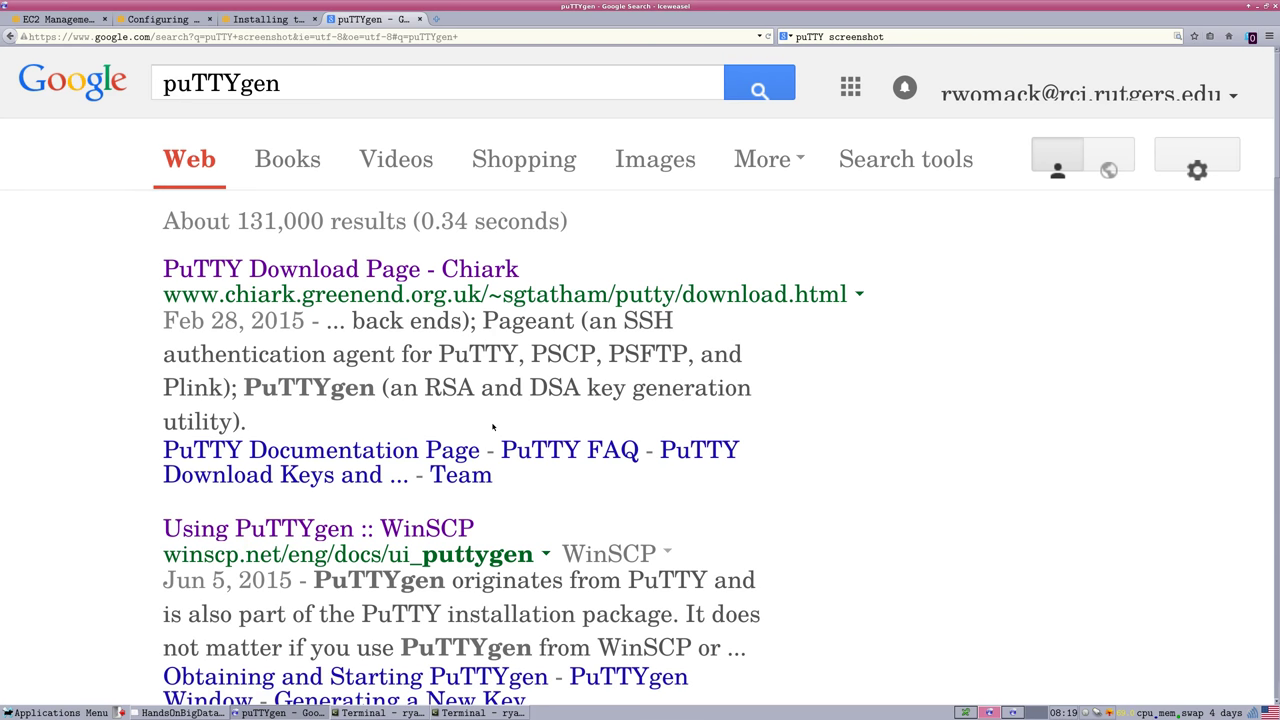
{"action": "mouse_move", "coordinate": [318, 528]}
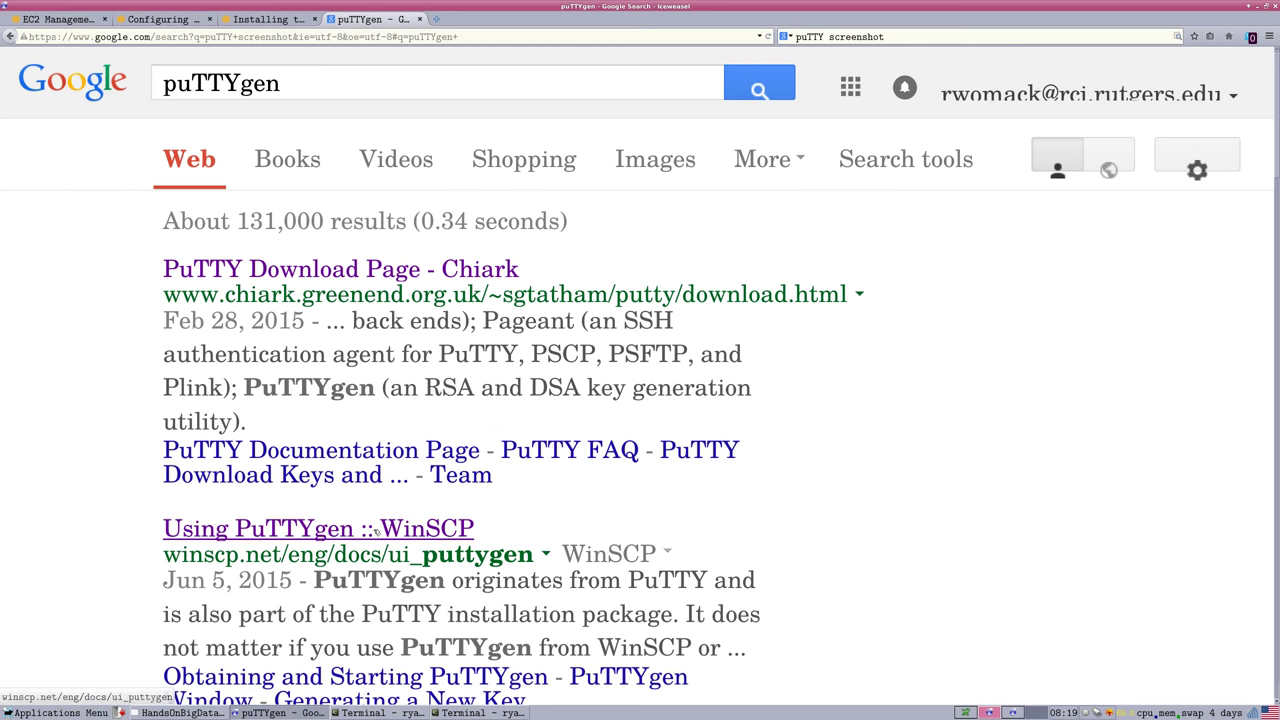
- Read the WinSCP 'Using PuTTYgen' guide on obtaining PuTTYgen and generating keys
{"action": "left_click", "coordinate": [316, 528]}
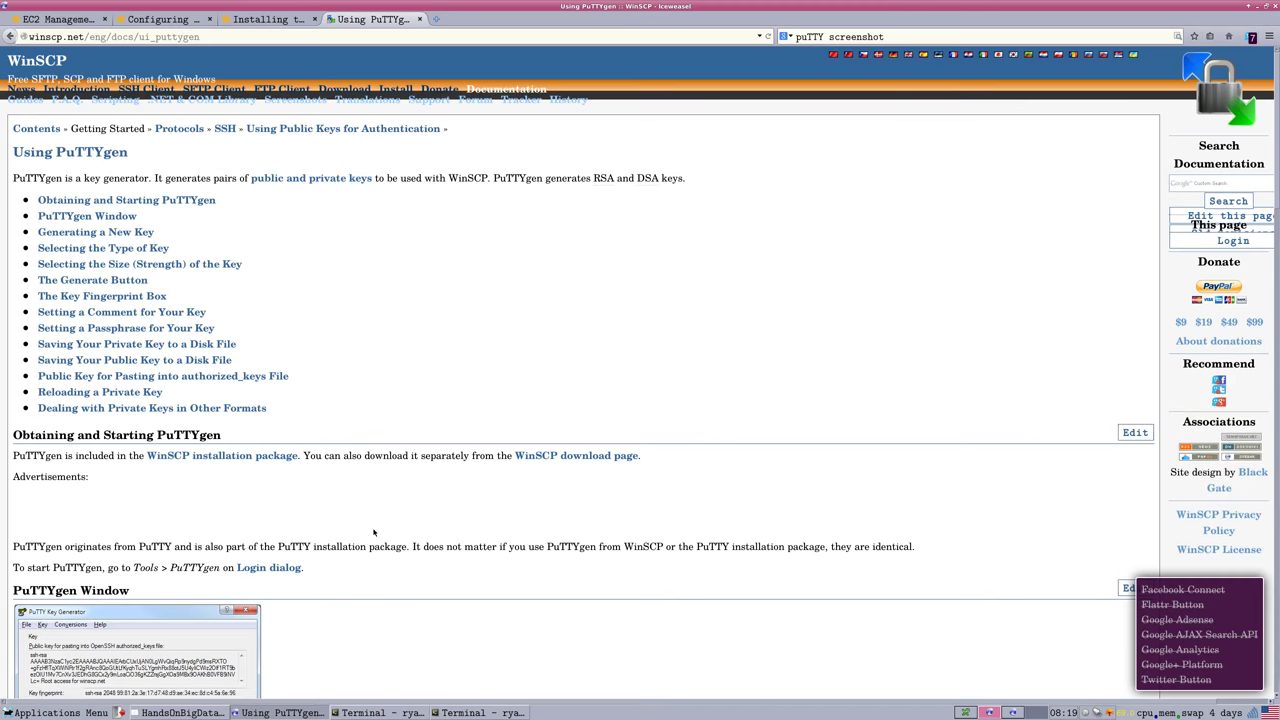
{"action": "scroll", "scroll_direction": "down", "scroll_amount": 3}
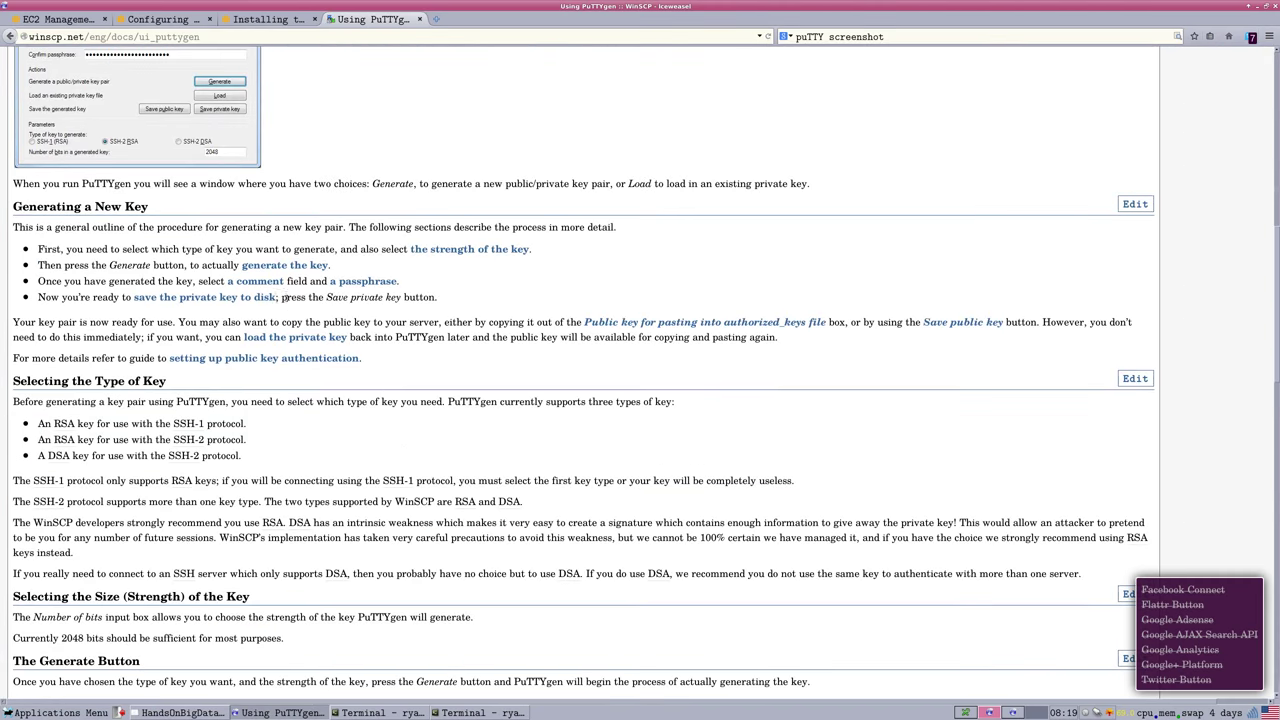
{"action": "scroll", "scroll_direction": "down", "scroll_amount": 3}
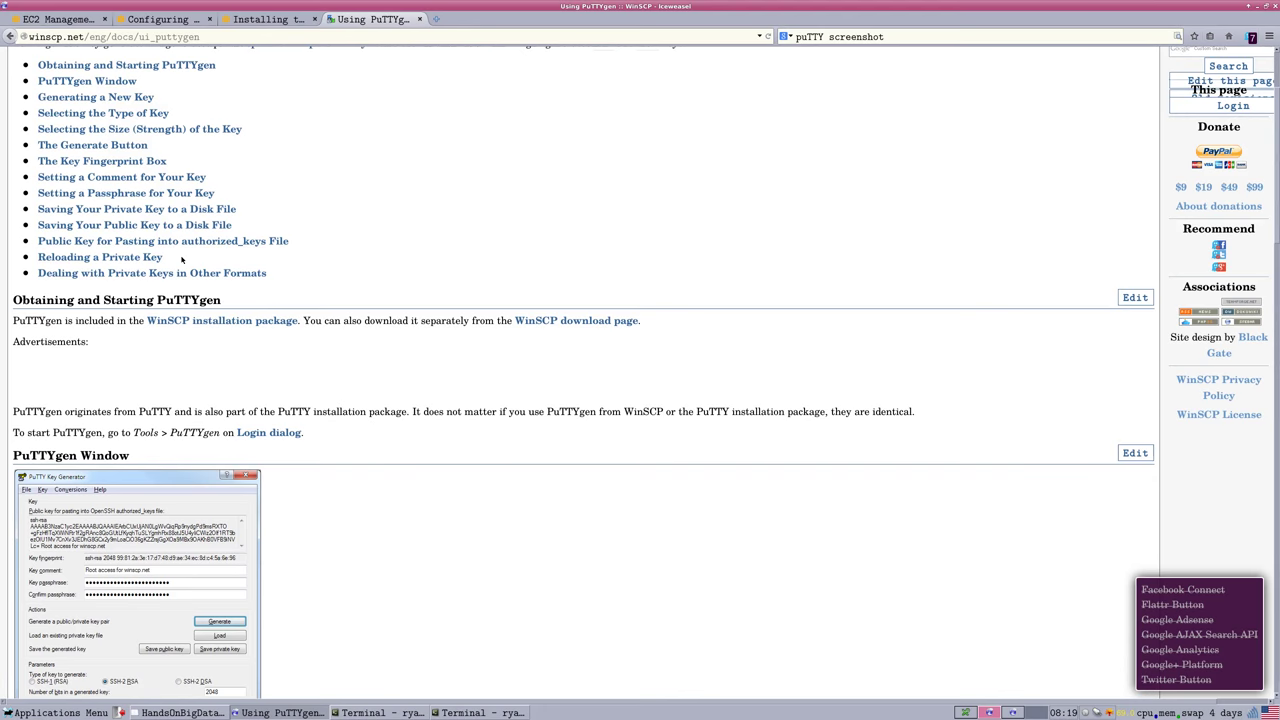
{"action": "mouse_move", "coordinate": [308, 224]}
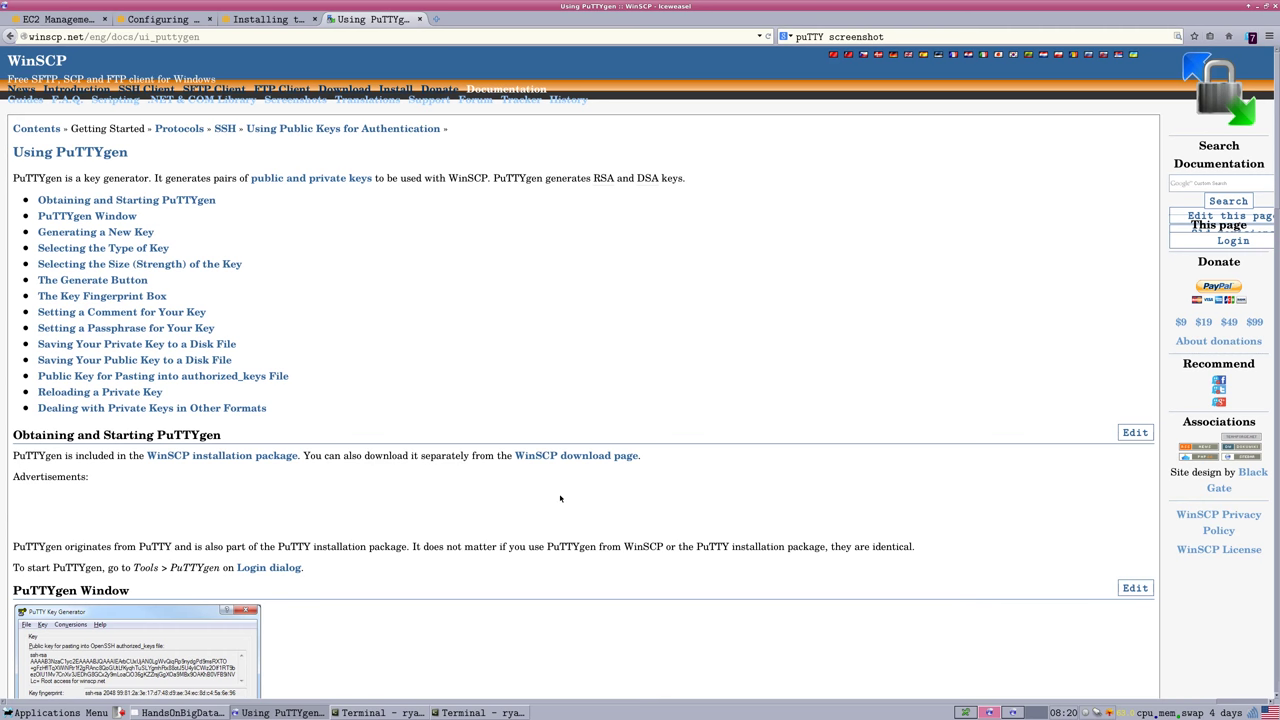
{"action": "mouse_move", "coordinate": [440, 252]}
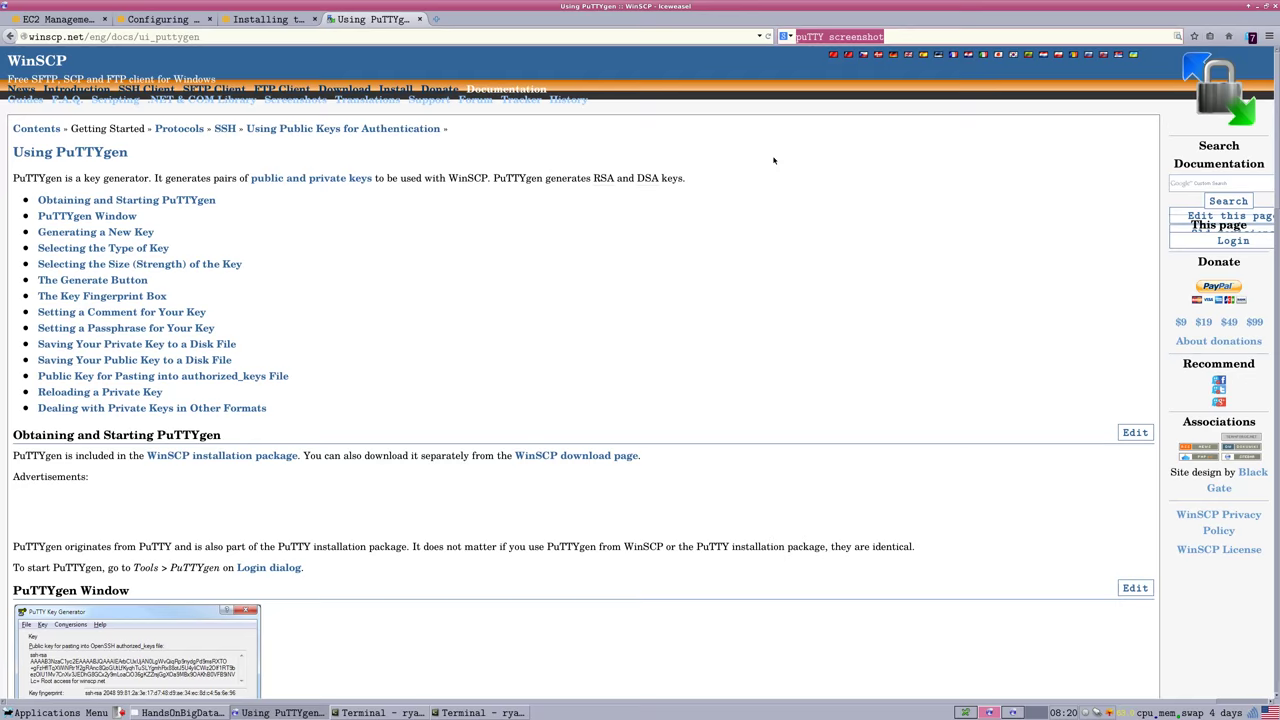
- Search Google for cygwin
{"action": "type", "text": "cygwin"}
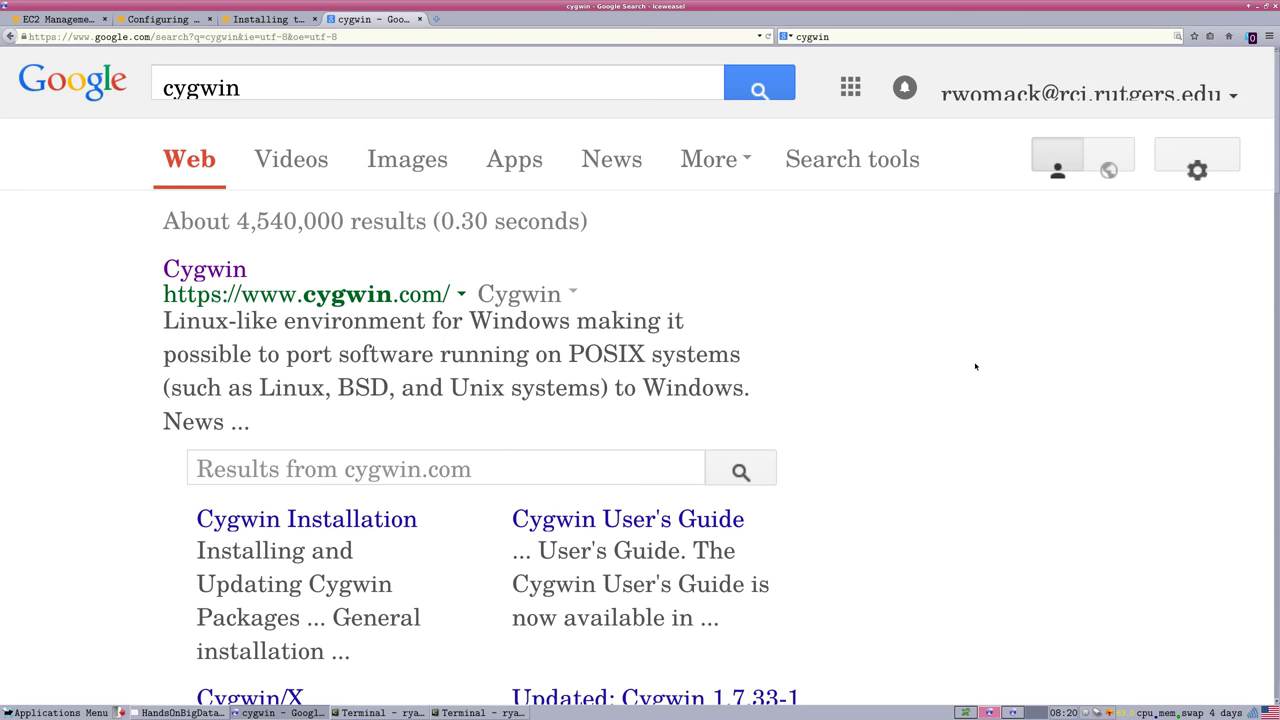
{"action": "mouse_move", "coordinate": [972, 364]}
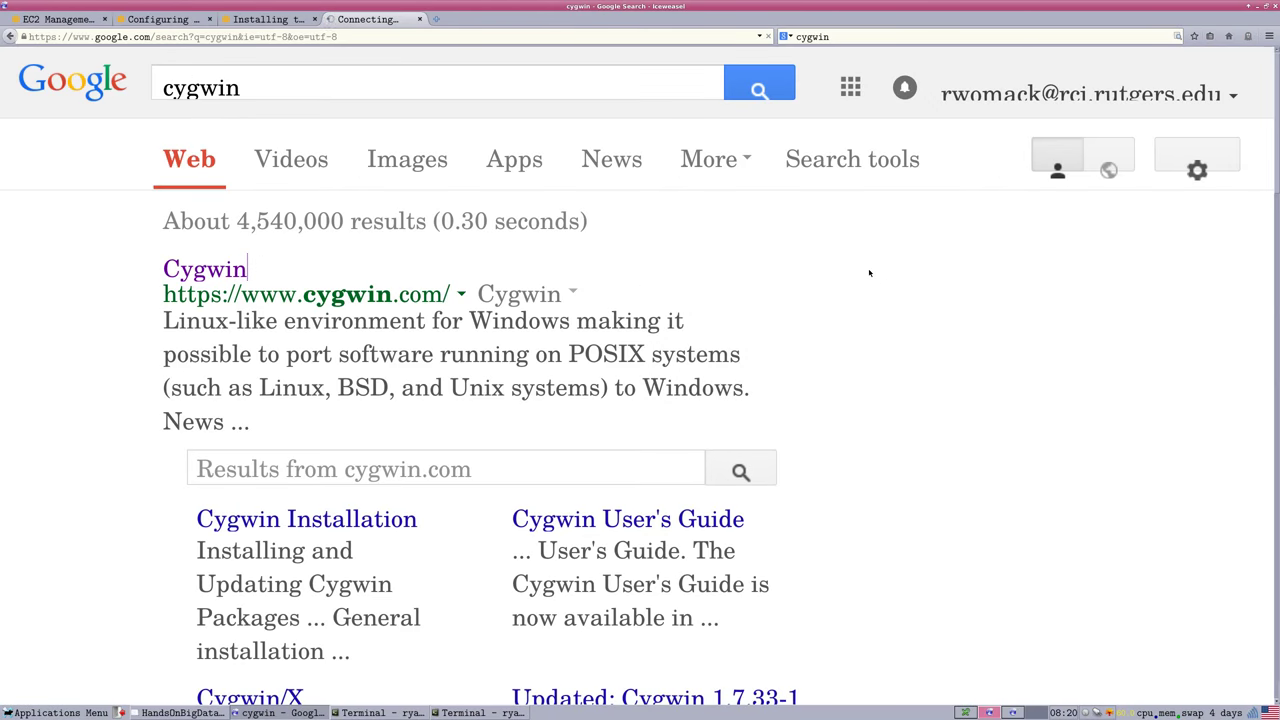
- Visit the Cygwin site and its Installing and Updating Cygwin Packages page
{"action": "left_click", "coordinate": [204, 268]}
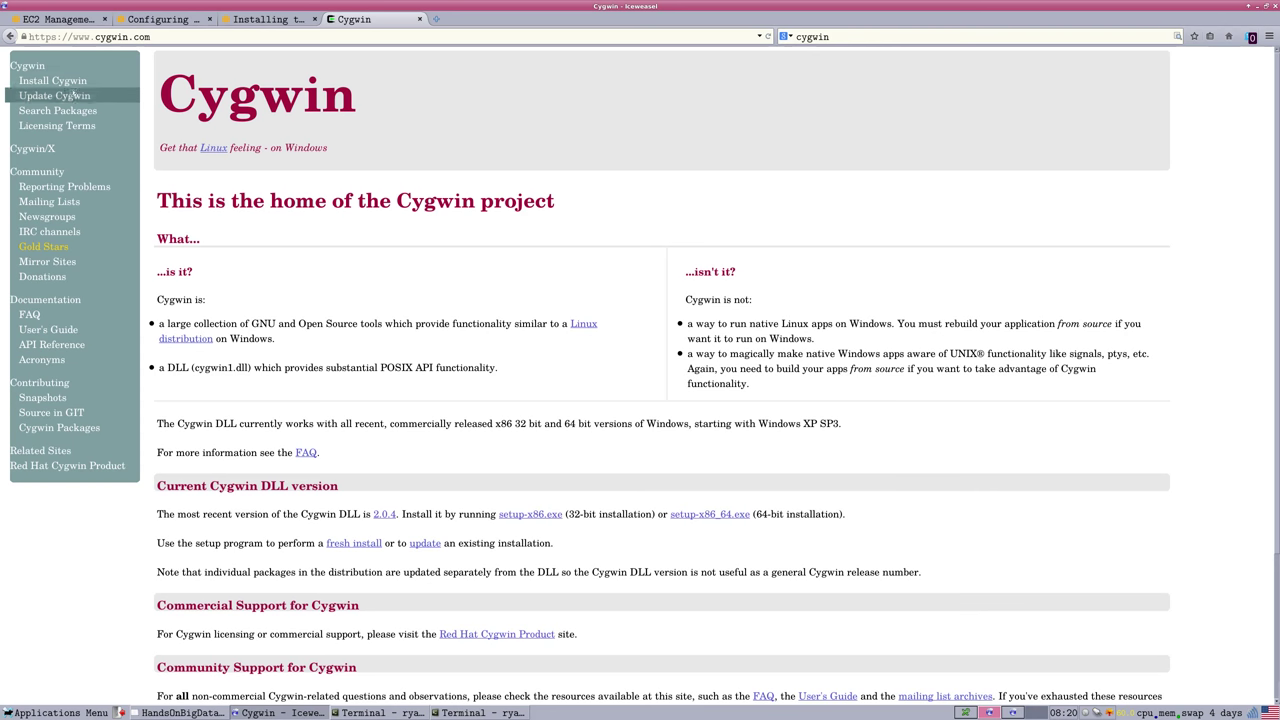
{"action": "left_click", "coordinate": [52, 80]}
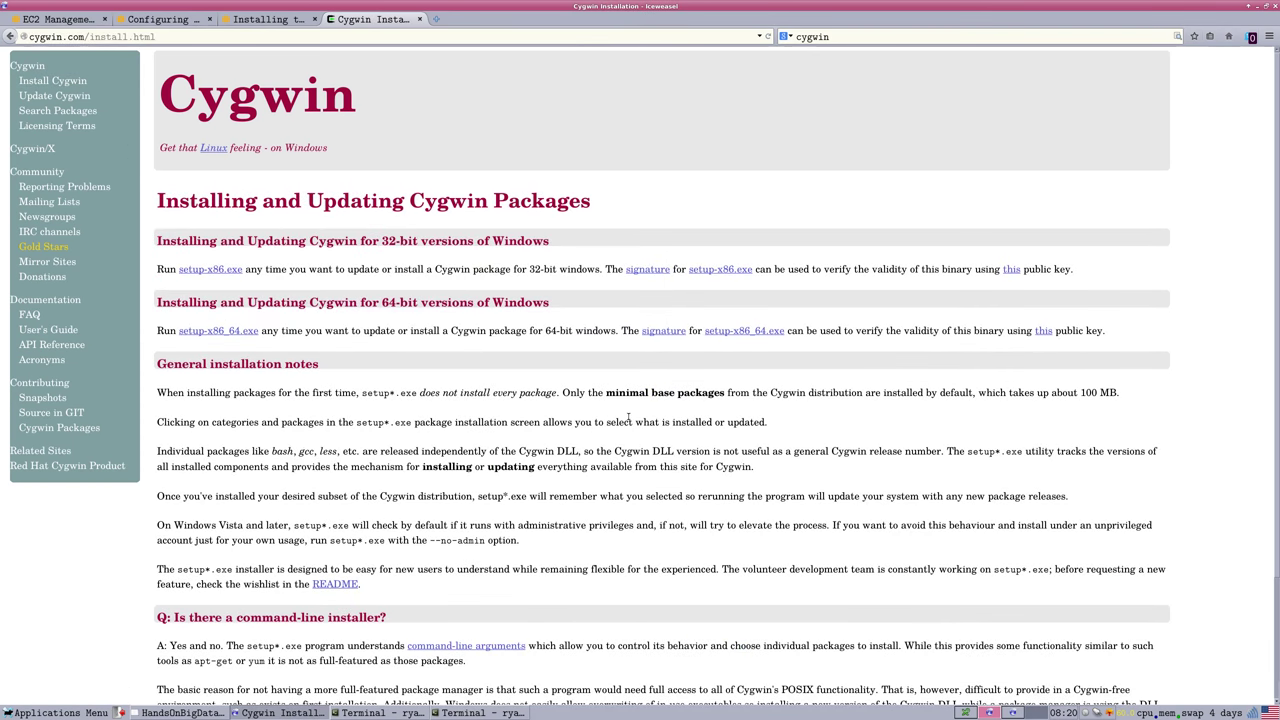
{"action": "mouse_move", "coordinate": [412, 328]}
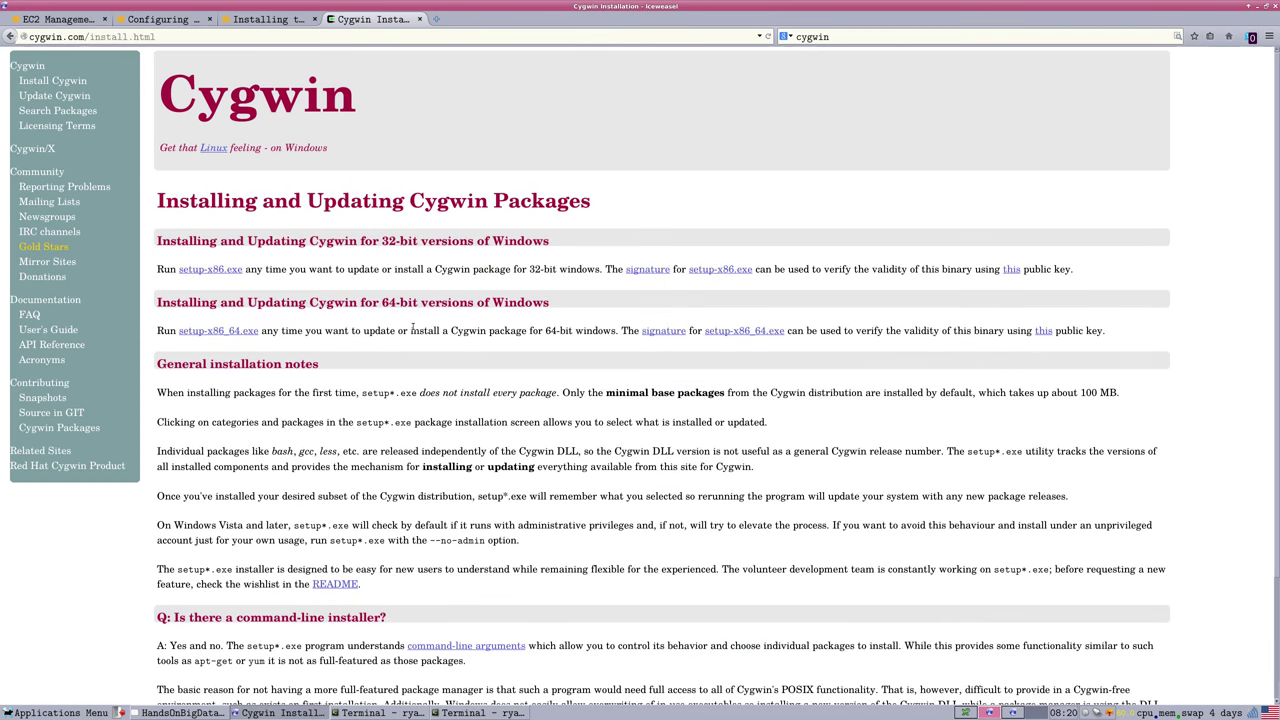
{"action": "mouse_move", "coordinate": [372, 492]}
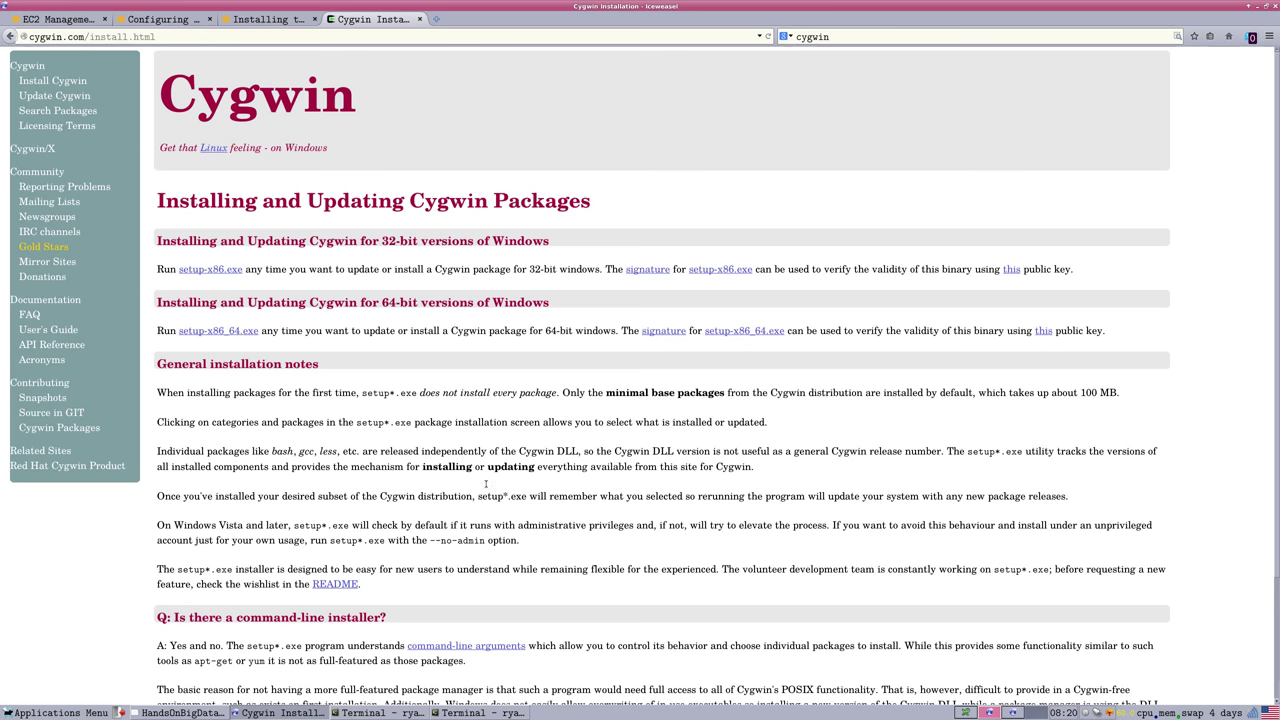
{"action": "scroll", "scroll_direction": "down", "scroll_amount": 3}
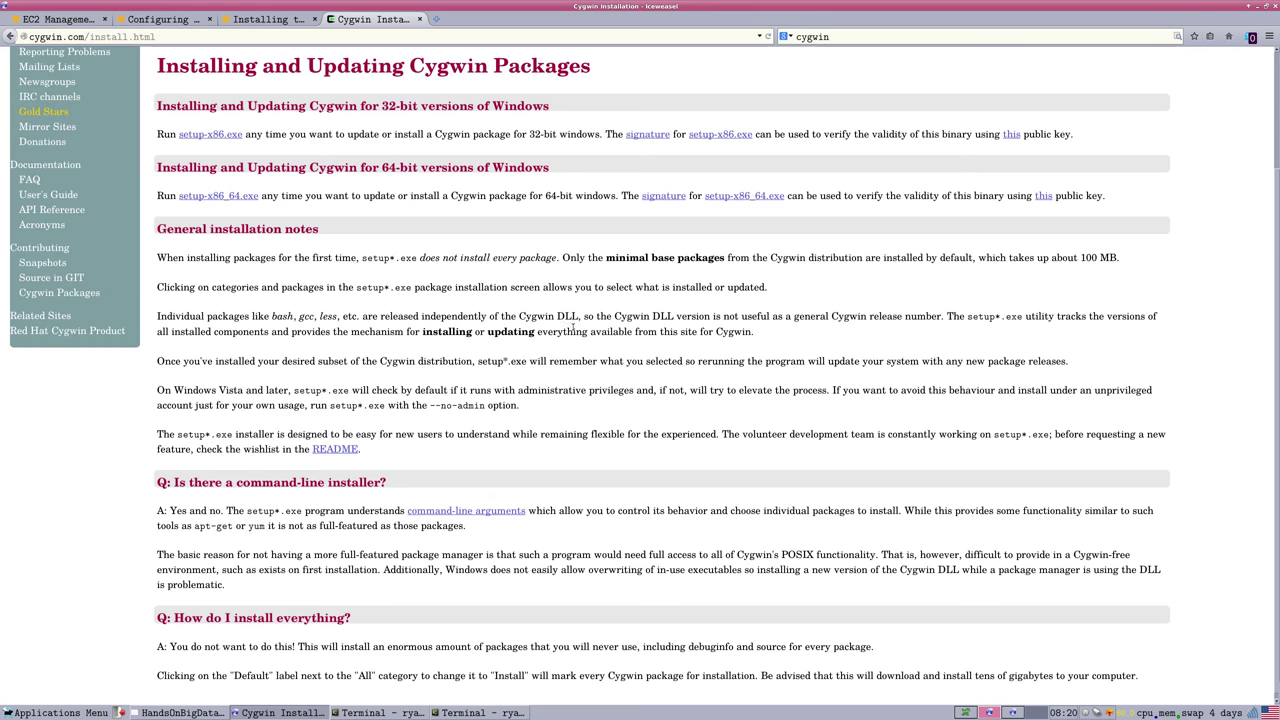
{"action": "scroll", "scroll_direction": "up", "scroll_amount": 3}
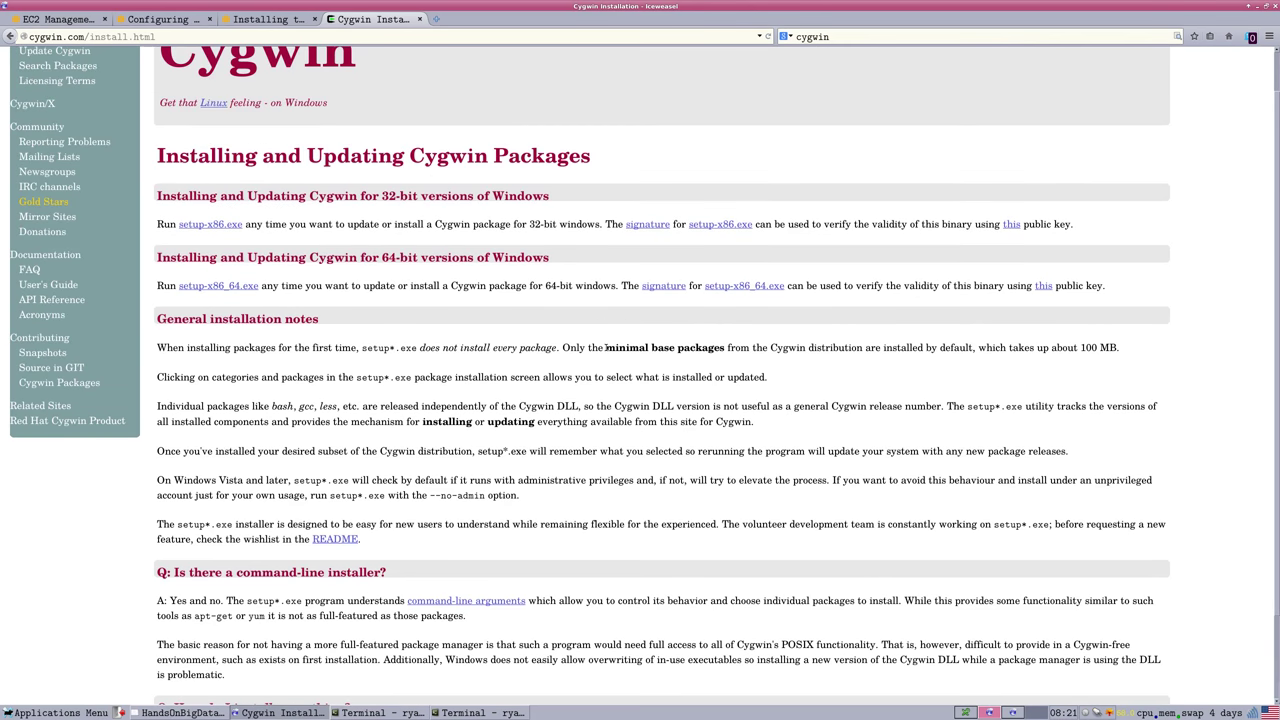
- Highlight the sentence about minimal base packages and read further down the page
{"action": "left_click_drag", "start_coordinate": [604, 348], "coordinate": [1118, 348]}
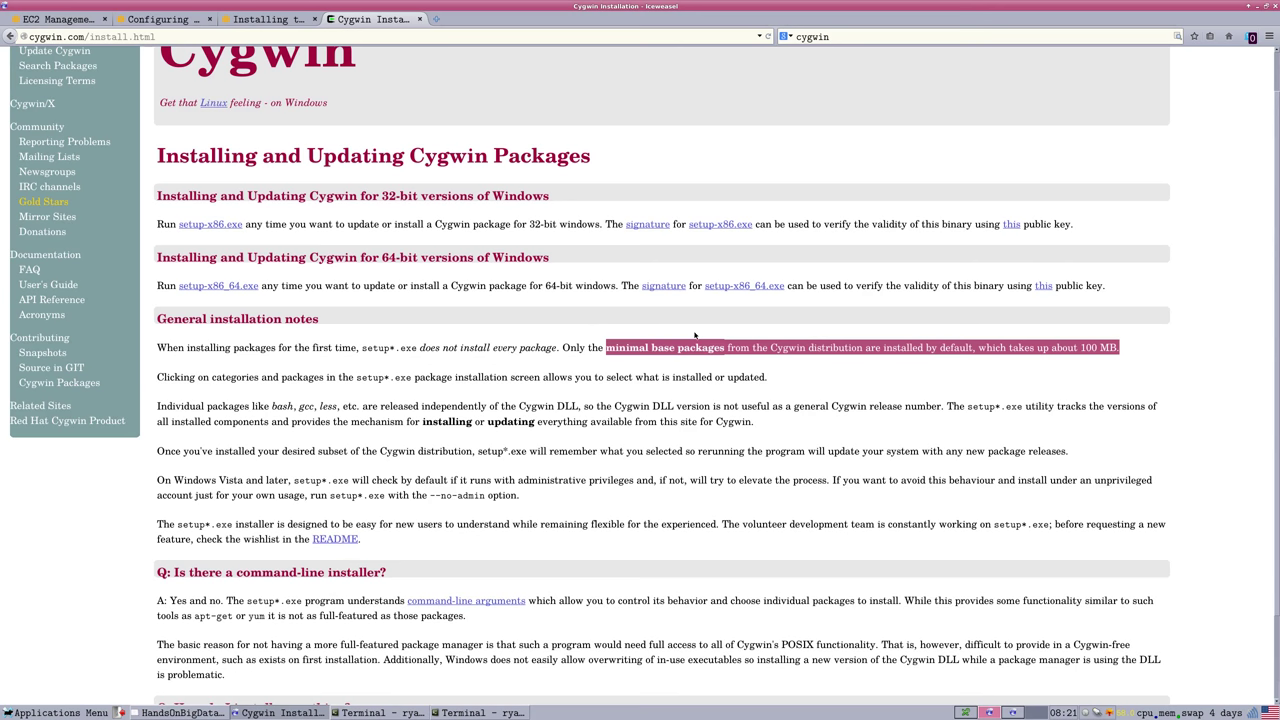
{"action": "scroll", "scroll_direction": "down", "scroll_amount": 3}
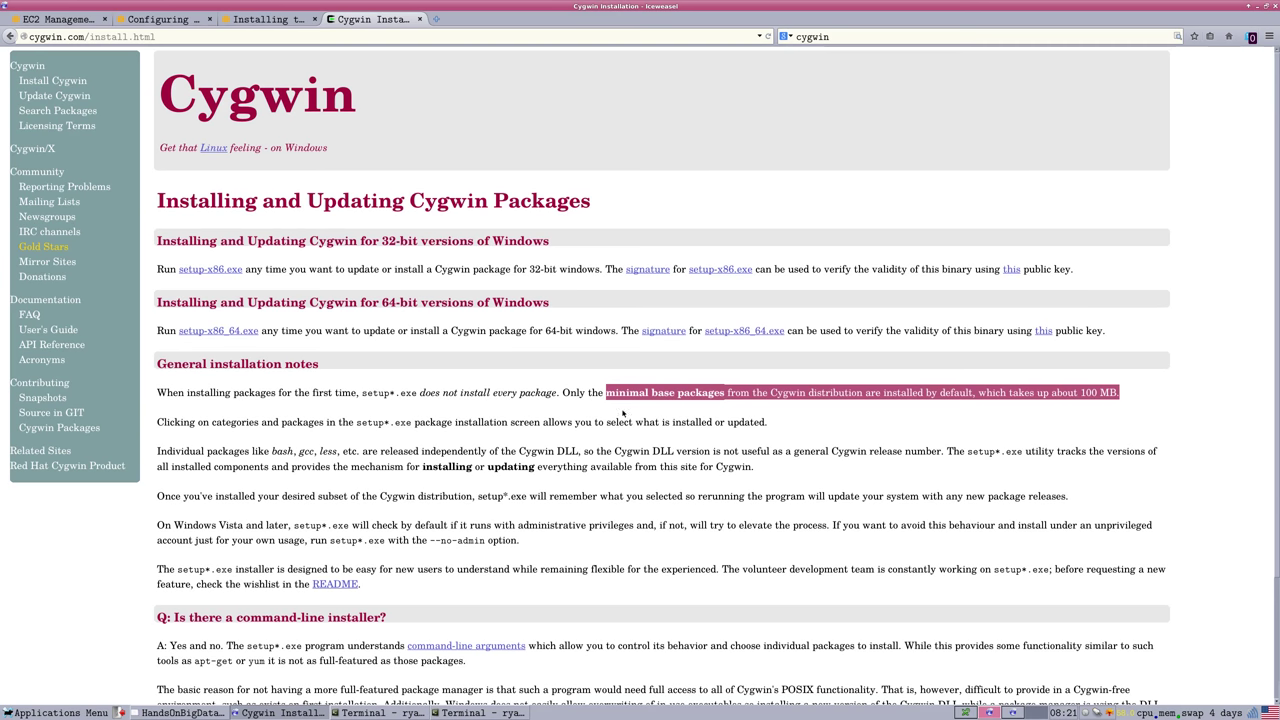
{"action": "mouse_move", "coordinate": [860, 432]}
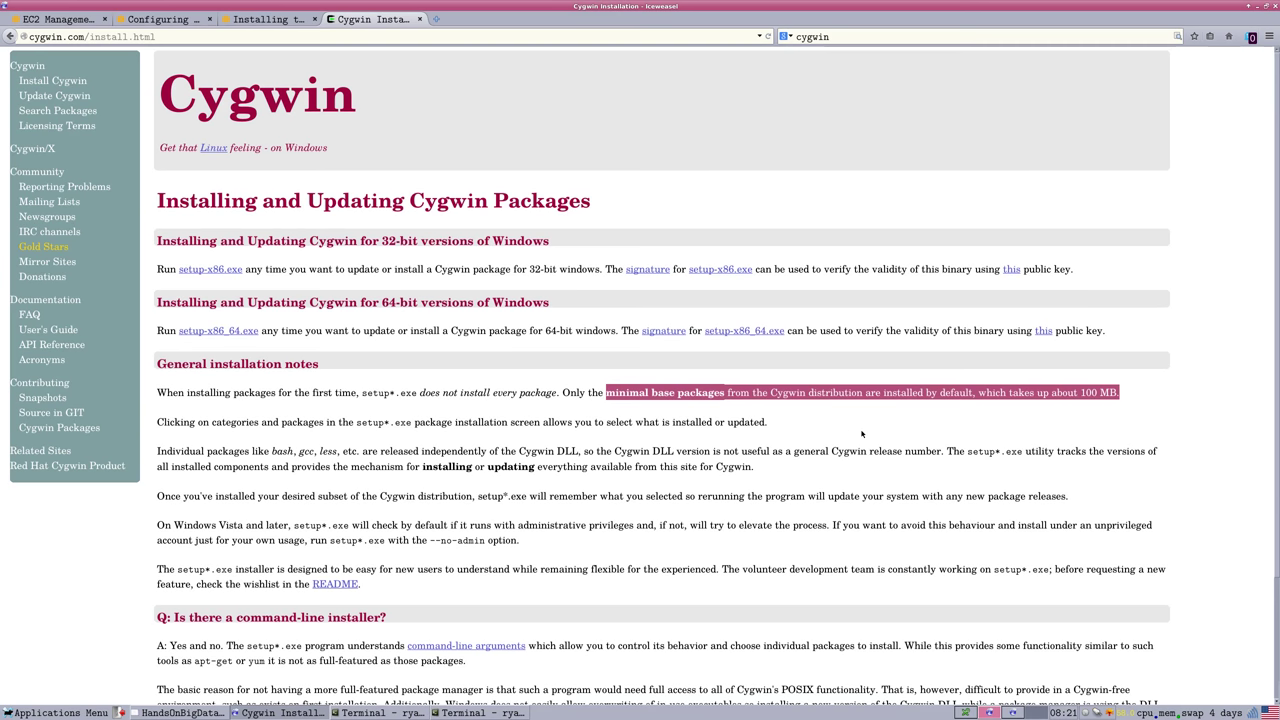
{"action": "mouse_move", "coordinate": [556, 466]}
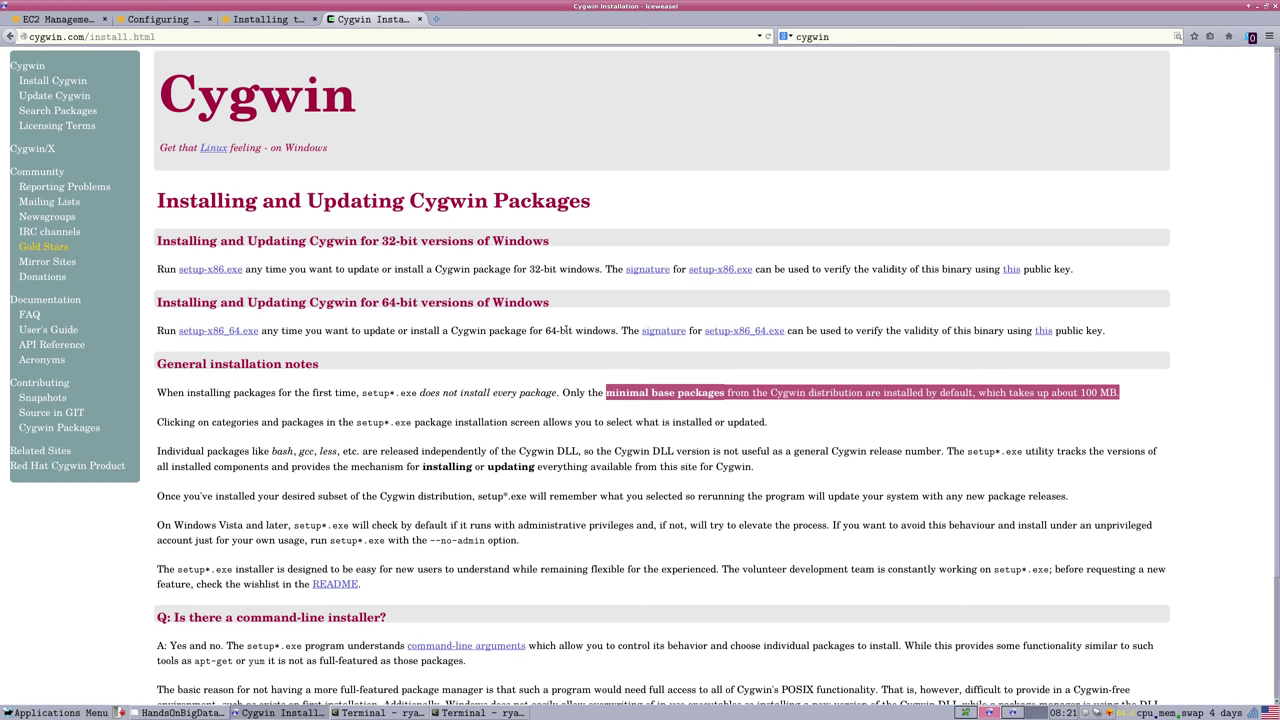
{"action": "mouse_move", "coordinate": [404, 406]}
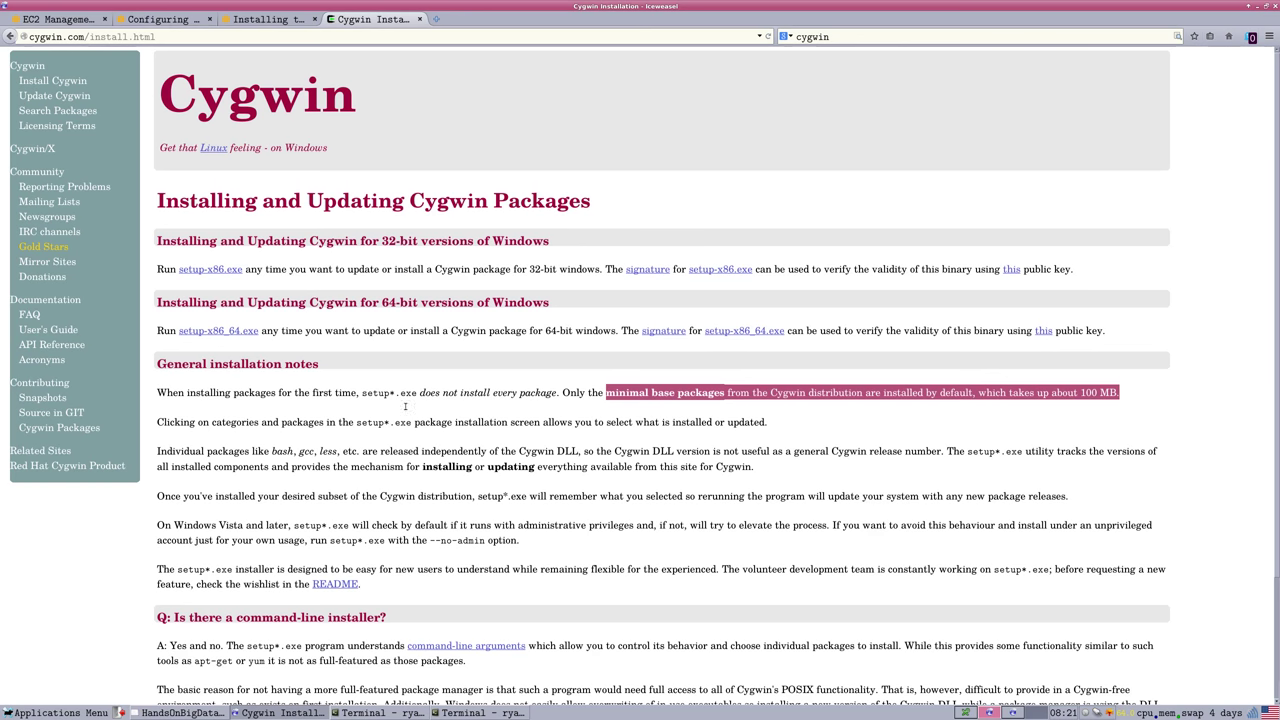
{"action": "scroll", "scroll_direction": "down", "scroll_amount": 3}
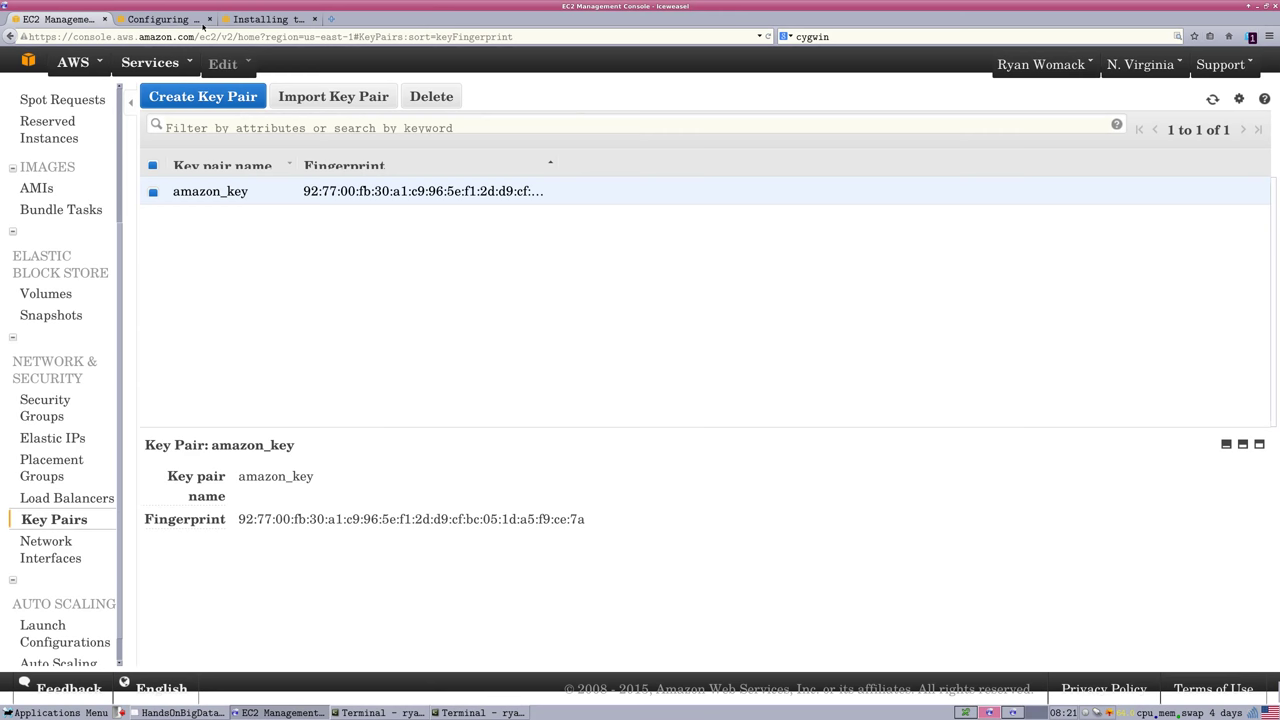
{"action": "mouse_move", "coordinate": [1048, 460]}
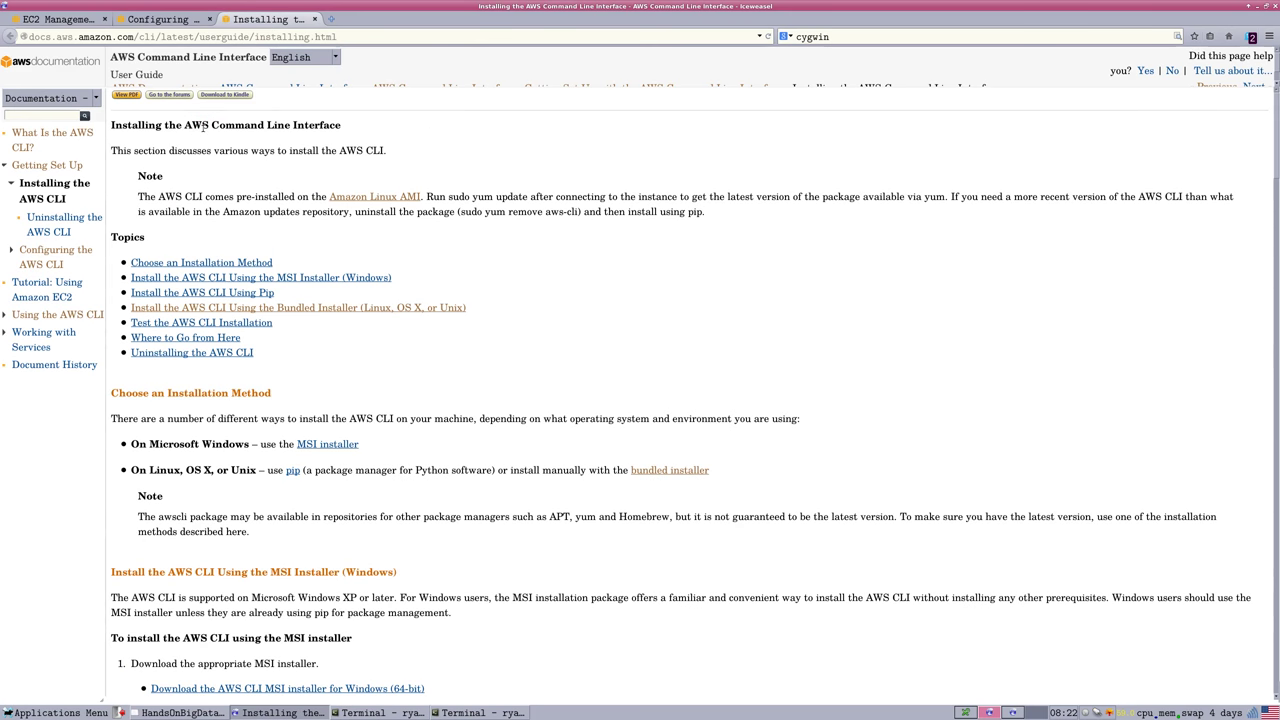
{"action": "mouse_move", "coordinate": [248, 168]}
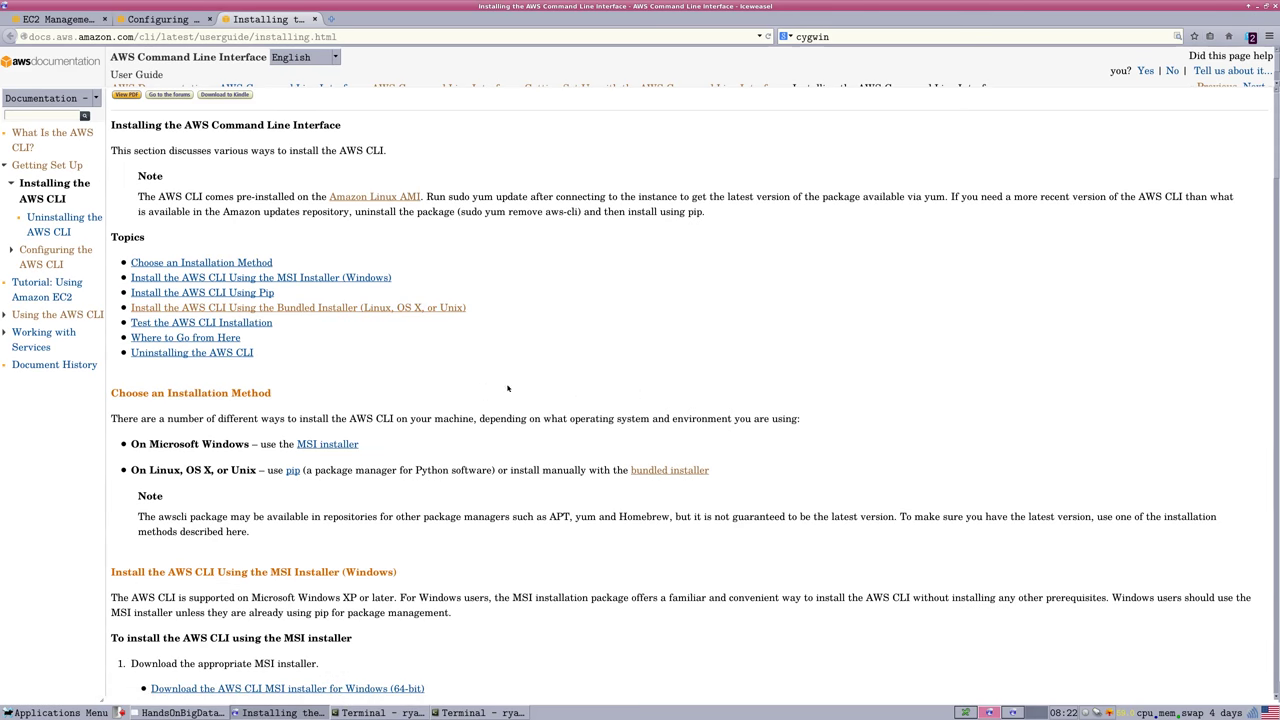
{"action": "scroll", "scroll_direction": "down", "scroll_amount": 3}
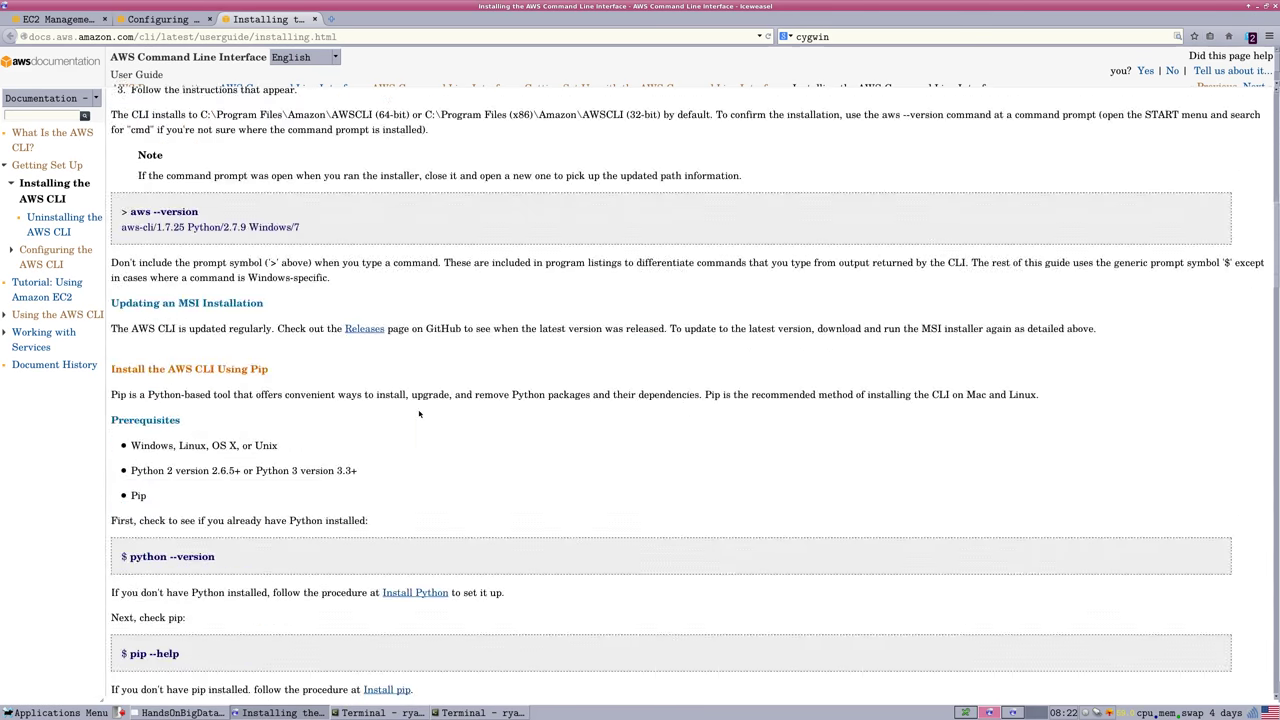
{"action": "scroll", "scroll_direction": "down", "scroll_amount": 3}
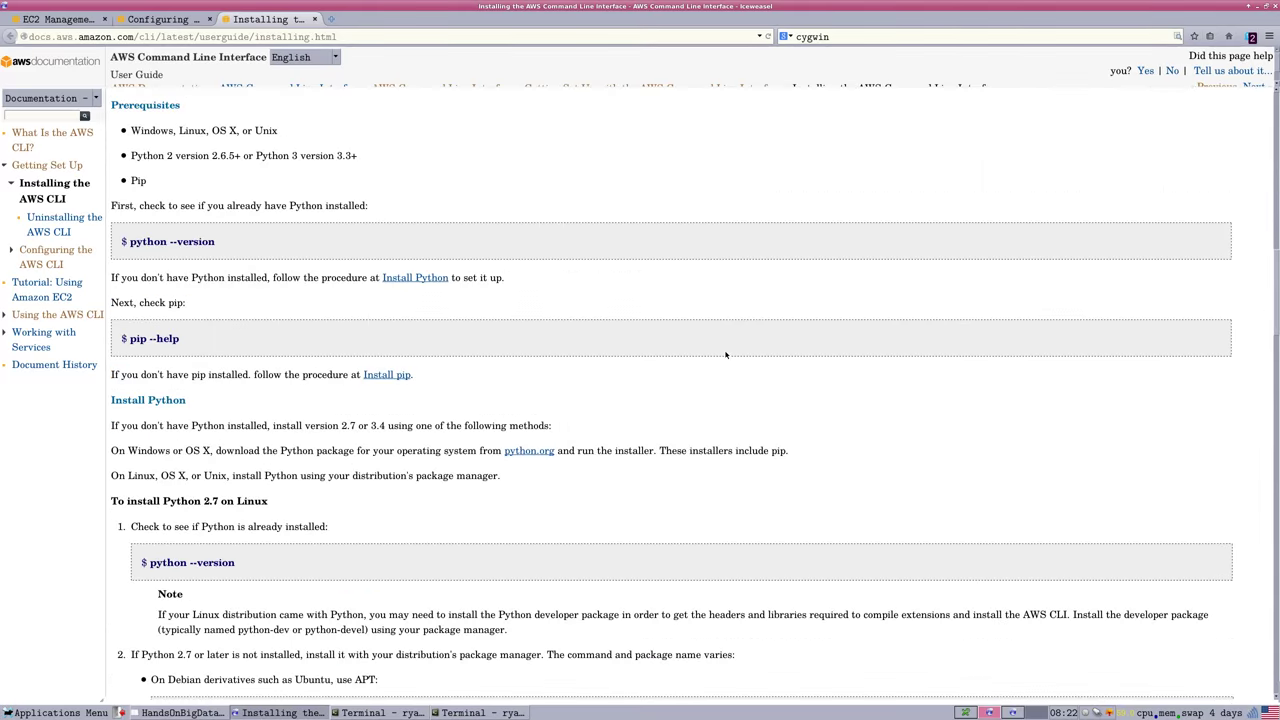
{"action": "scroll", "scroll_direction": "down", "scroll_amount": 3}
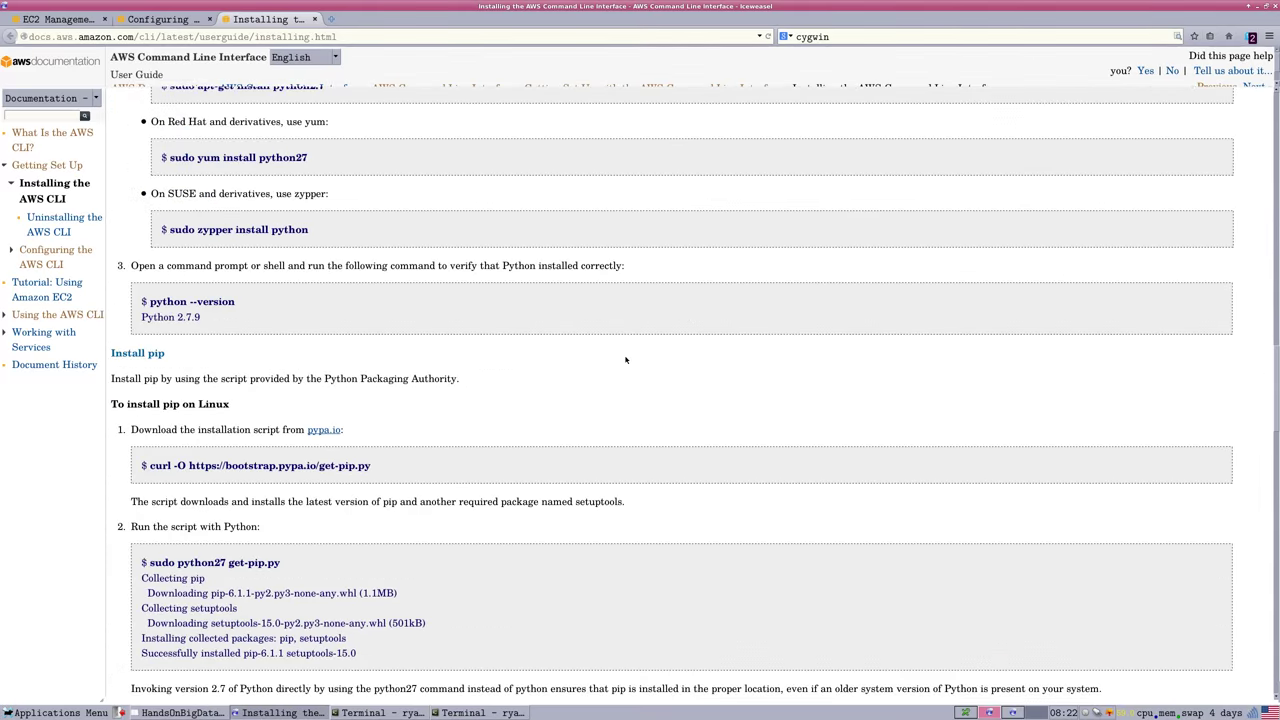
{"action": "scroll", "scroll_direction": "up", "scroll_amount": 3}
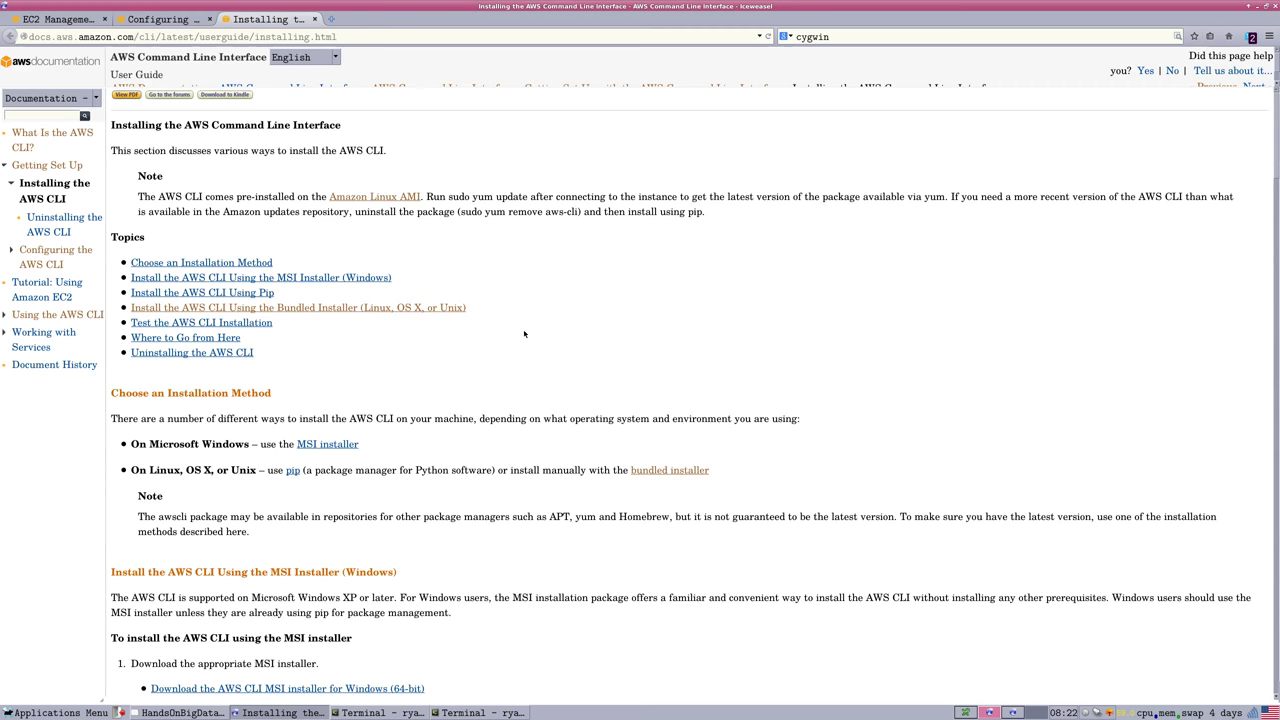
{"action": "mouse_move", "coordinate": [612, 232]}
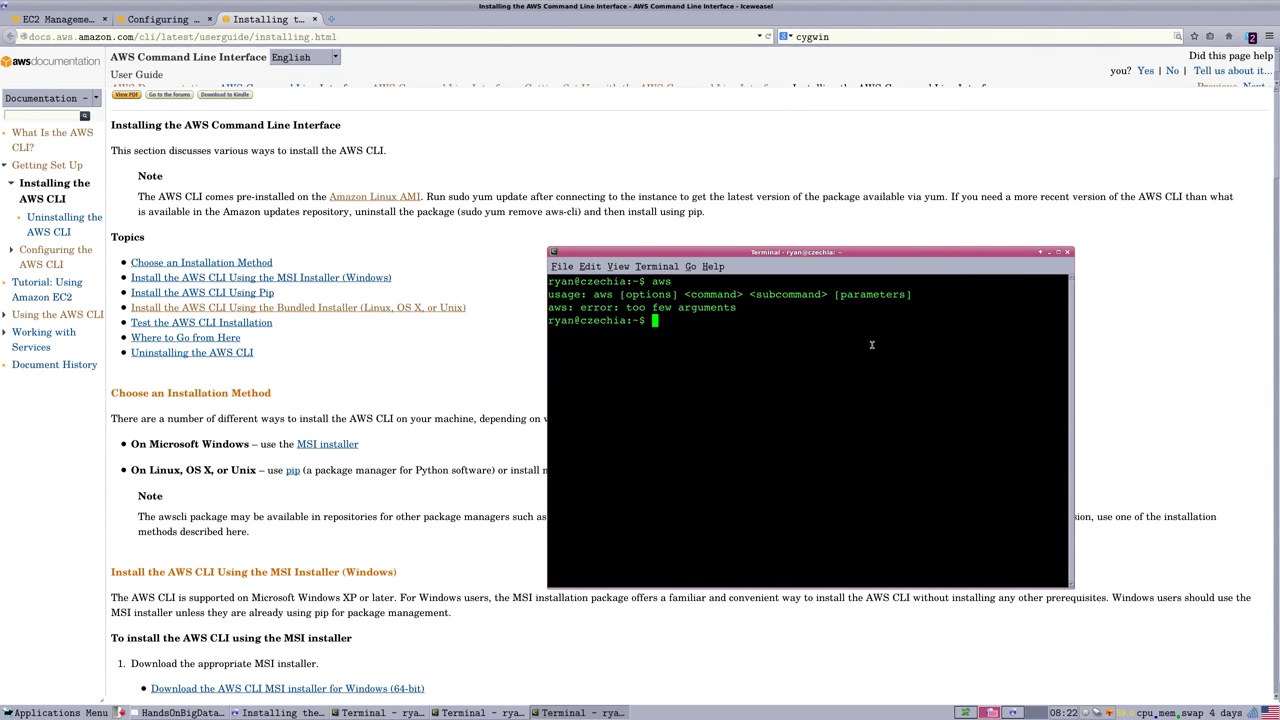
{"action": "mouse_move", "coordinate": [624, 258]}
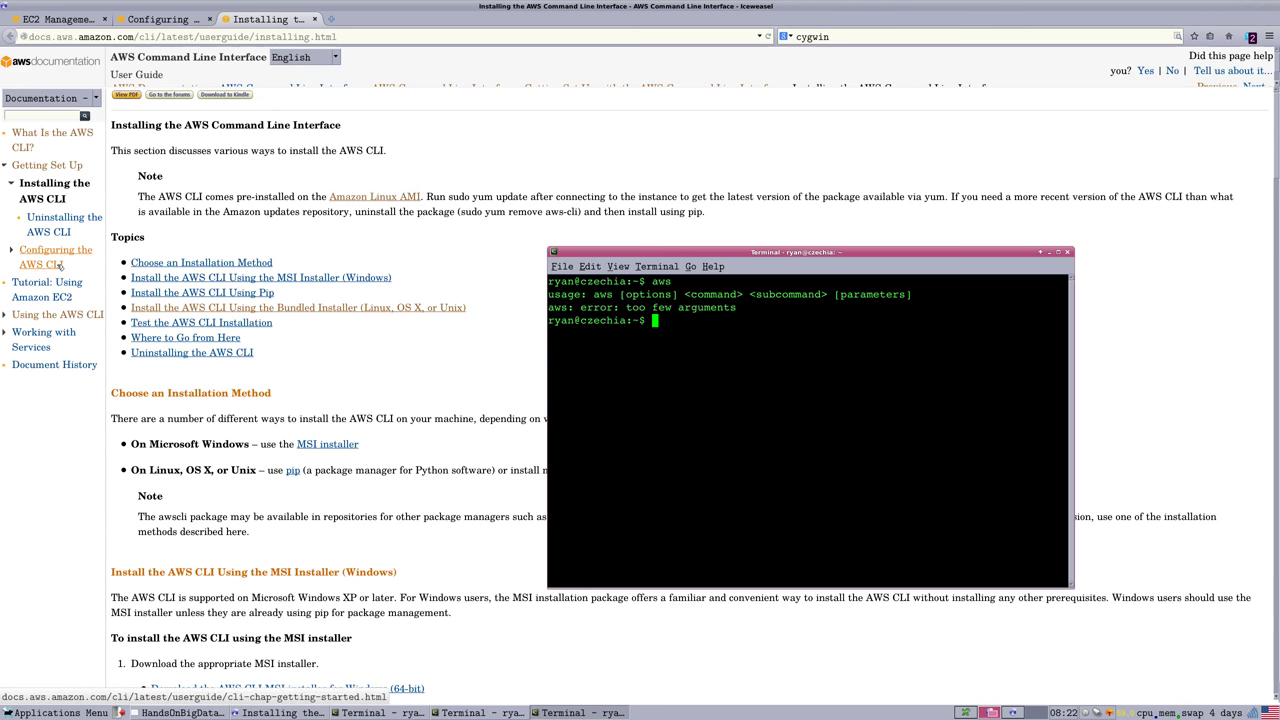
- Show the Configuring the AWS CLI guide page with Quick Configuration
{"action": "left_click", "coordinate": [56, 256]}
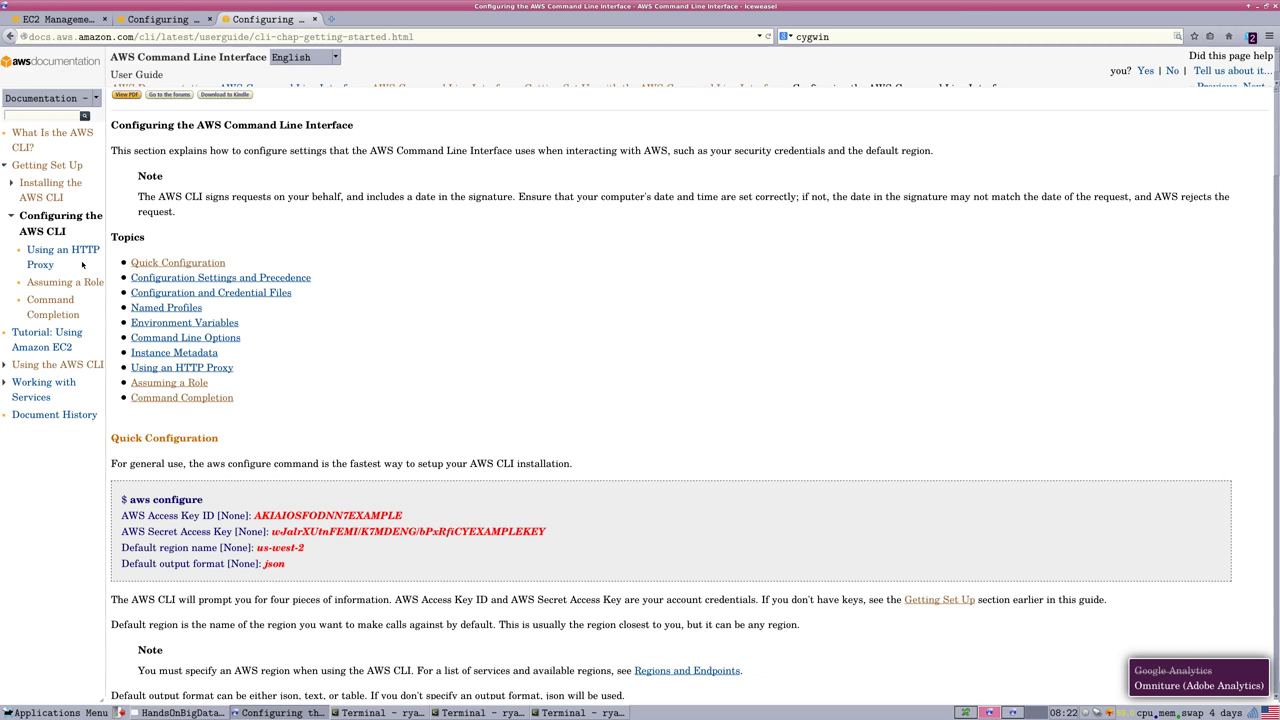
{"action": "mouse_move", "coordinate": [588, 282]}
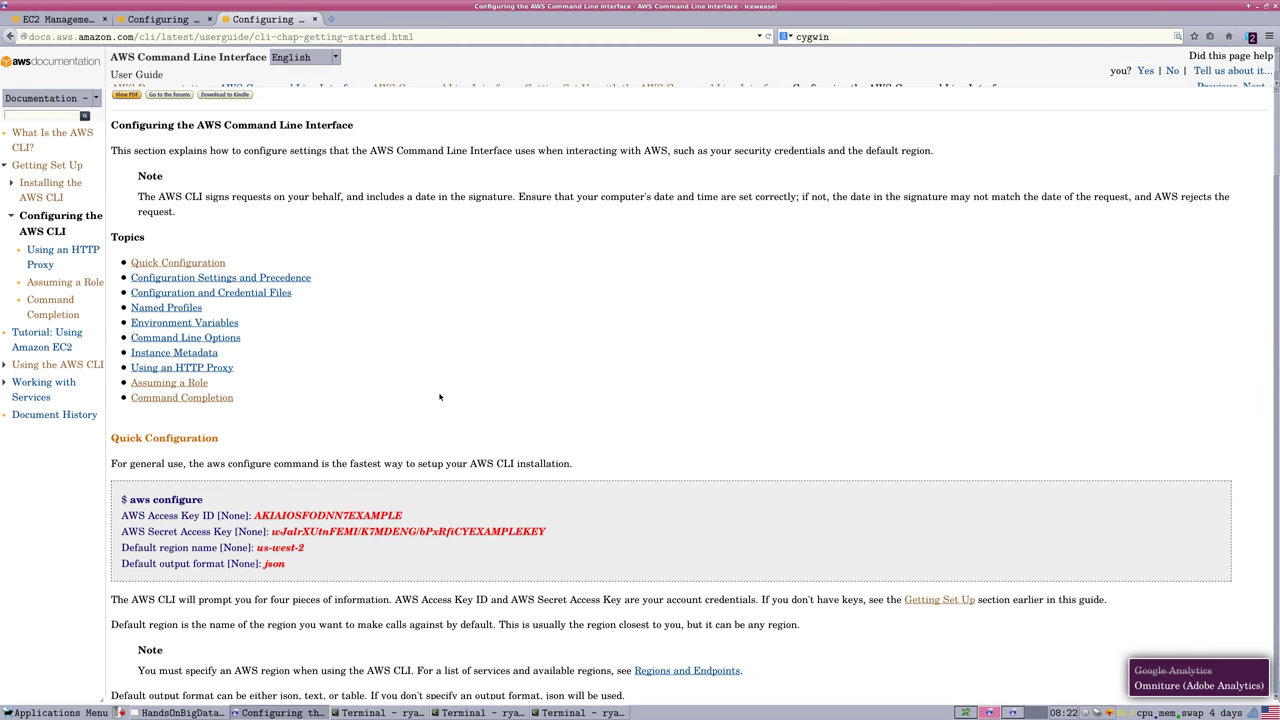
{"action": "mouse_move", "coordinate": [612, 490]}
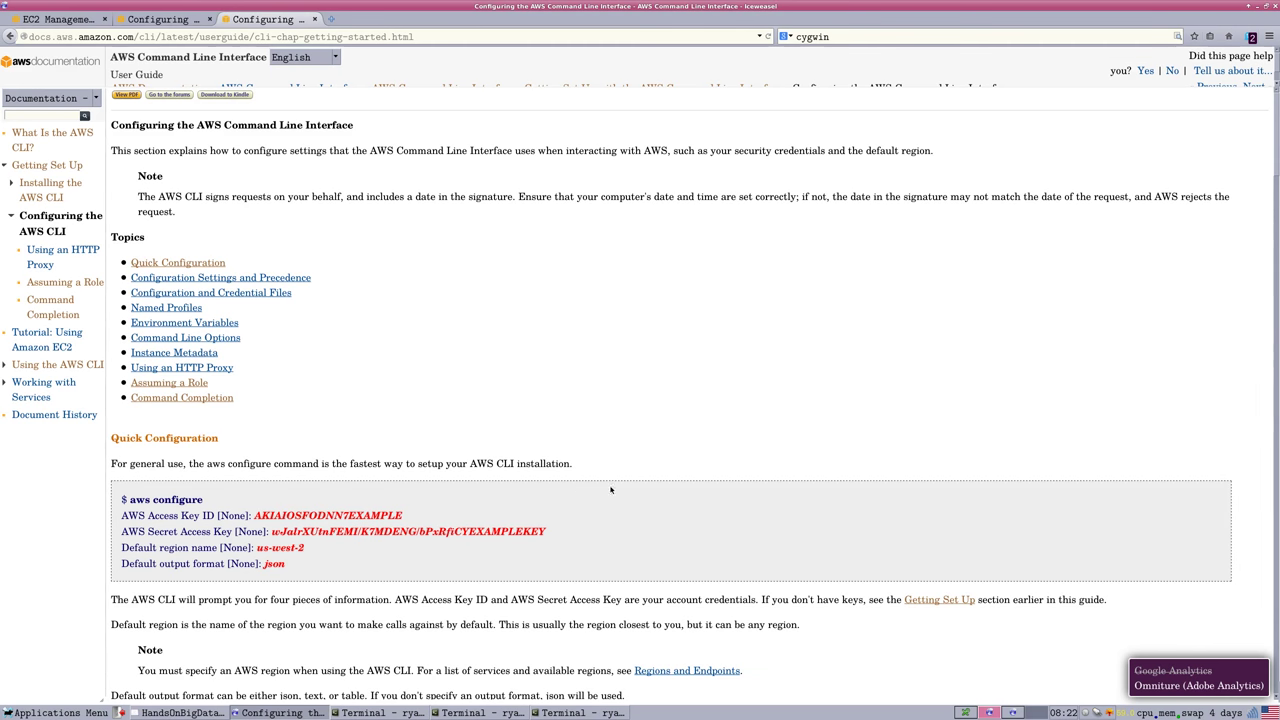
{"action": "mouse_move", "coordinate": [584, 632]}
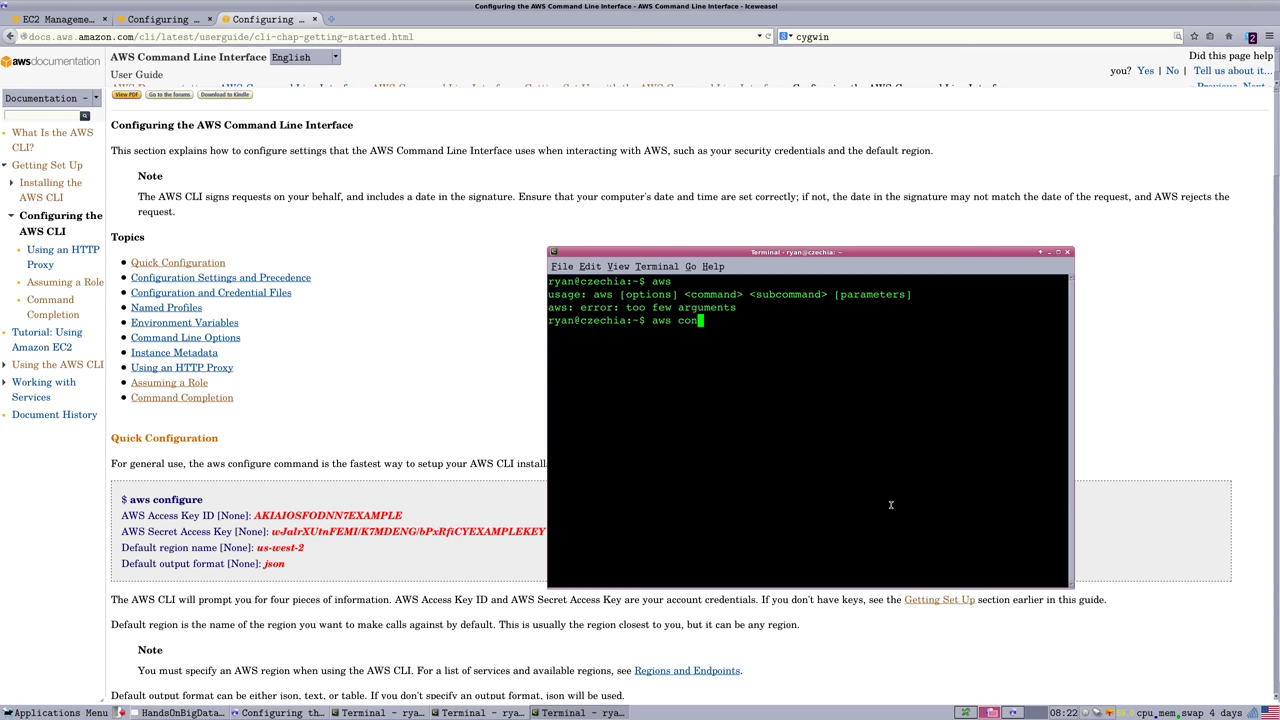
- Run aws configure so it prompts for the Access Key ID, then launch the file manager
{"action": "type", "text": "figure"}
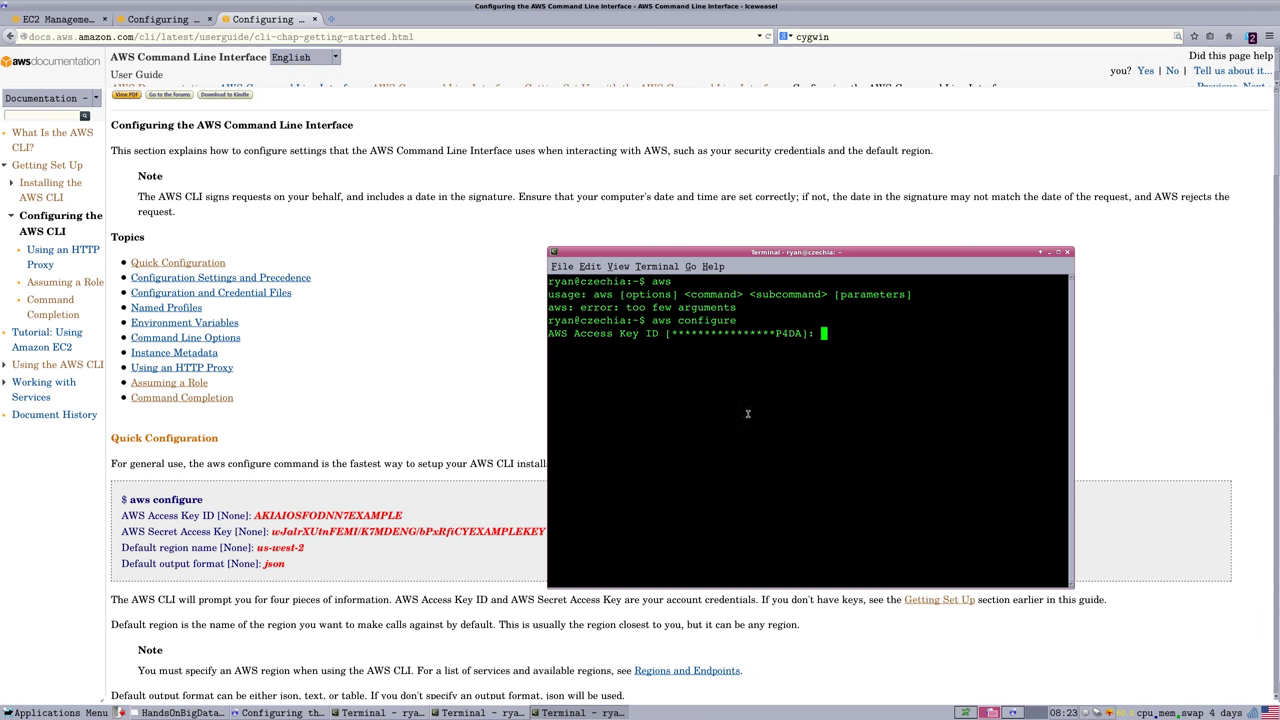
{"action": "mouse_move", "coordinate": [582, 340]}
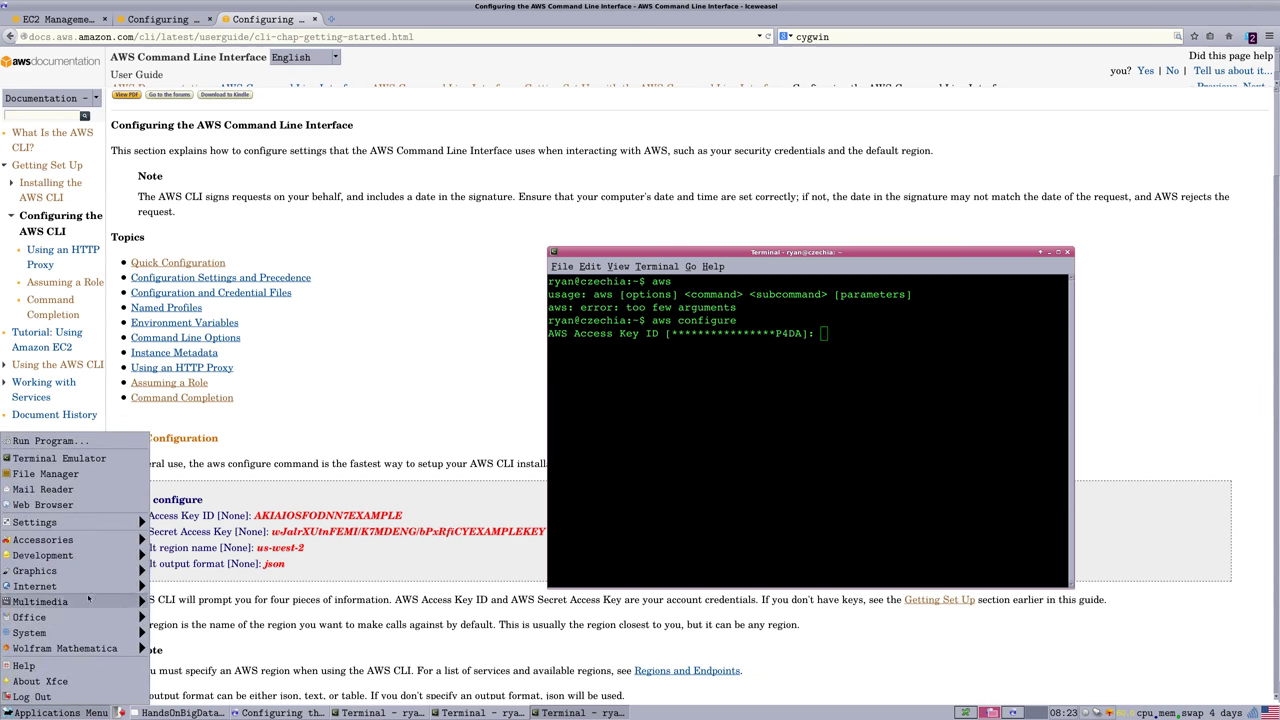
{"action": "mouse_move", "coordinate": [42, 556]}
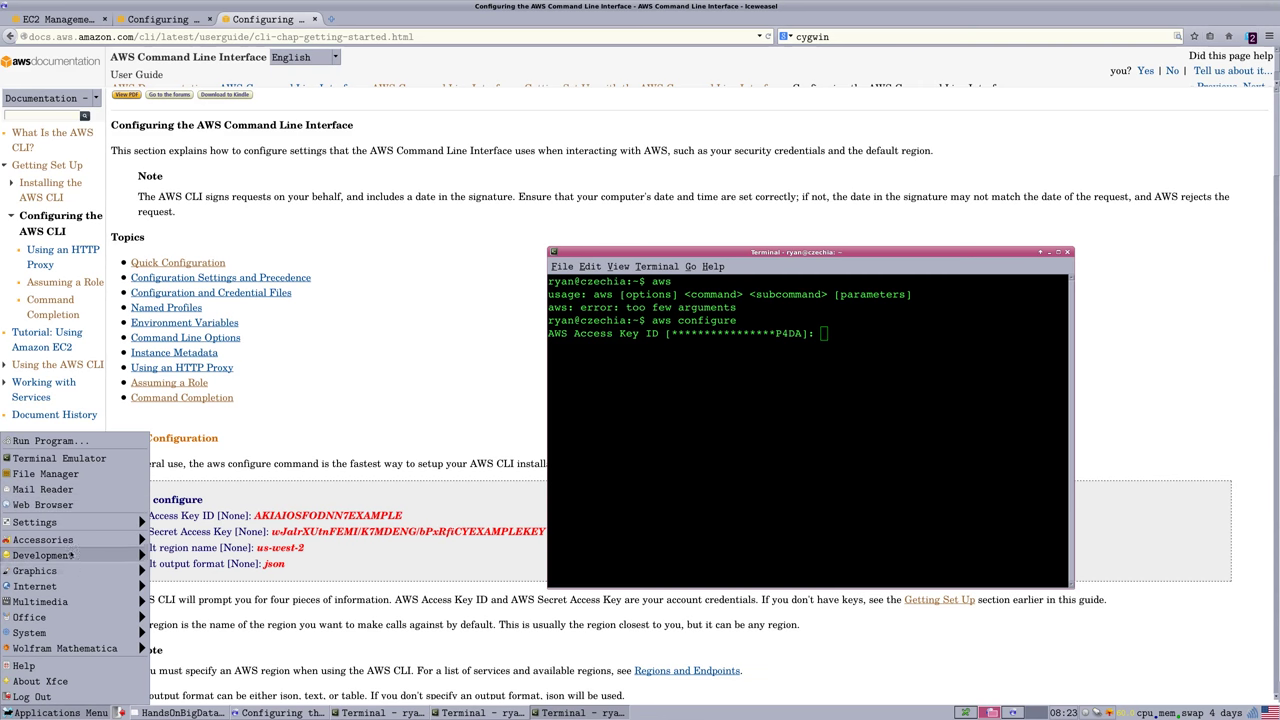
{"action": "left_click", "coordinate": [44, 472]}
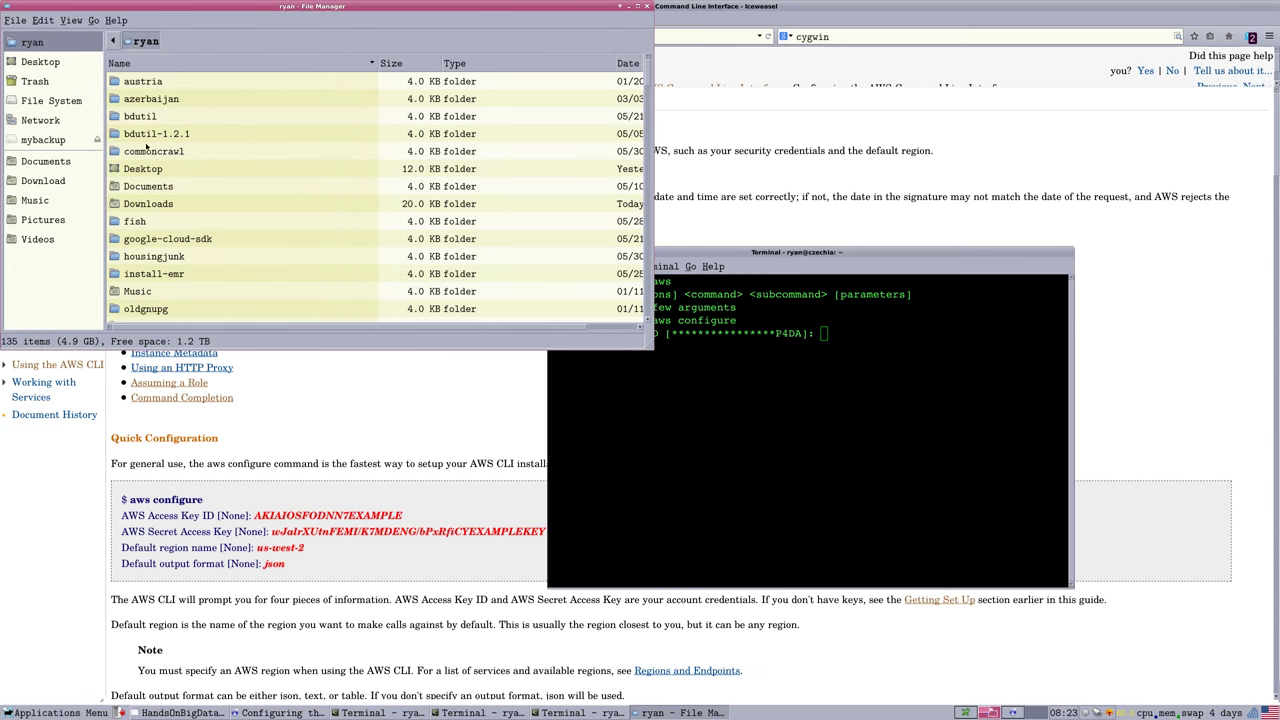
- Open credentials.csv from the Downloads folder with gedit
{"action": "double_click", "coordinate": [148, 204]}
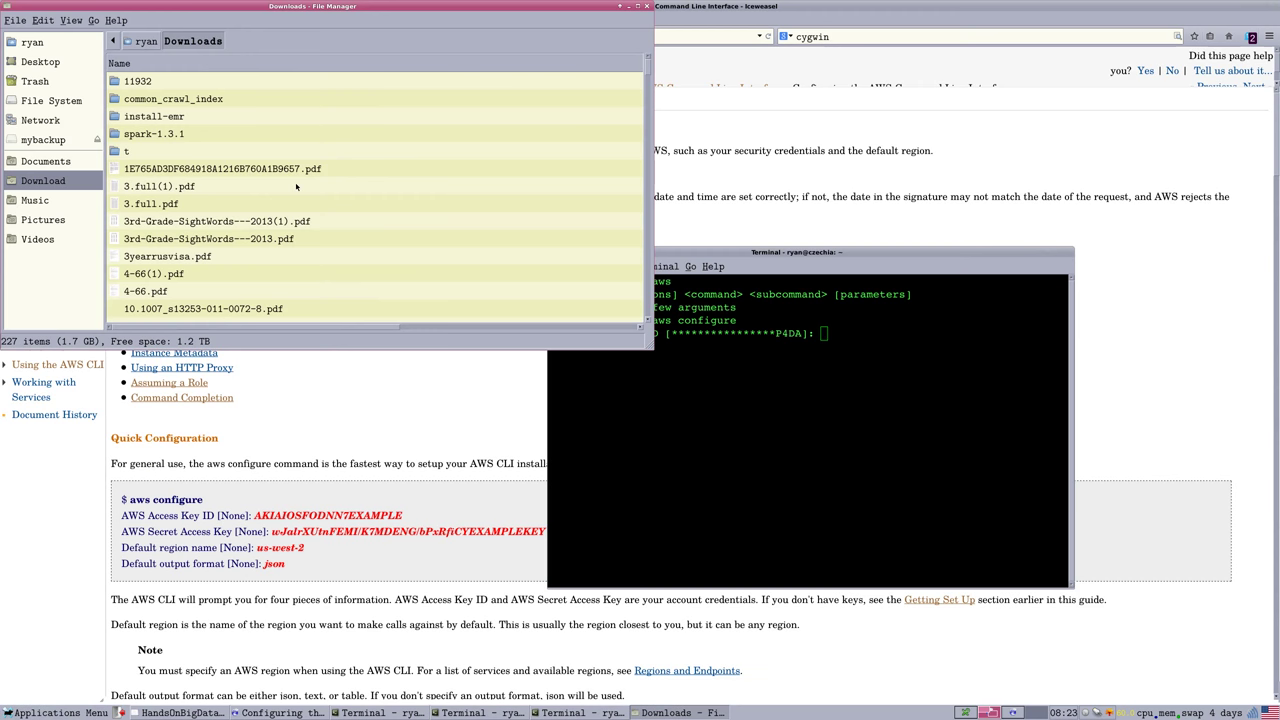
{"action": "scroll", "scroll_direction": "down", "scroll_amount": 3}
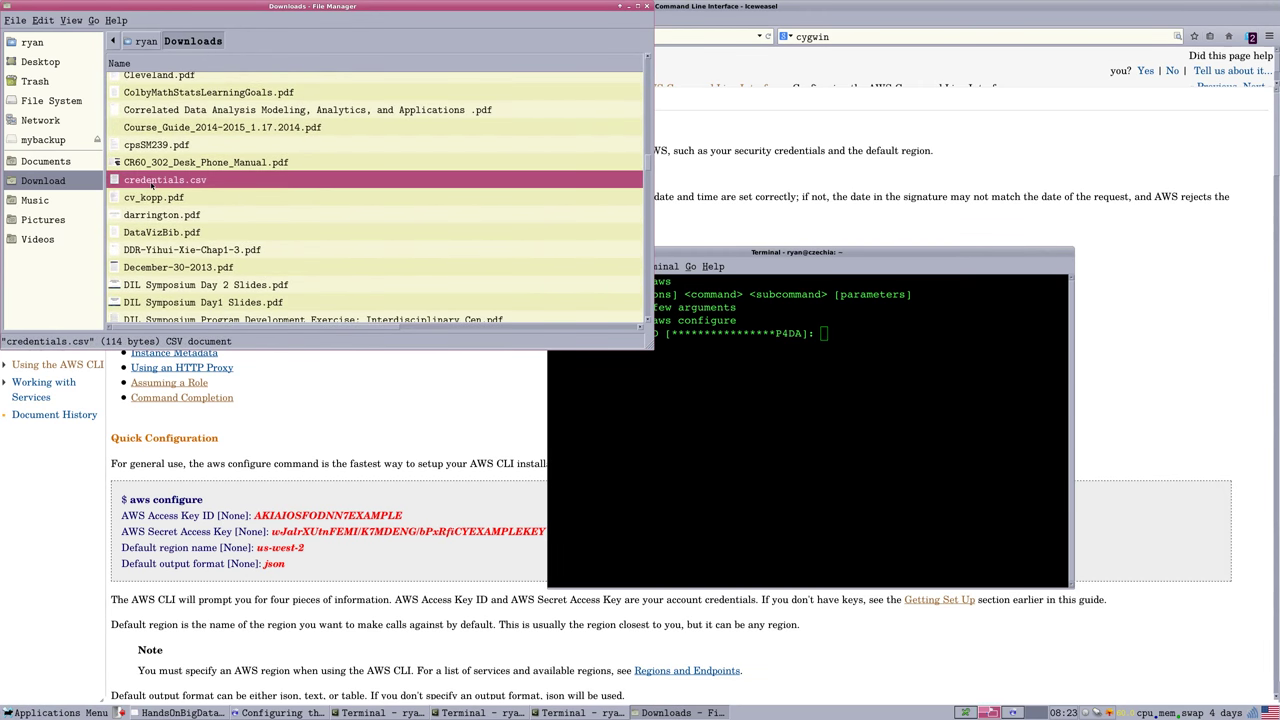
{"action": "right_click", "coordinate": [164, 180]}
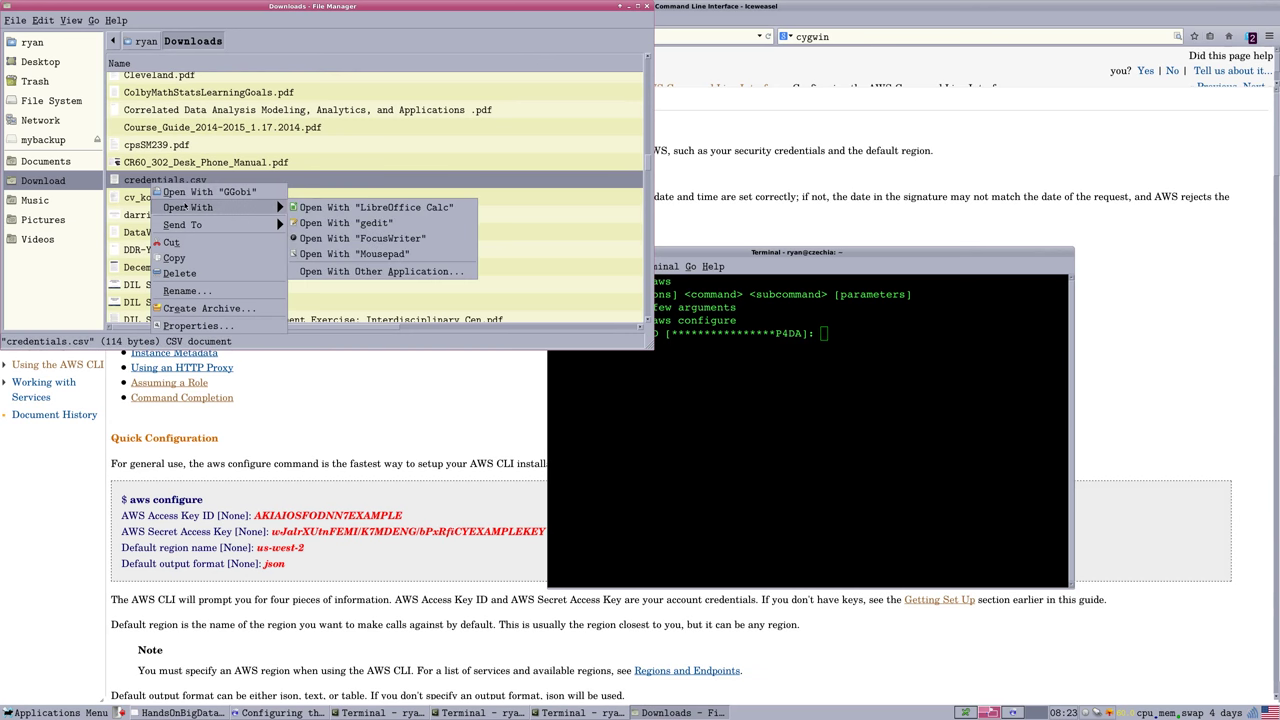
{"action": "left_click", "coordinate": [356, 222]}
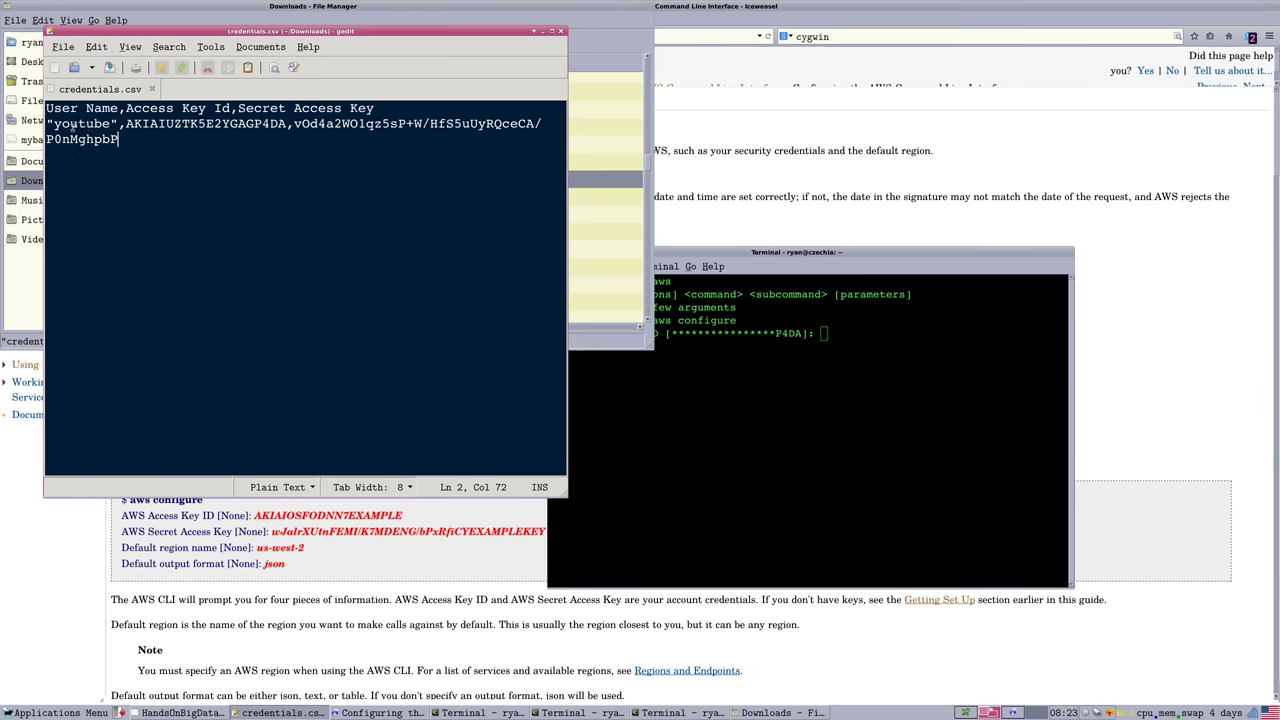
- Copy the access key ID value from credentials.csv and return to the terminal
{"action": "double_click", "coordinate": [82, 124]}
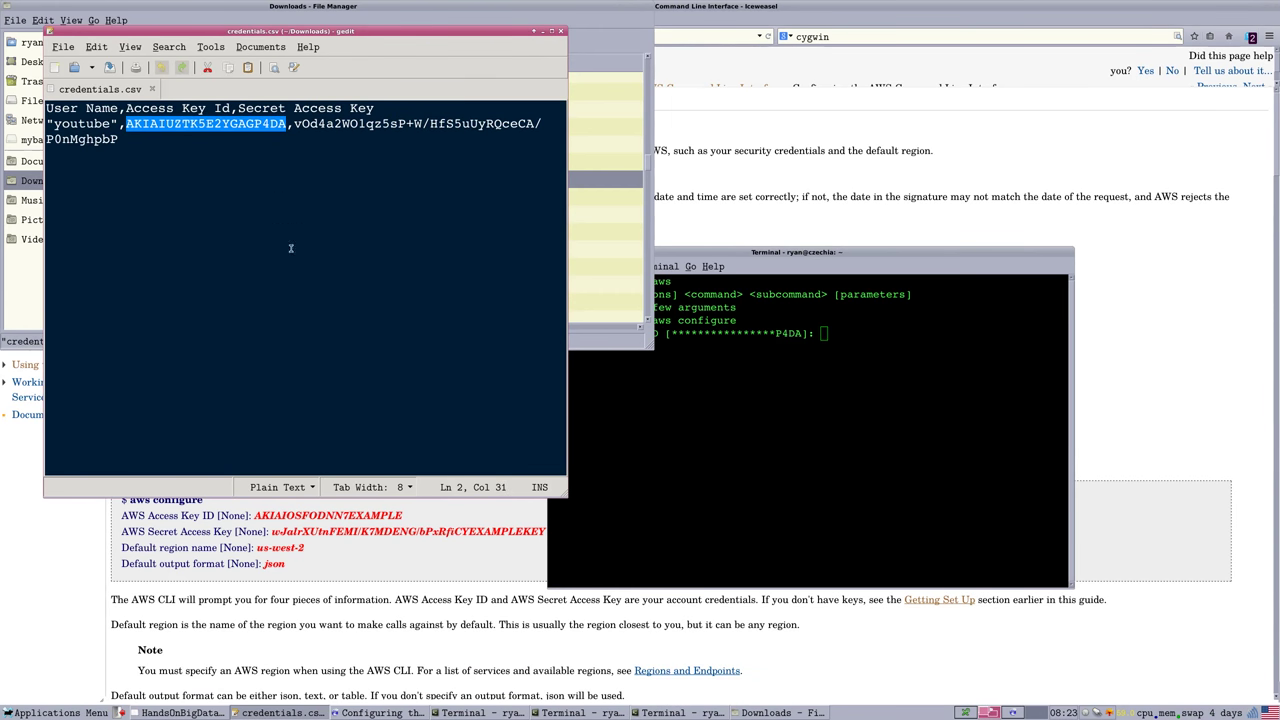
{"action": "mouse_move", "coordinate": [304, 166]}
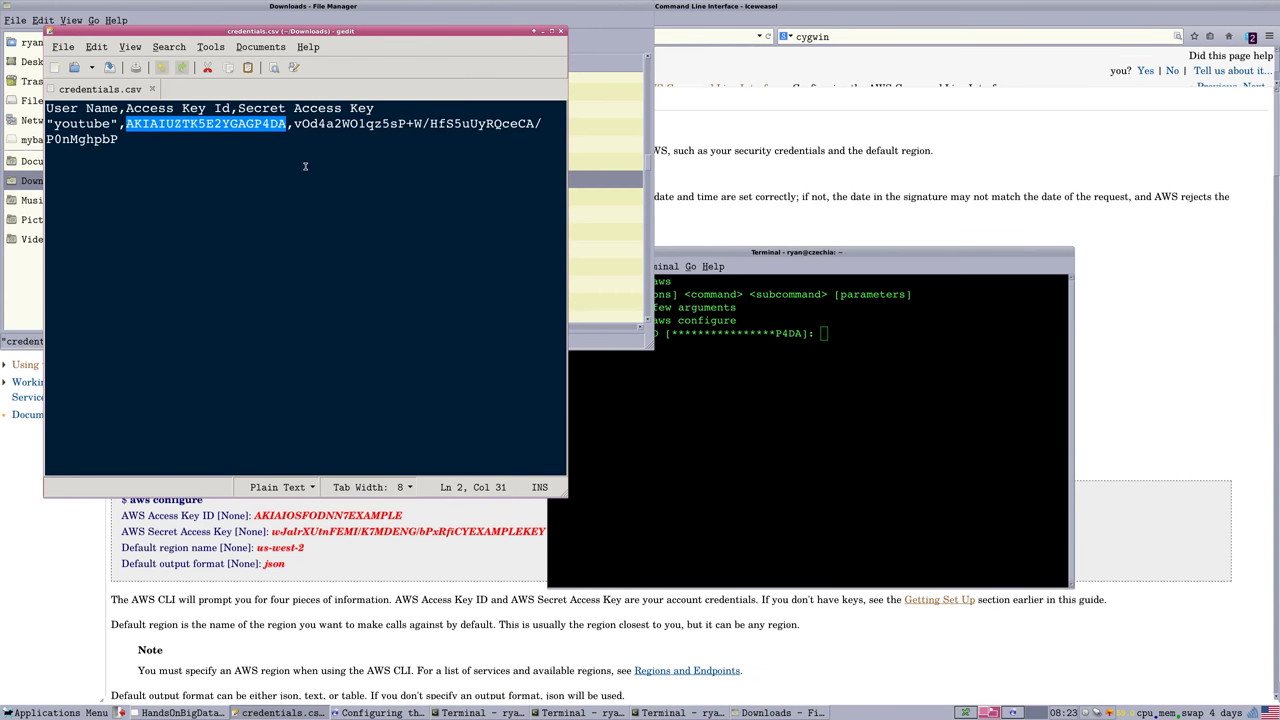
{"action": "left_click_drag", "start_coordinate": [288, 124], "coordinate": [118, 140]}
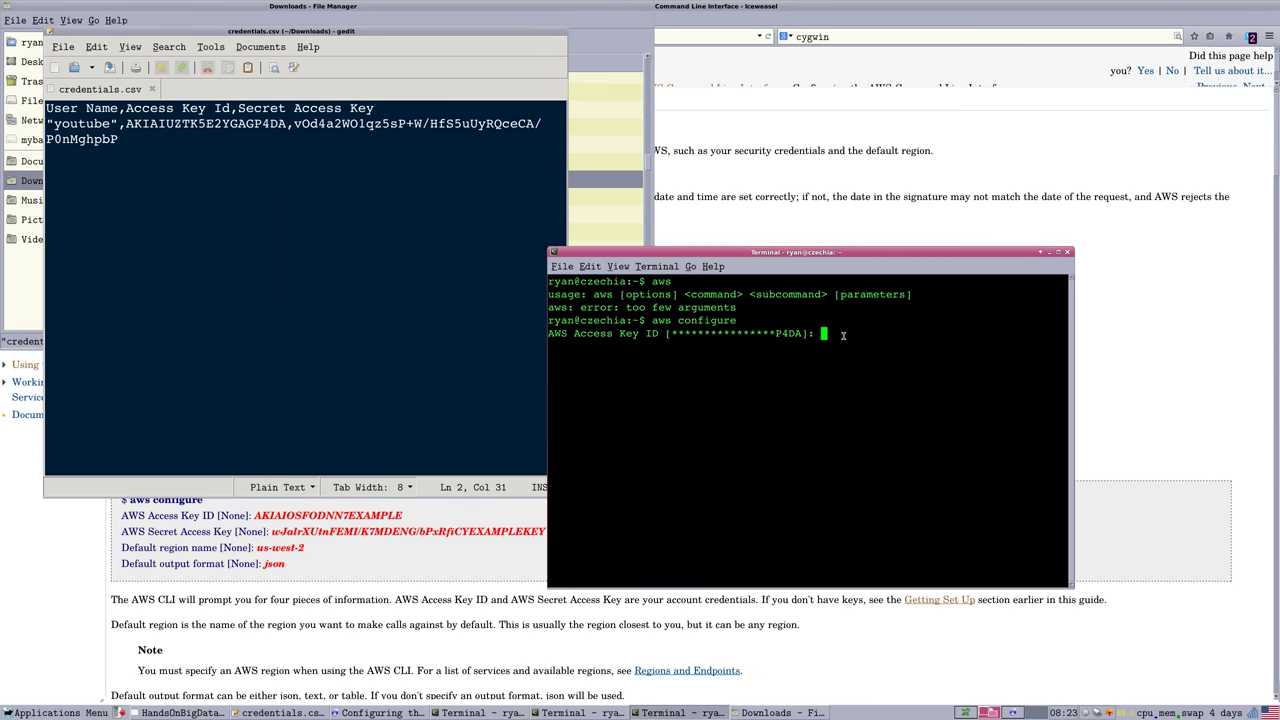
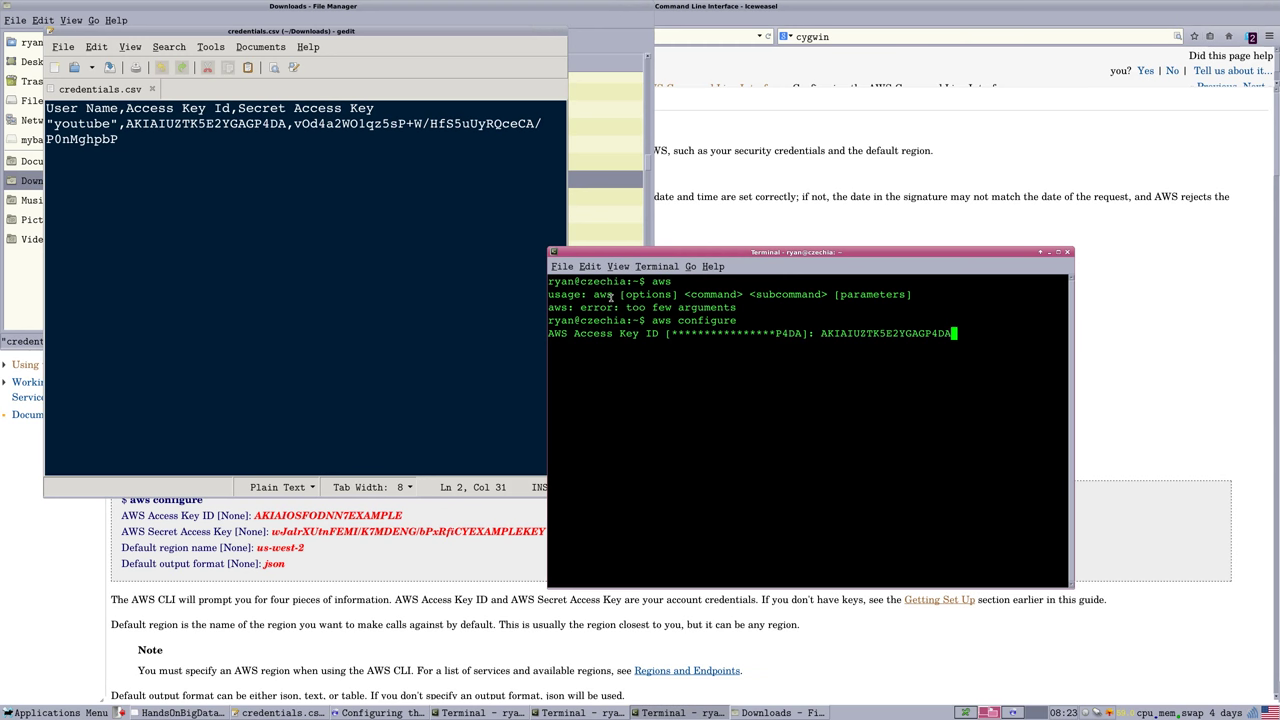
{"action": "mouse_move", "coordinate": [920, 344]}
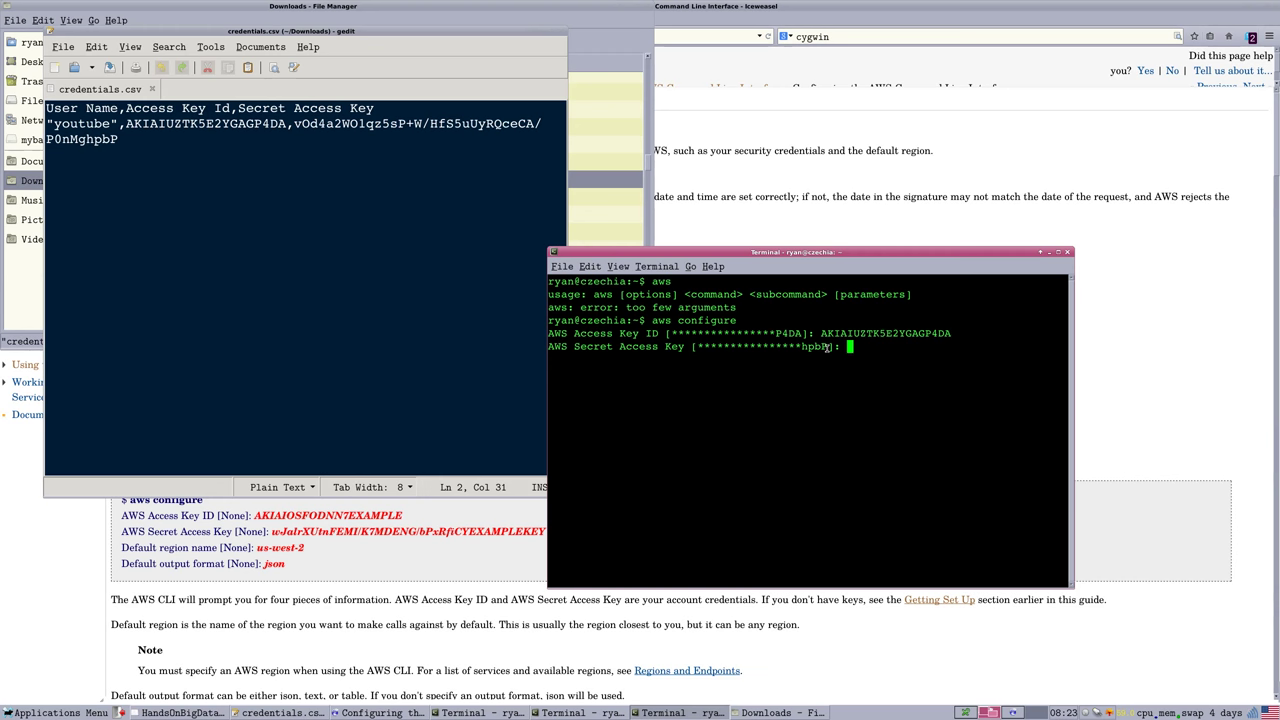
{"action": "mouse_move", "coordinate": [260, 264]}
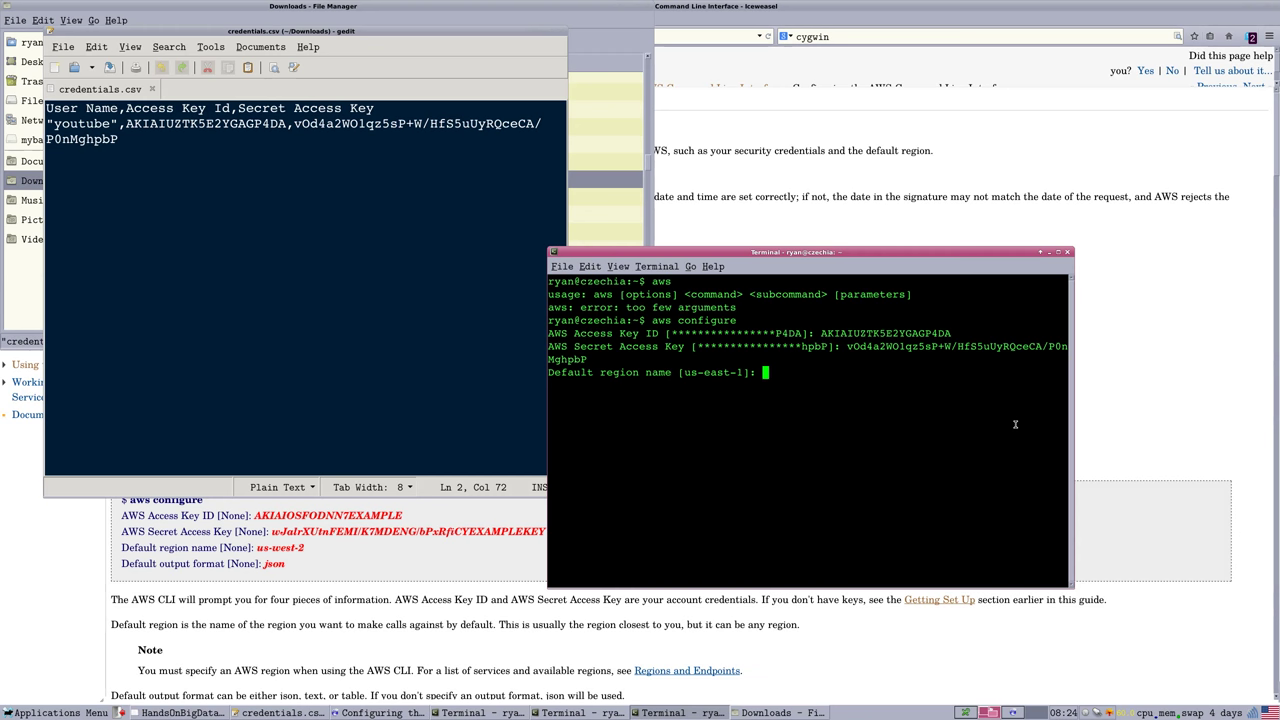
{"action": "mouse_move", "coordinate": [886, 388]}
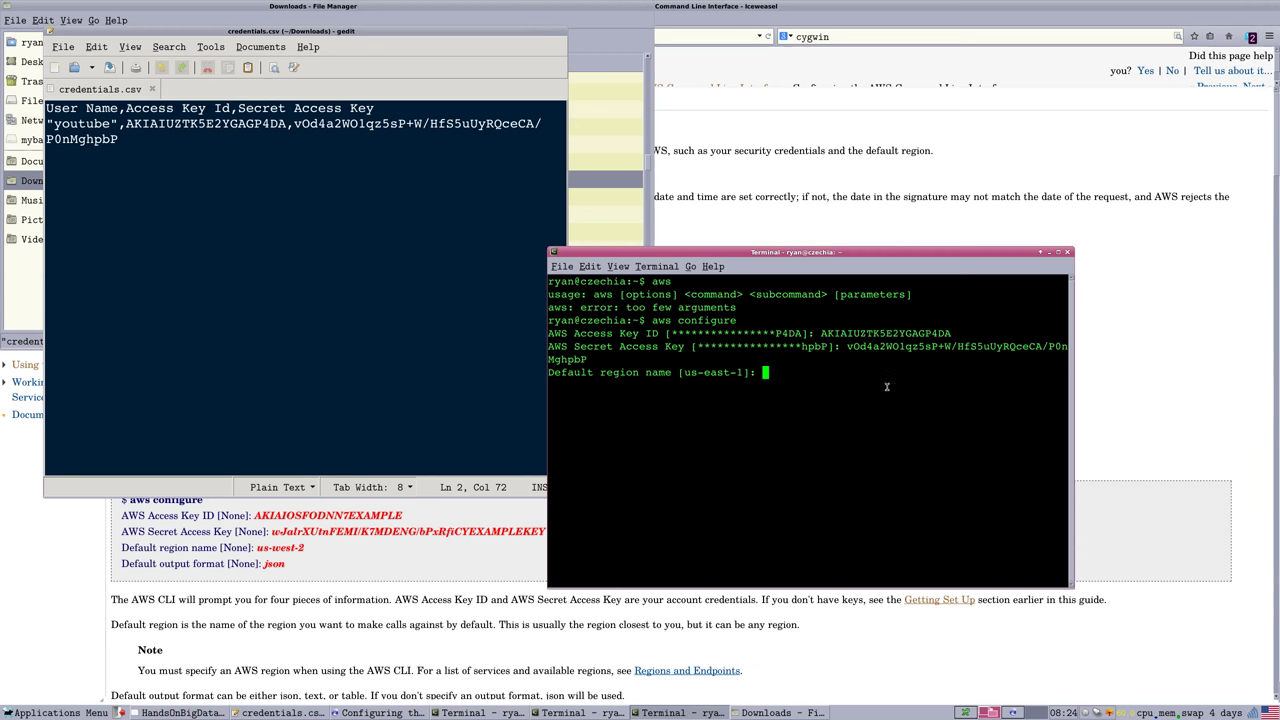
{"action": "mouse_move", "coordinate": [128, 610]}
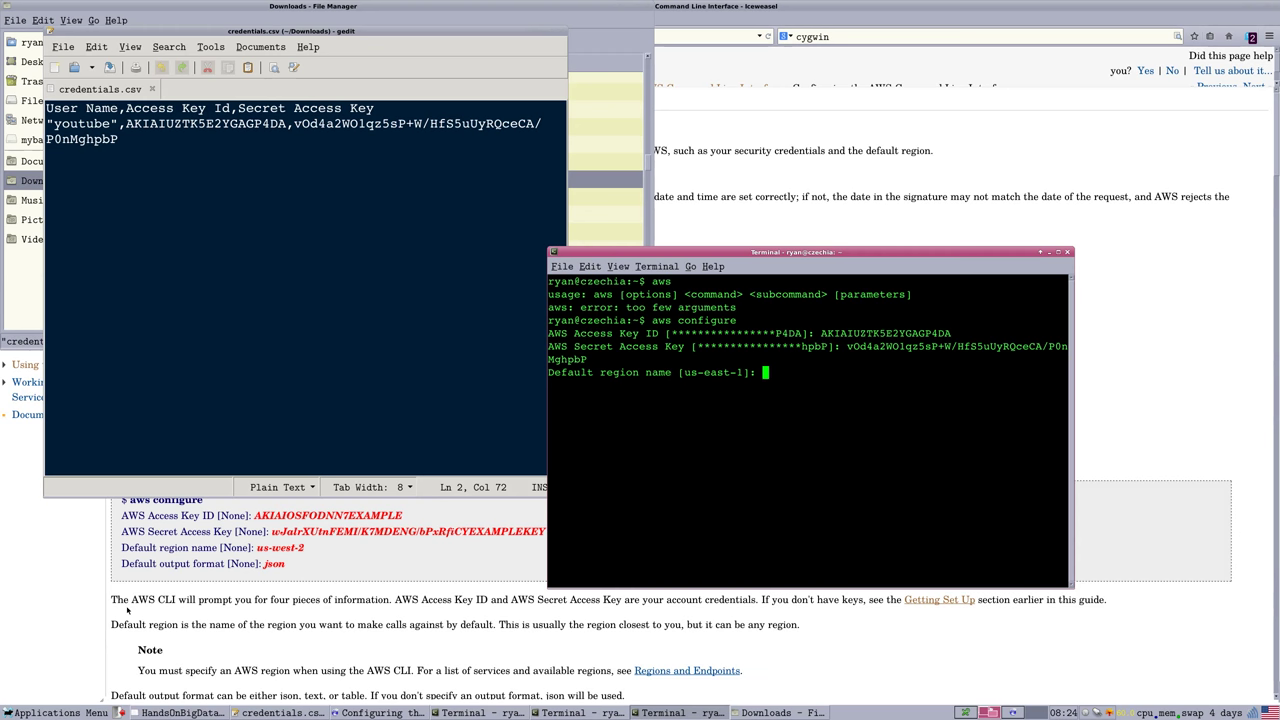
{"action": "mouse_move", "coordinate": [786, 308]}
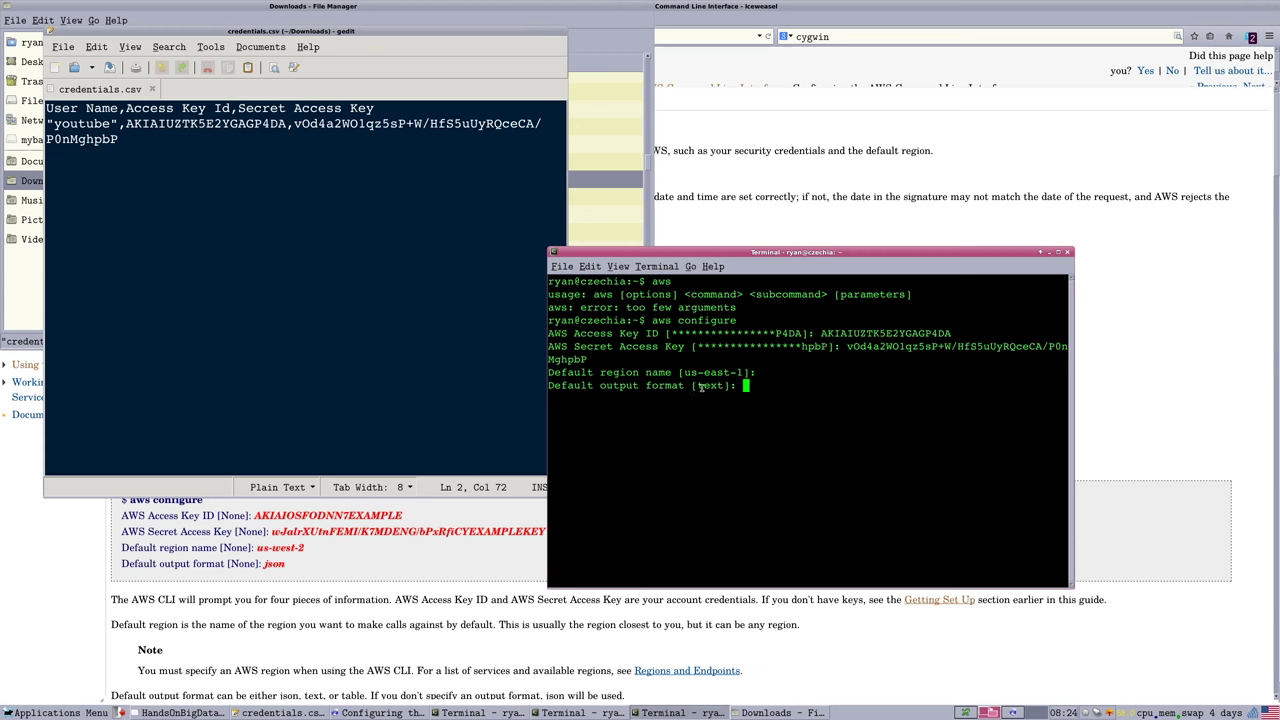
{"action": "mouse_move", "coordinate": [858, 376]}
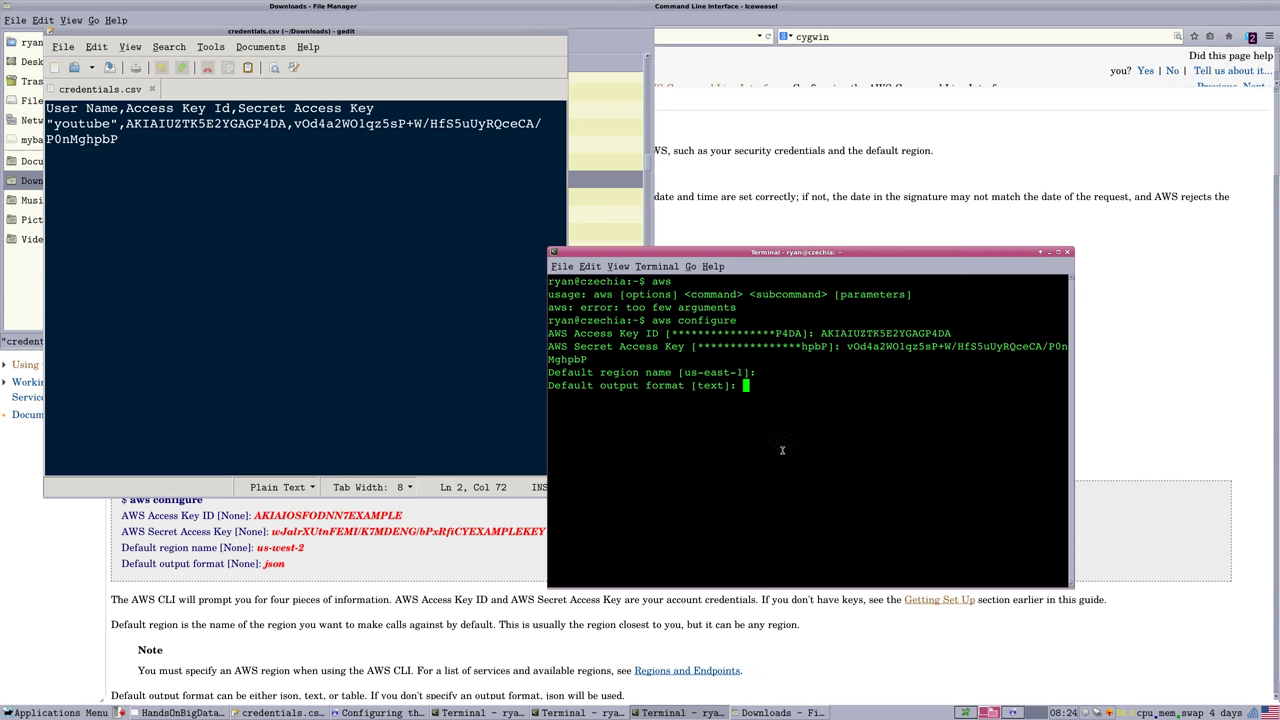
{"action": "mouse_move", "coordinate": [804, 390]}
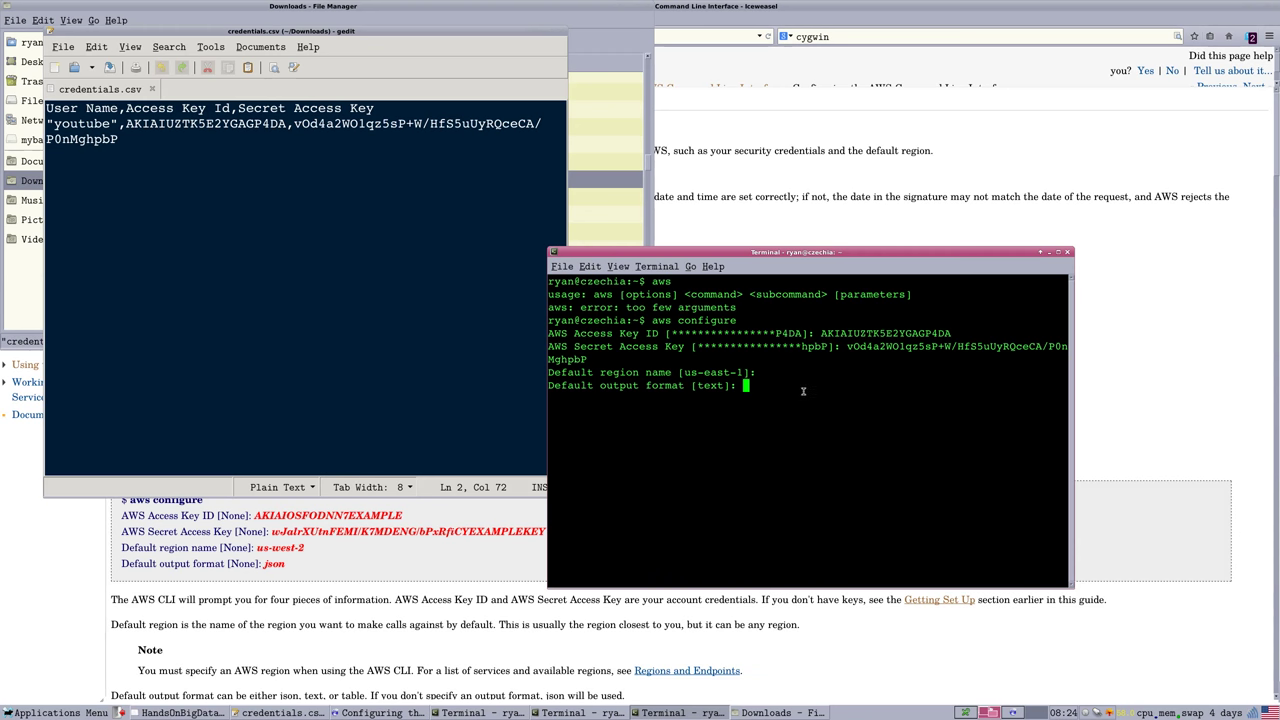
- Accept region us-east-1 and text output defaults, then exit the terminal session
{"action": "key", "text": "Return"}
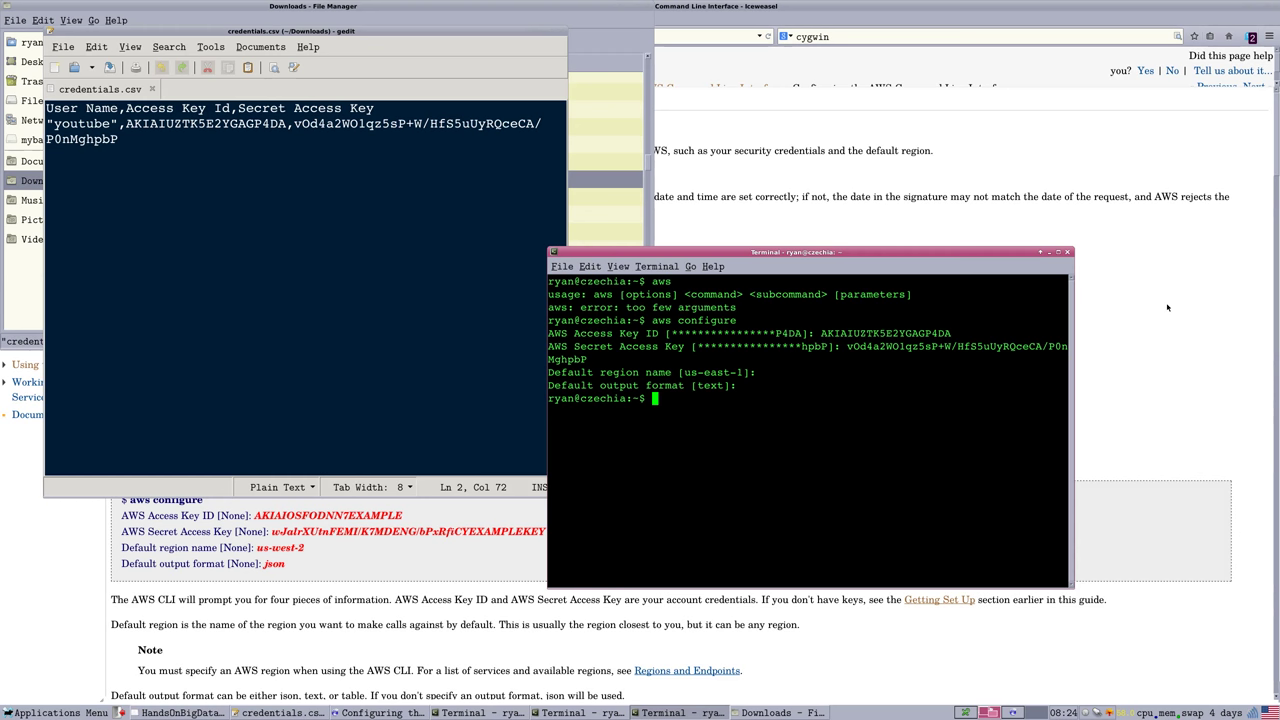
{"action": "mouse_move", "coordinate": [860, 354]}
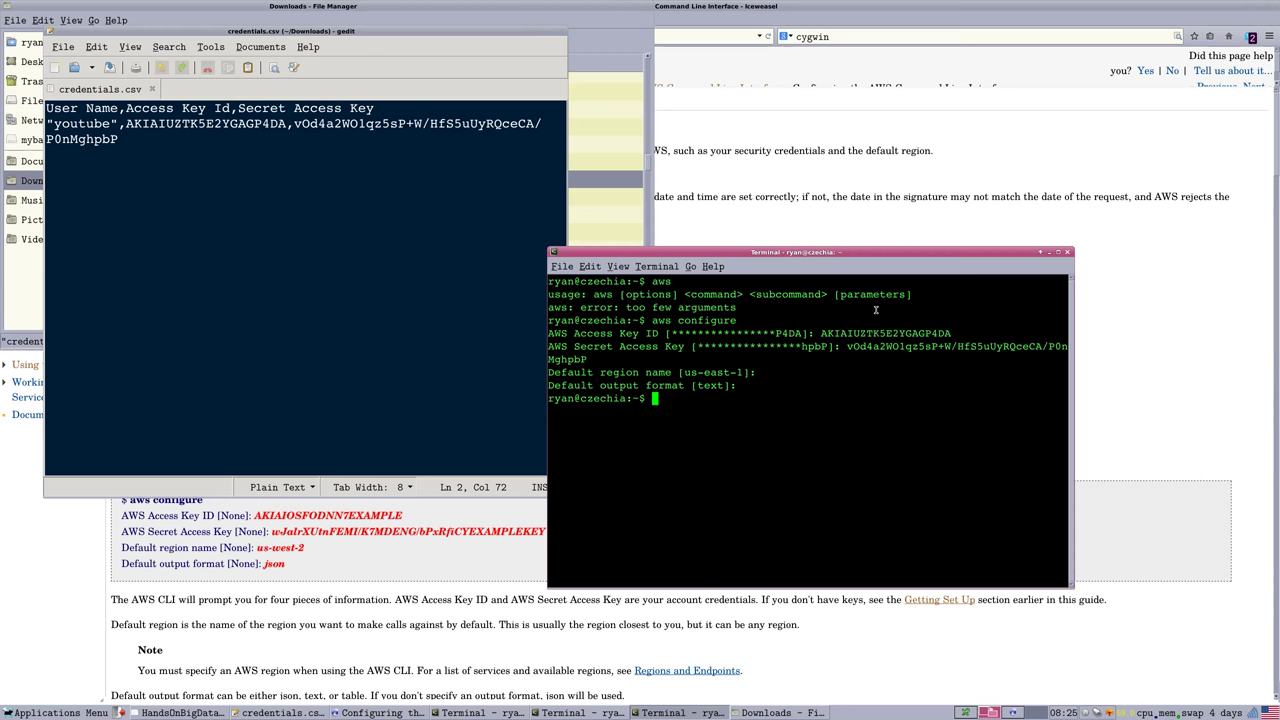
{"action": "mouse_move", "coordinate": [862, 284]}
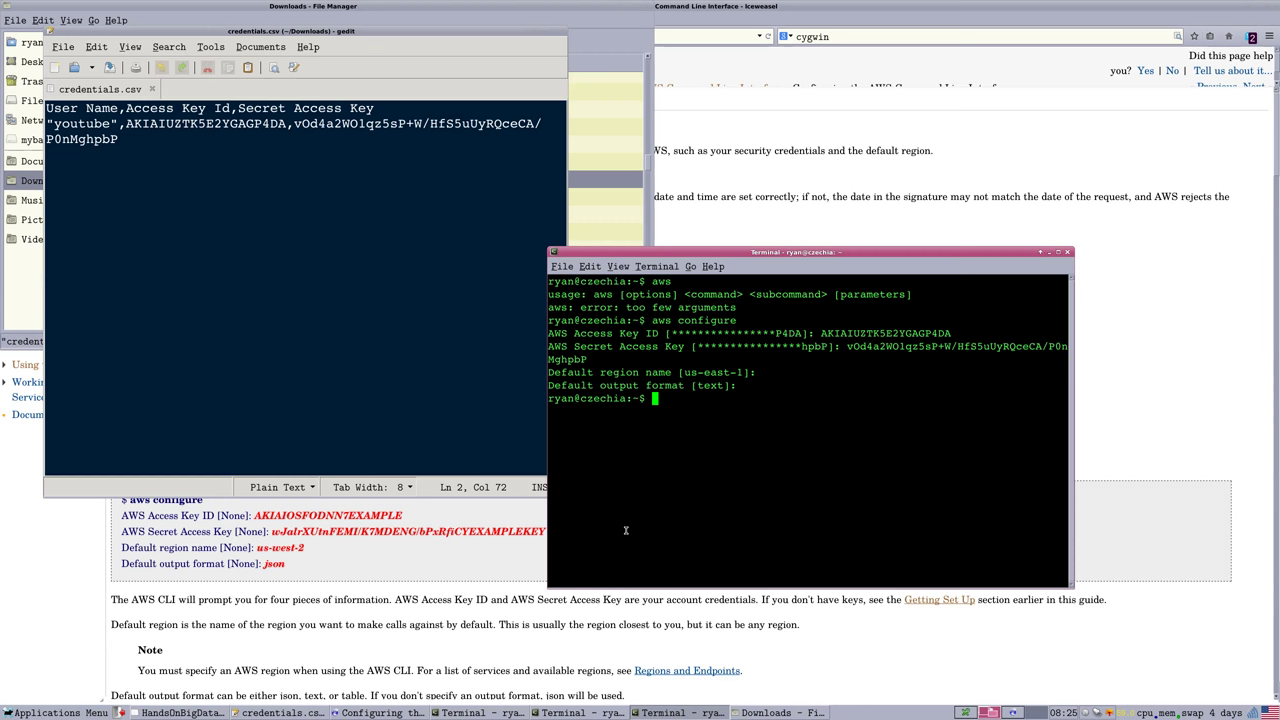
{"action": "mouse_move", "coordinate": [1018, 280]}
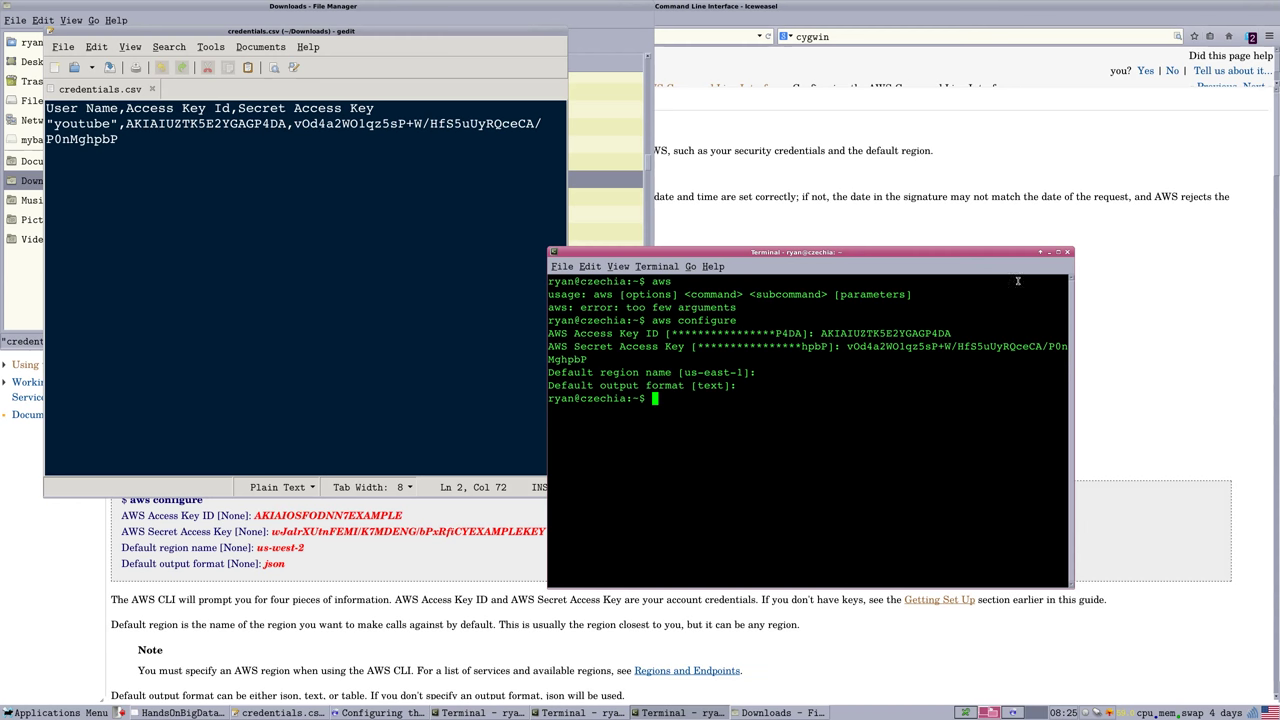
{"action": "type", "text": "exit"}
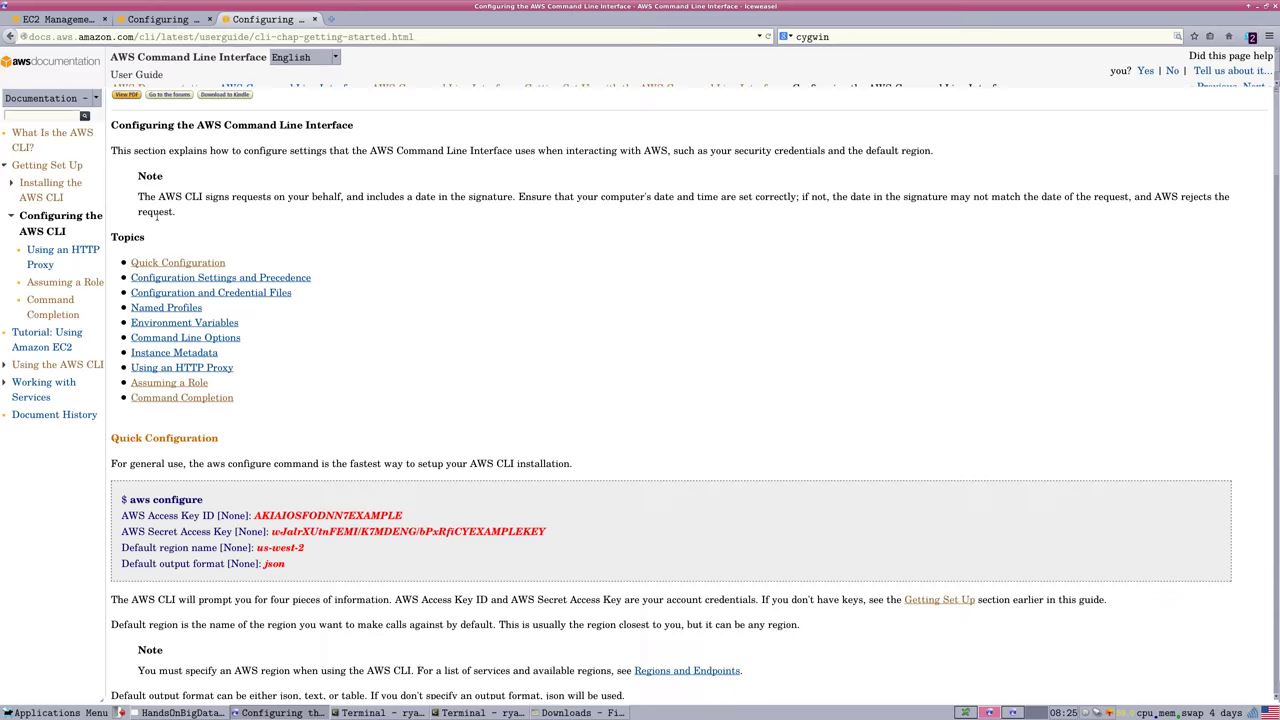
- Show the EC2 Key Pairs page listing amazon_key, then exit the spare terminal
{"action": "left_click", "coordinate": [56, 20]}
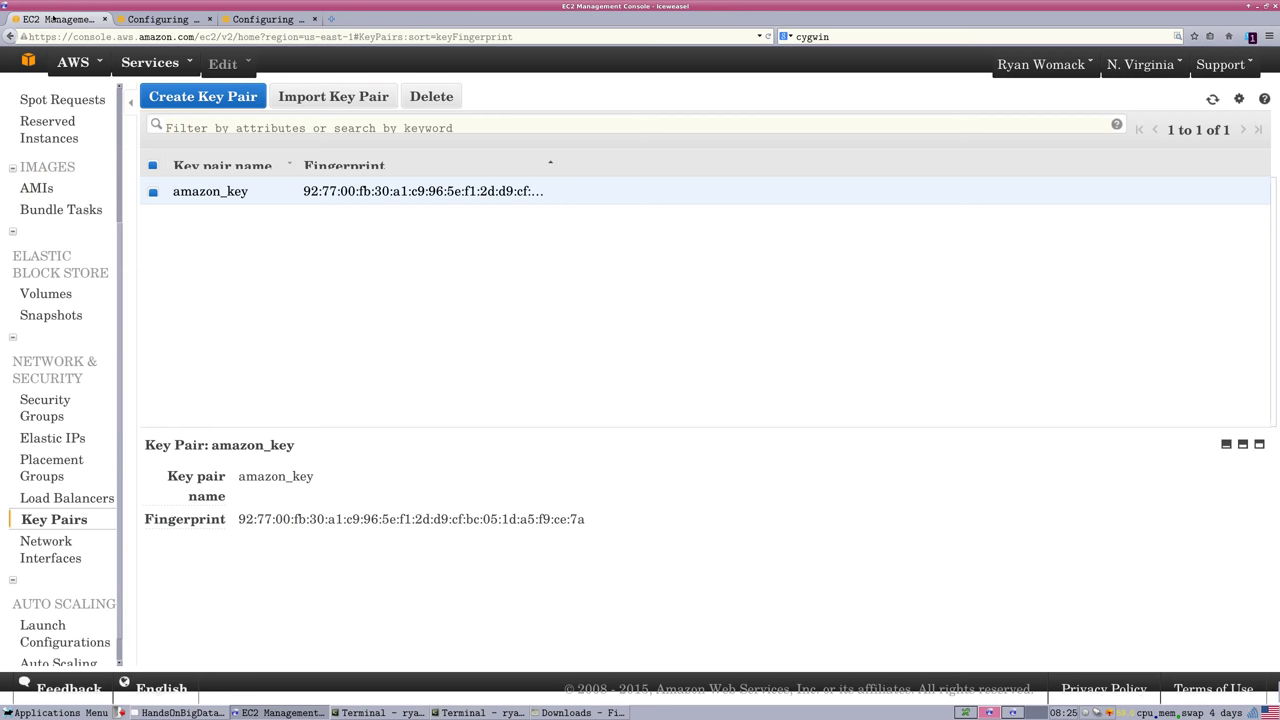
{"action": "mouse_move", "coordinate": [252, 176]}
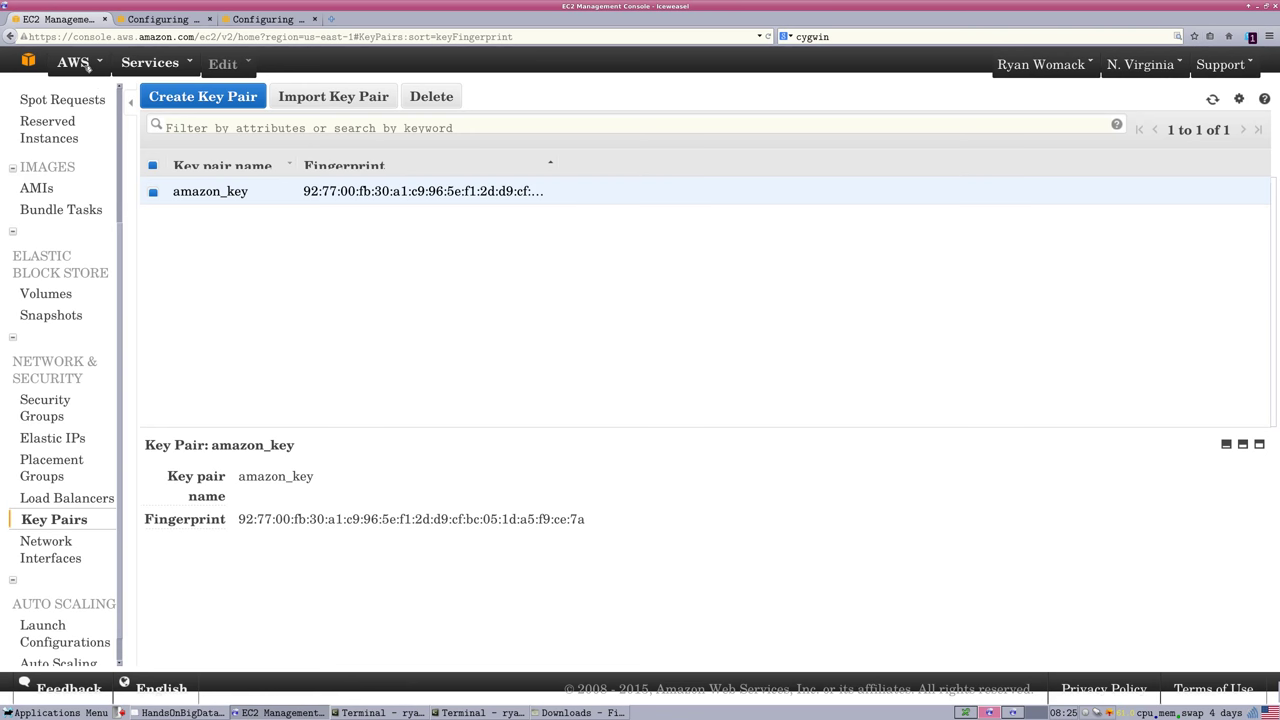
{"action": "mouse_move", "coordinate": [610, 384]}
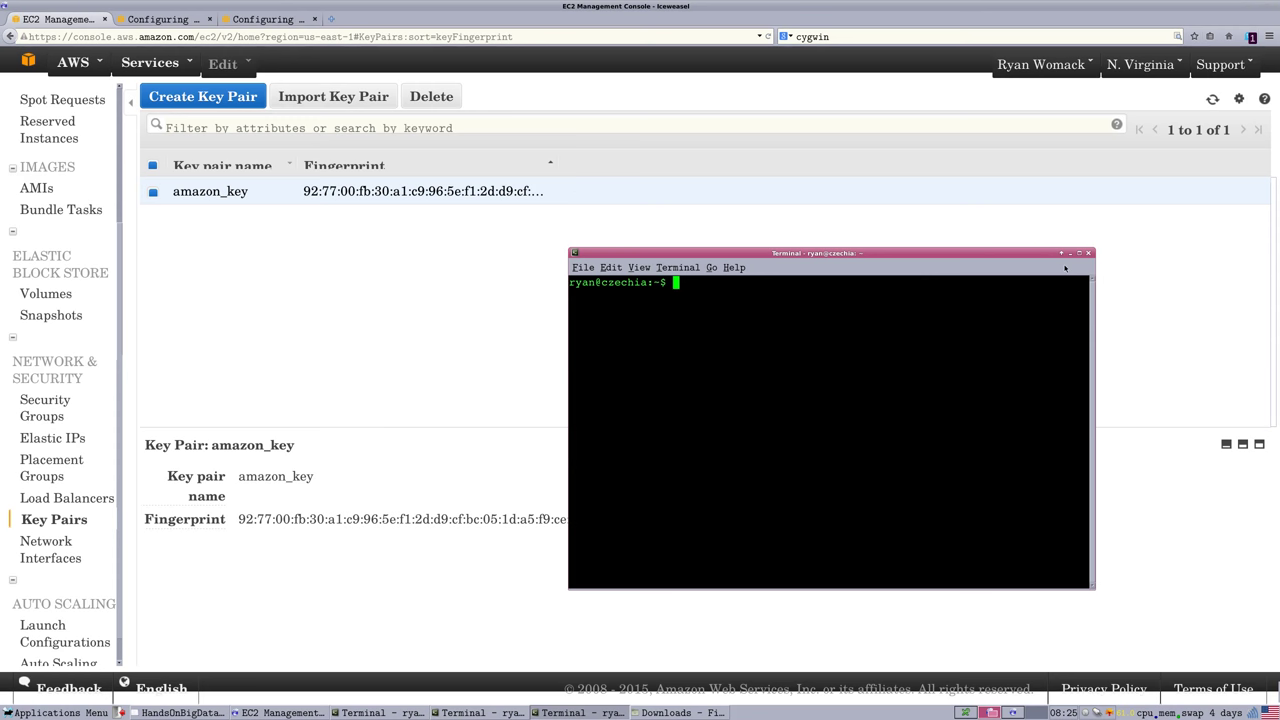
{"action": "mouse_move", "coordinate": [984, 396]}
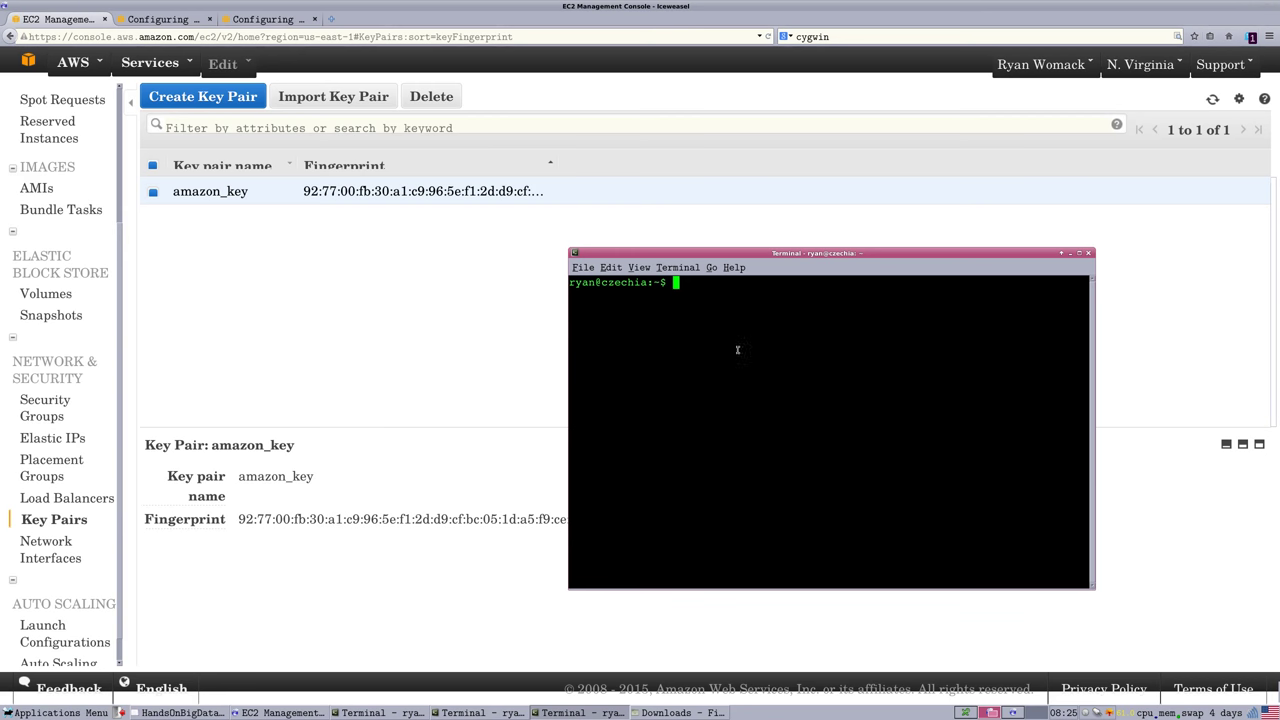
{"action": "mouse_move", "coordinate": [852, 408]}
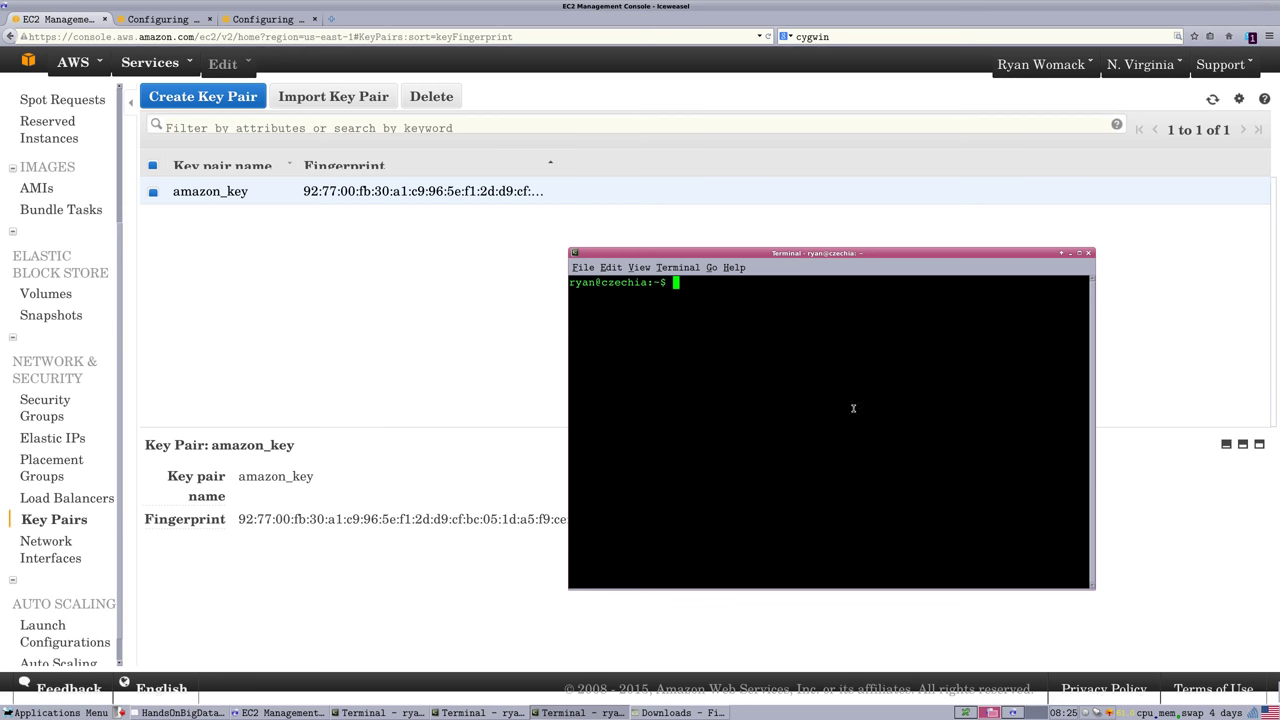
{"action": "mouse_move", "coordinate": [774, 414]}
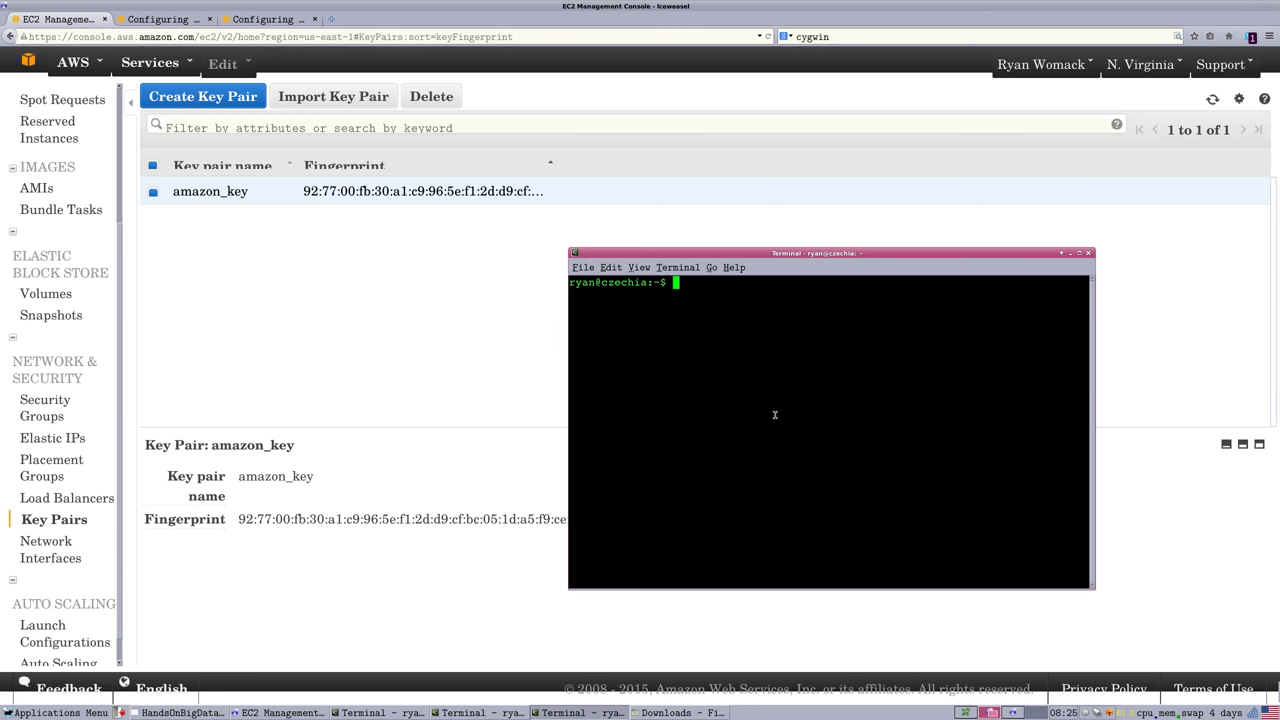
{"action": "mouse_move", "coordinate": [952, 452]}
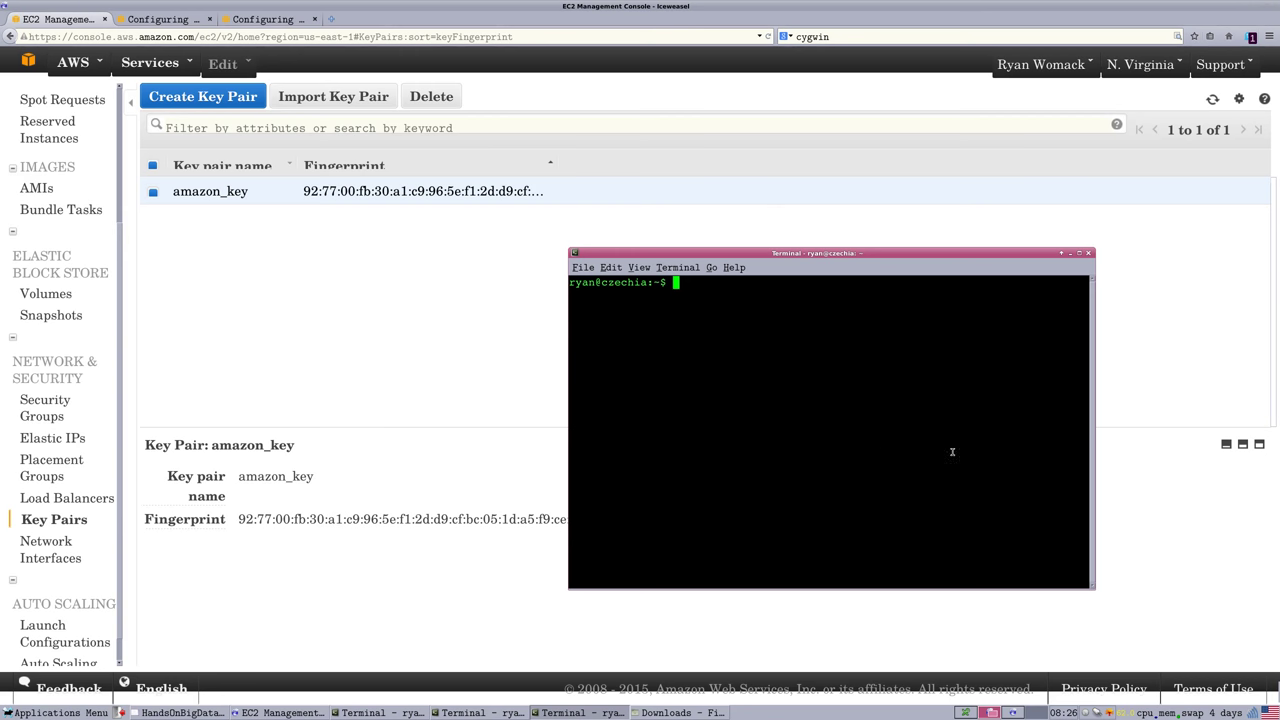
{"action": "mouse_move", "coordinate": [756, 516]}
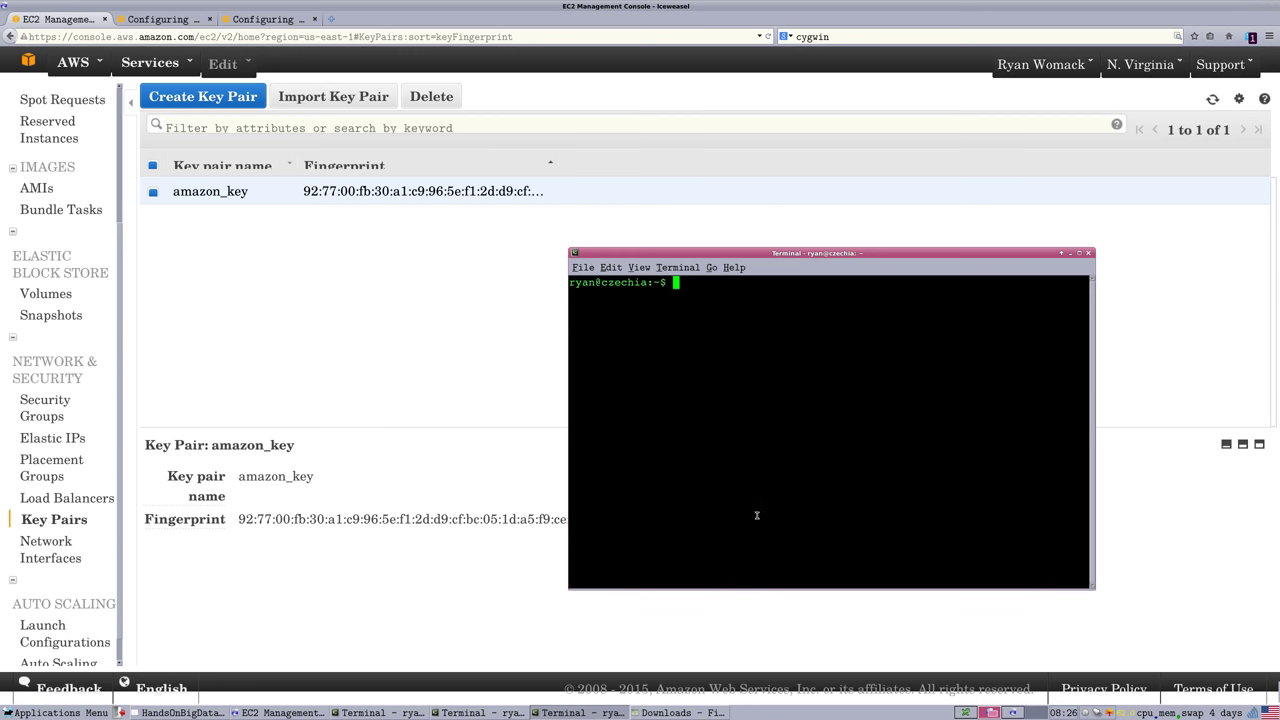
{"action": "mouse_move", "coordinate": [740, 460]}
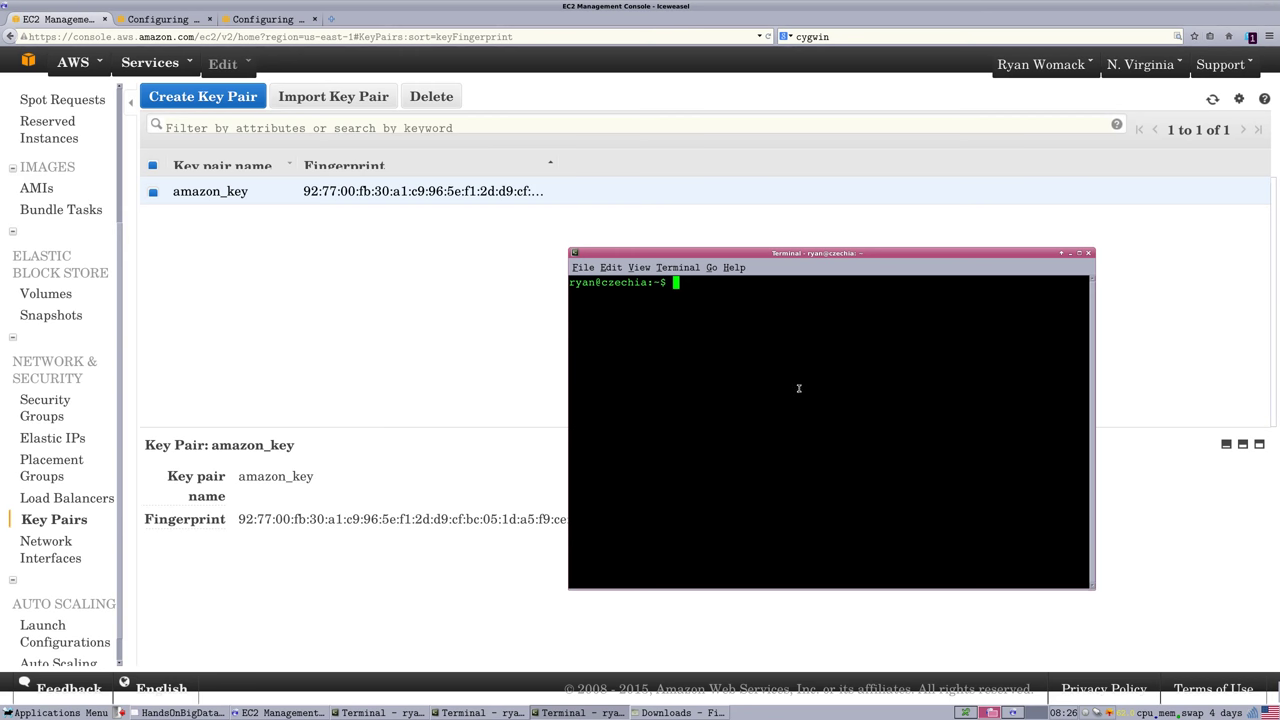
{"action": "mouse_move", "coordinate": [142, 180]}
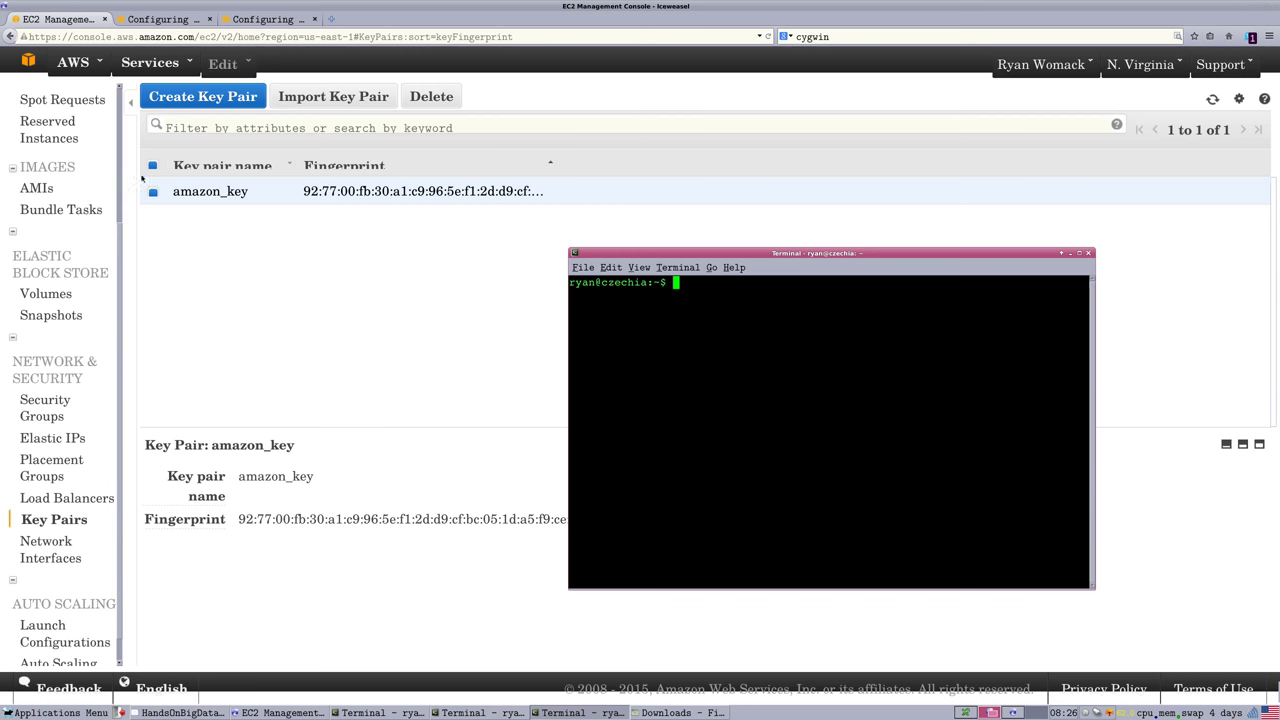
{"action": "mouse_move", "coordinate": [206, 320]}
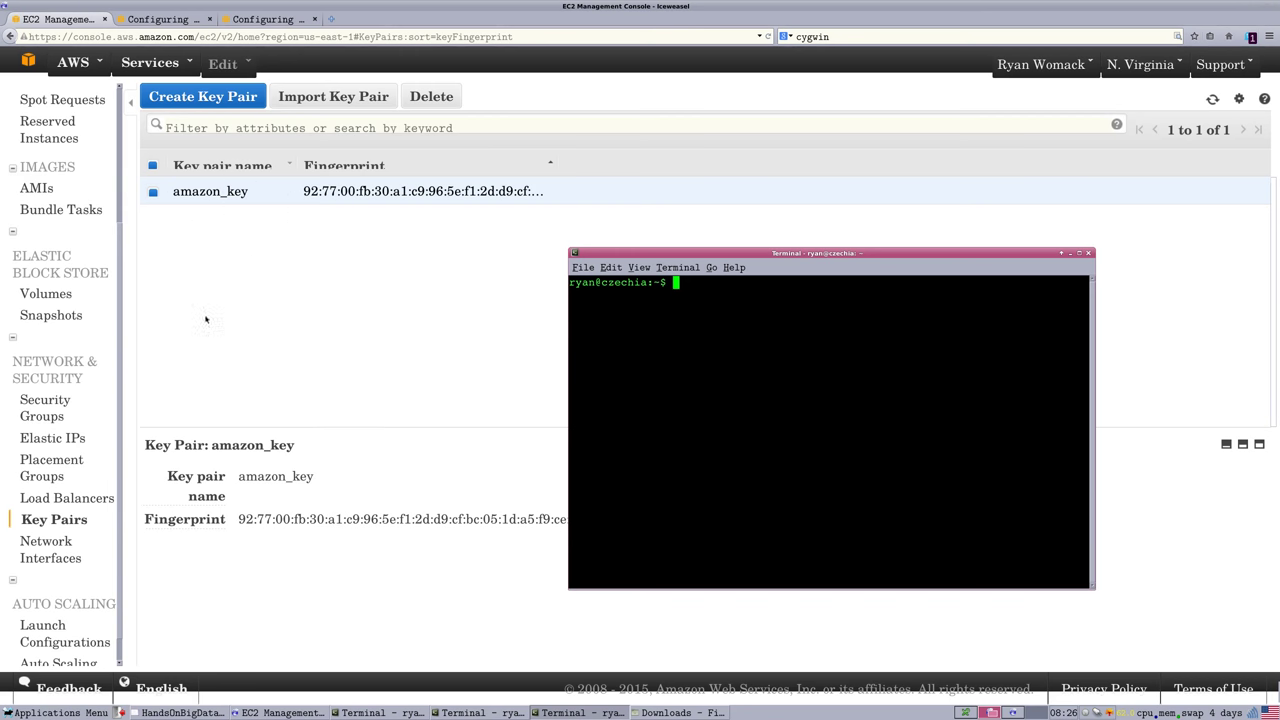
{"action": "mouse_move", "coordinate": [776, 336]}
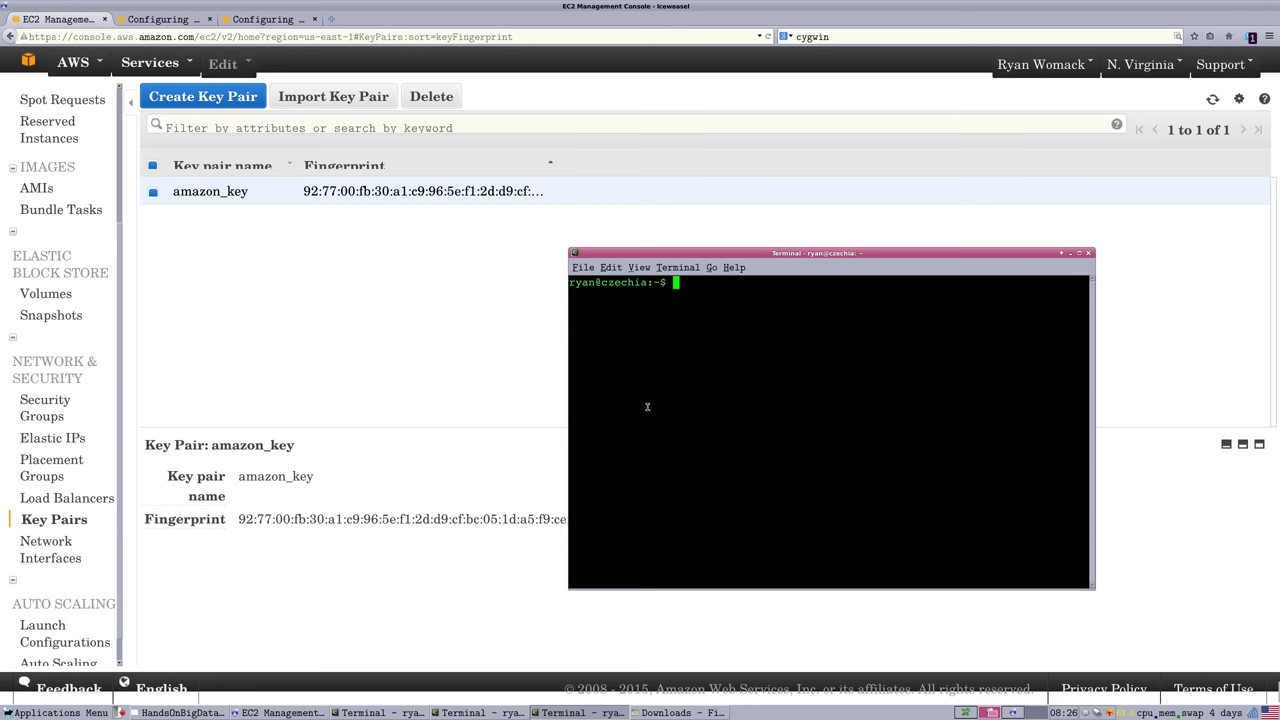
{"action": "left_click_drag", "start_coordinate": [816, 252], "coordinate": [816, 208]}
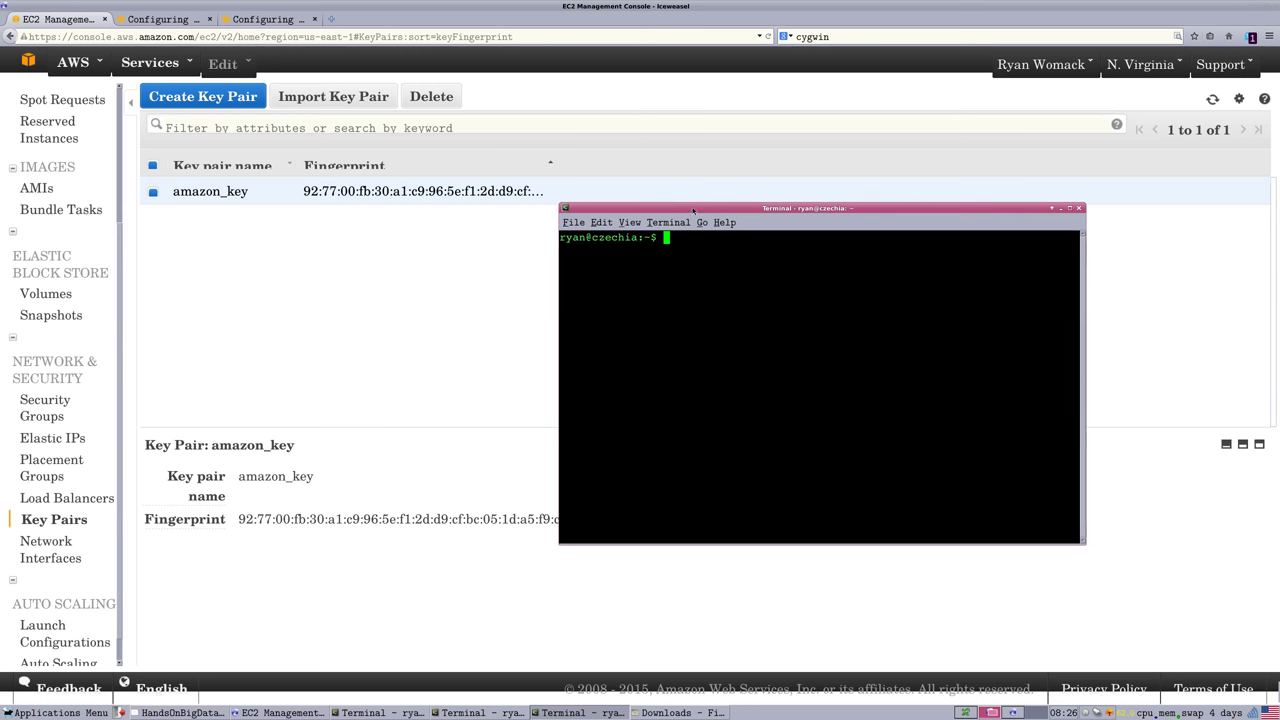
{"action": "mouse_move", "coordinate": [604, 500]}
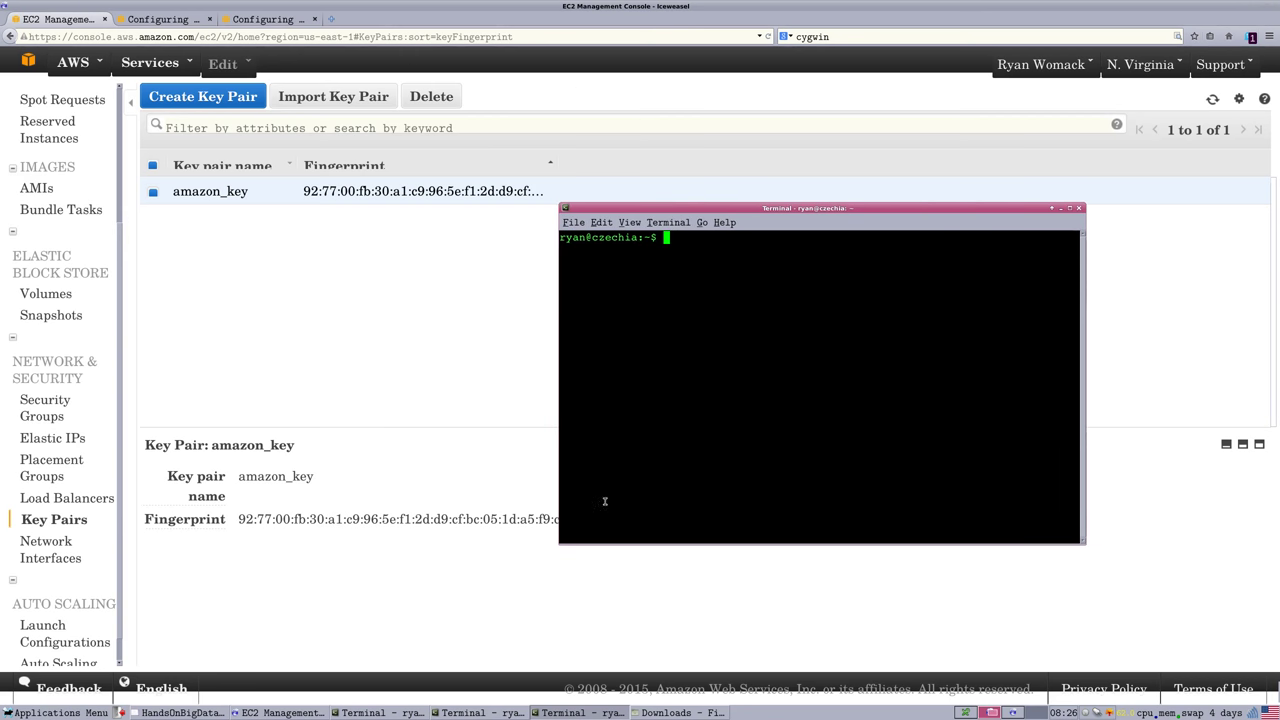
{"action": "mouse_move", "coordinate": [904, 454]}
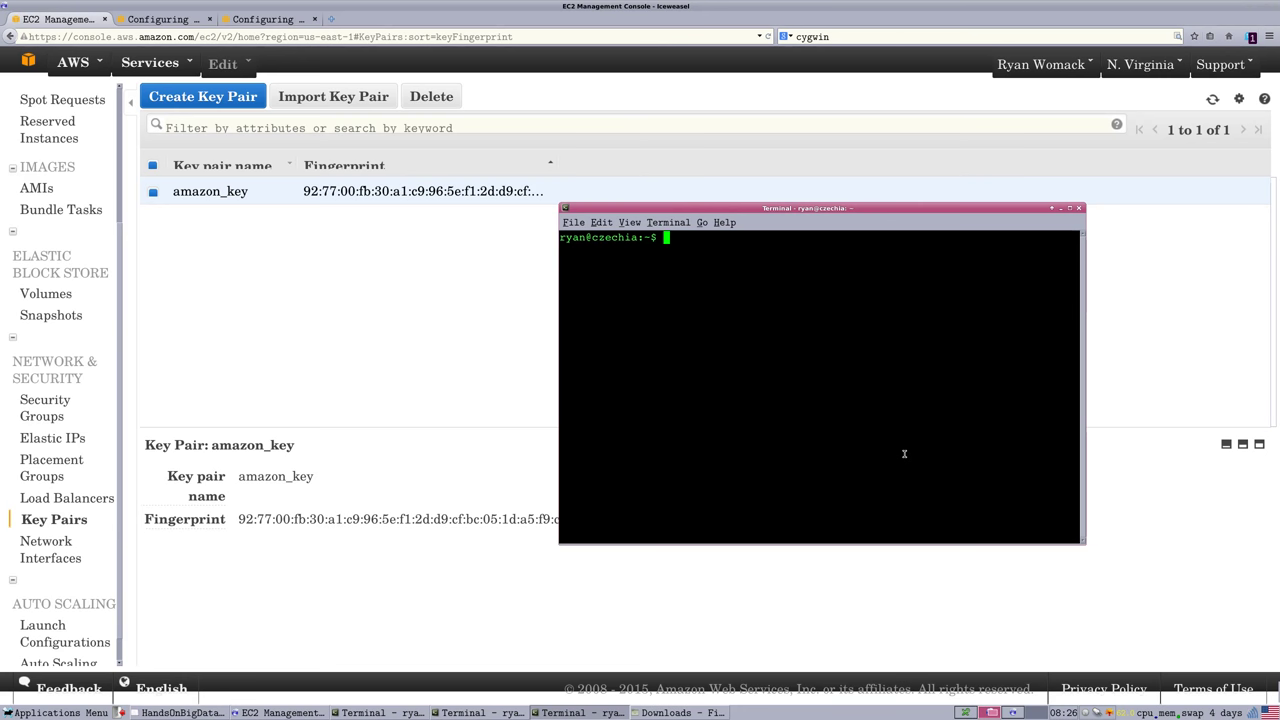
{"action": "type", "text": "exit"}
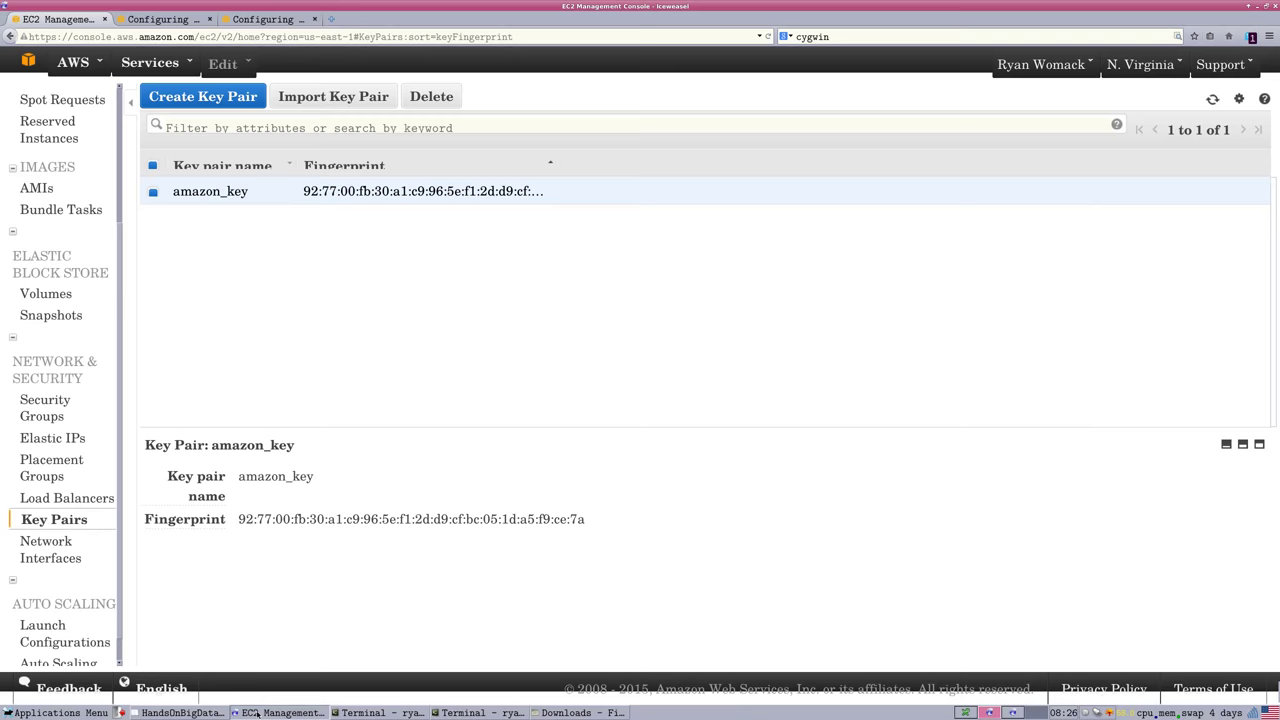
- Switch to the HandsOnBigData.pdf slides at the title page
{"action": "left_click", "coordinate": [180, 712]}
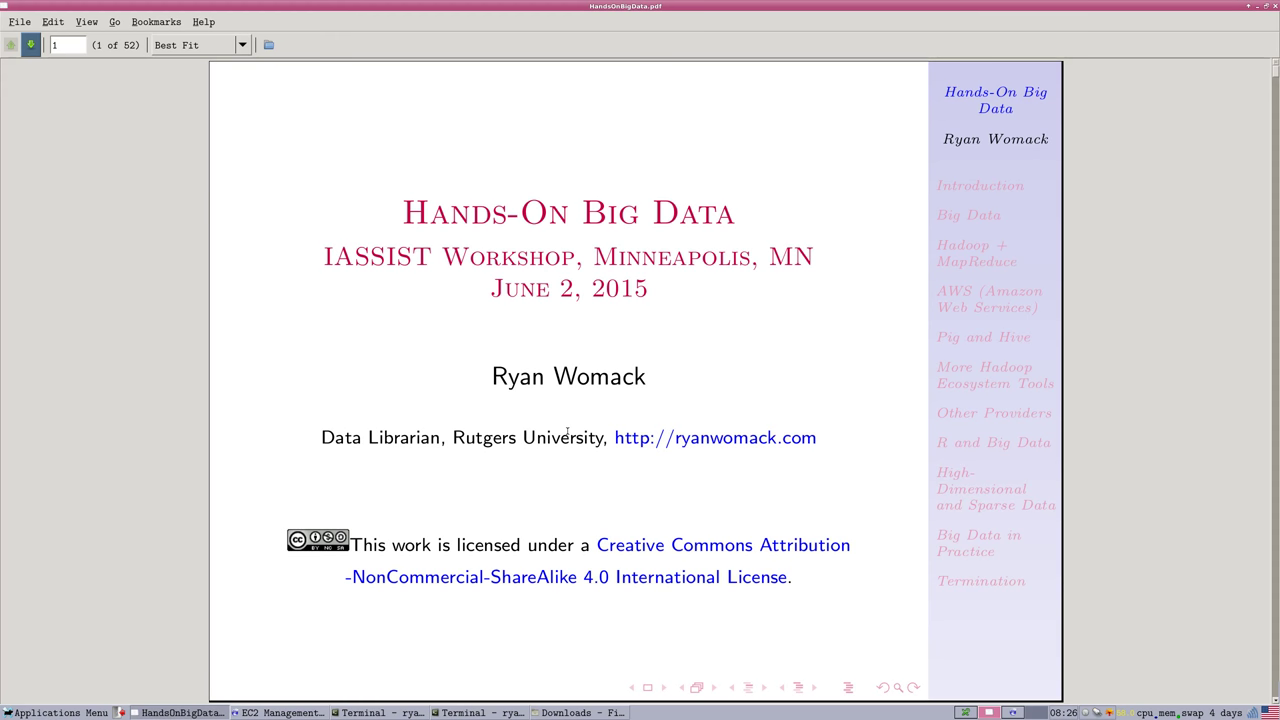
{"action": "mouse_move", "coordinate": [588, 500]}
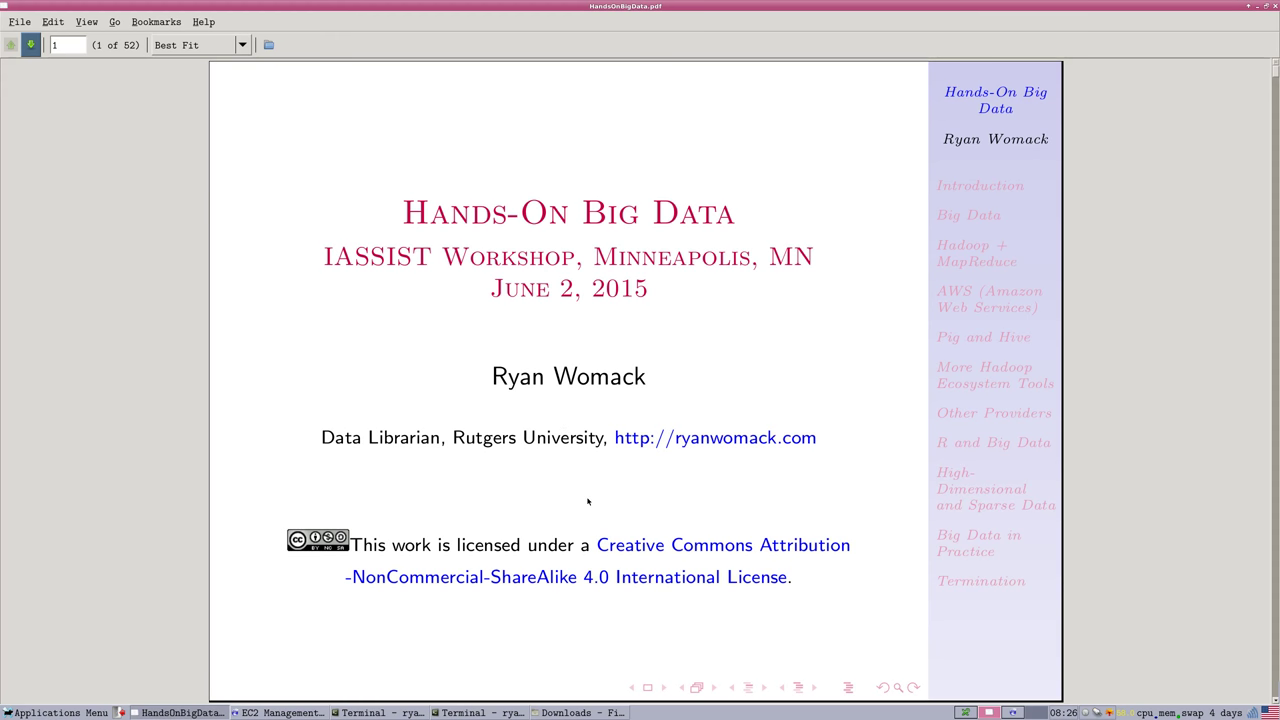